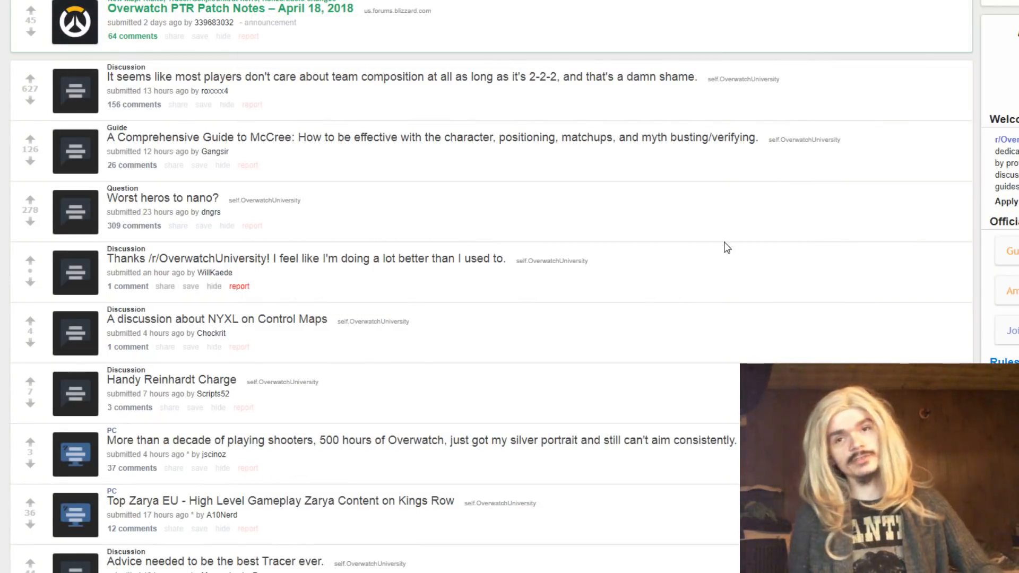
{"action": "mouse_move", "coordinate": [752, 216]}
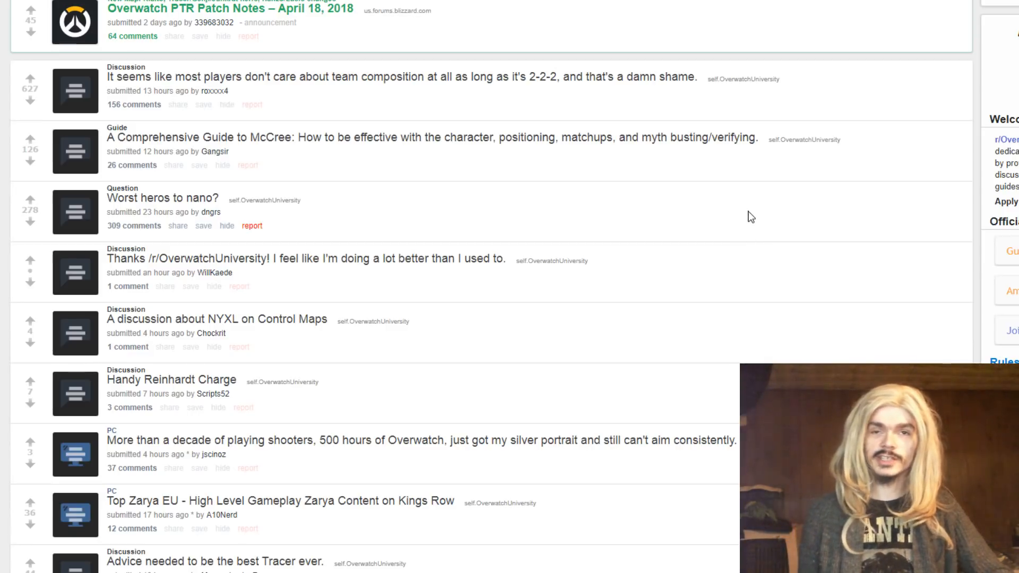
{"action": "mouse_move", "coordinate": [403, 85]}
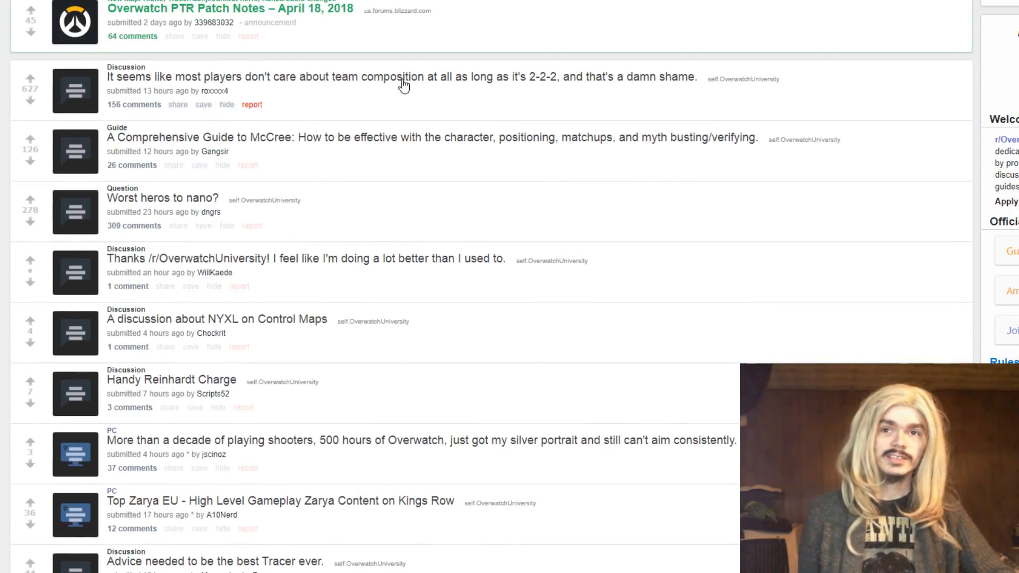
{"action": "mouse_move", "coordinate": [363, 112]}
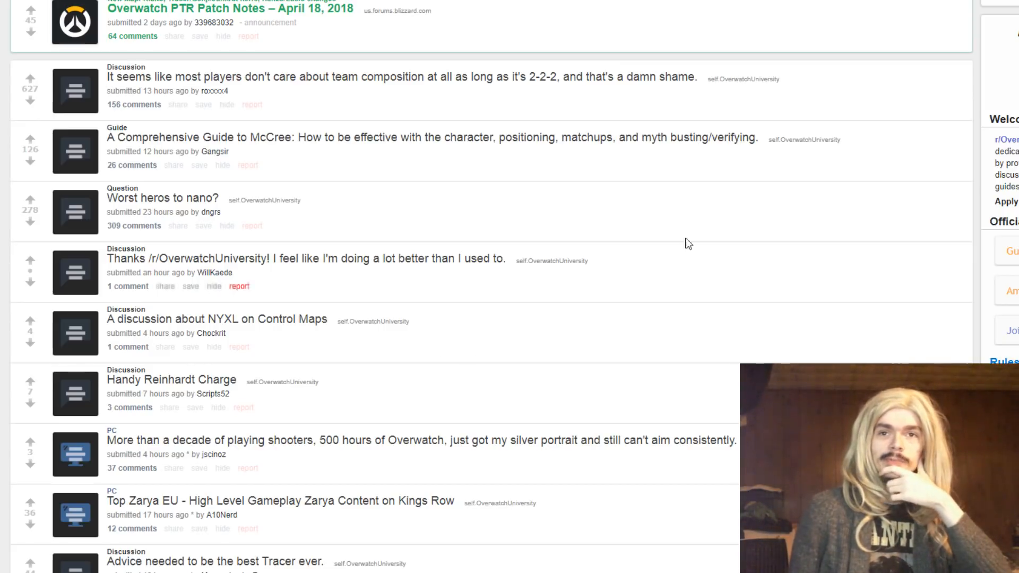
{"action": "mouse_move", "coordinate": [627, 355]}
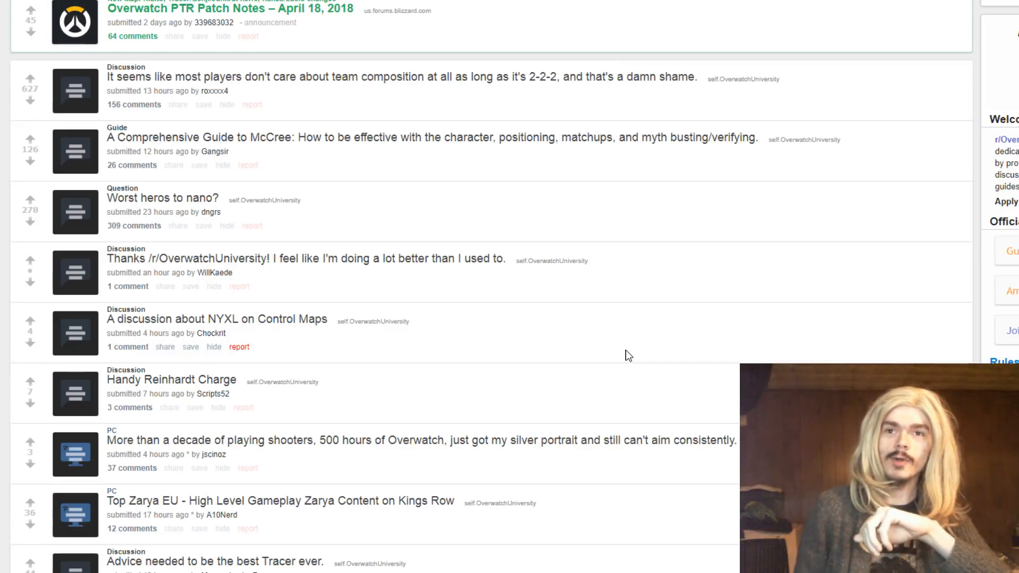
Scroll the r/OverwatchUniversity listing down to the player skill analysis video post
{"action": "scroll", "scroll_direction": "down", "scroll_amount": 3}
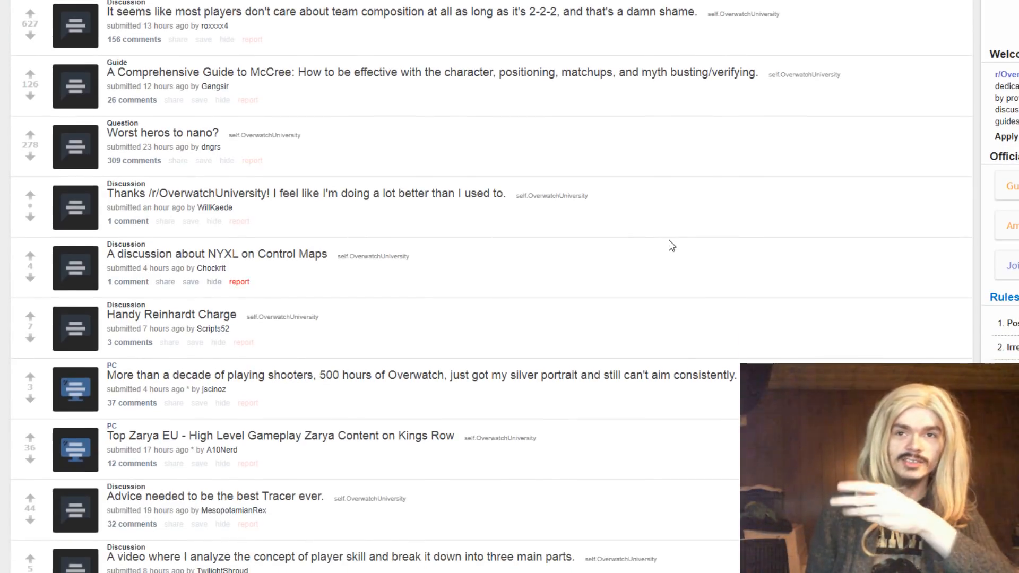
{"action": "scroll", "scroll_direction": "down", "scroll_amount": 3}
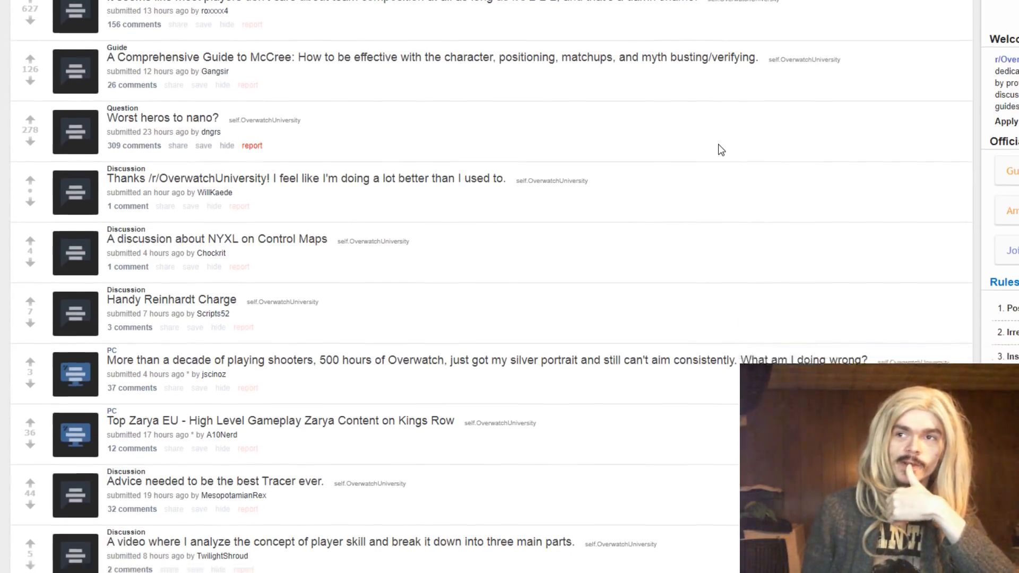
{"action": "scroll", "scroll_direction": "up", "scroll_amount": 3}
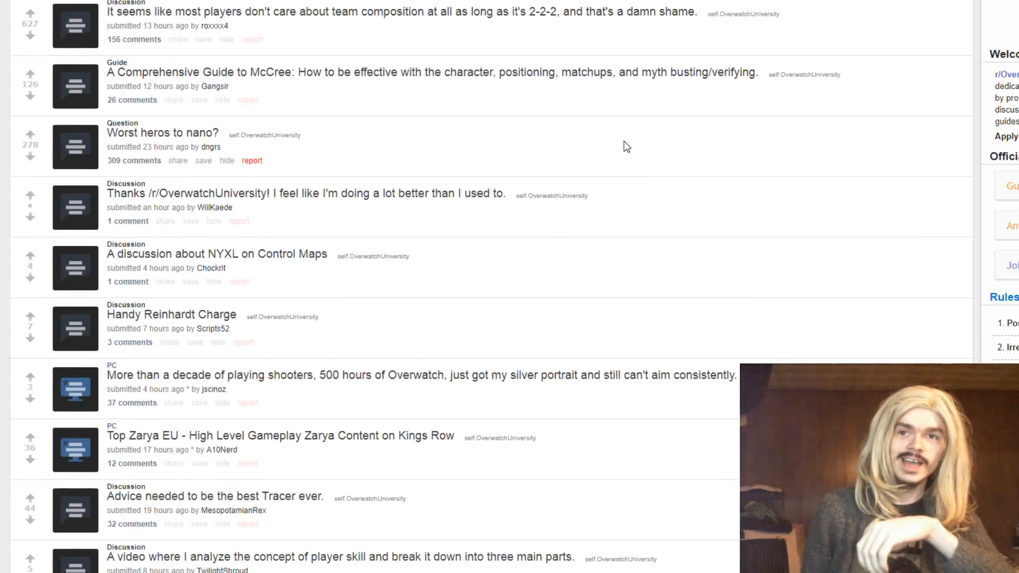
{"action": "mouse_move", "coordinate": [508, 512]}
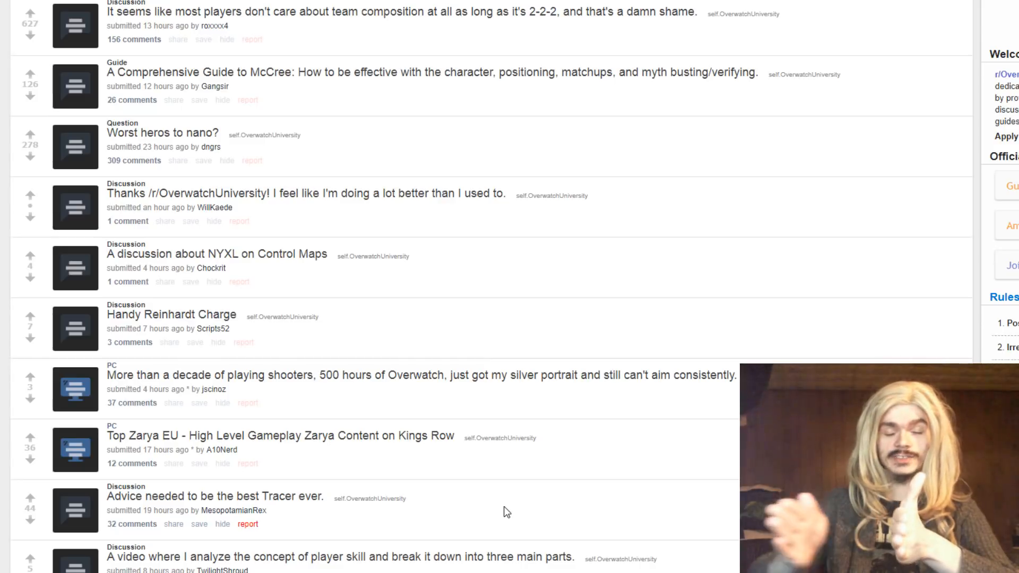
{"action": "mouse_move", "coordinate": [510, 519]}
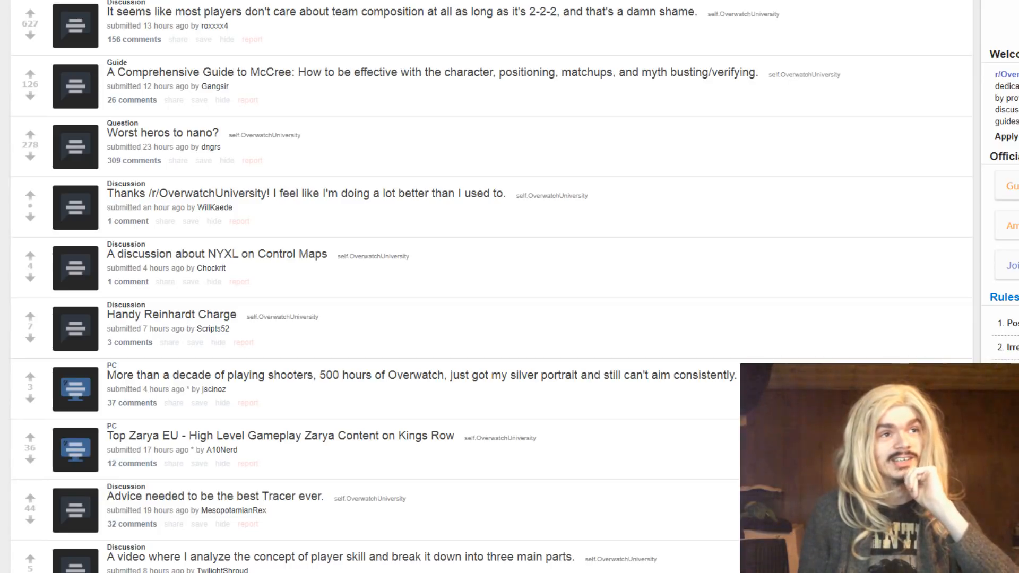
{"action": "mouse_move", "coordinate": [810, 283]}
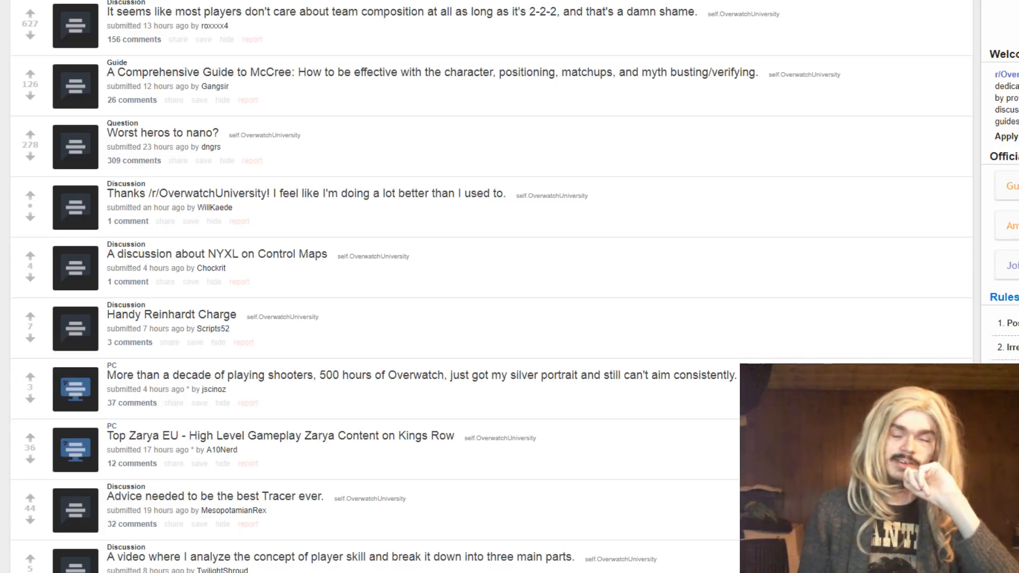
Scroll further down the listing until the 'Want to get better rank' post appears
{"action": "scroll", "scroll_direction": "down", "scroll_amount": 3}
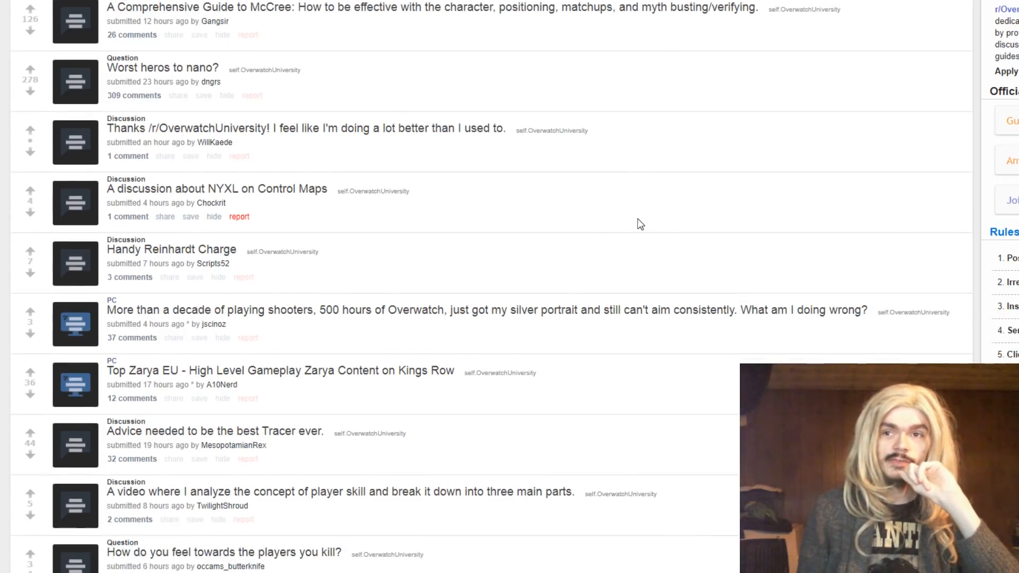
{"action": "scroll", "scroll_direction": "down", "scroll_amount": 3}
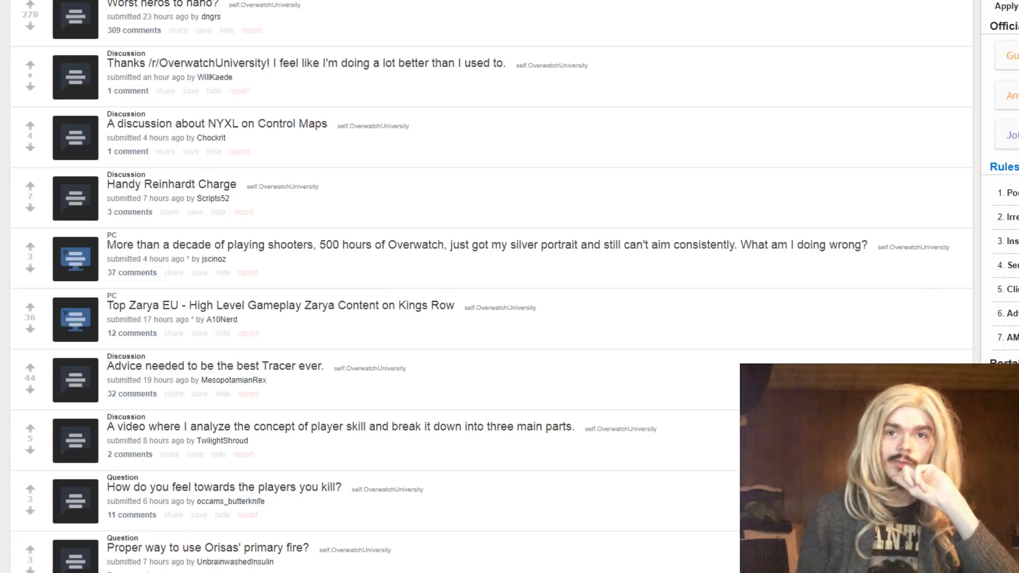
{"action": "scroll", "scroll_direction": "down", "scroll_amount": 3}
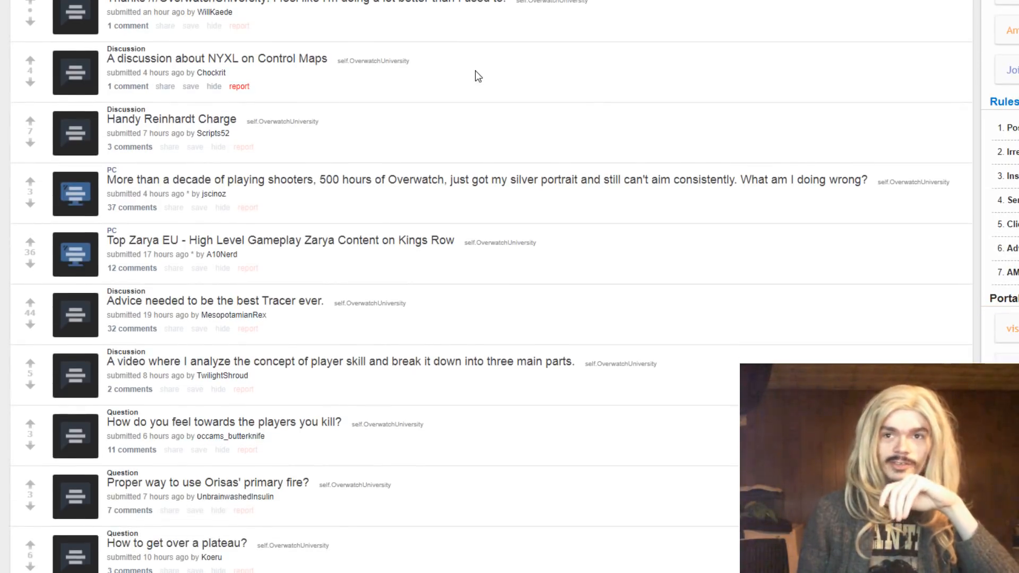
{"action": "scroll", "scroll_direction": "up", "scroll_amount": 3}
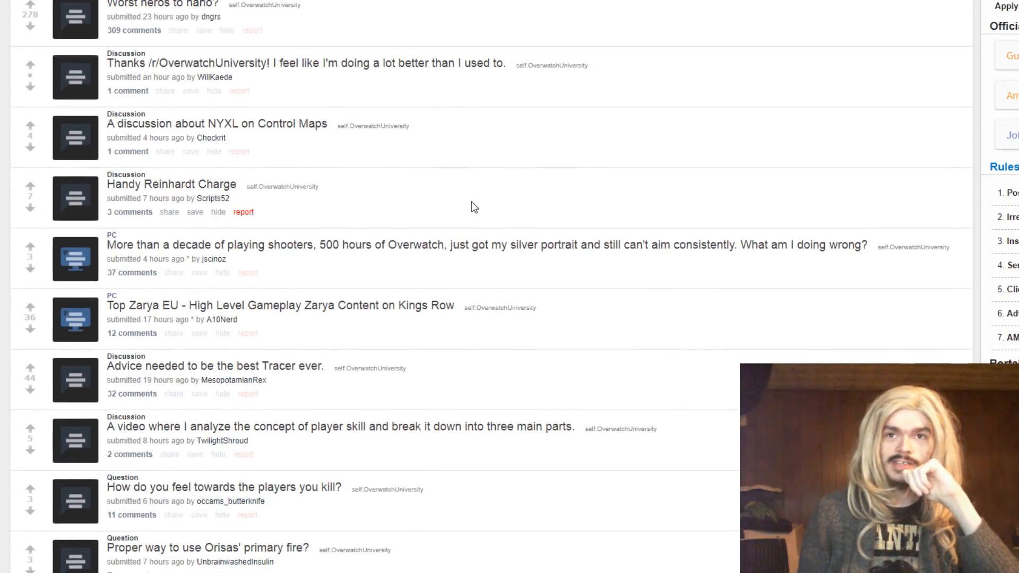
{"action": "mouse_move", "coordinate": [614, 33]}
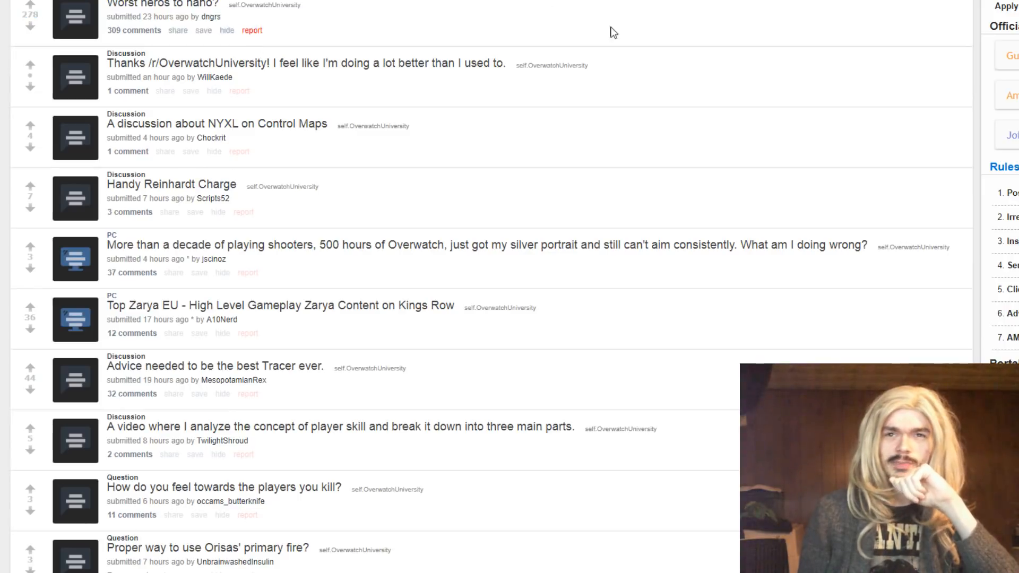
{"action": "scroll", "scroll_direction": "down", "scroll_amount": 3}
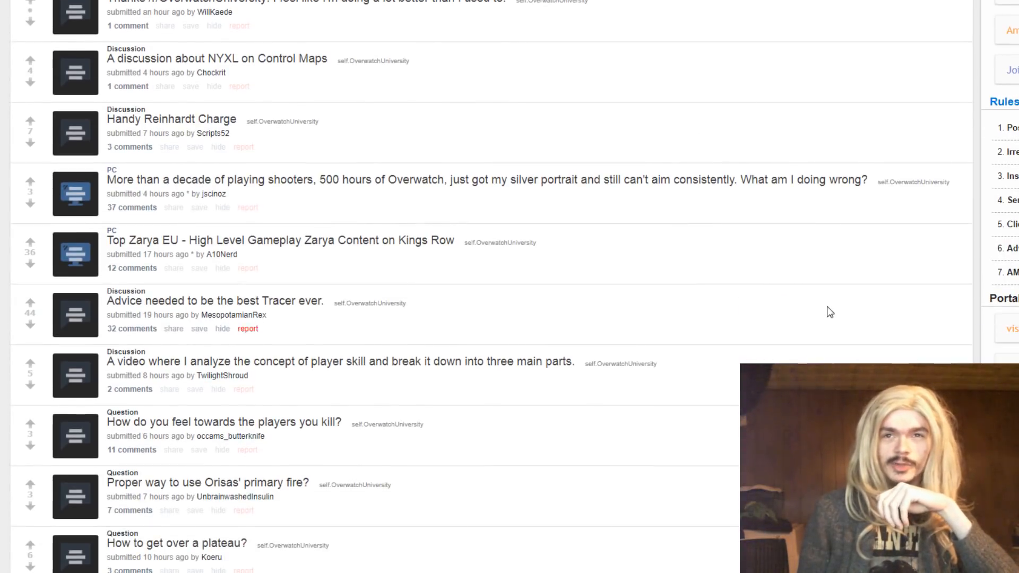
{"action": "mouse_move", "coordinate": [540, 77]}
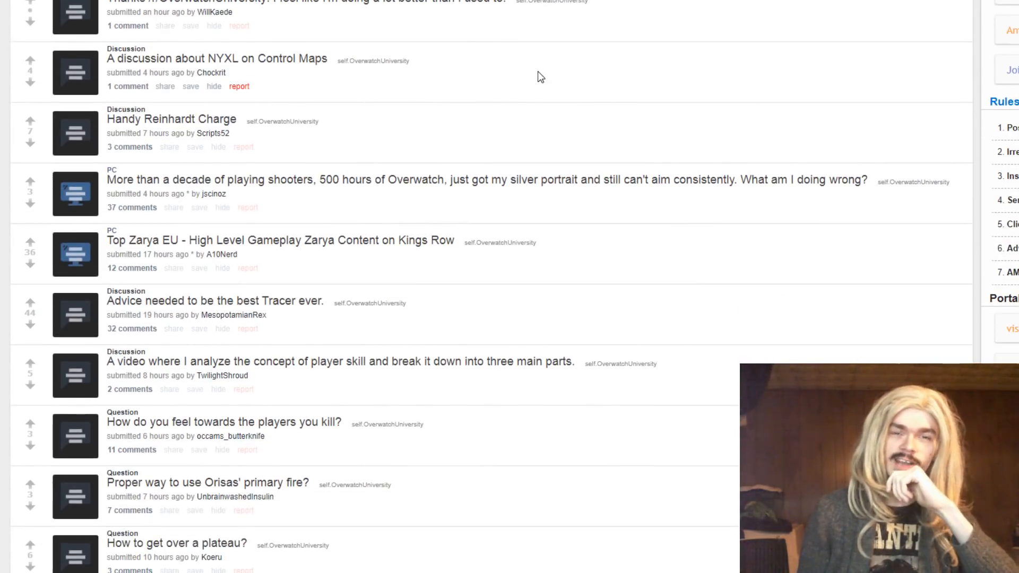
{"action": "mouse_move", "coordinate": [511, 144]}
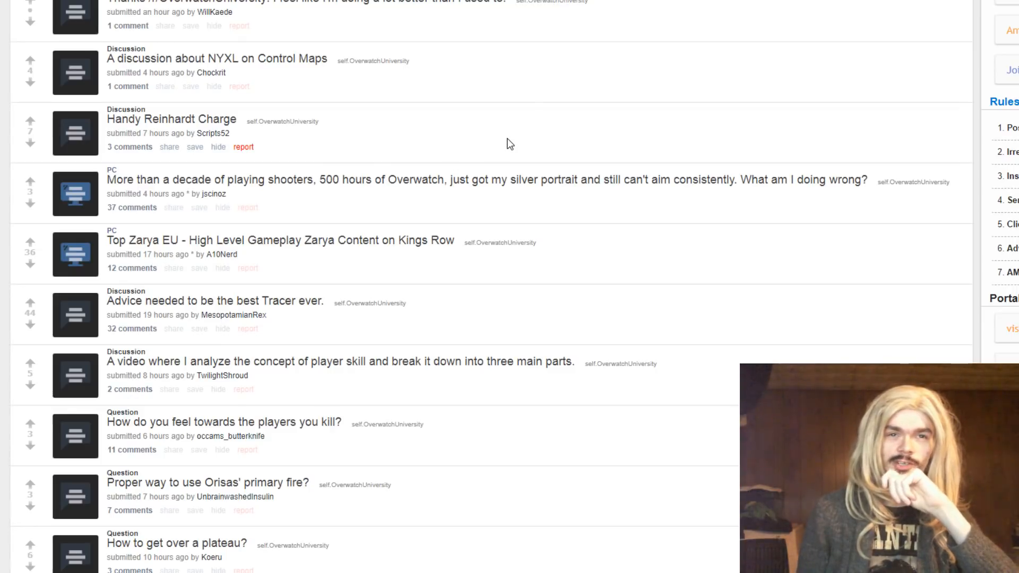
{"action": "mouse_move", "coordinate": [628, 62]}
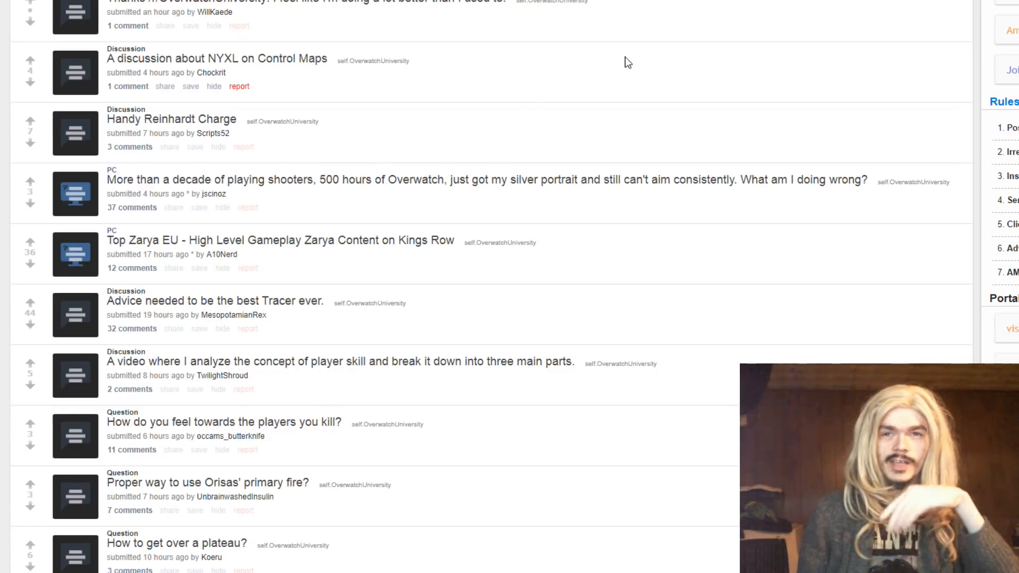
{"action": "scroll", "scroll_direction": "down", "scroll_amount": 3}
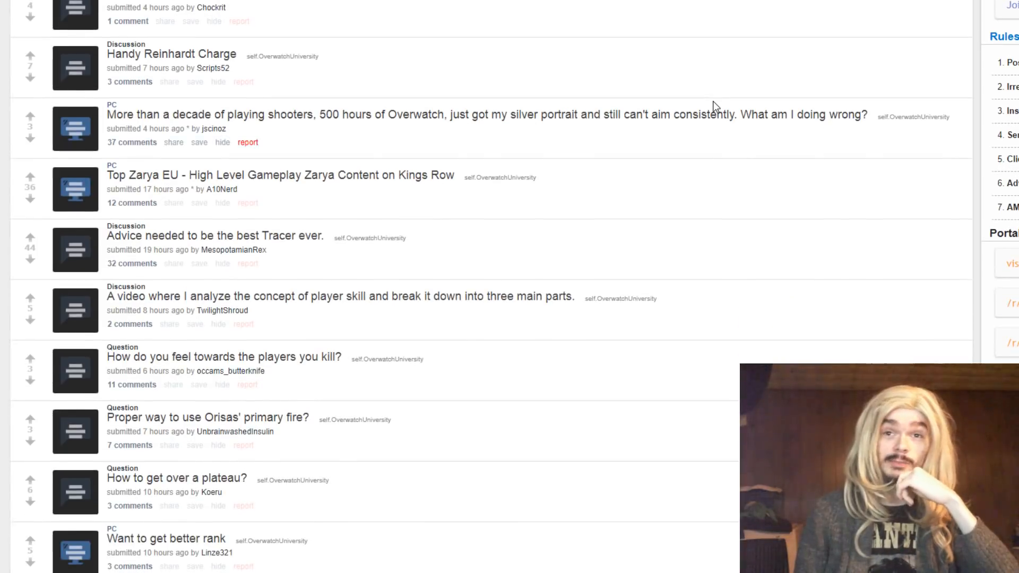
{"action": "scroll", "scroll_direction": "up", "scroll_amount": 3}
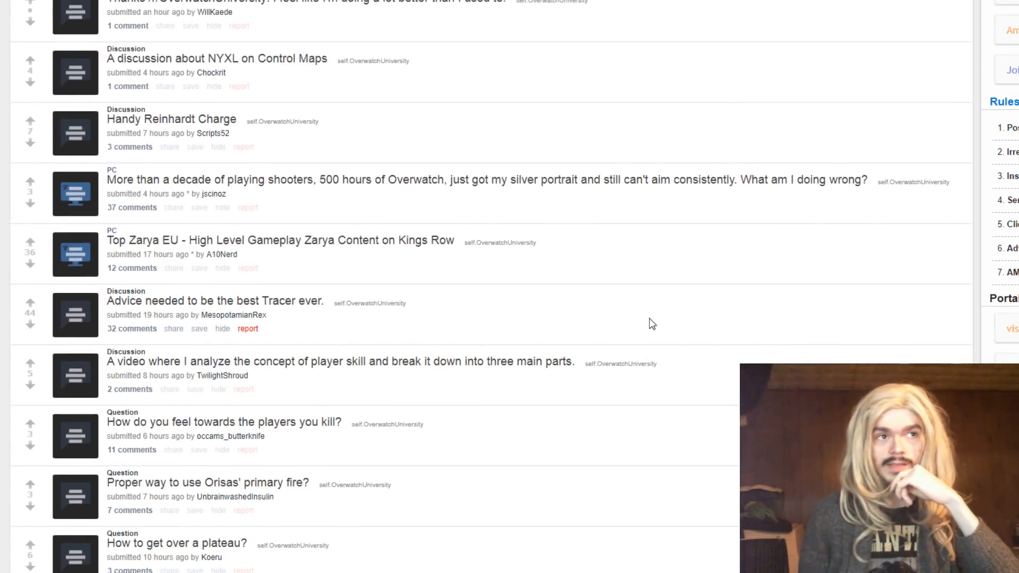
{"action": "mouse_move", "coordinate": [540, 117]}
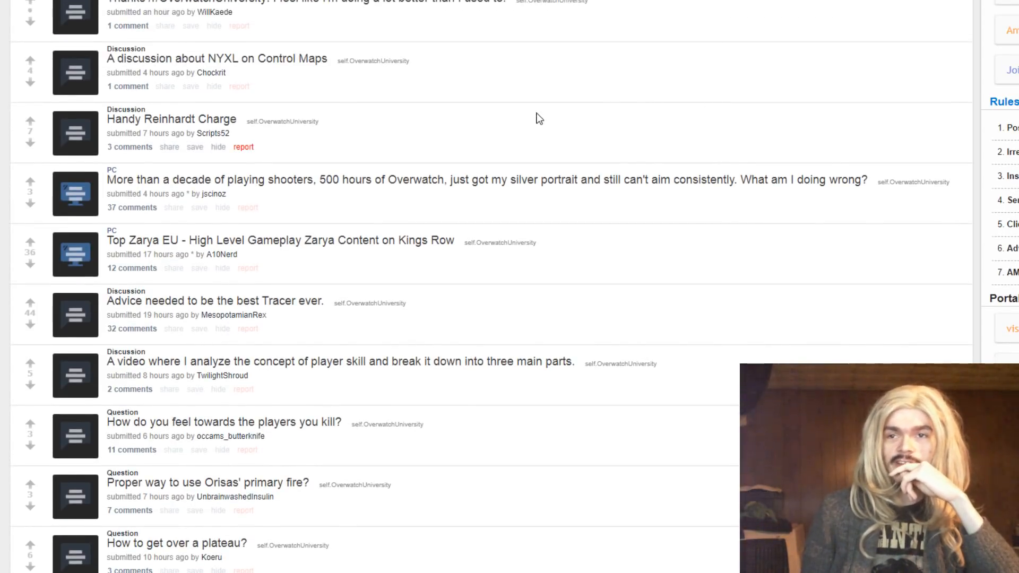
{"action": "mouse_move", "coordinate": [624, 129]}
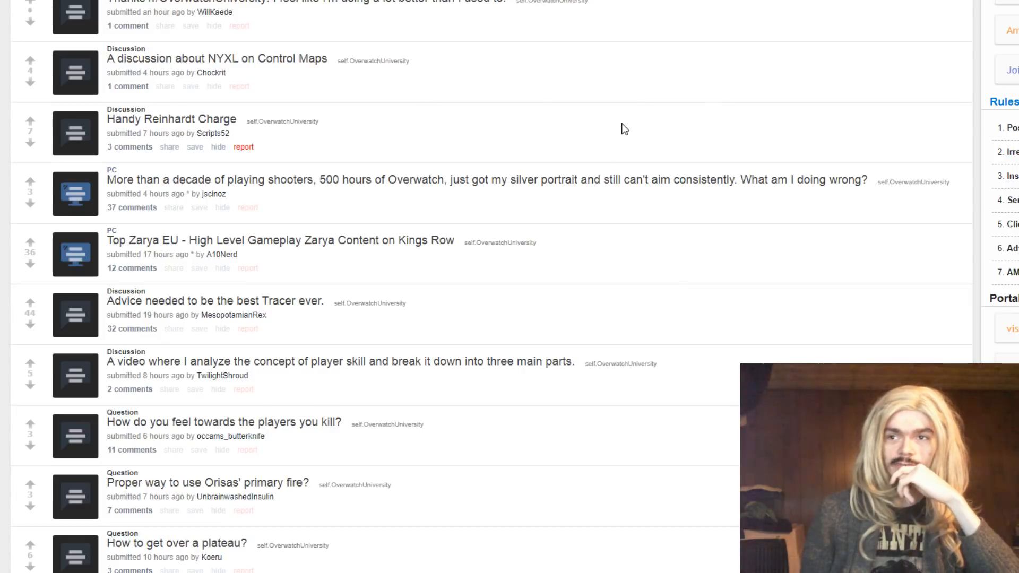
{"action": "mouse_move", "coordinate": [472, 53]}
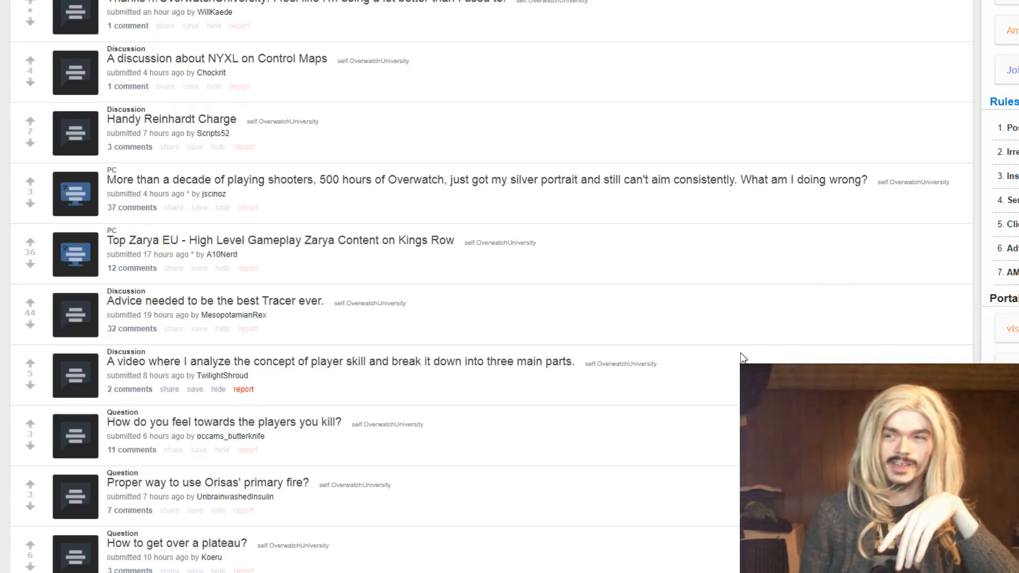
{"action": "mouse_move", "coordinate": [740, 354]}
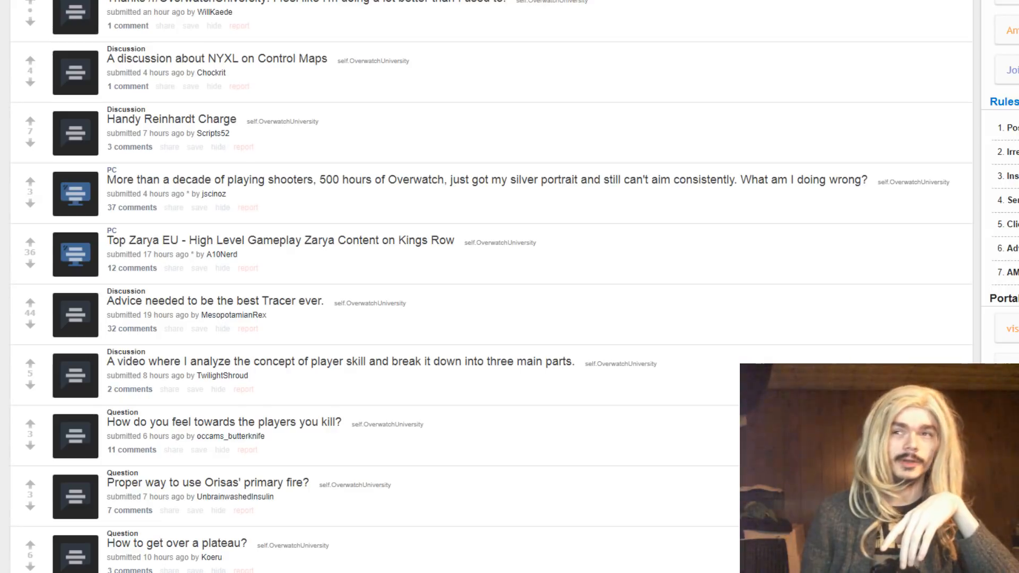
{"action": "mouse_move", "coordinate": [885, 170]}
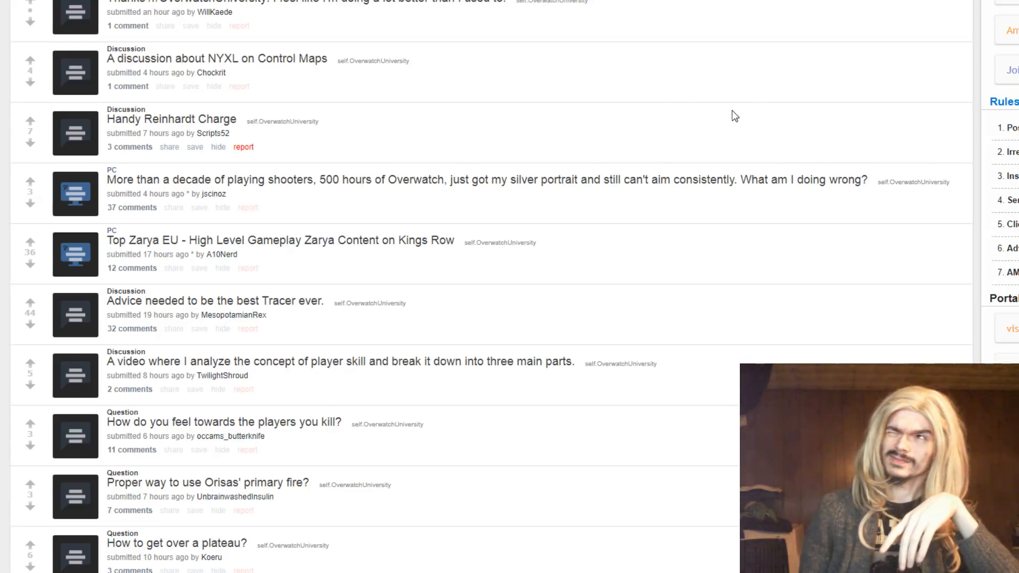
{"action": "mouse_move", "coordinate": [517, 357]}
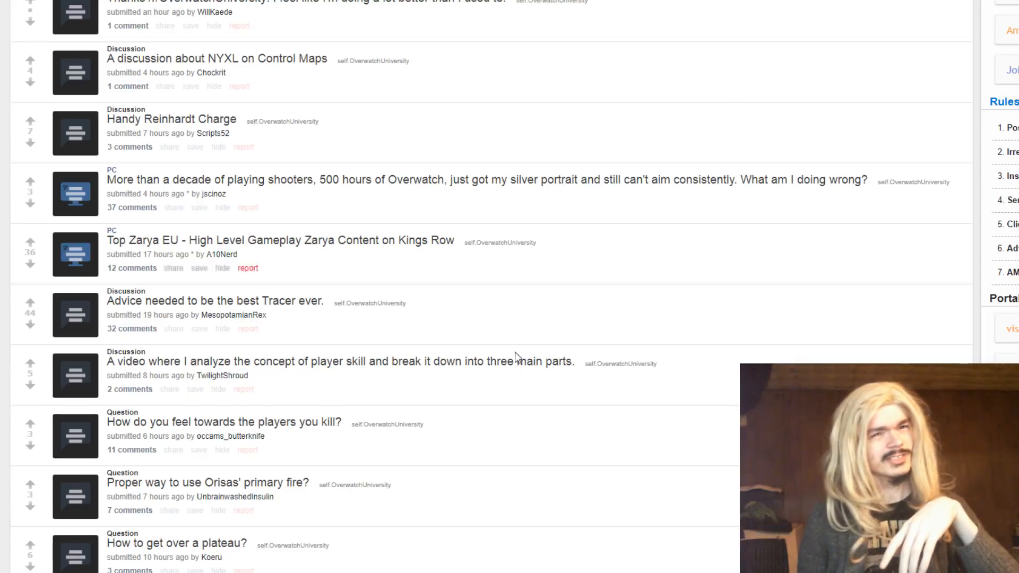
{"action": "mouse_move", "coordinate": [303, 265]}
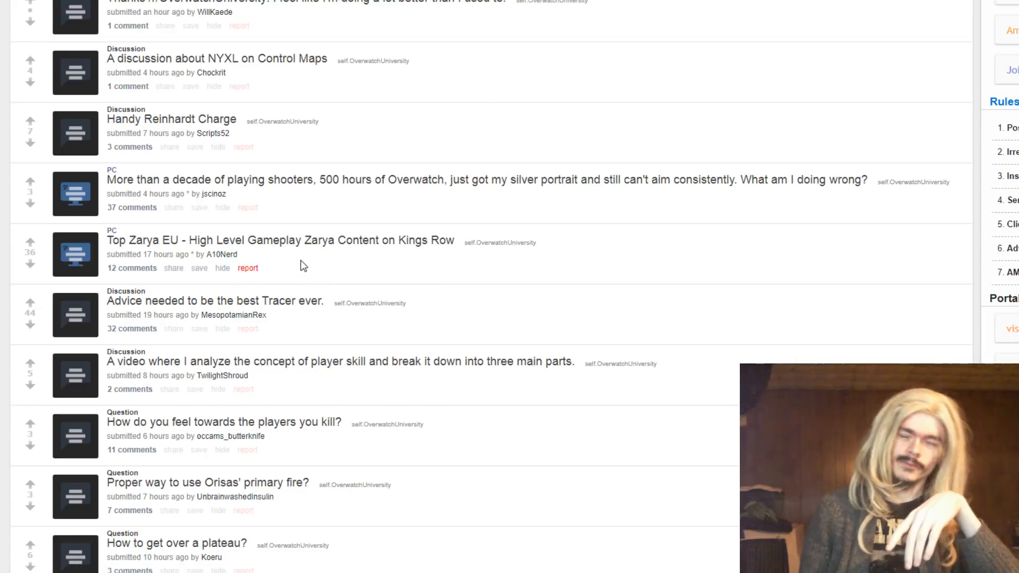
{"action": "mouse_move", "coordinate": [577, 118]}
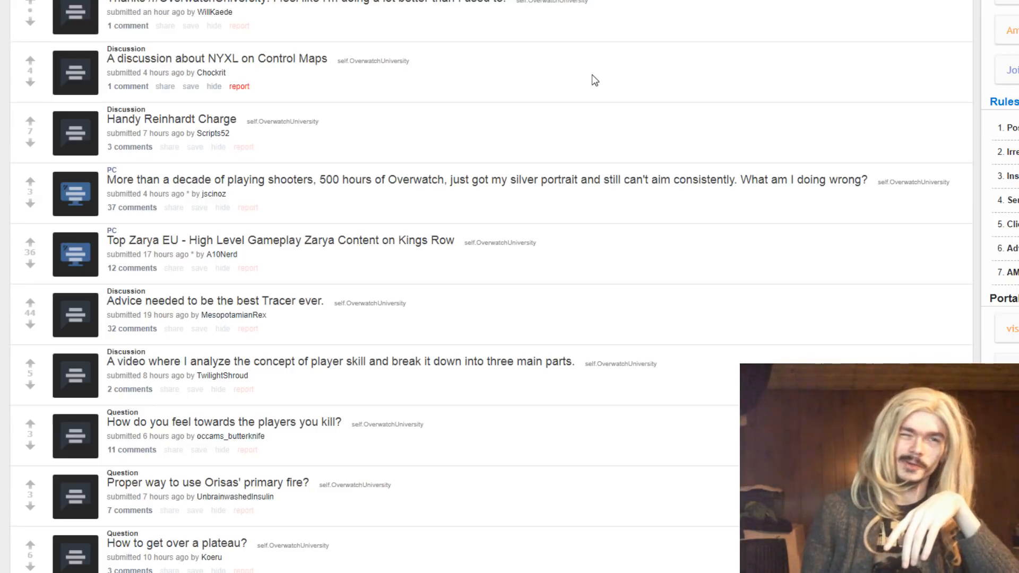
{"action": "mouse_move", "coordinate": [574, 82]}
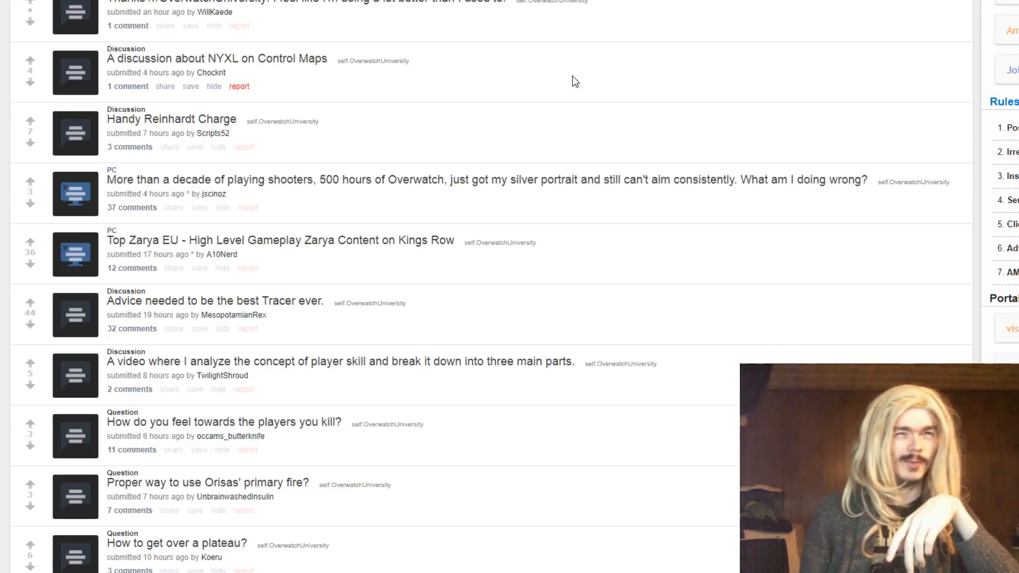
{"action": "mouse_move", "coordinate": [507, 166]}
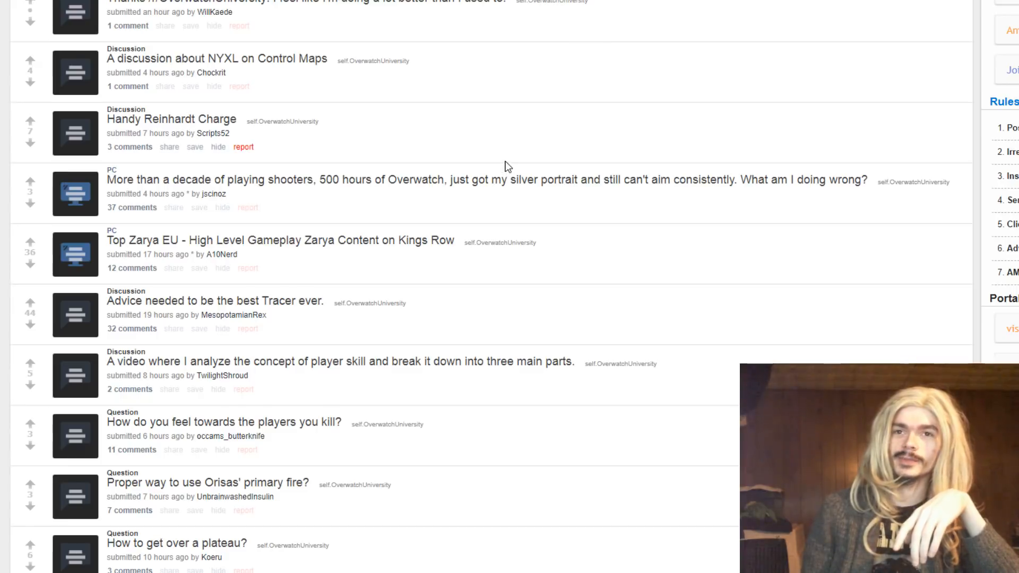
{"action": "mouse_move", "coordinate": [411, 88]}
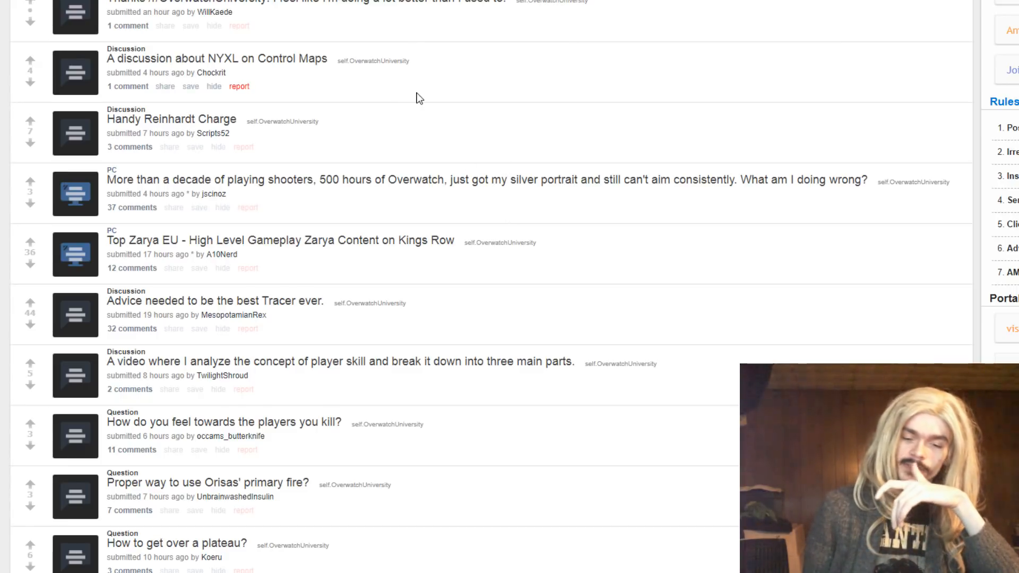
{"action": "mouse_move", "coordinate": [618, 255]}
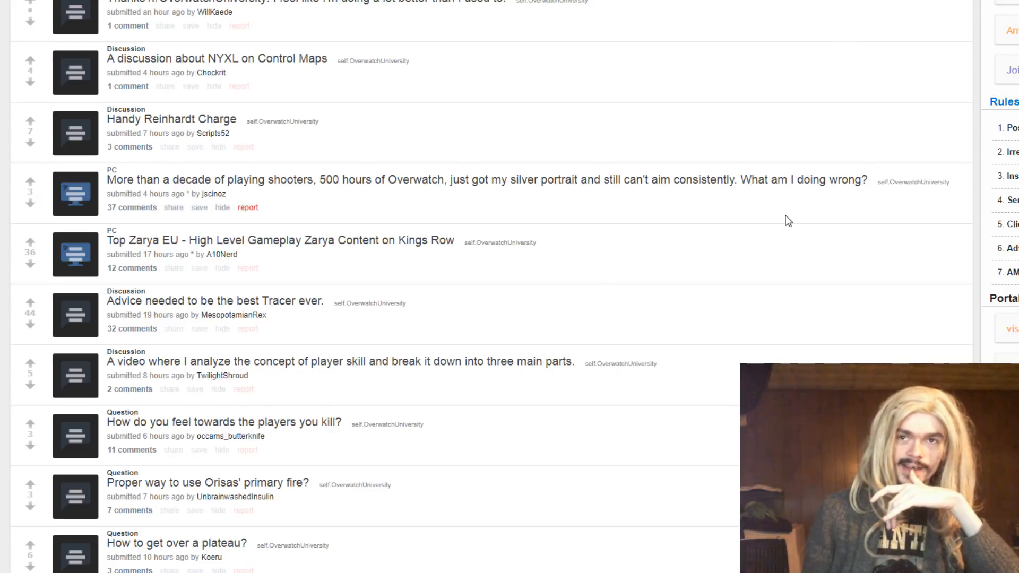
{"action": "mouse_move", "coordinate": [630, 110]}
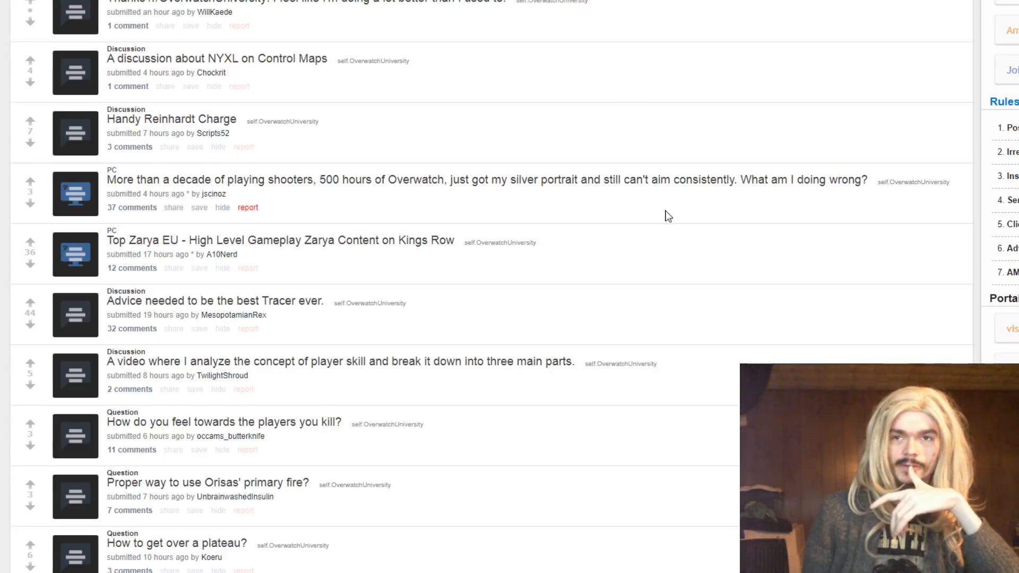
{"action": "mouse_move", "coordinate": [614, 383]}
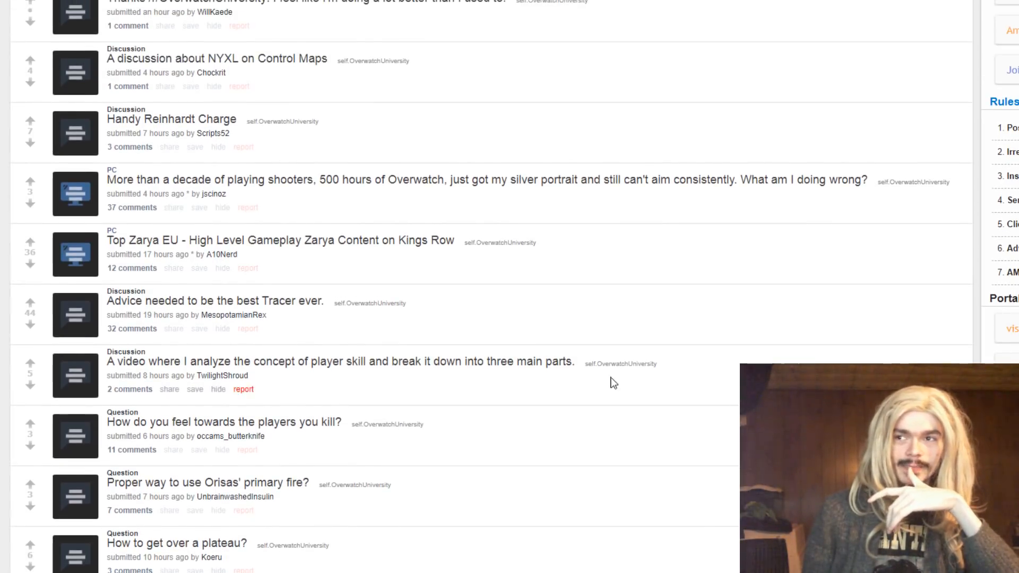
{"action": "scroll", "scroll_direction": "down", "scroll_amount": 3}
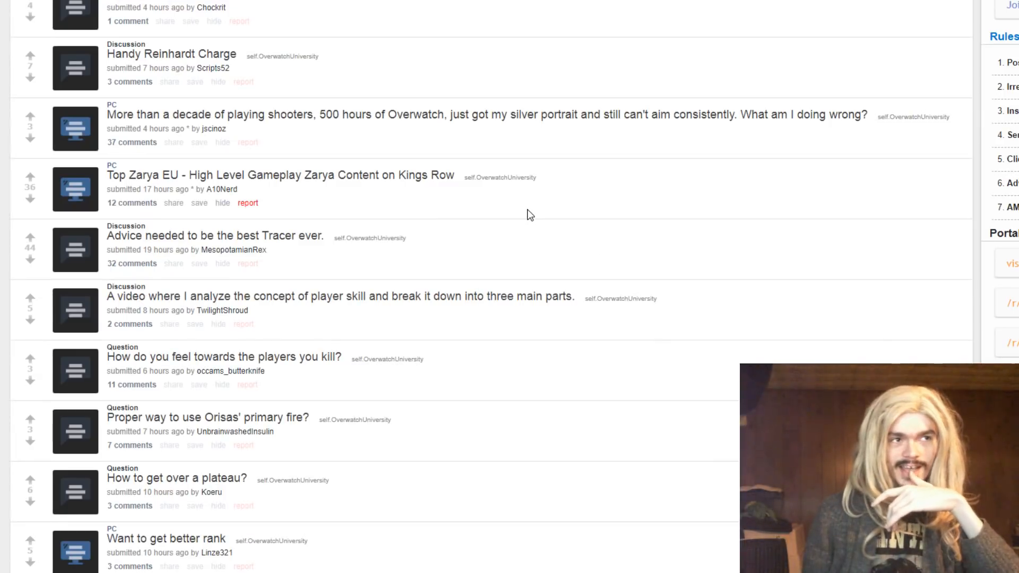
{"action": "mouse_move", "coordinate": [681, 326]}
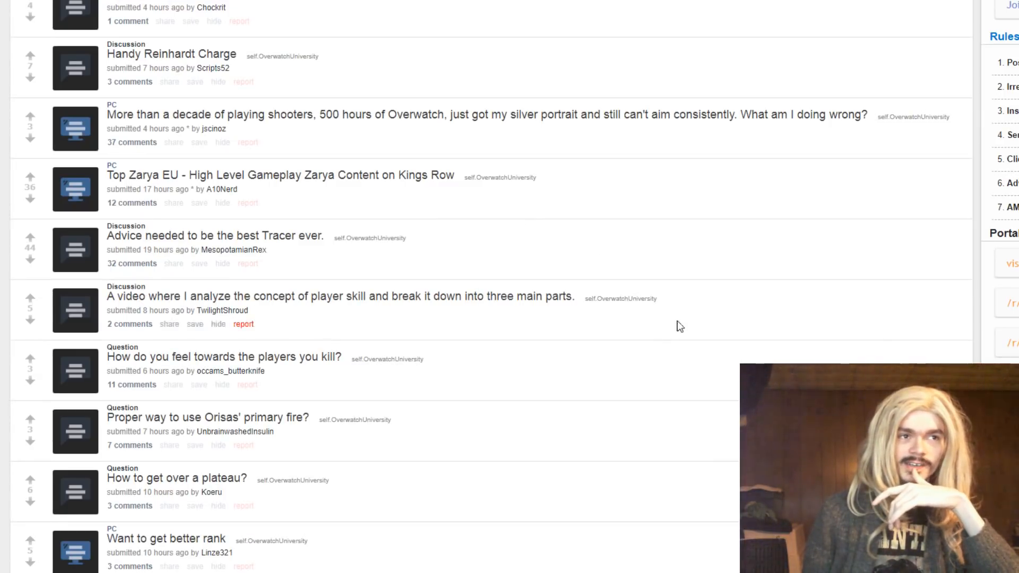
{"action": "mouse_move", "coordinate": [526, 178]}
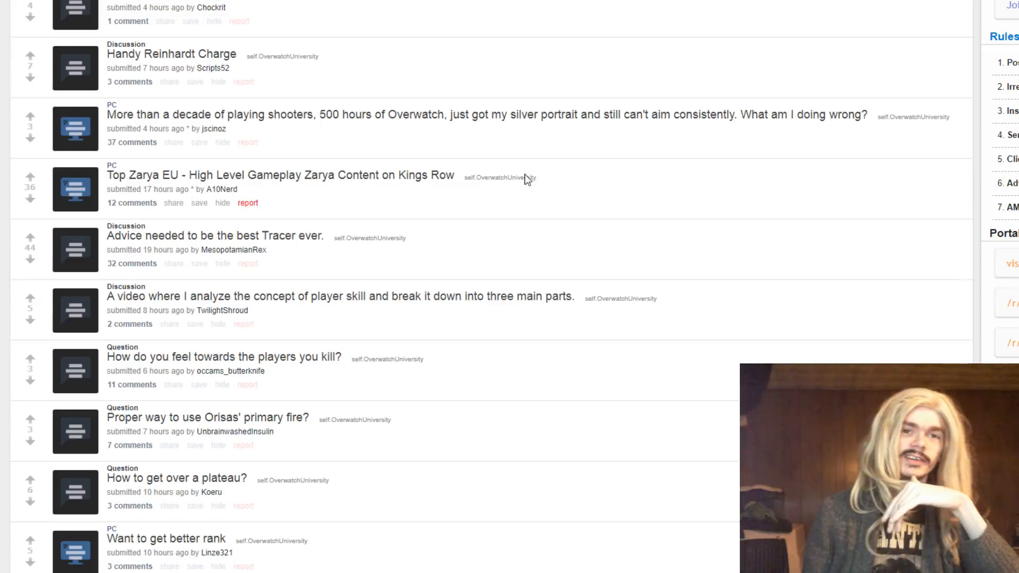
{"action": "scroll", "scroll_direction": "down", "scroll_amount": 3}
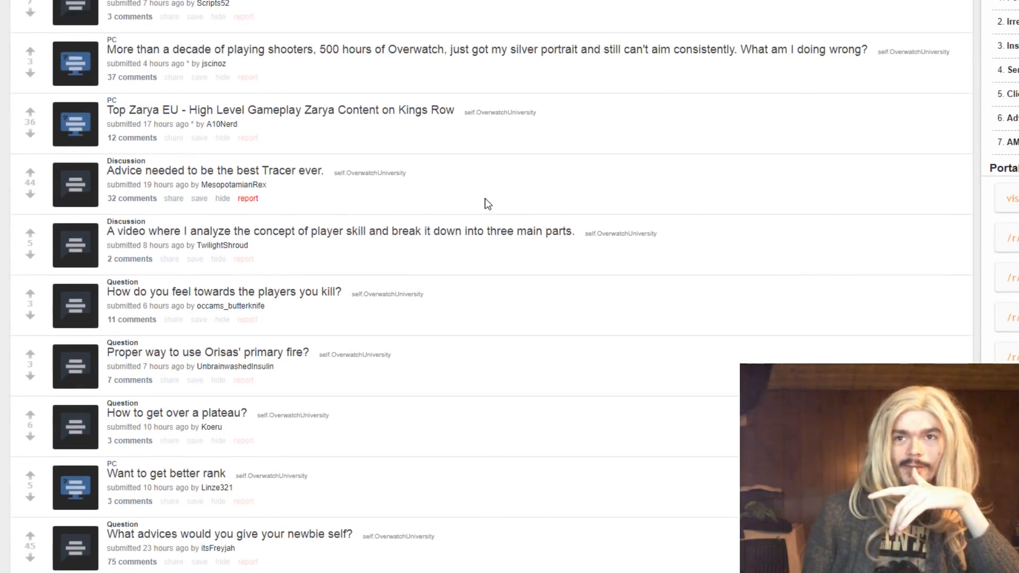
{"action": "mouse_move", "coordinate": [464, 133]}
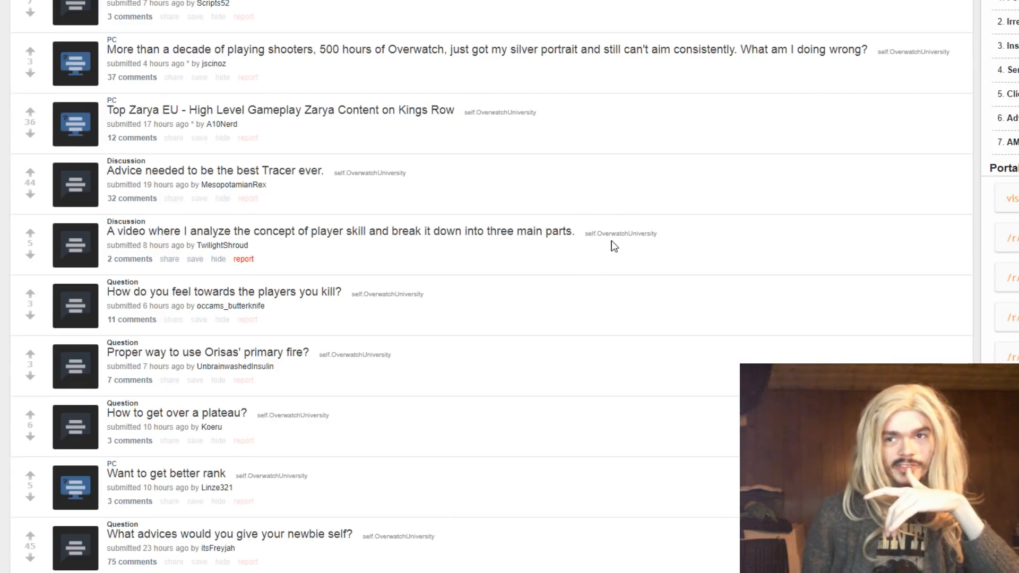
{"action": "mouse_move", "coordinate": [583, 221]}
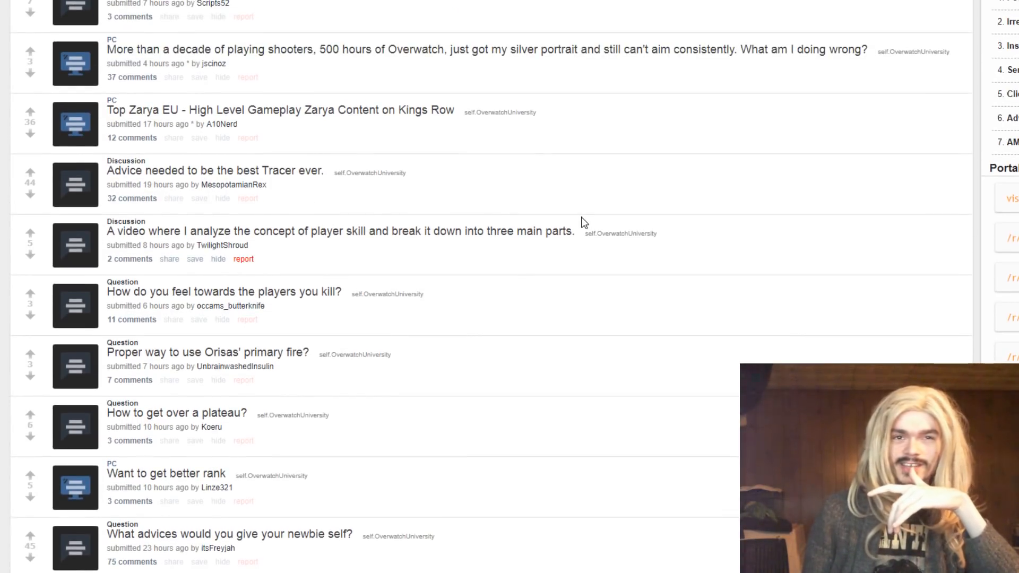
{"action": "scroll", "scroll_direction": "down", "scroll_amount": 3}
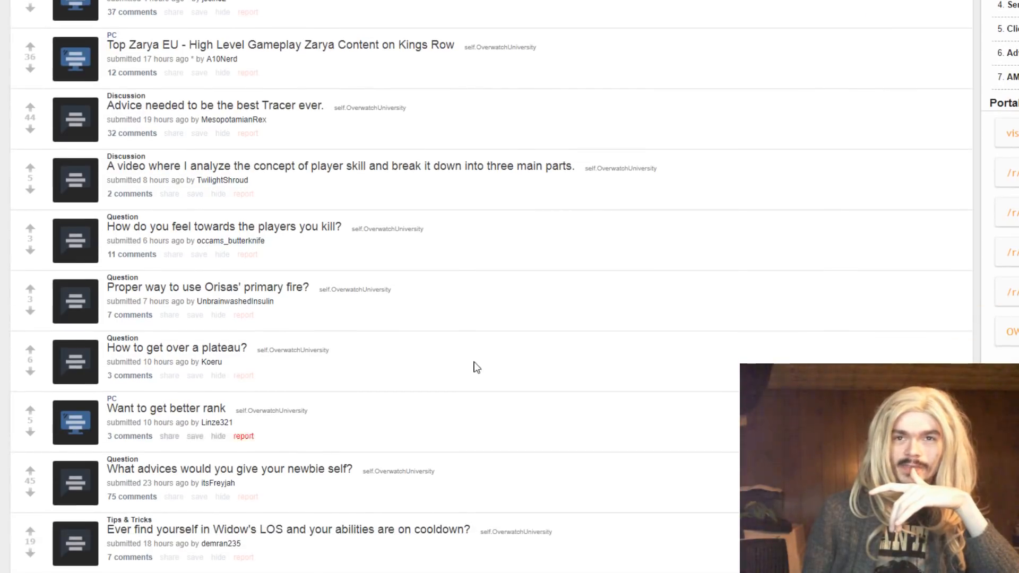
{"action": "mouse_move", "coordinate": [578, 130]}
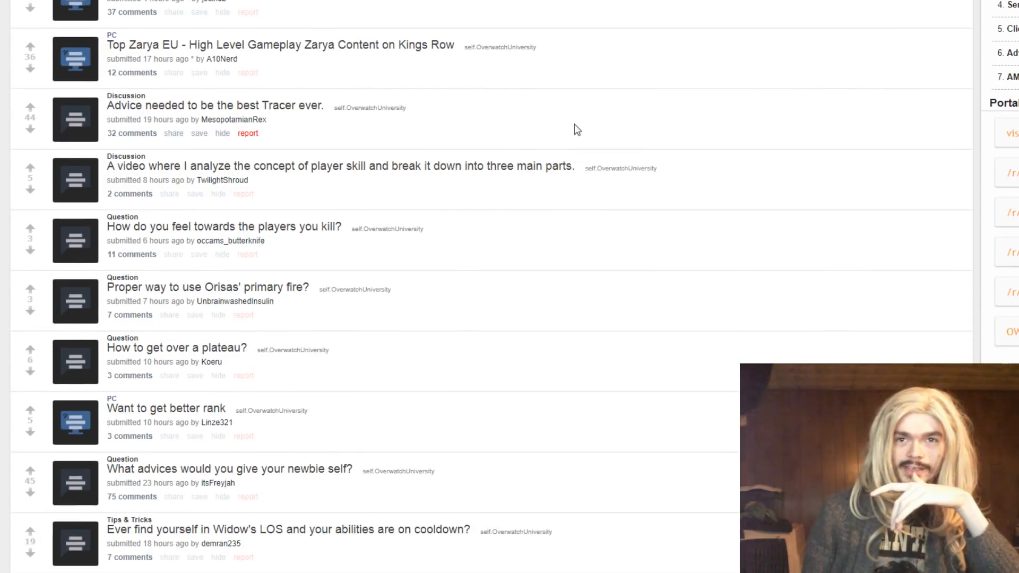
{"action": "scroll", "scroll_direction": "down", "scroll_amount": 3}
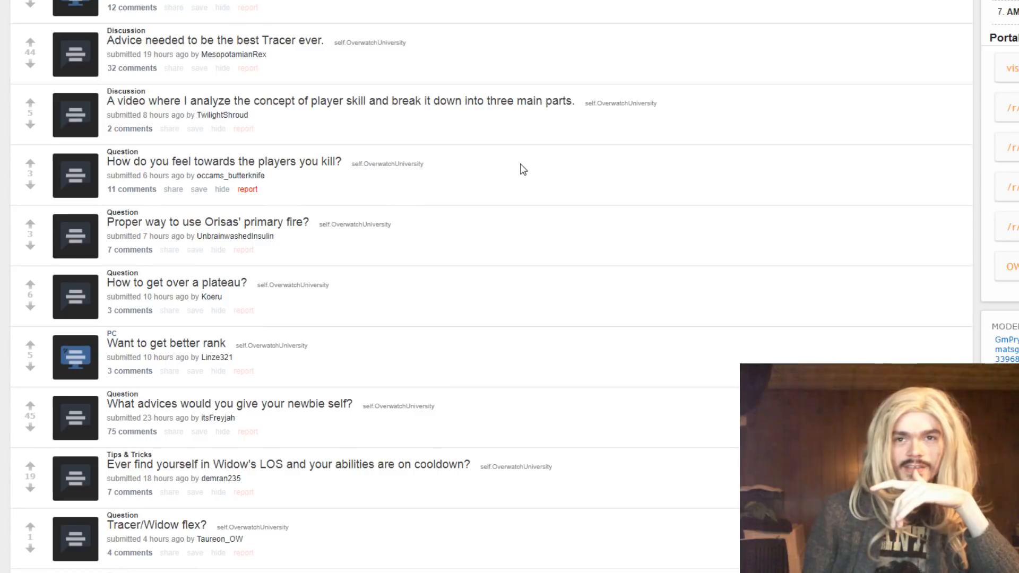
{"action": "mouse_move", "coordinate": [382, 89]}
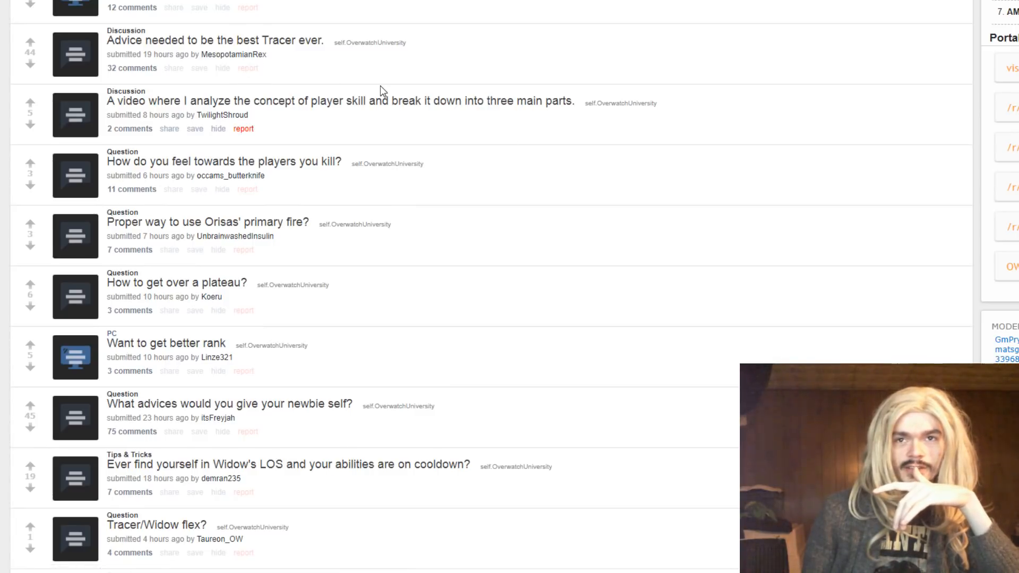
{"action": "mouse_move", "coordinate": [512, 90]}
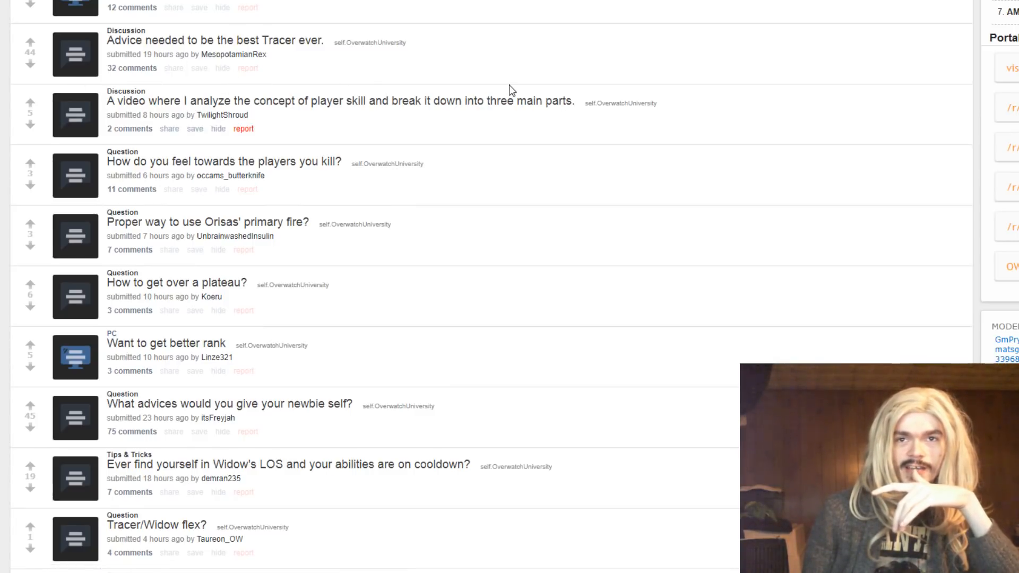
{"action": "scroll", "scroll_direction": "down", "scroll_amount": 3}
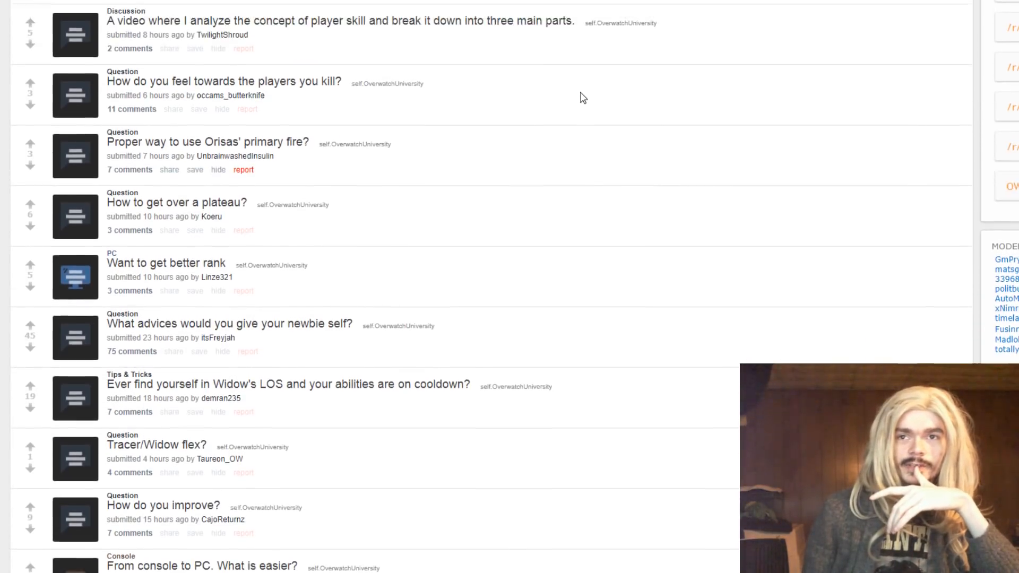
Expand the 'How do you feel towards the players you kill?' self-post inline
{"action": "left_click", "coordinate": [75, 96]}
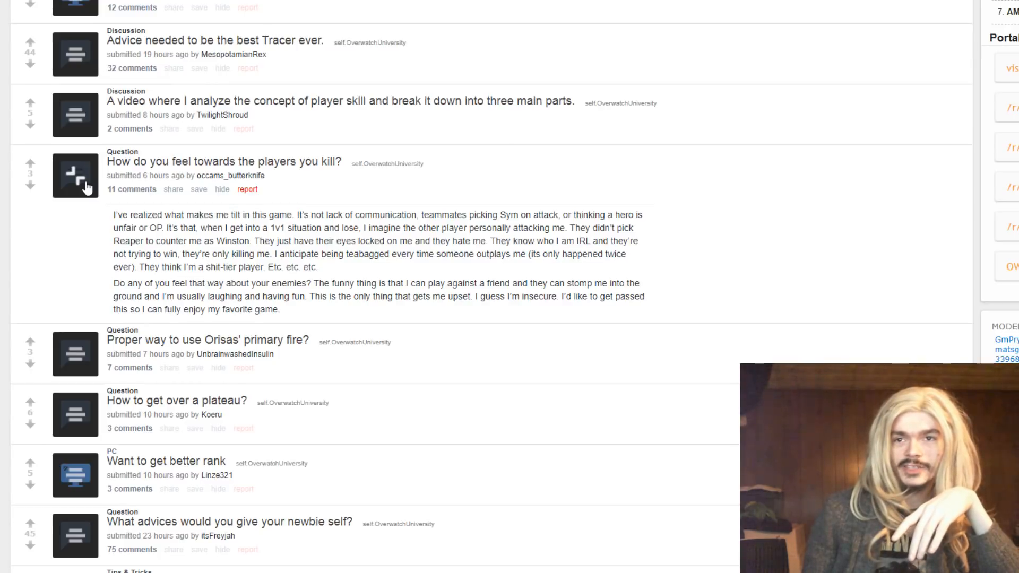
{"action": "mouse_move", "coordinate": [392, 202]}
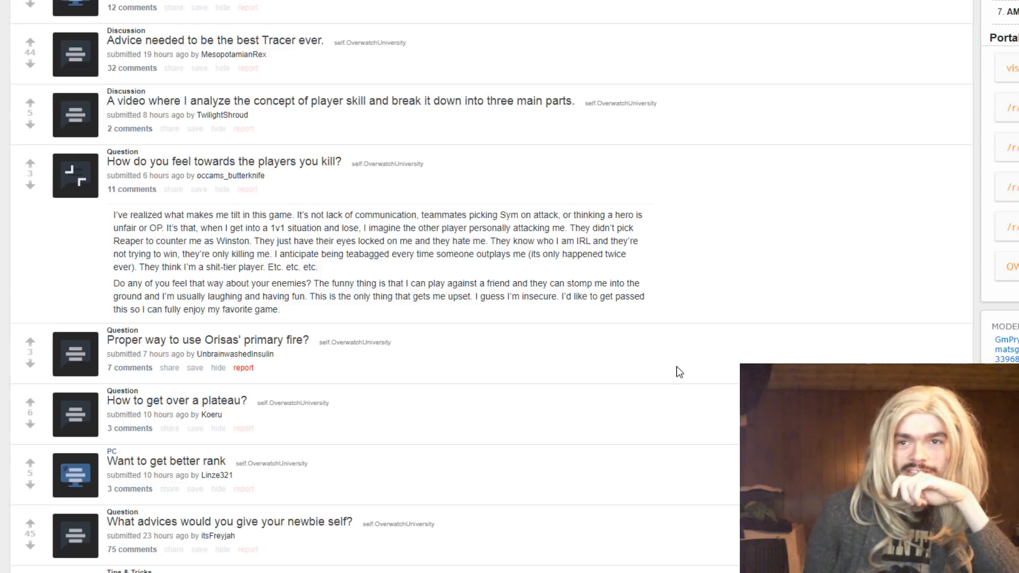
{"action": "mouse_move", "coordinate": [655, 305]}
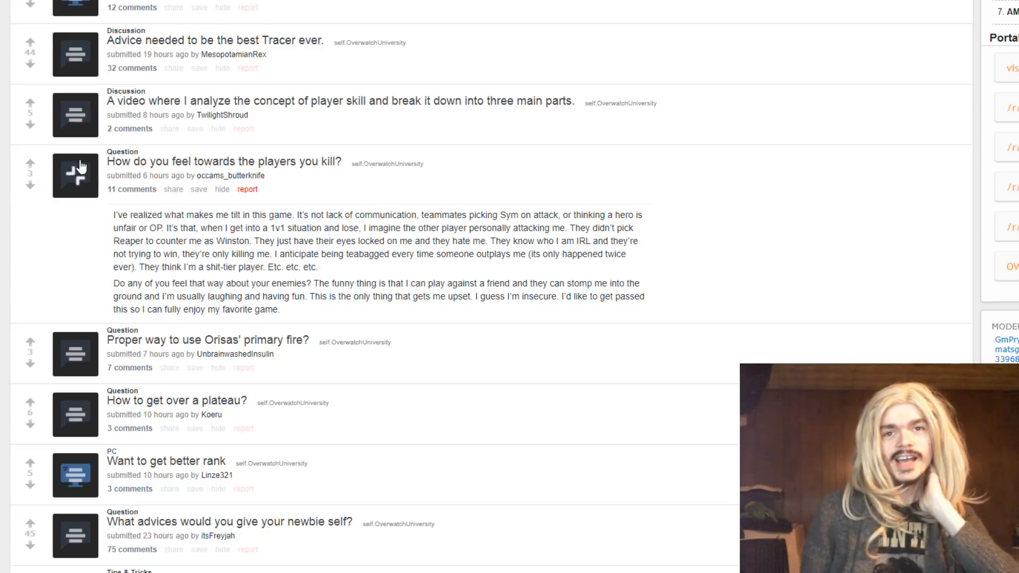
Collapse the killed-players post and scroll down to 'How do you improve?'
{"action": "left_click", "coordinate": [75, 175]}
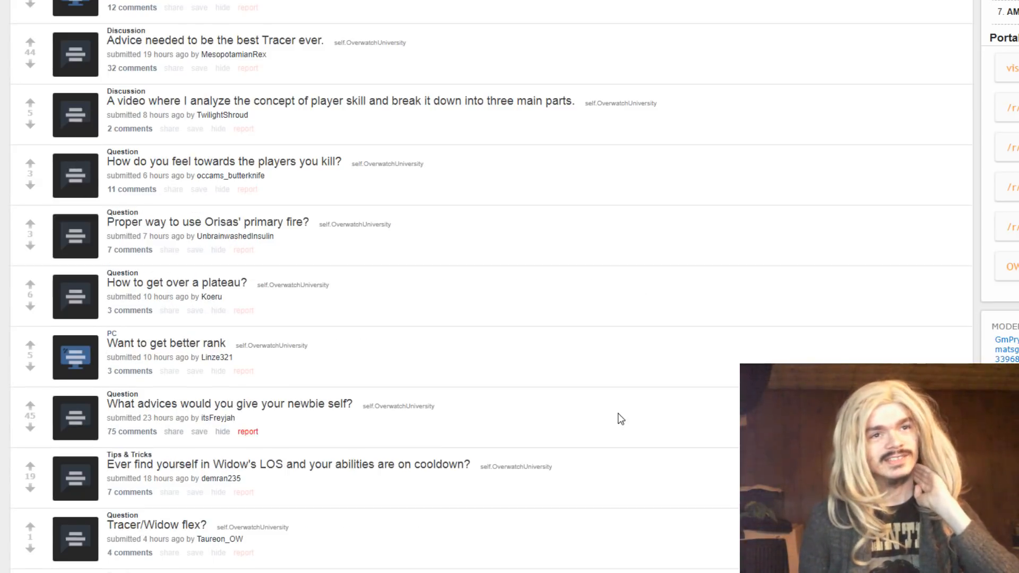
{"action": "mouse_move", "coordinate": [465, 428]}
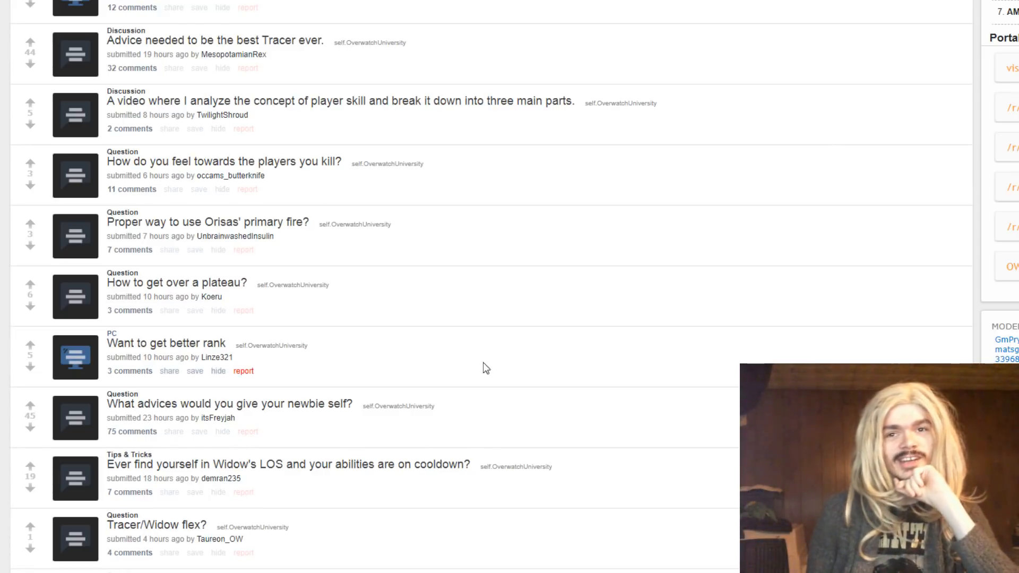
{"action": "mouse_move", "coordinate": [210, 486]}
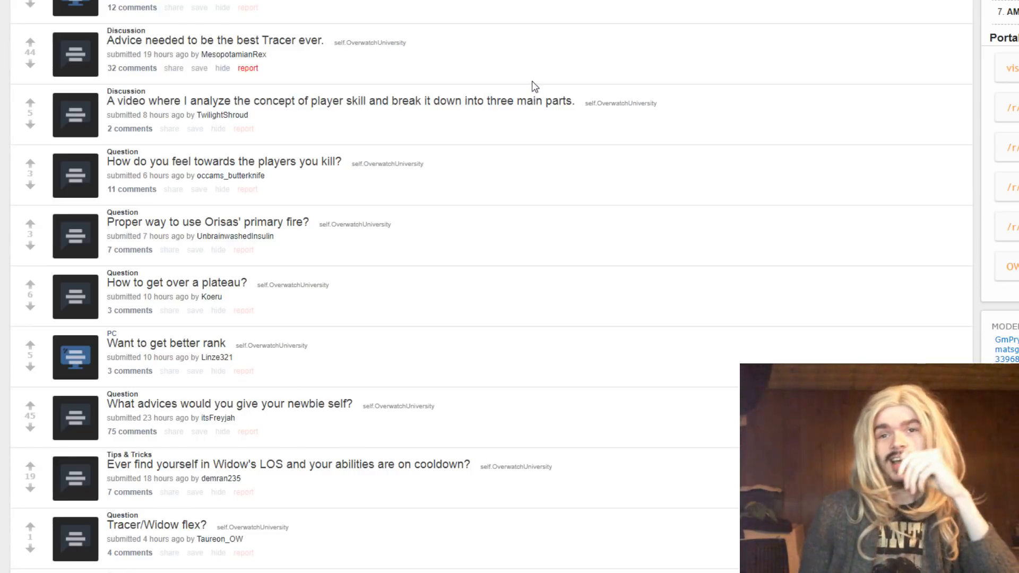
{"action": "scroll", "scroll_direction": "down", "scroll_amount": 3}
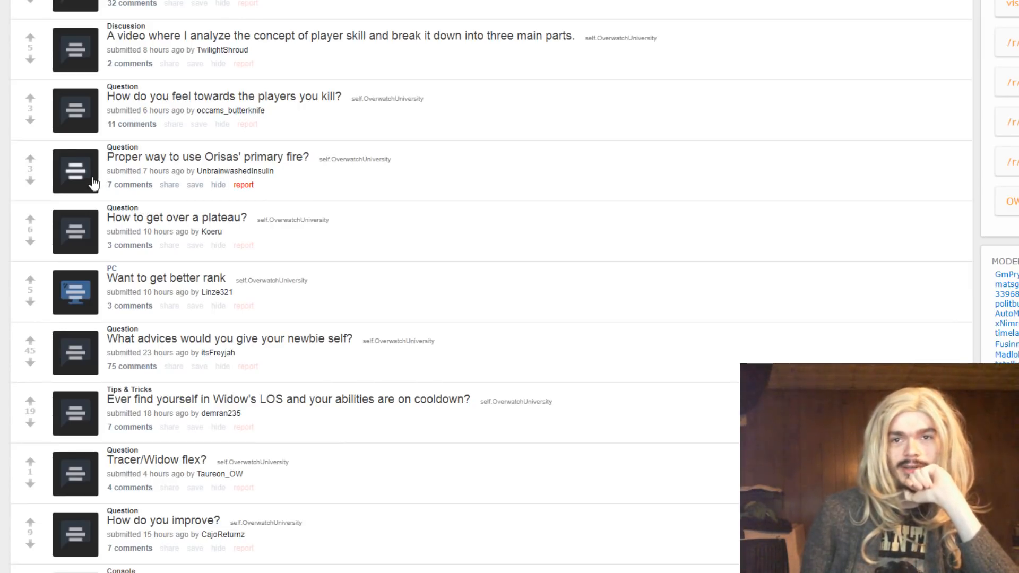
{"action": "left_click", "coordinate": [75, 171]}
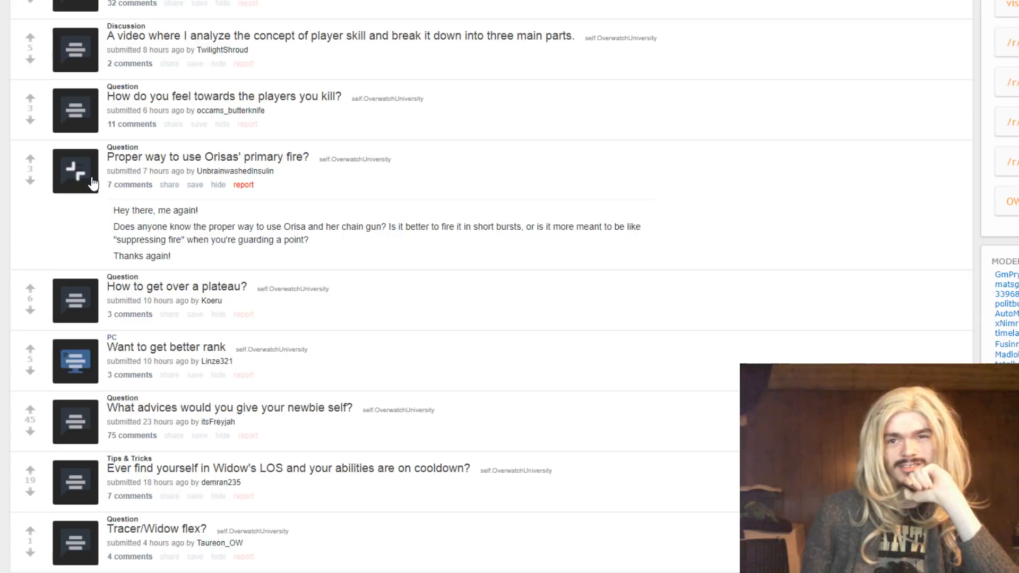
{"action": "left_click", "coordinate": [75, 171]}
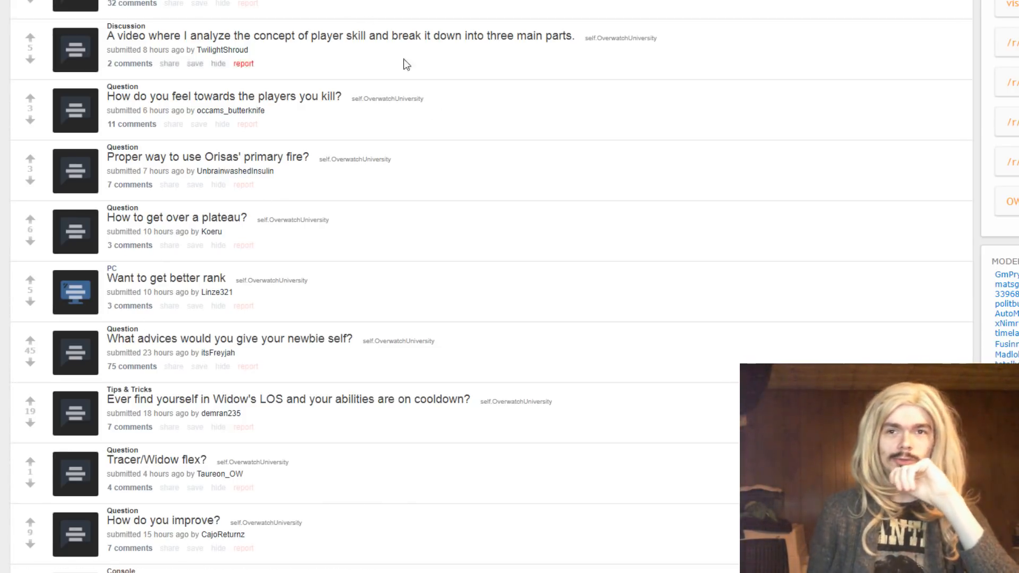
{"action": "scroll", "scroll_direction": "down", "scroll_amount": 3}
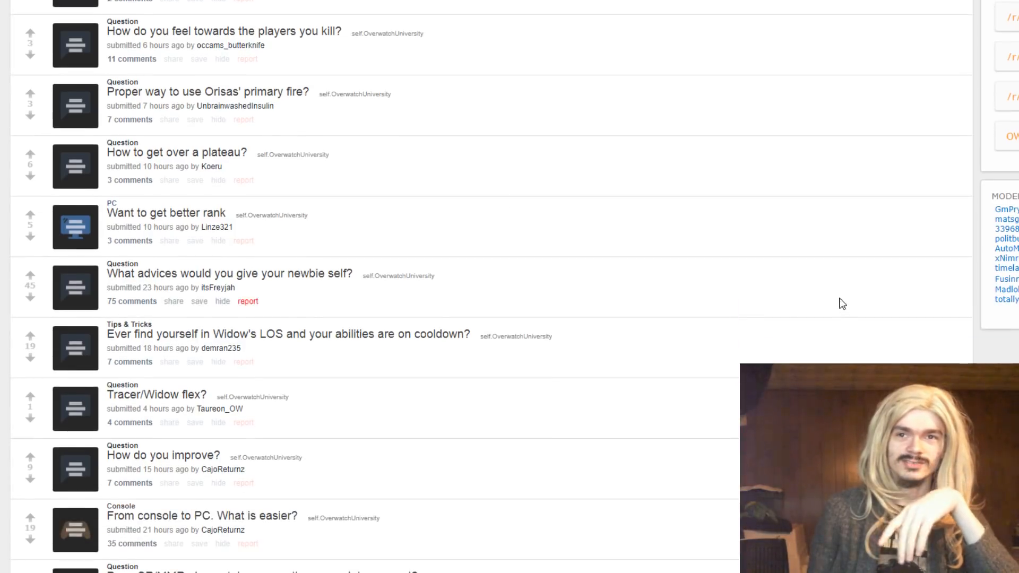
{"action": "scroll", "scroll_direction": "up", "scroll_amount": 3}
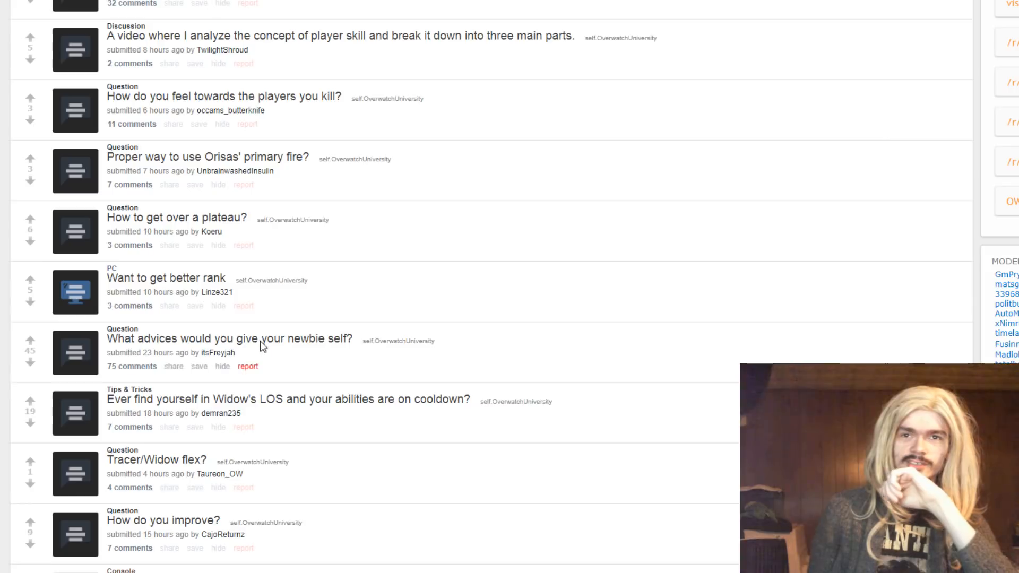
{"action": "mouse_move", "coordinate": [62, 173]}
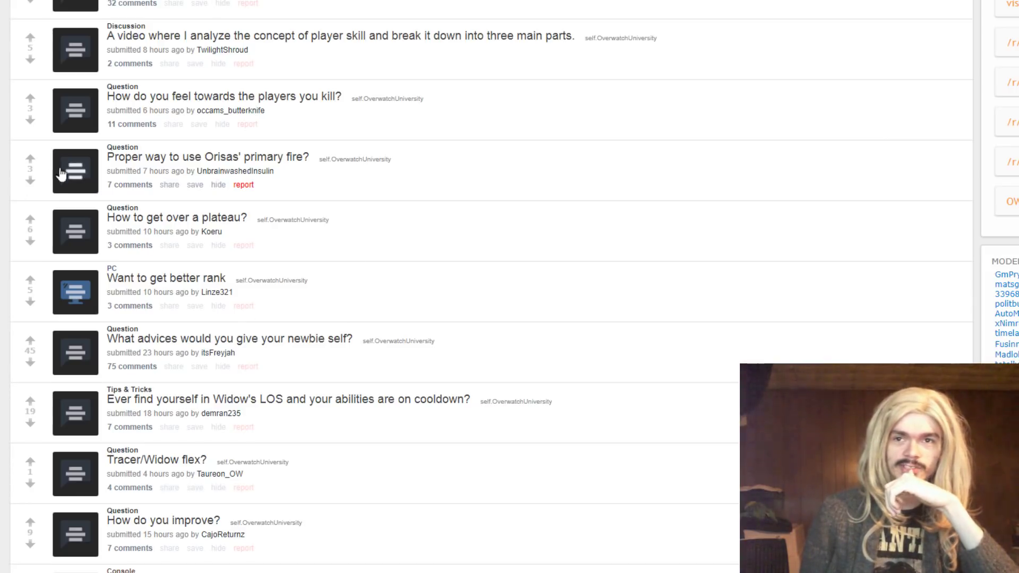
{"action": "scroll", "scroll_direction": "down", "scroll_amount": 3}
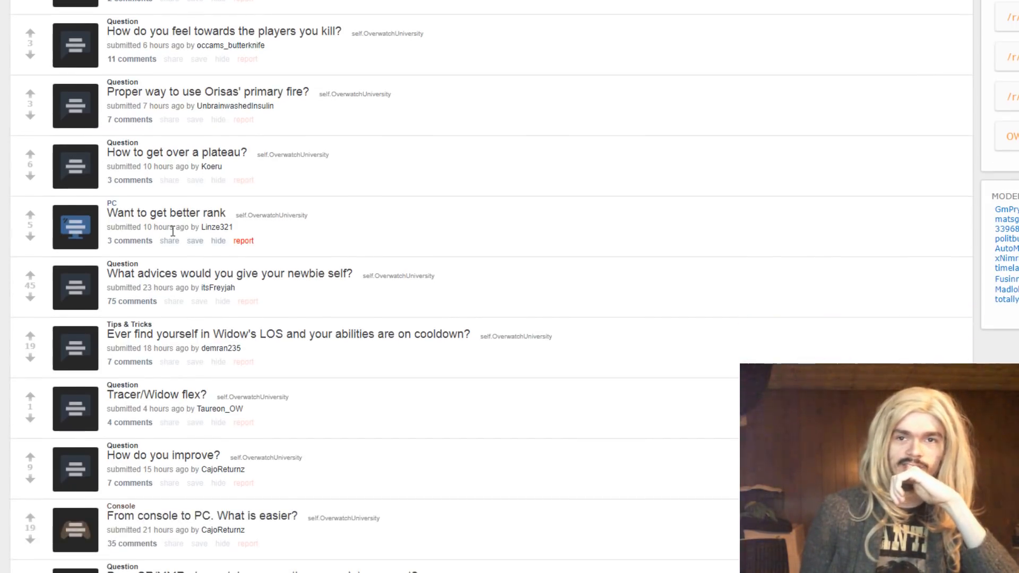
{"action": "mouse_move", "coordinate": [383, 254]}
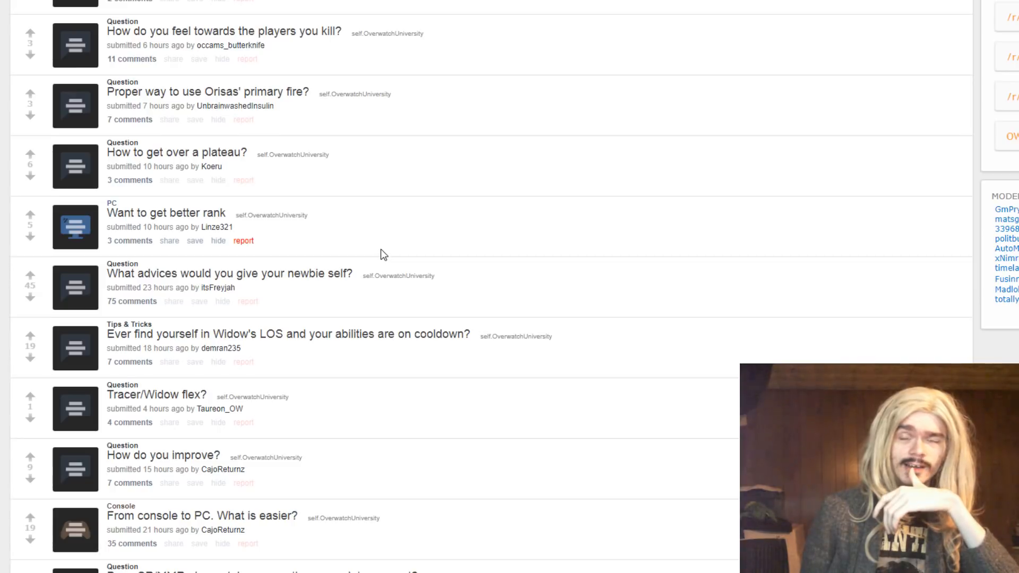
{"action": "mouse_move", "coordinate": [456, 184]}
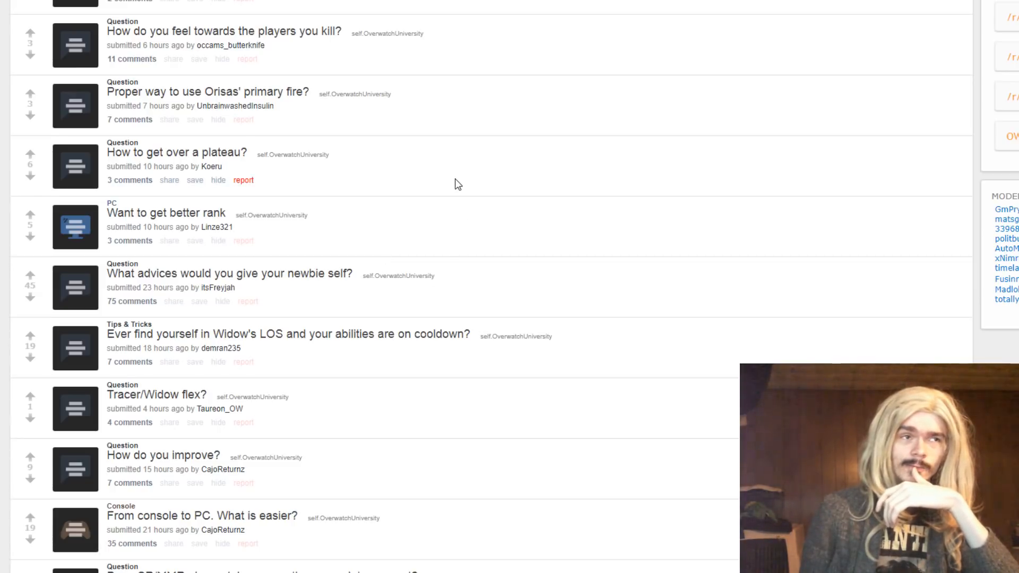
{"action": "mouse_move", "coordinate": [355, 294]}
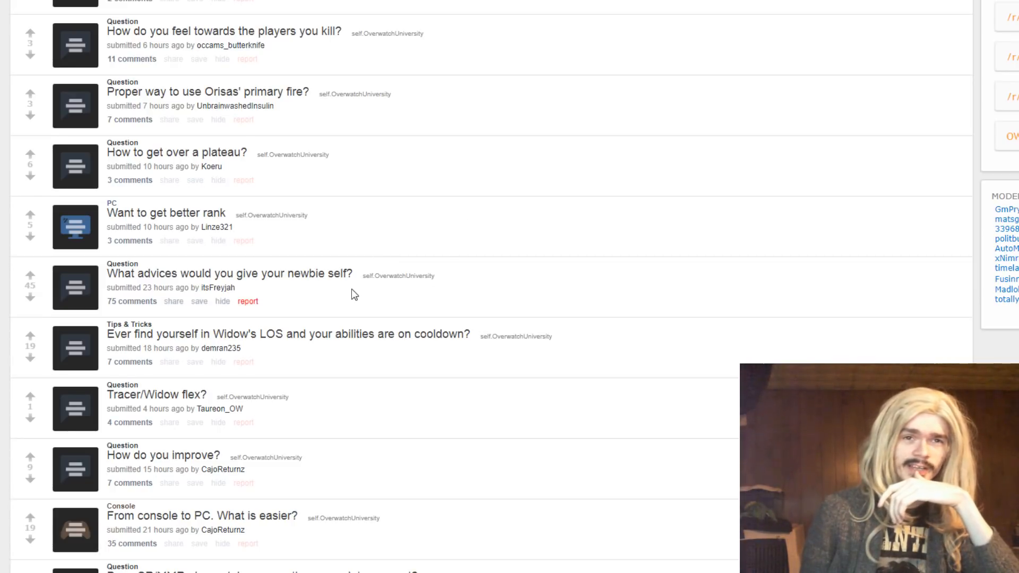
{"action": "mouse_move", "coordinate": [492, 185]}
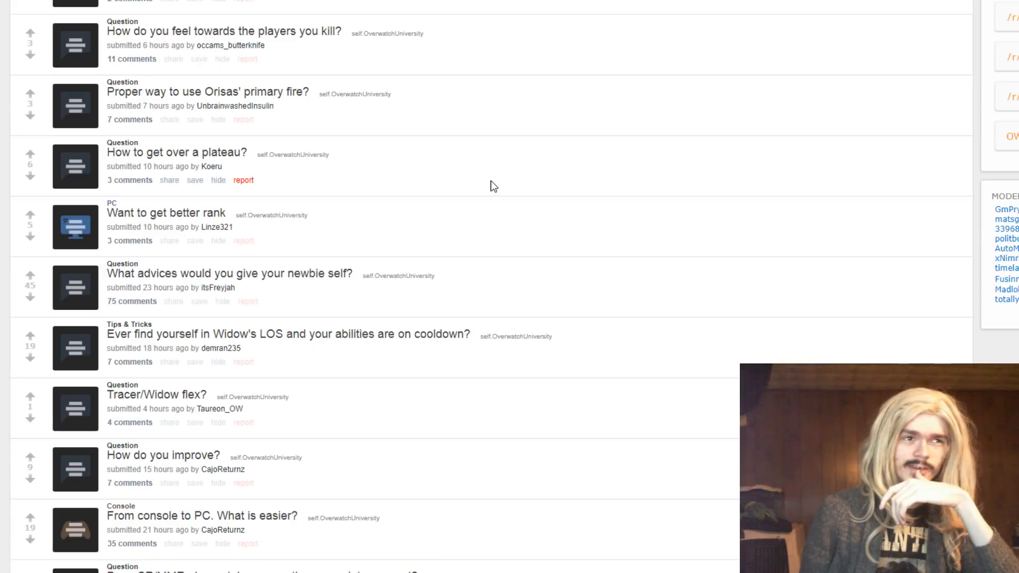
{"action": "scroll", "scroll_direction": "down", "scroll_amount": 3}
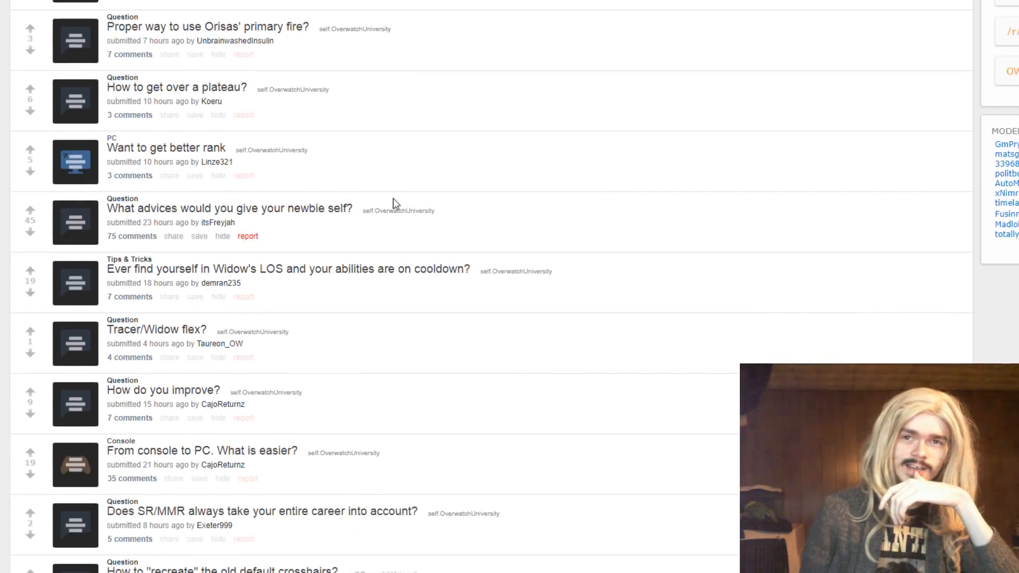
{"action": "mouse_move", "coordinate": [422, 150]}
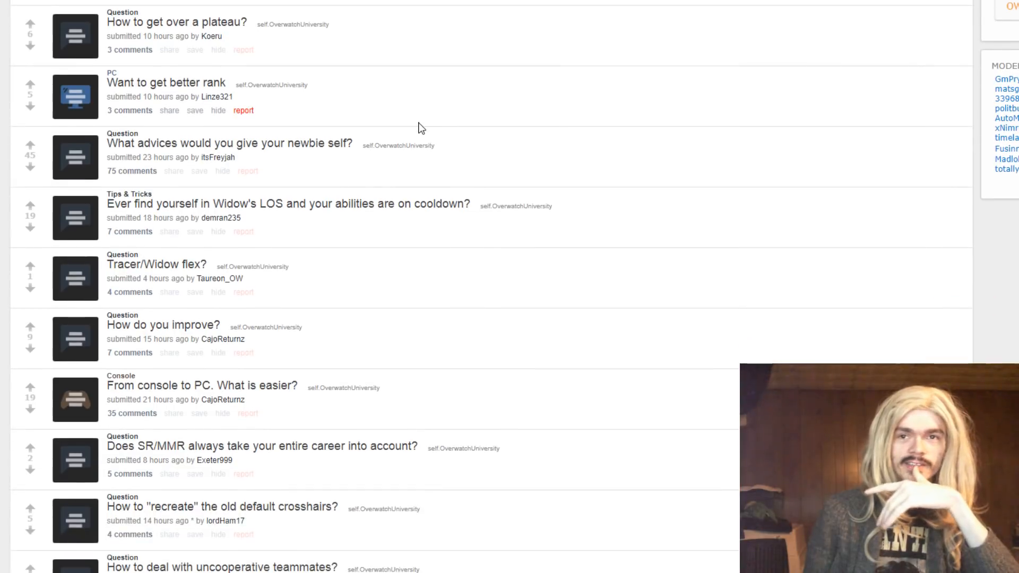
{"action": "scroll", "scroll_direction": "up", "scroll_amount": 3}
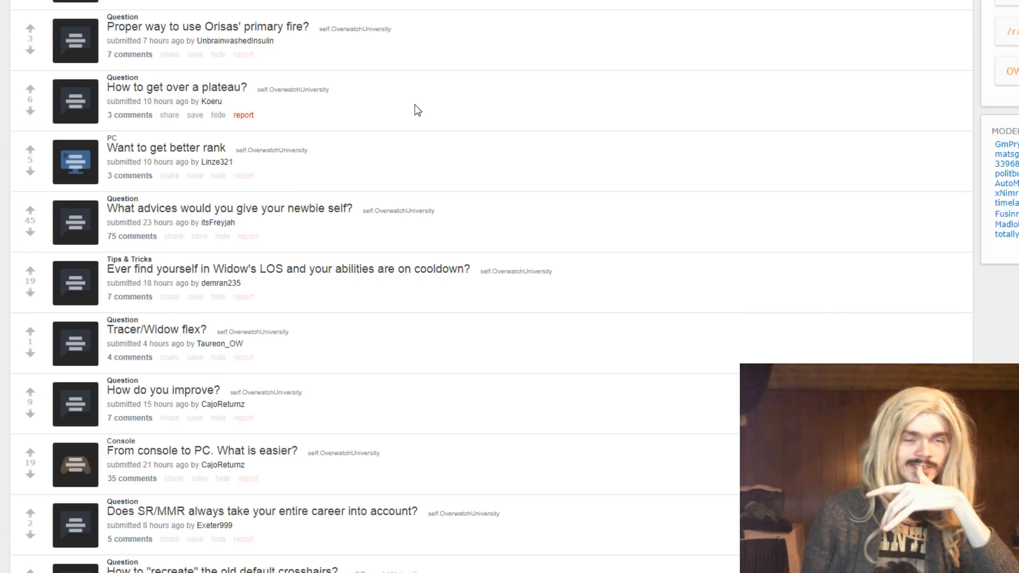
{"action": "mouse_move", "coordinate": [375, 134]}
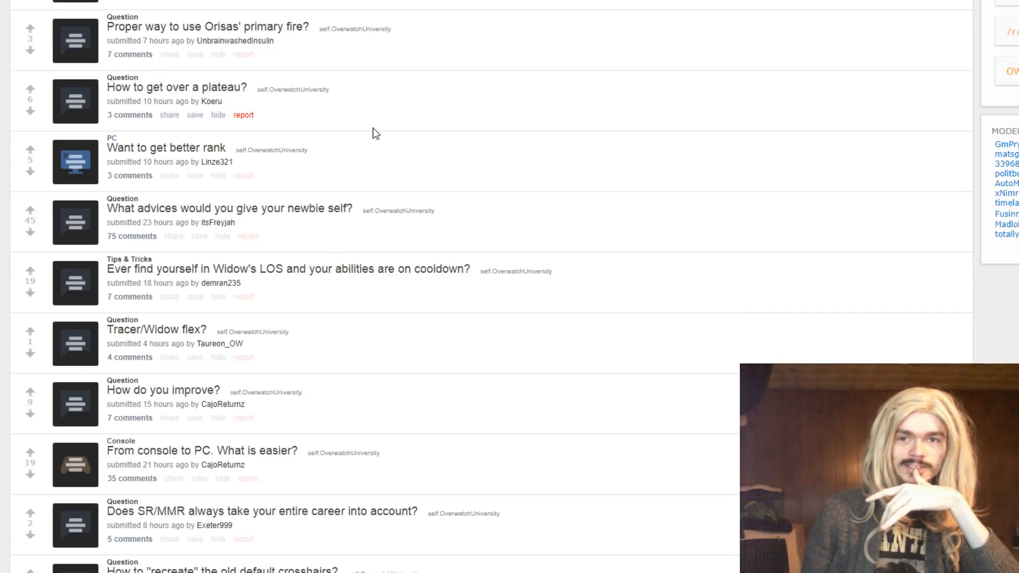
{"action": "mouse_move", "coordinate": [357, 110]}
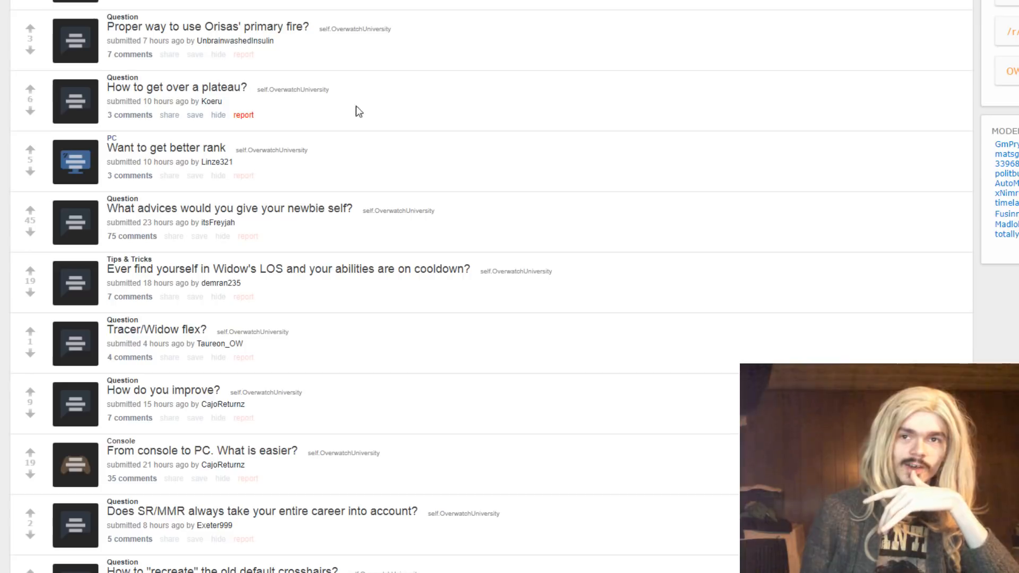
{"action": "mouse_move", "coordinate": [551, 171]}
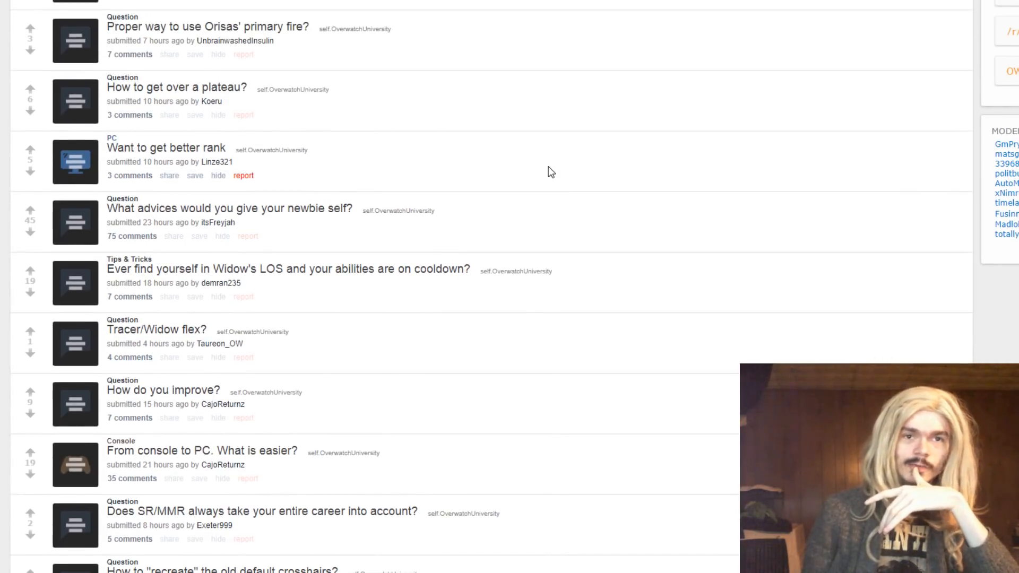
{"action": "mouse_move", "coordinate": [546, 132]}
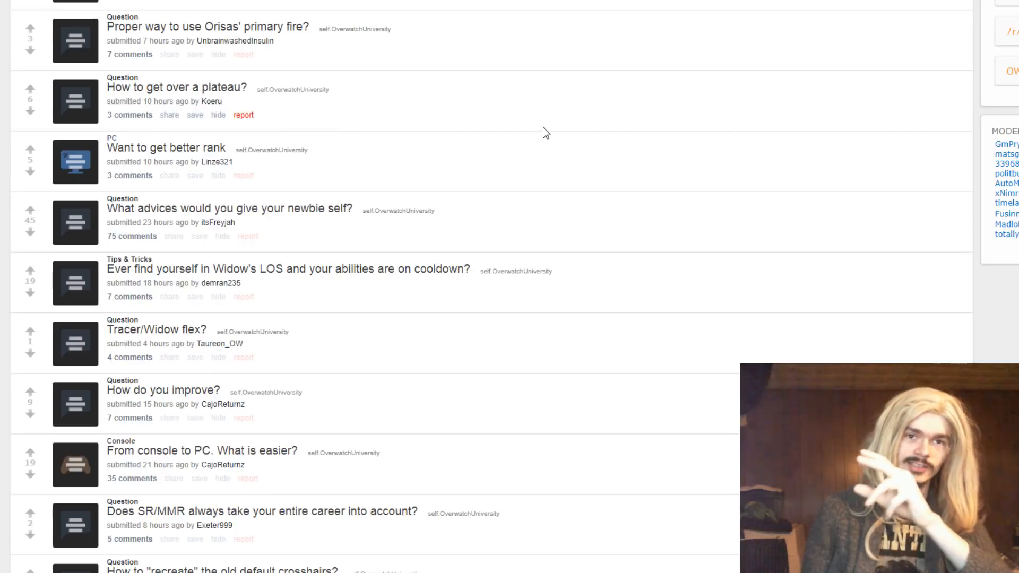
{"action": "mouse_move", "coordinate": [386, 133]}
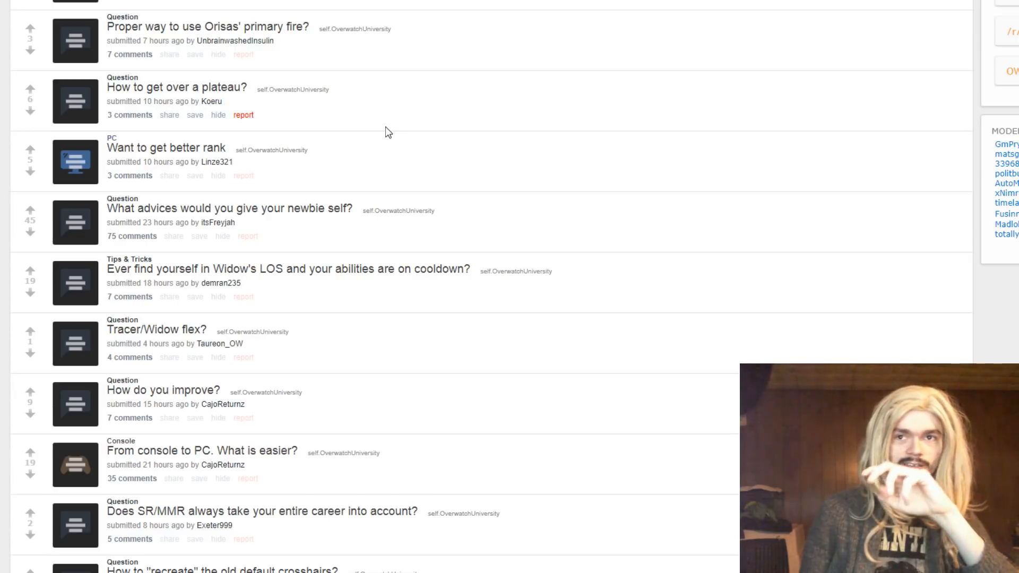
{"action": "mouse_move", "coordinate": [254, 411]}
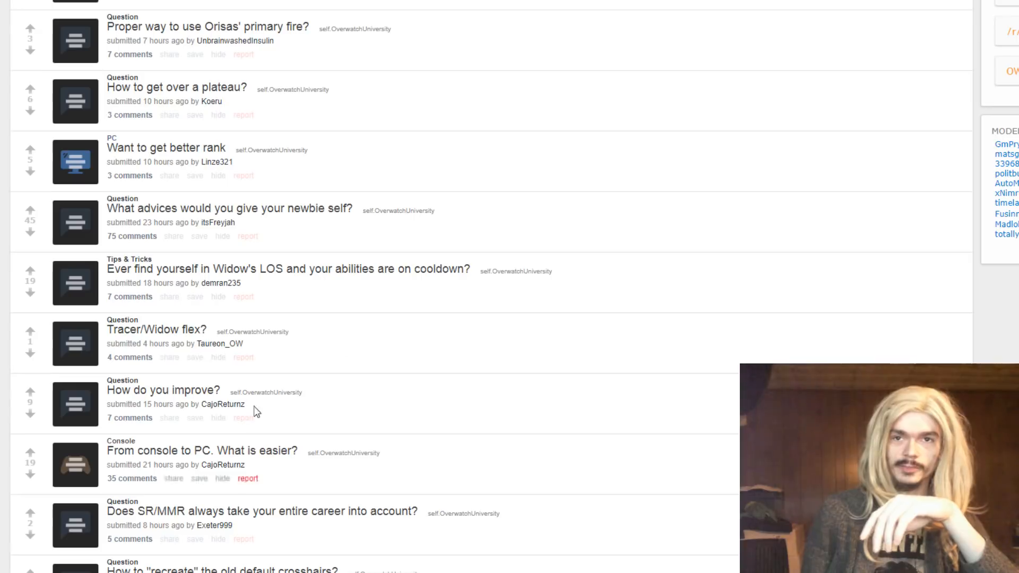
{"action": "mouse_move", "coordinate": [513, 77]}
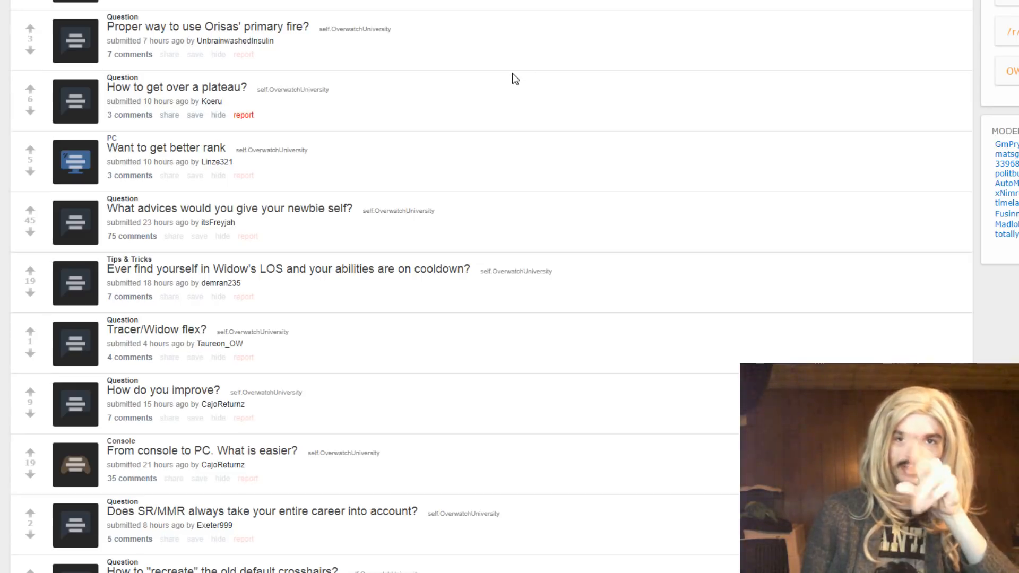
{"action": "mouse_move", "coordinate": [190, 205]}
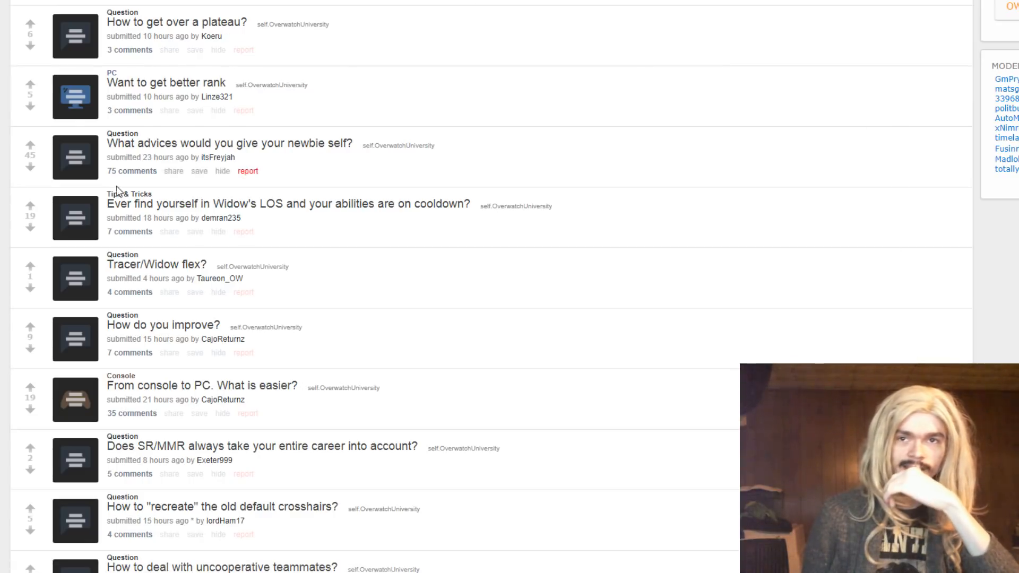
{"action": "mouse_move", "coordinate": [119, 190]}
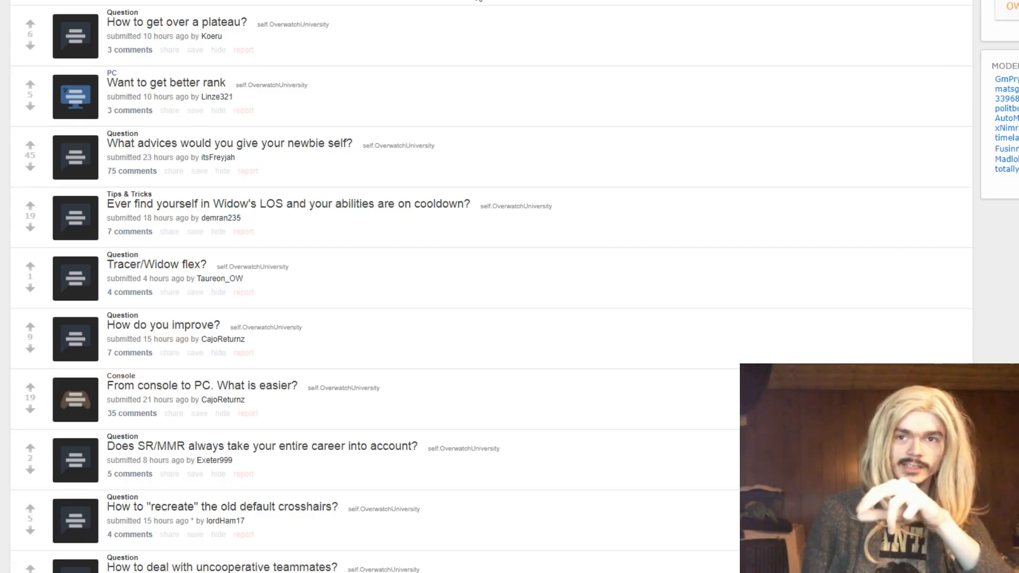
{"action": "mouse_move", "coordinate": [78, 104]}
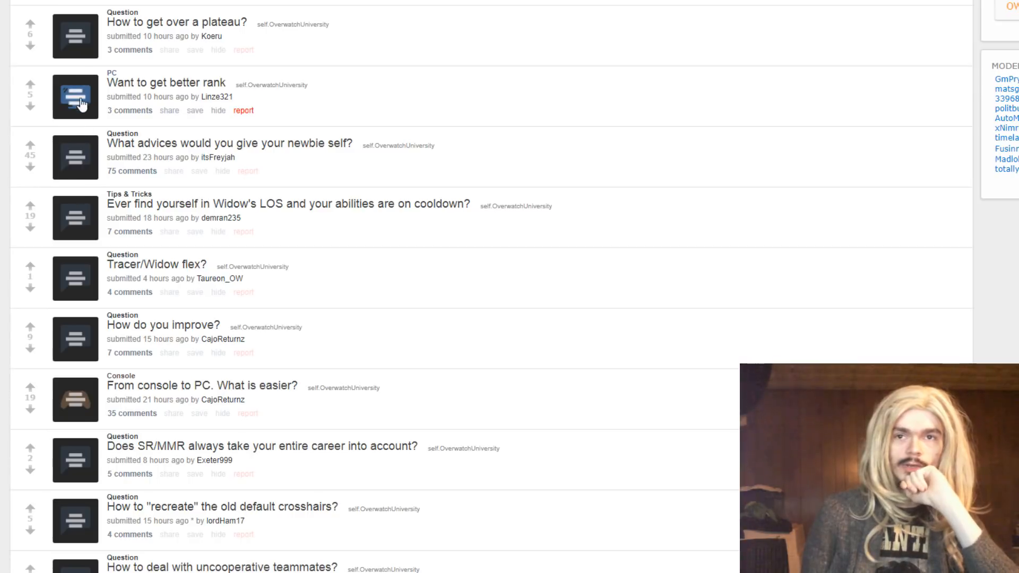
{"action": "mouse_move", "coordinate": [192, 556]}
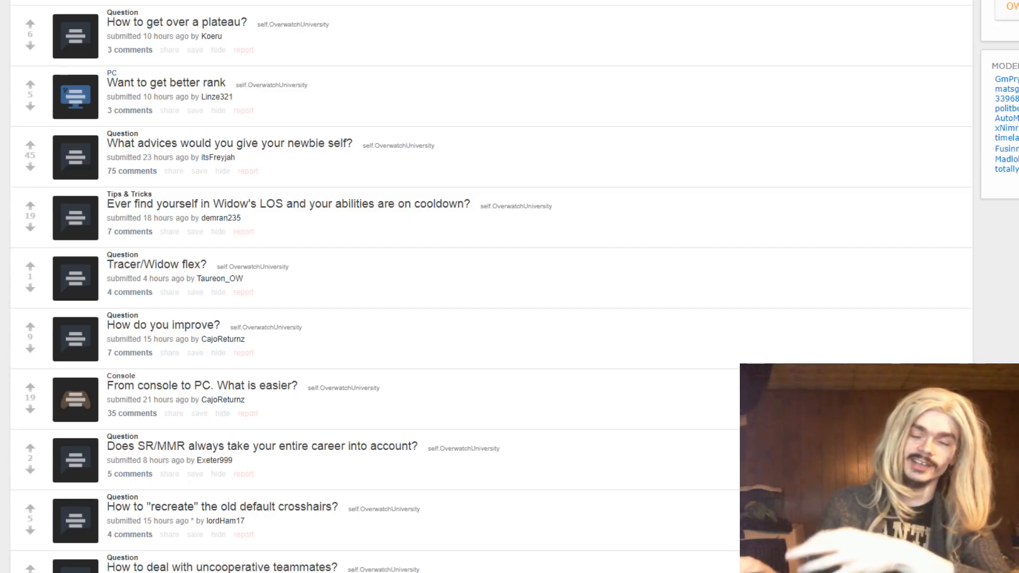
{"action": "mouse_move", "coordinate": [243, 292]}
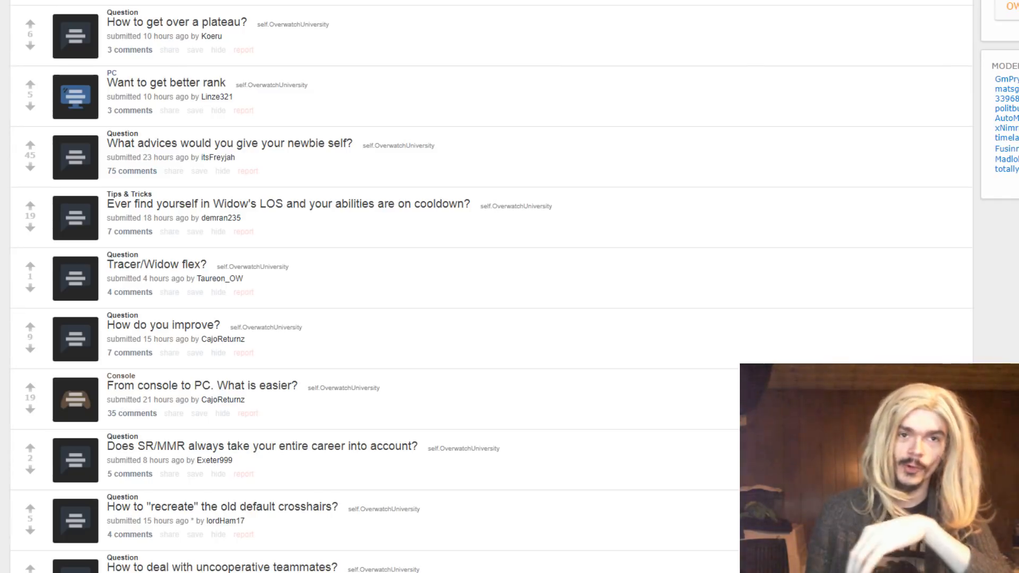
{"action": "mouse_move", "coordinate": [355, 43]}
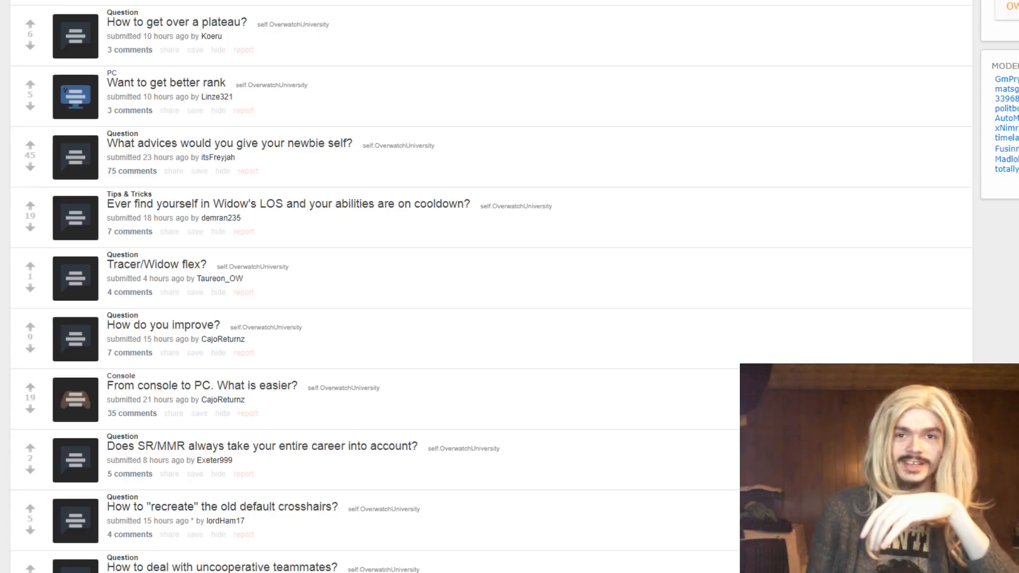
{"action": "mouse_move", "coordinate": [328, 134]}
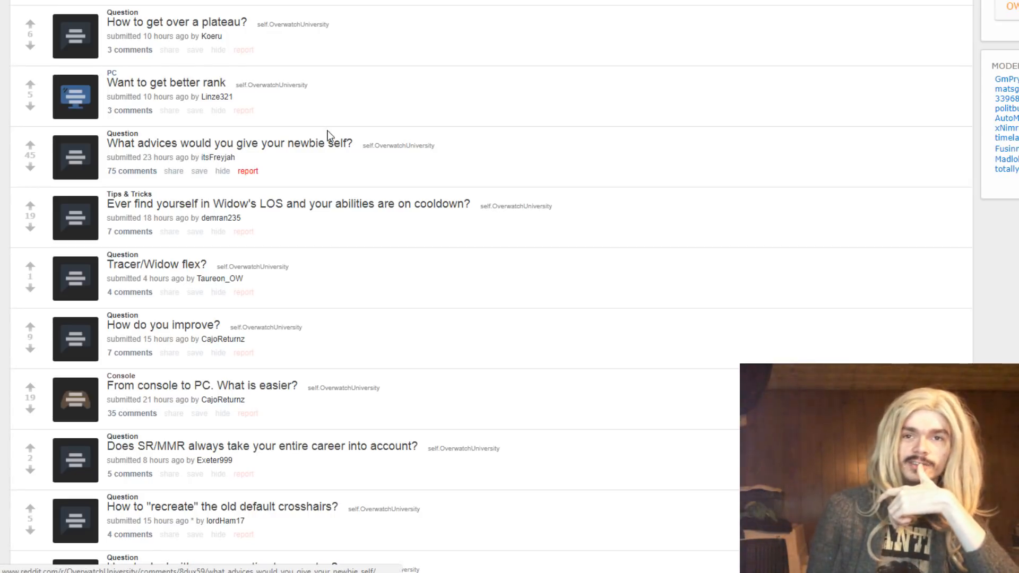
{"action": "scroll", "scroll_direction": "down", "scroll_amount": 3}
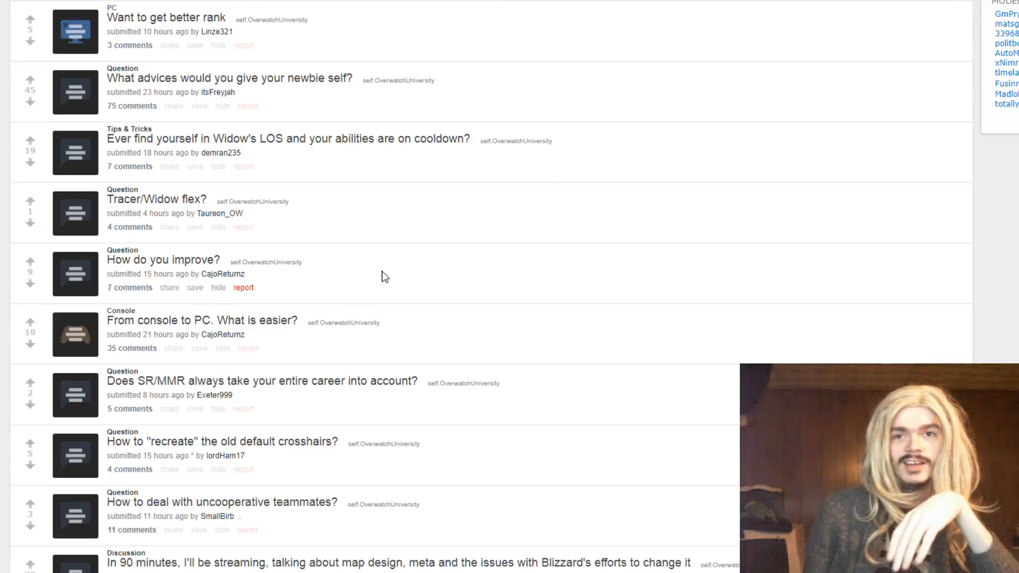
{"action": "mouse_move", "coordinate": [448, 230]}
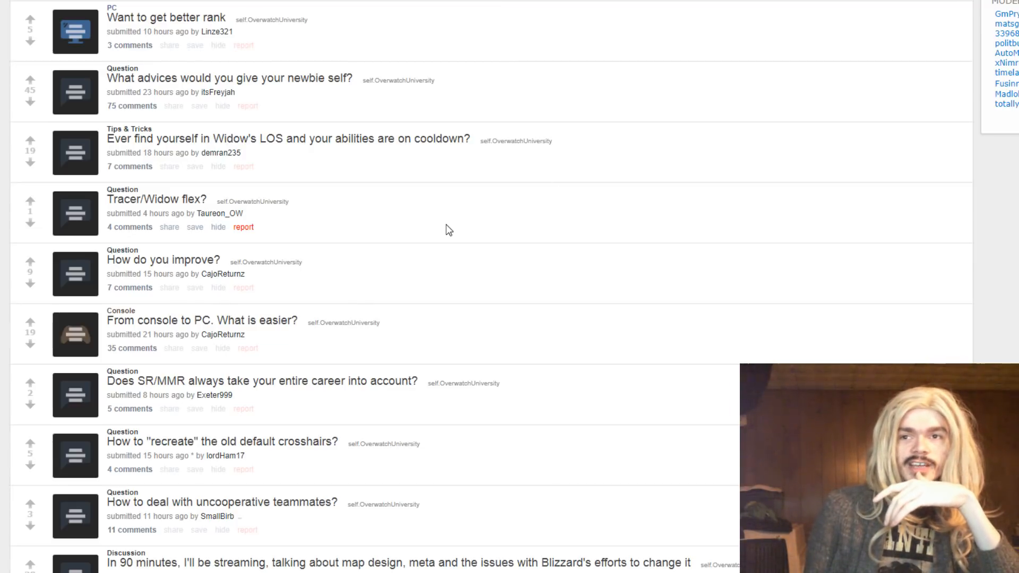
{"action": "left_click", "coordinate": [75, 153]}
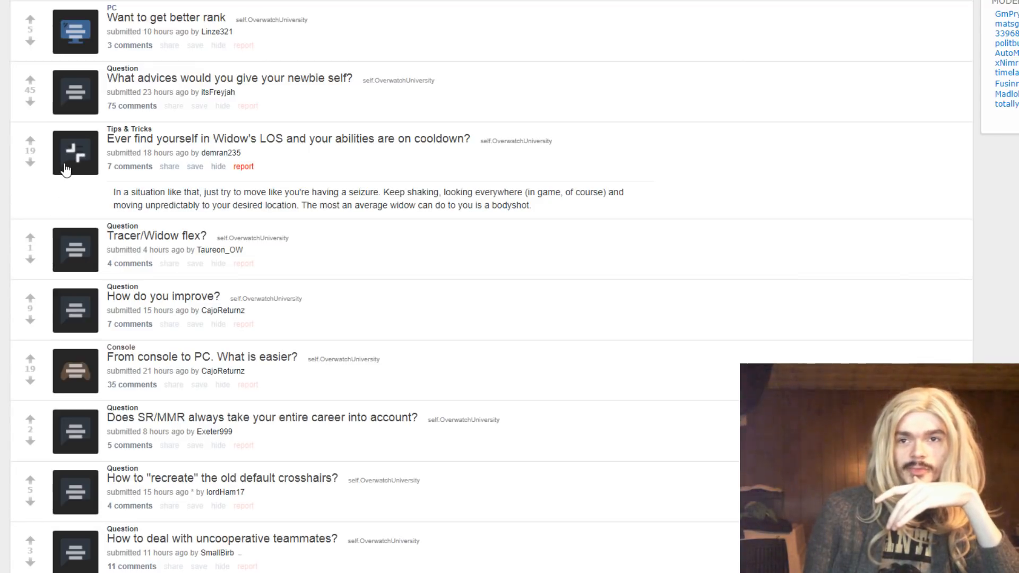
{"action": "mouse_move", "coordinate": [143, 181]}
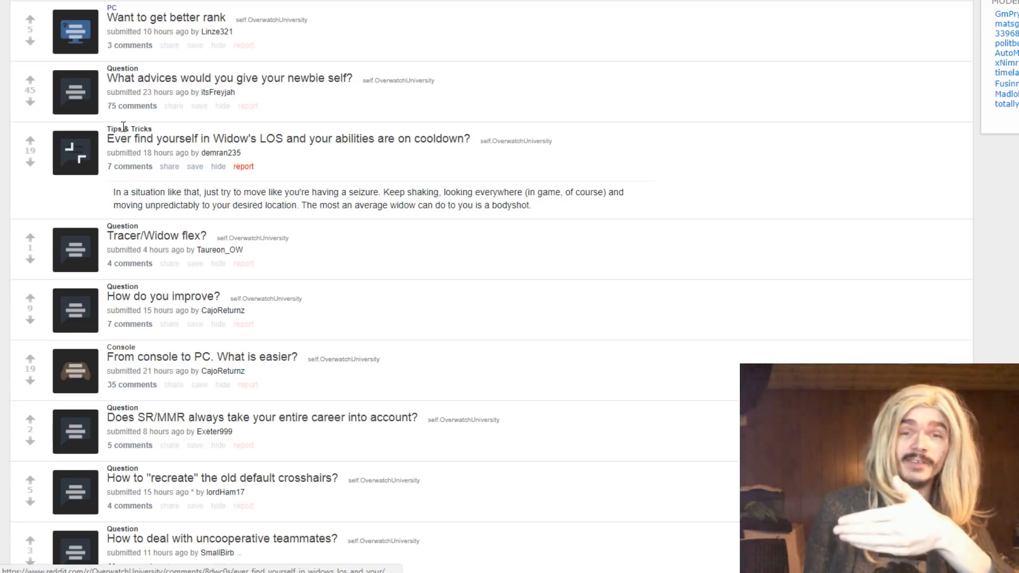
{"action": "scroll", "scroll_direction": "down", "scroll_amount": 3}
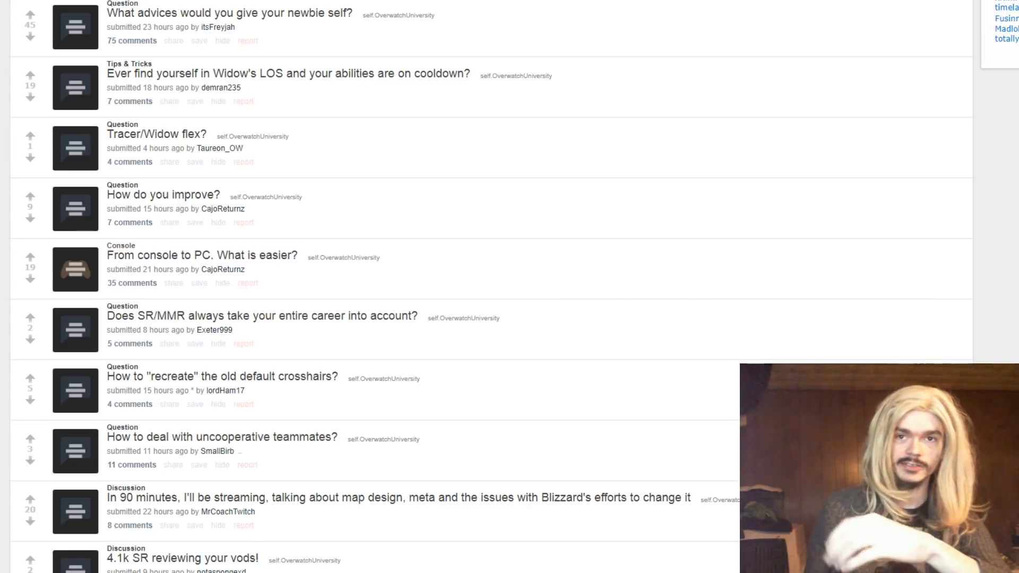
Expand the 'Tracer/Widow flex?' post, highlight the end of its text, then collapse it
{"action": "left_click", "coordinate": [75, 147]}
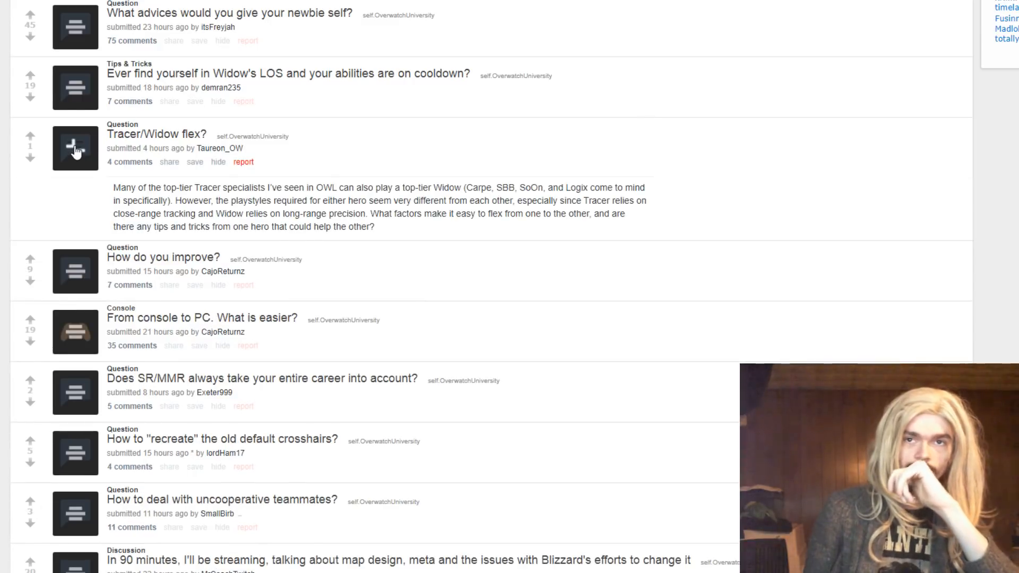
{"action": "mouse_move", "coordinate": [459, 346]}
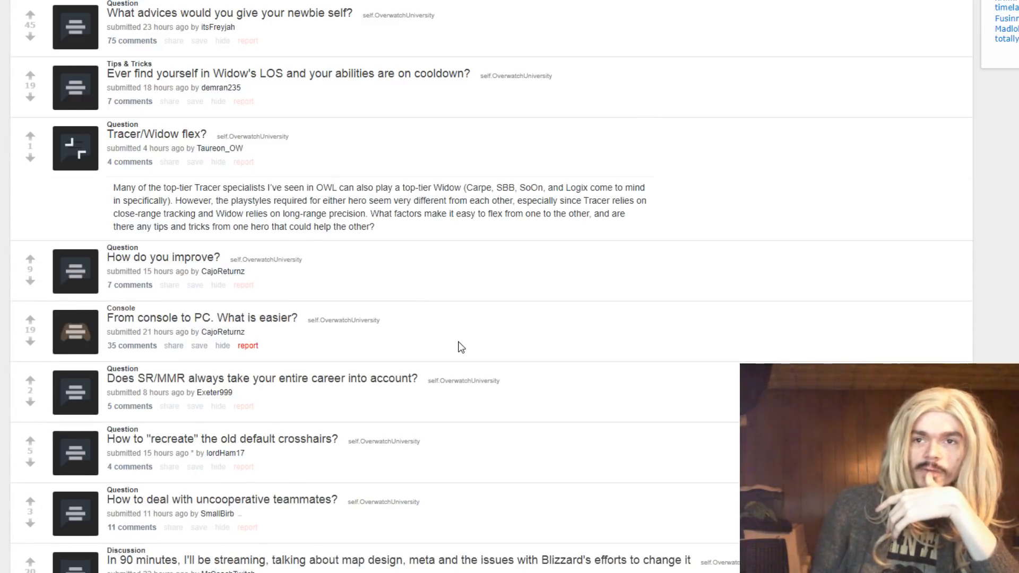
{"action": "mouse_move", "coordinate": [452, 336]}
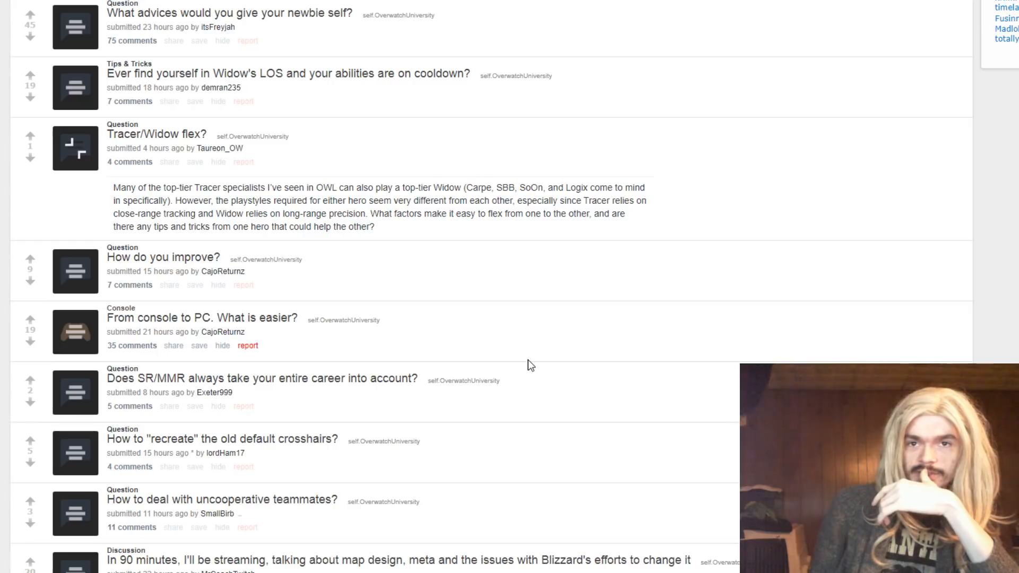
{"action": "mouse_move", "coordinate": [530, 357]}
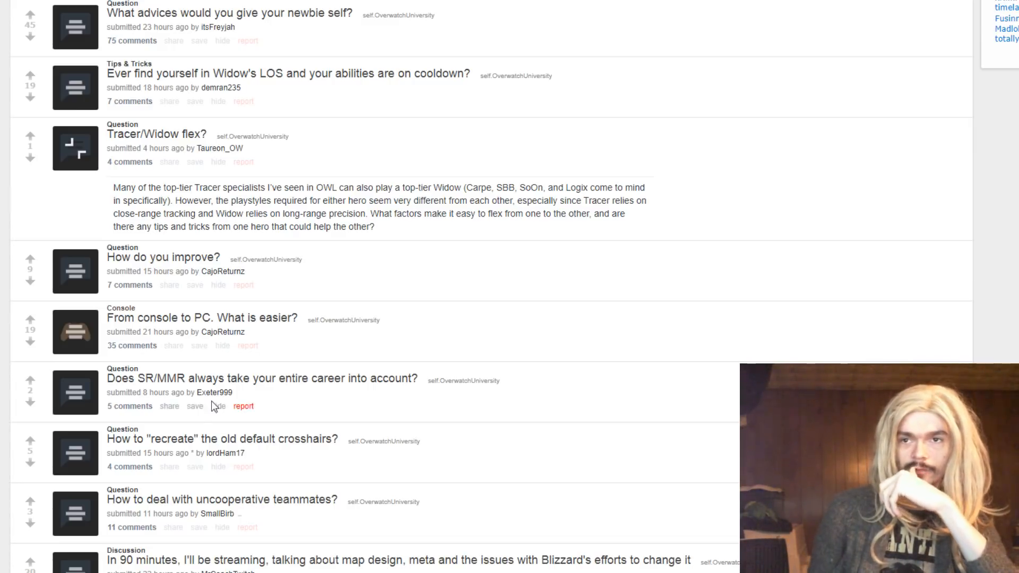
{"action": "mouse_move", "coordinate": [209, 376]}
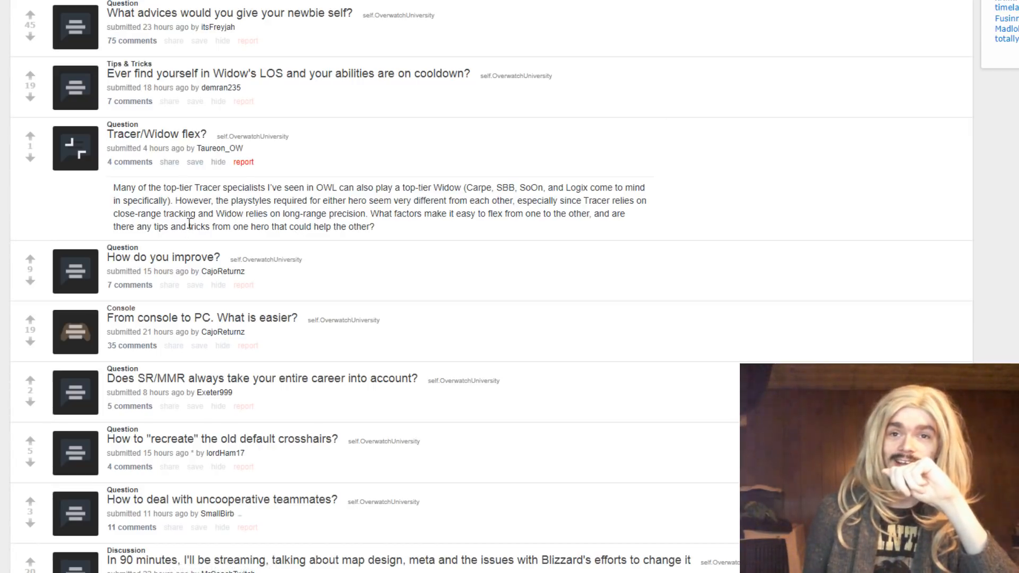
{"action": "left_click_drag", "start_coordinate": [198, 213], "coordinate": [375, 226]}
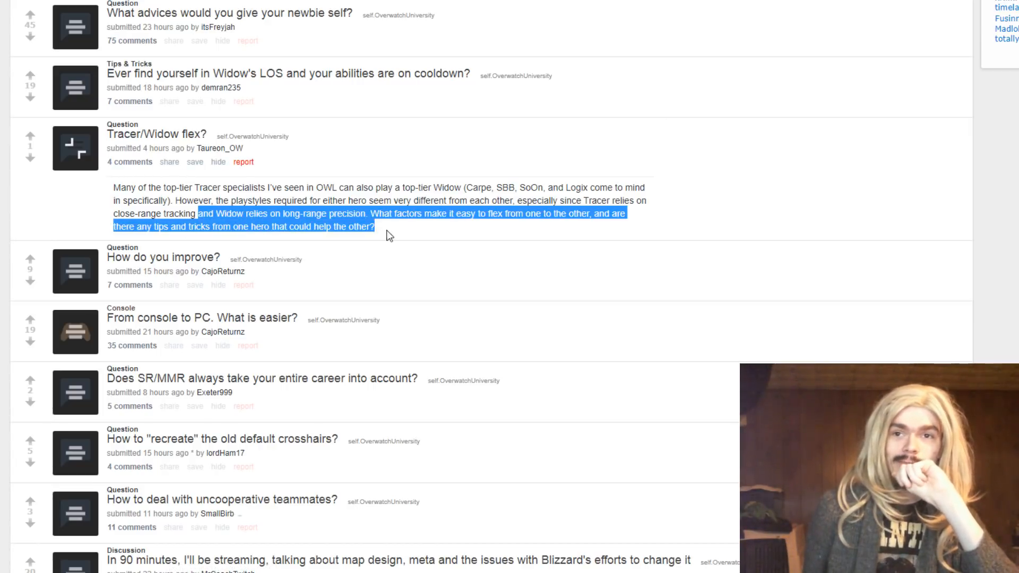
{"action": "left_click", "coordinate": [43, 180]}
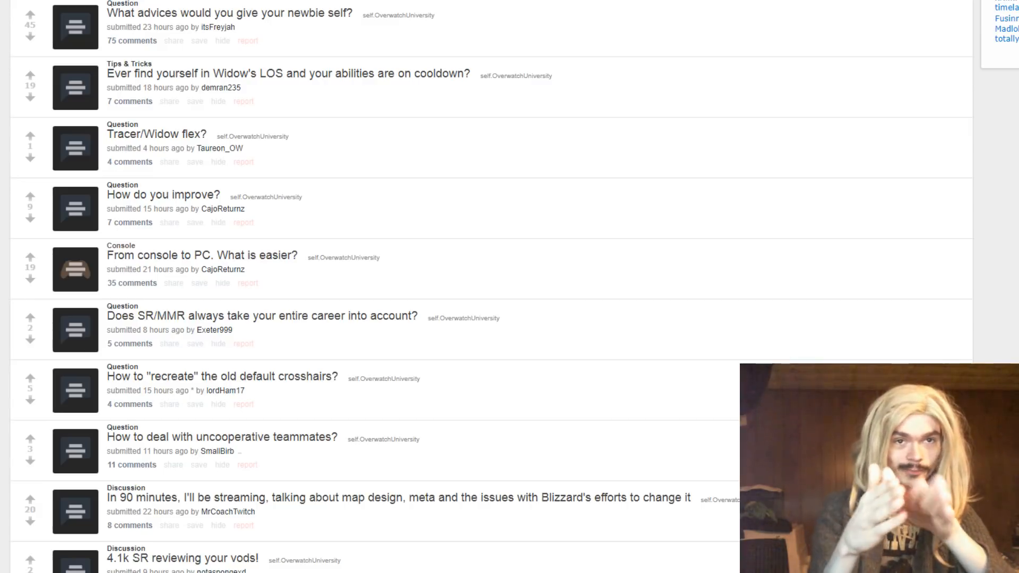
{"action": "mouse_move", "coordinate": [87, 233]}
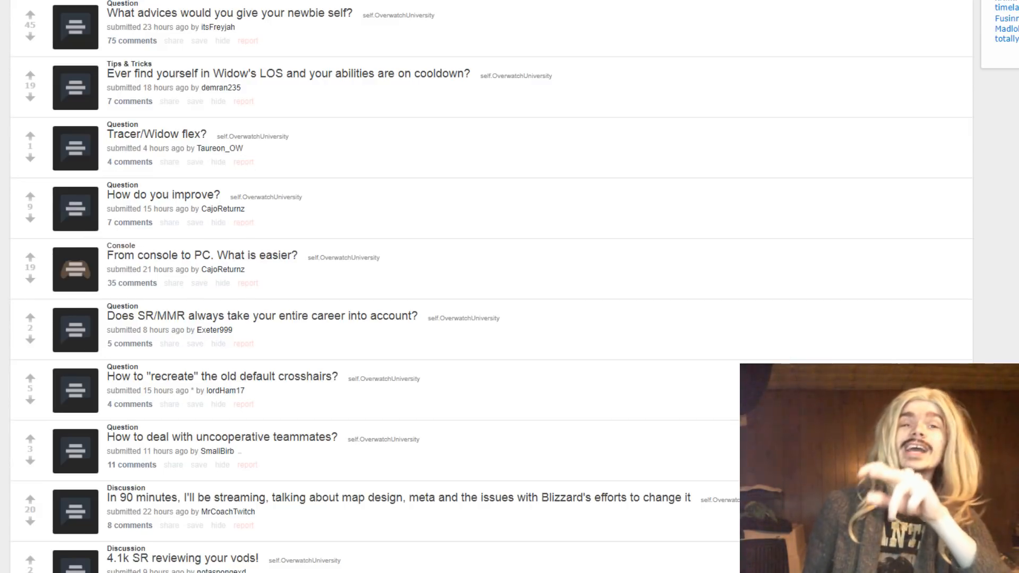
{"action": "mouse_move", "coordinate": [718, 145]}
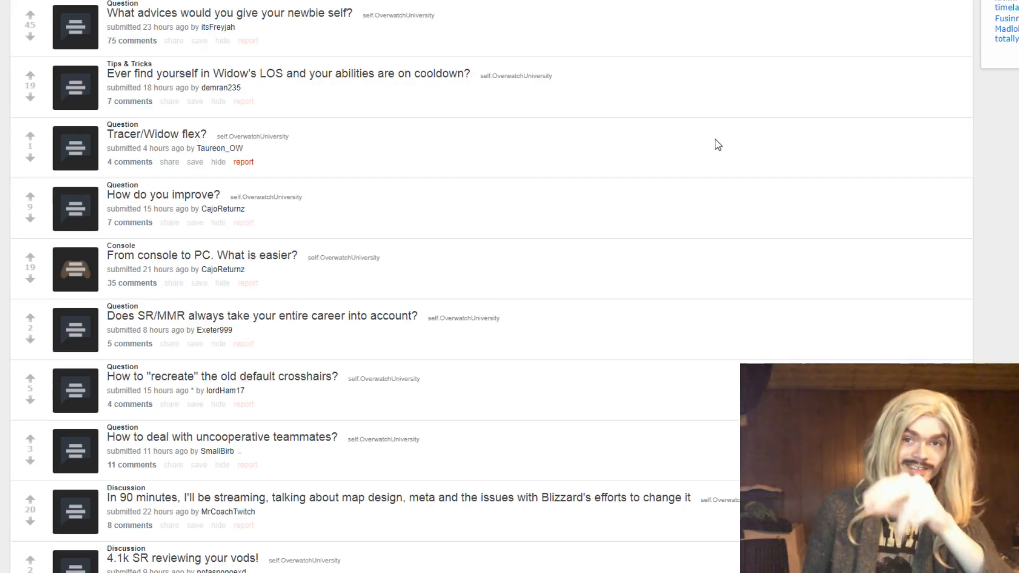
{"action": "left_click", "coordinate": [75, 208]}
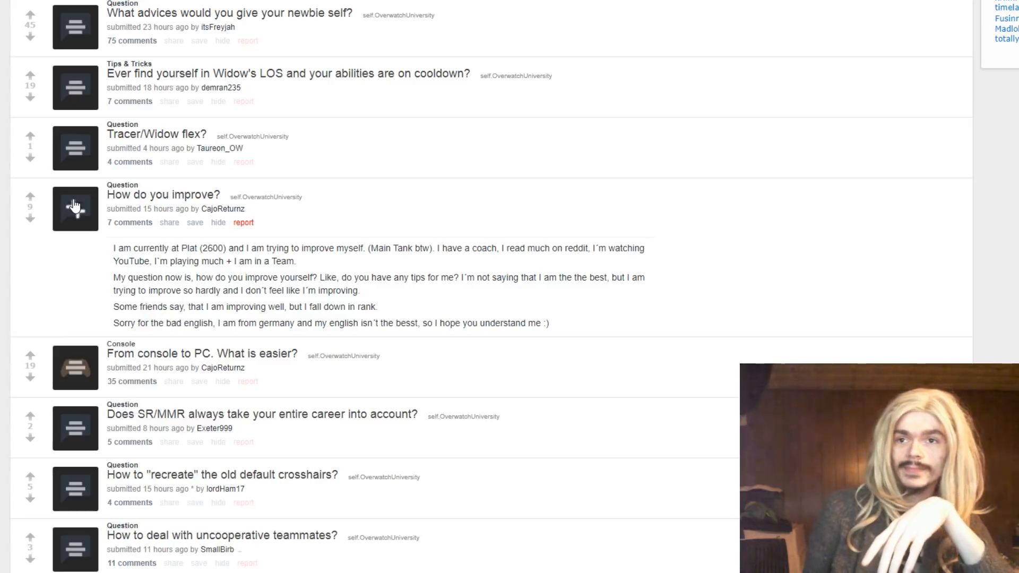
{"action": "scroll", "scroll_direction": "down", "scroll_amount": 3}
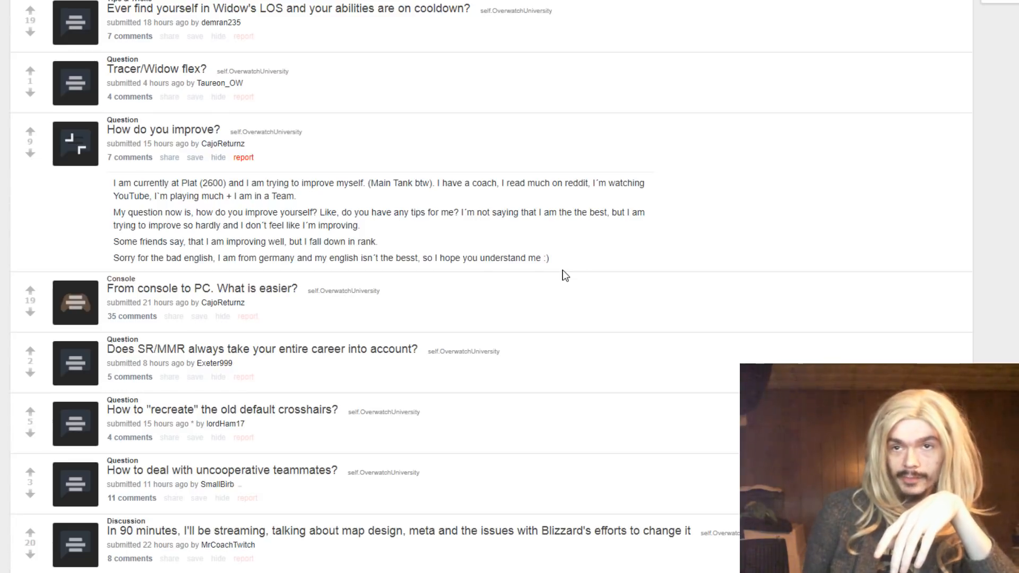
{"action": "mouse_move", "coordinate": [520, 241]}
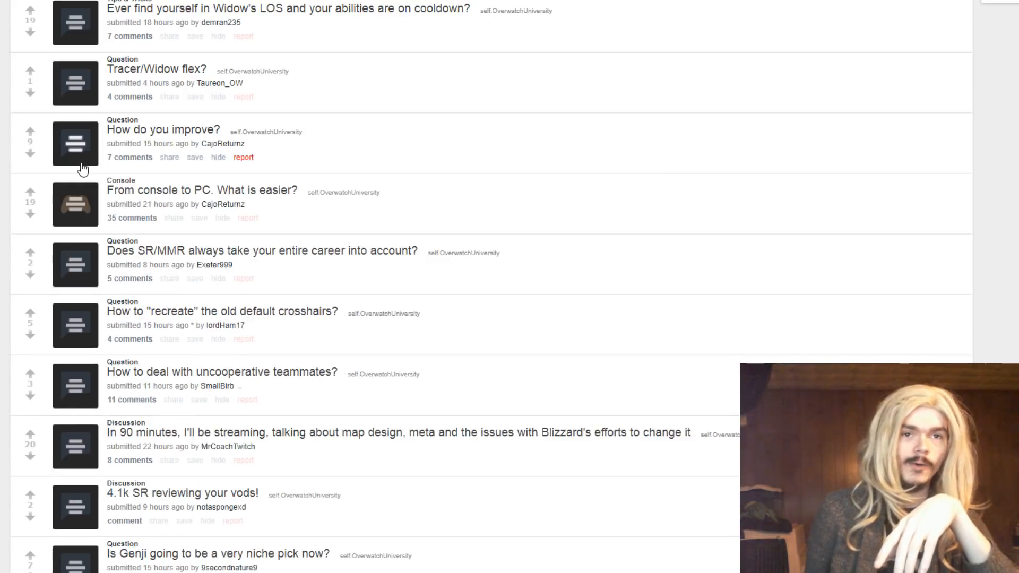
{"action": "mouse_move", "coordinate": [83, 169]}
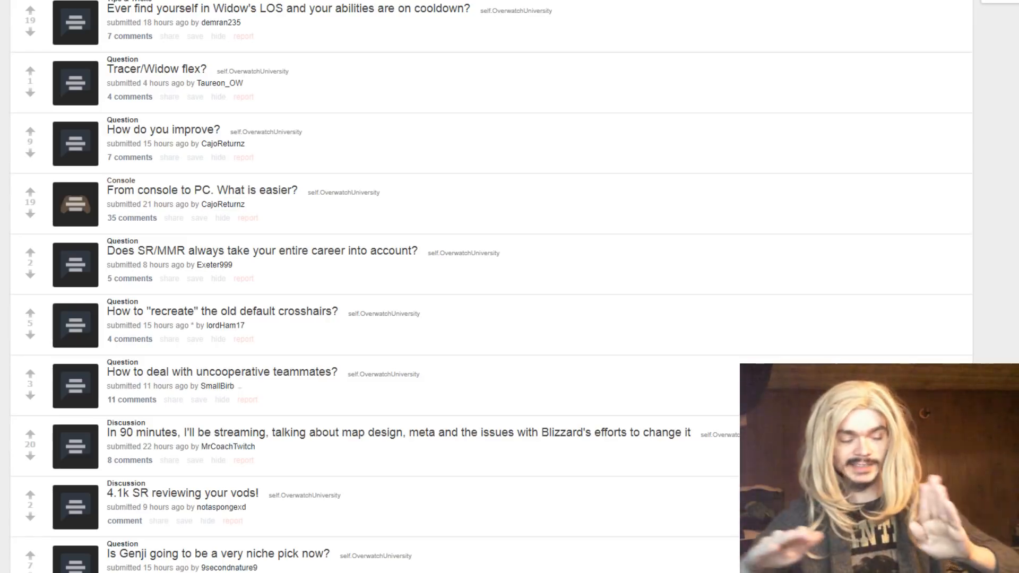
{"action": "mouse_move", "coordinate": [70, 535]}
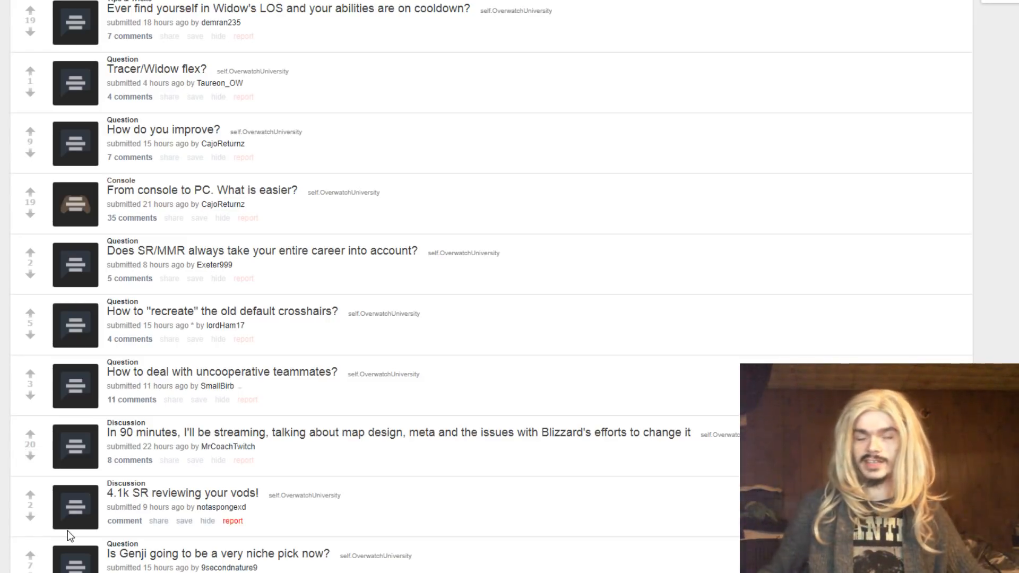
{"action": "mouse_move", "coordinate": [99, 544]}
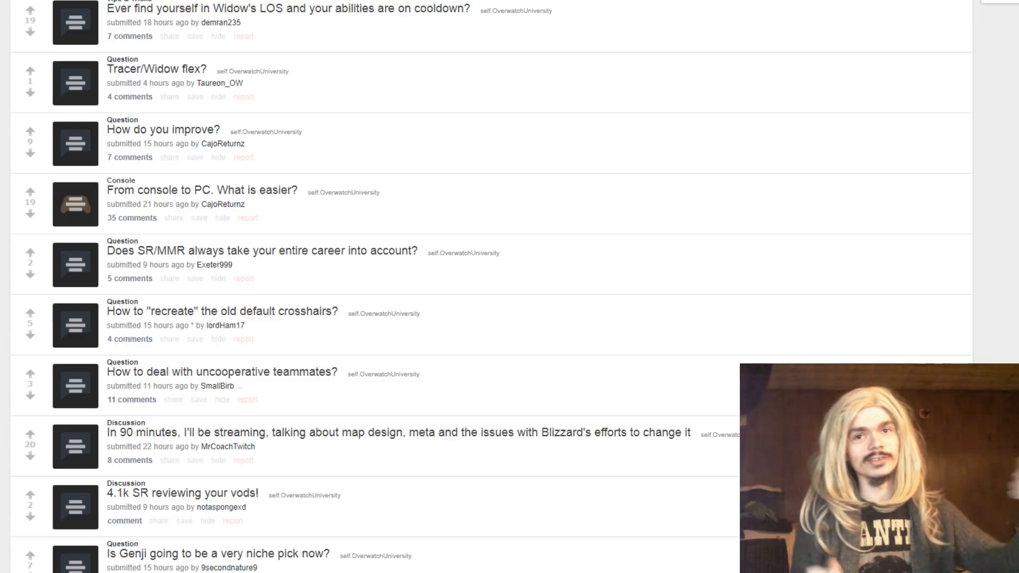
{"action": "mouse_move", "coordinate": [792, 141]}
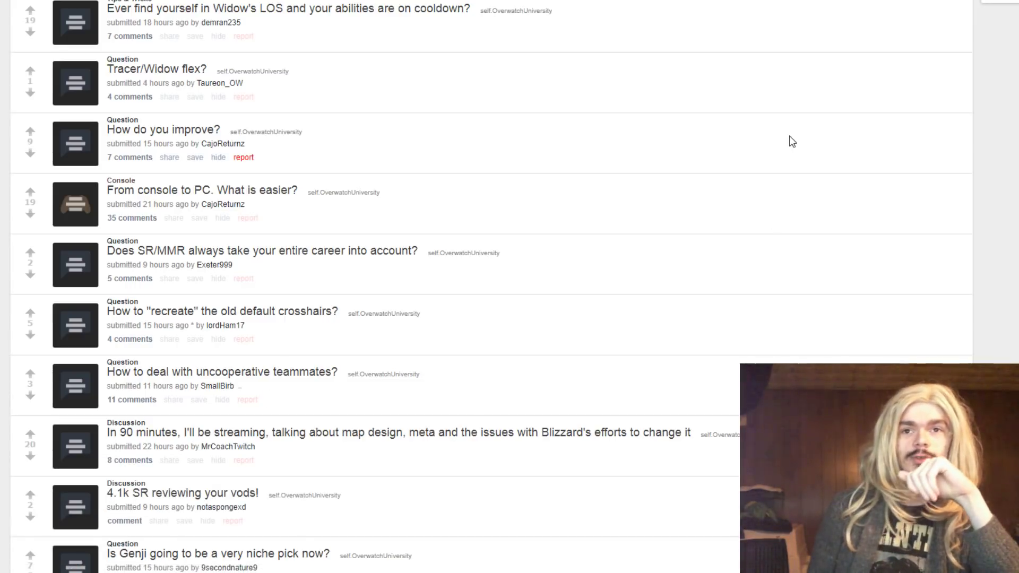
{"action": "scroll", "scroll_direction": "down", "scroll_amount": 3}
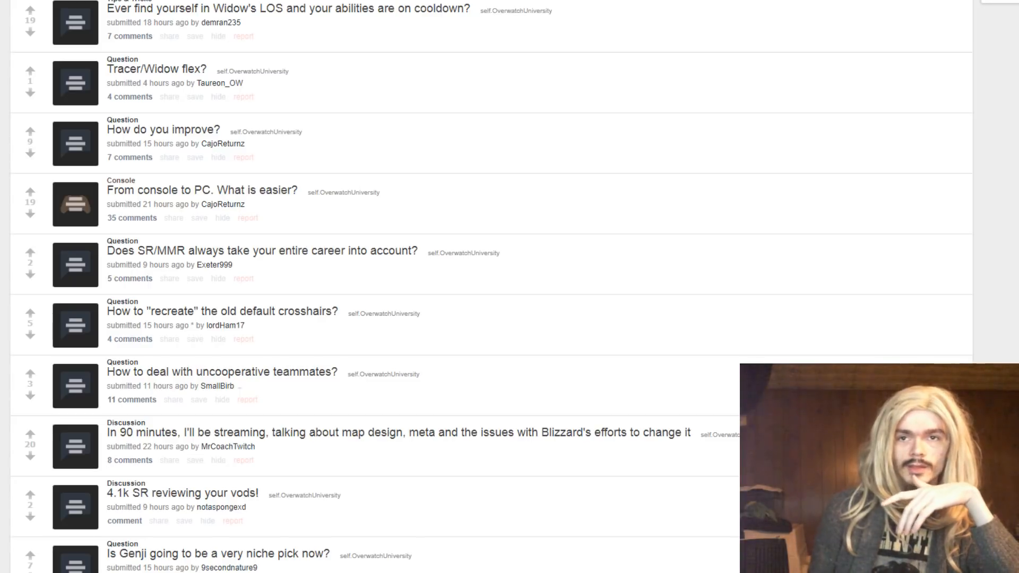
{"action": "left_click", "coordinate": [75, 204]}
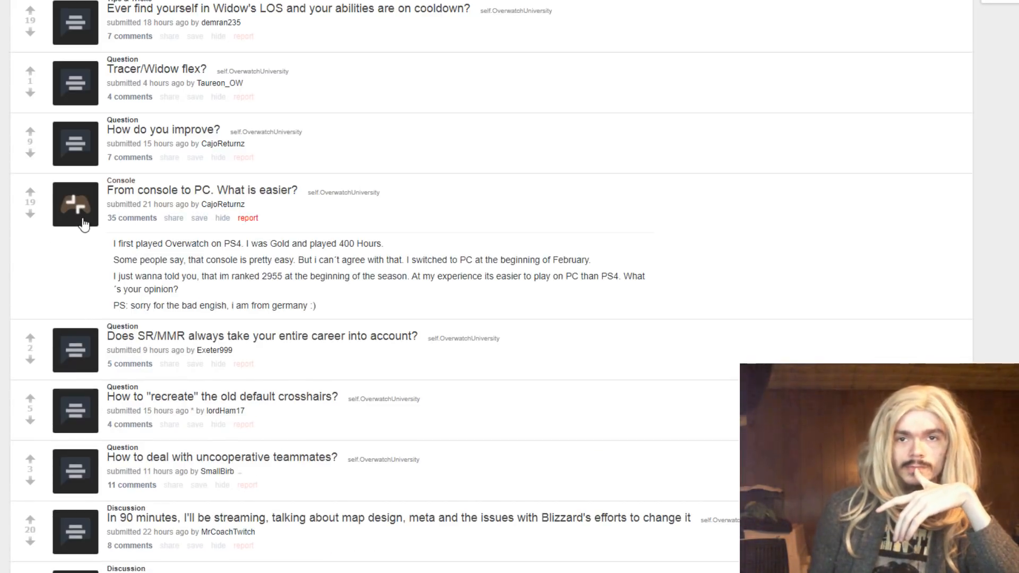
{"action": "mouse_move", "coordinate": [58, 213]}
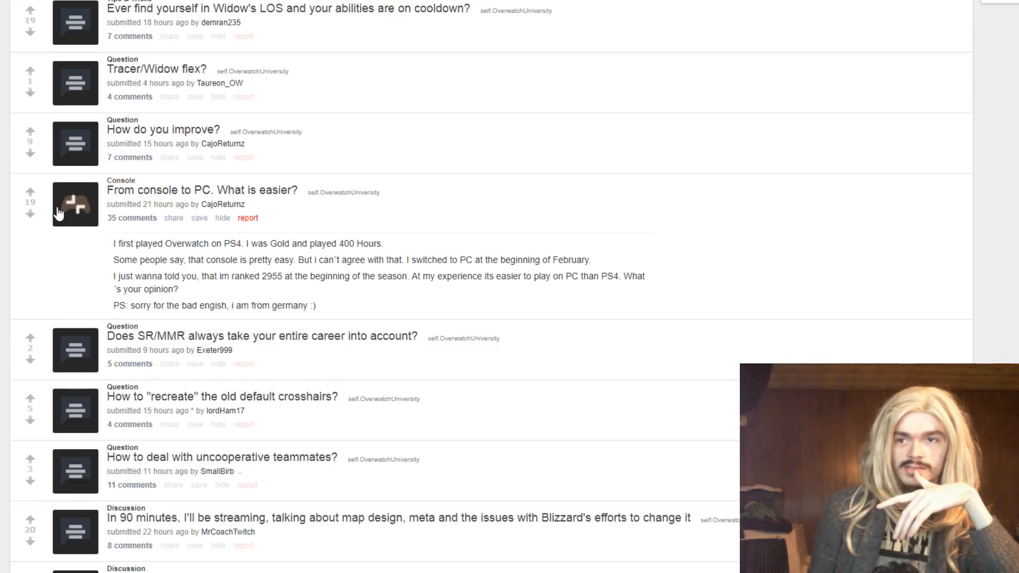
{"action": "scroll", "scroll_direction": "down", "scroll_amount": 3}
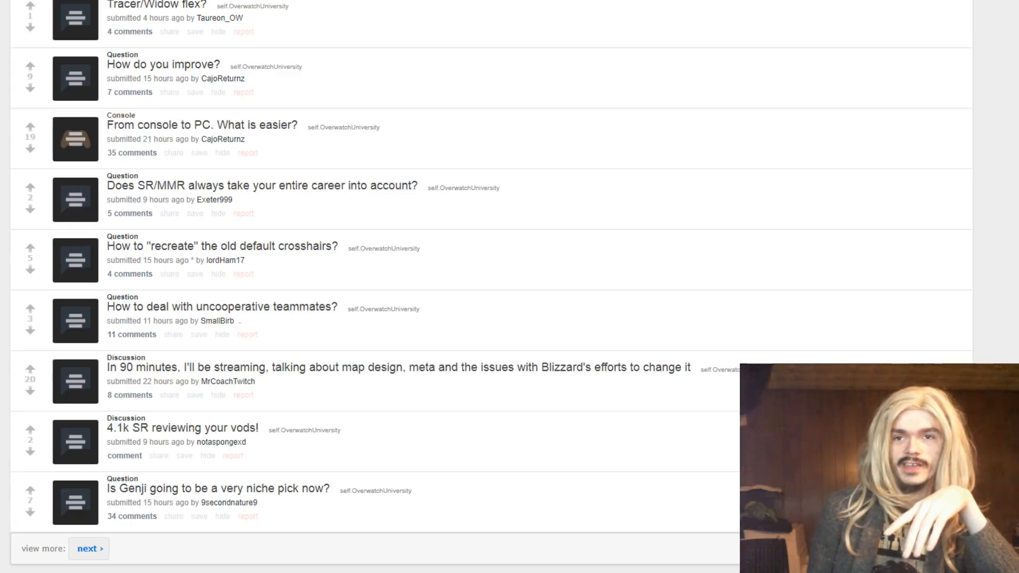
{"action": "mouse_move", "coordinate": [29, 201]}
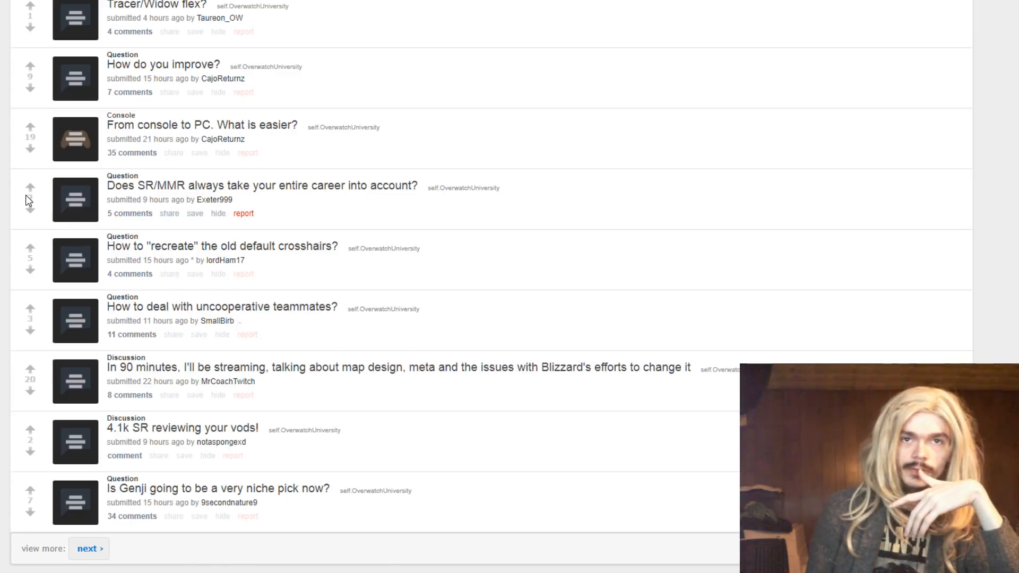
{"action": "mouse_move", "coordinate": [93, 384]}
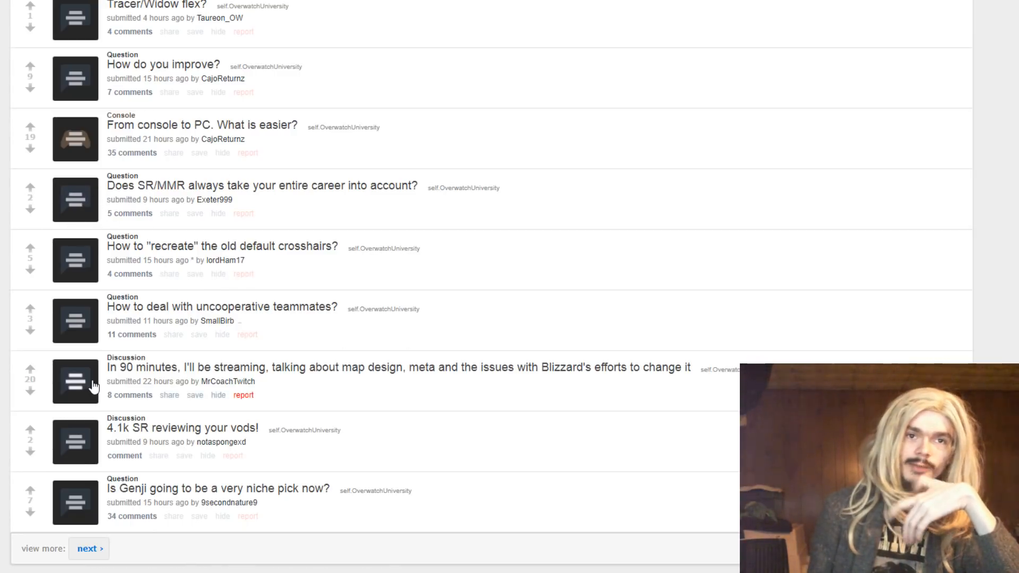
{"action": "mouse_move", "coordinate": [166, 173]}
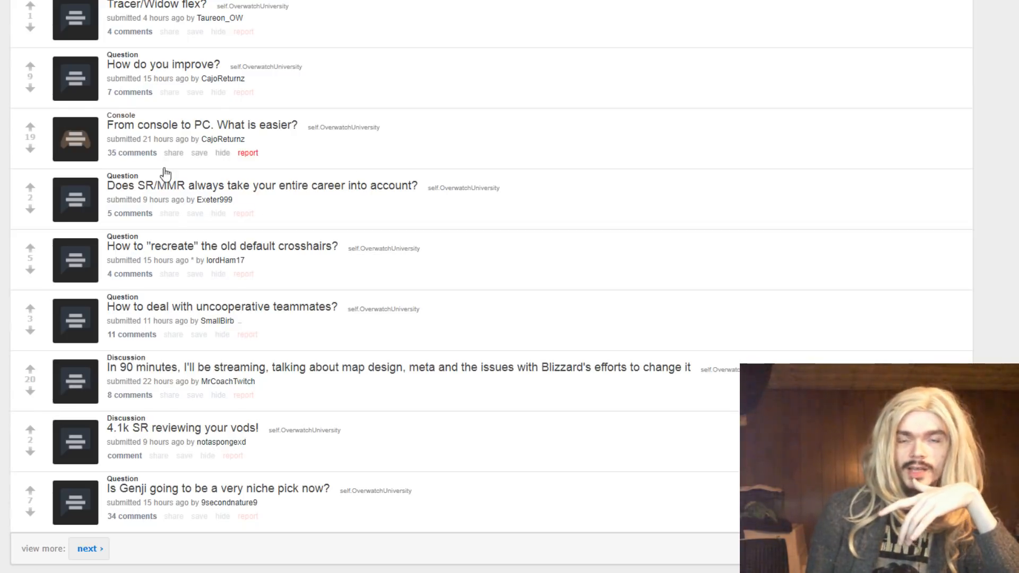
{"action": "mouse_move", "coordinate": [470, 373]}
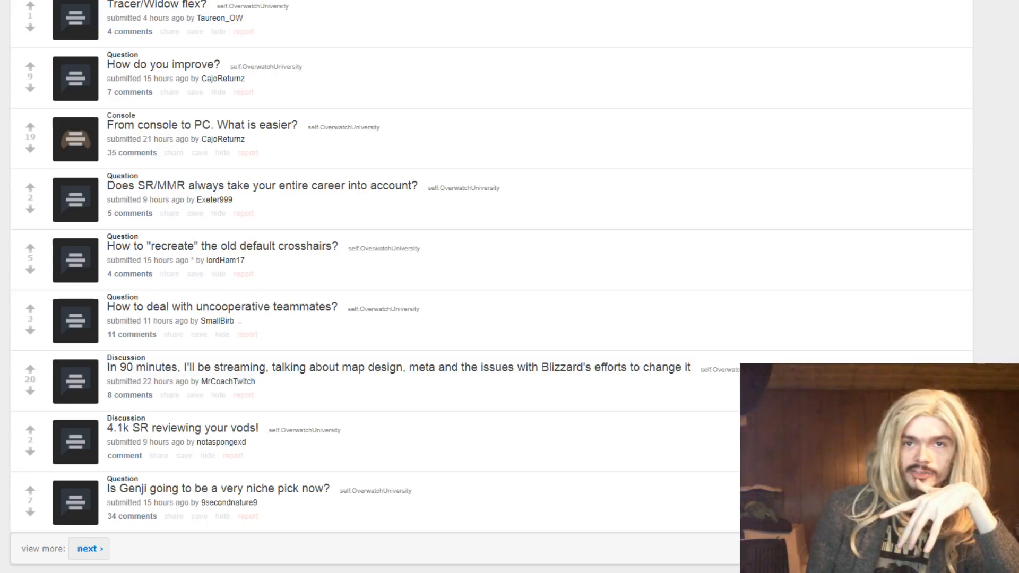
{"action": "left_click", "coordinate": [75, 198]}
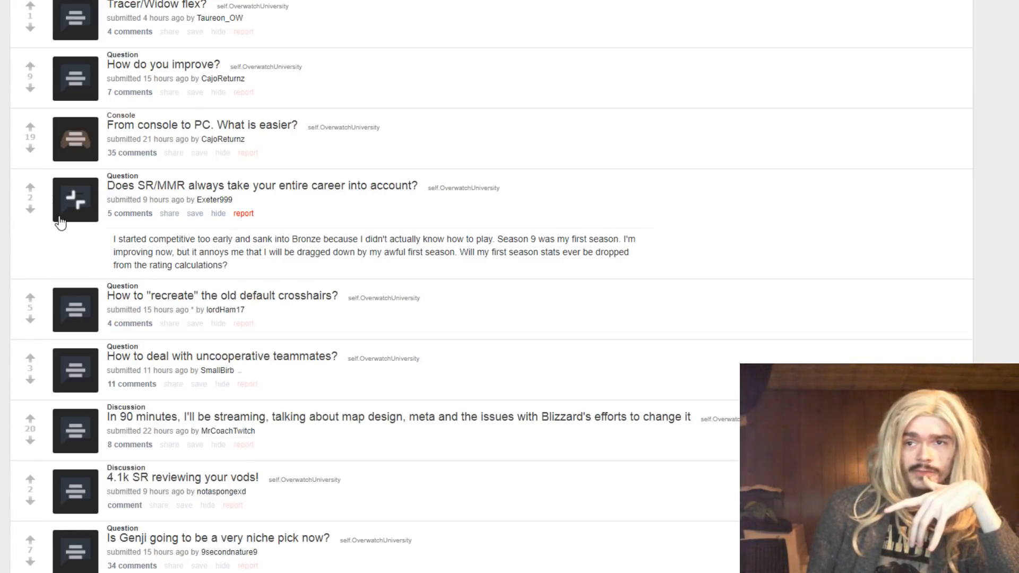
{"action": "mouse_move", "coordinate": [76, 227]}
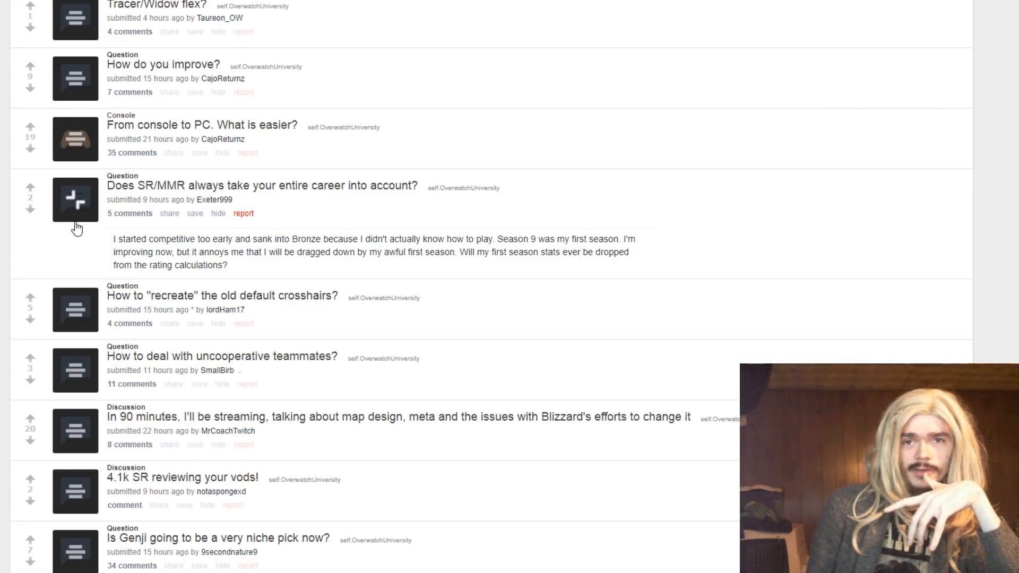
{"action": "left_click", "coordinate": [75, 200]}
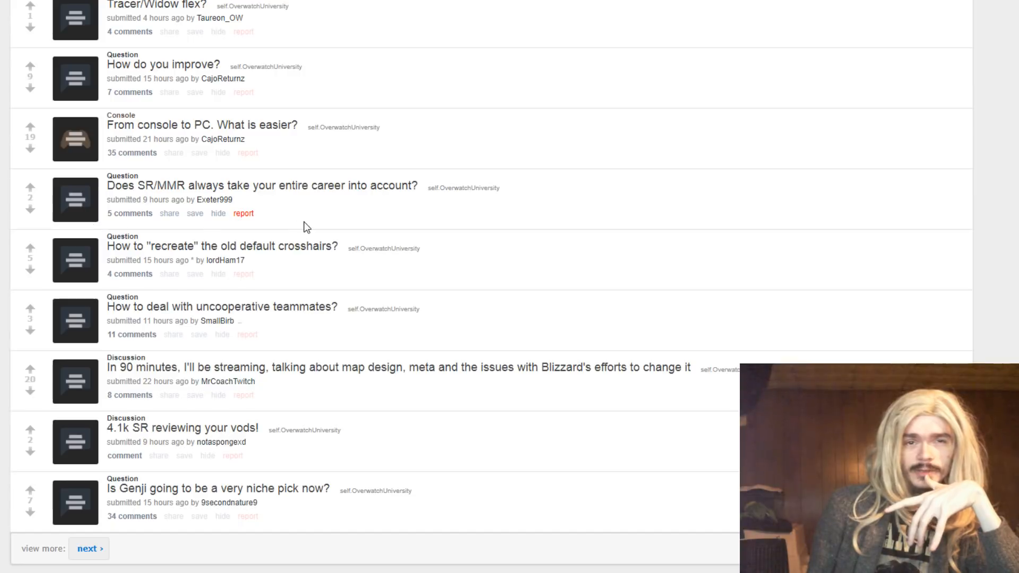
{"action": "mouse_move", "coordinate": [170, 241]}
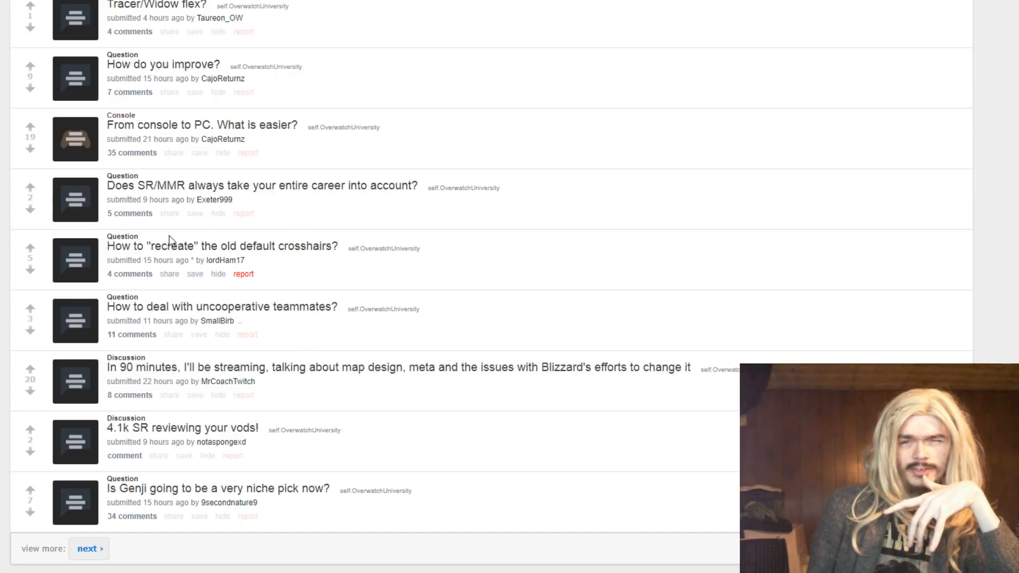
{"action": "mouse_move", "coordinate": [331, 218]}
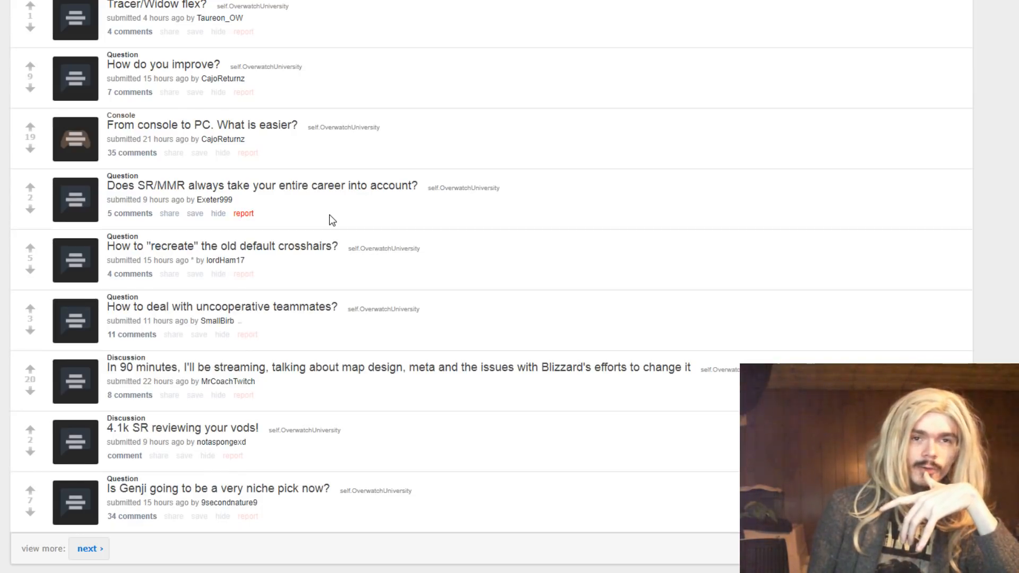
{"action": "mouse_move", "coordinate": [318, 219]}
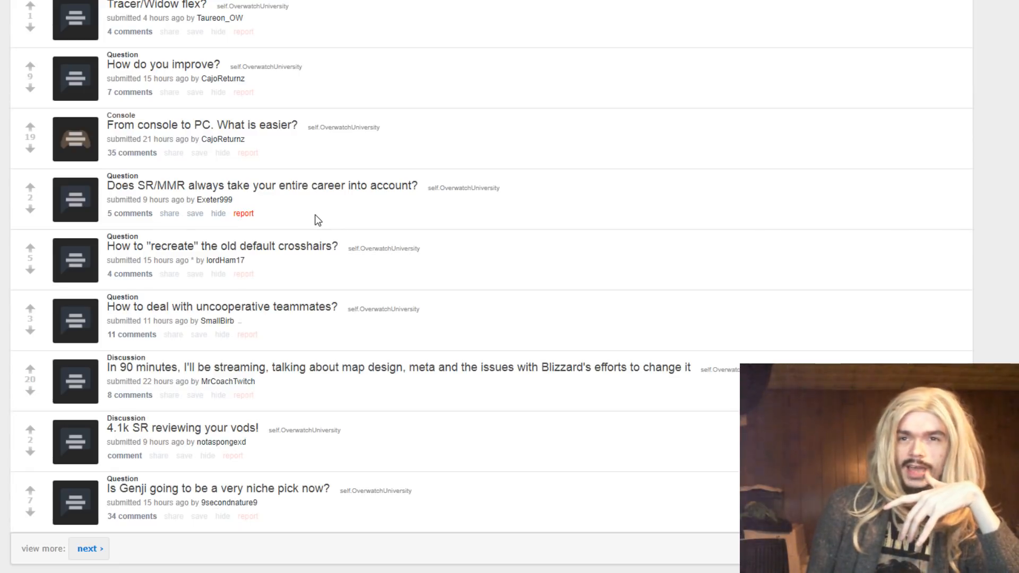
{"action": "mouse_move", "coordinate": [452, 224]}
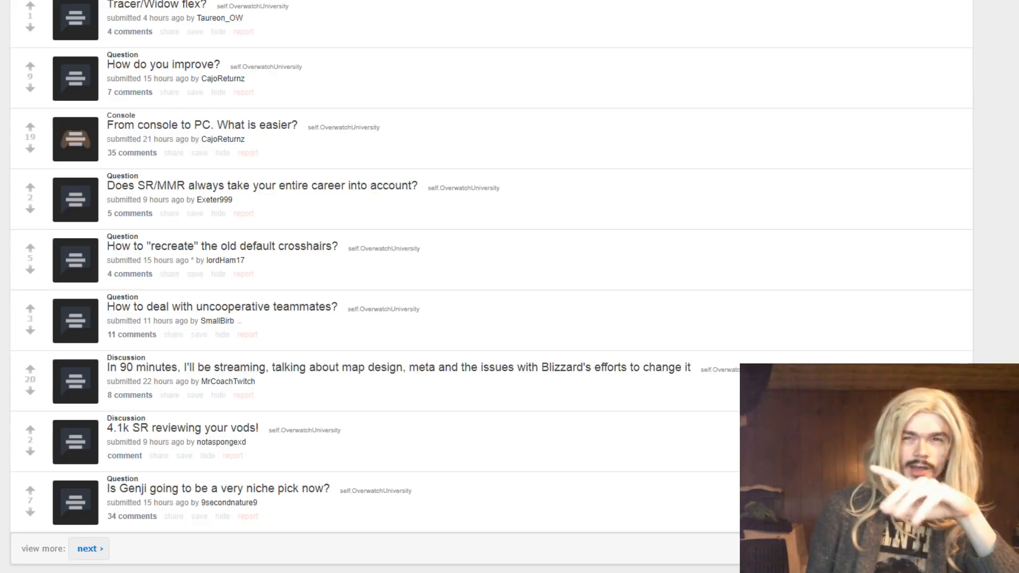
Scroll to the bottom of the listing where the Genji niche pick question and footer appear
{"action": "scroll", "scroll_direction": "down", "scroll_amount": 3}
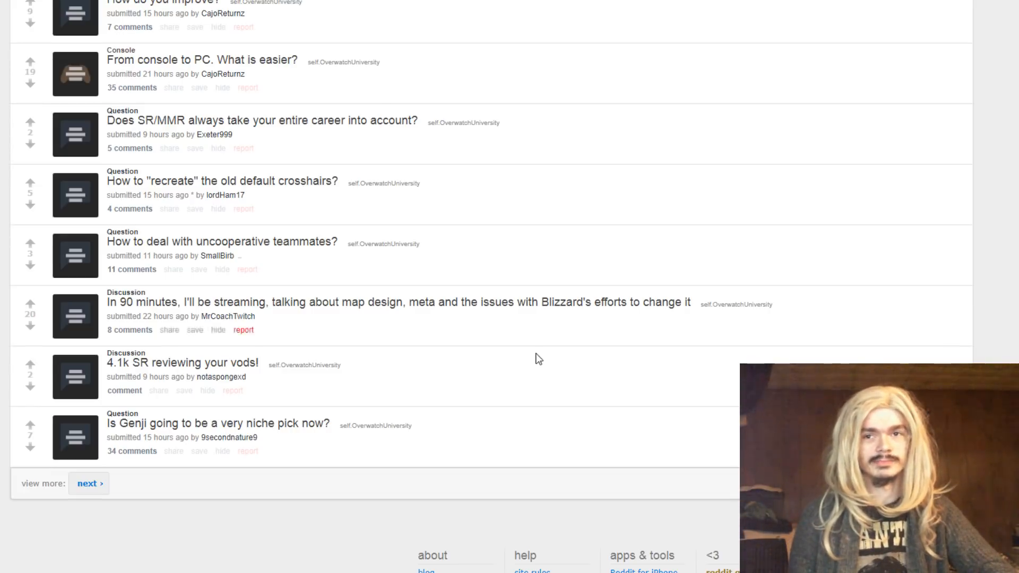
{"action": "scroll", "scroll_direction": "down", "scroll_amount": 3}
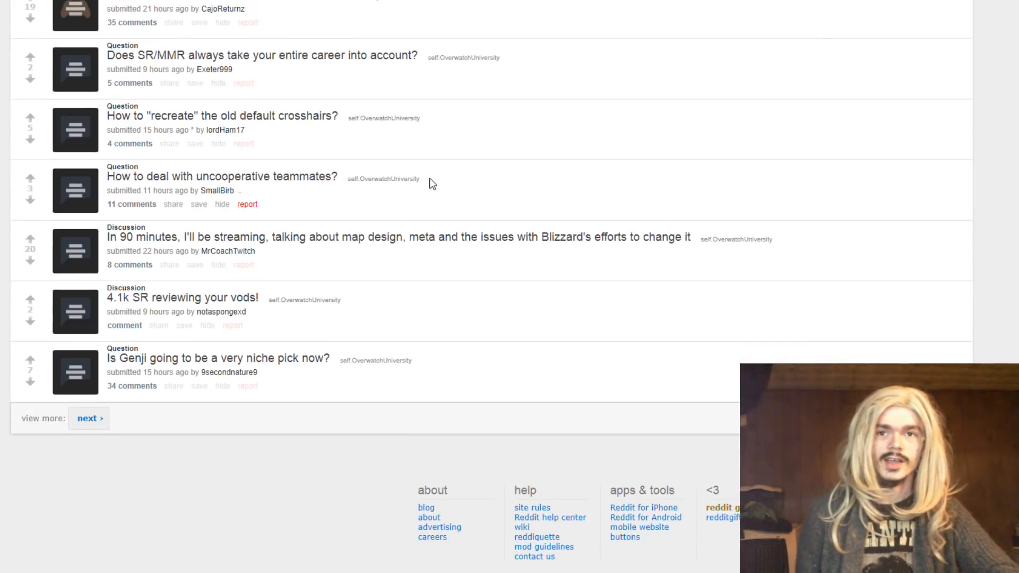
{"action": "mouse_move", "coordinate": [102, 143]}
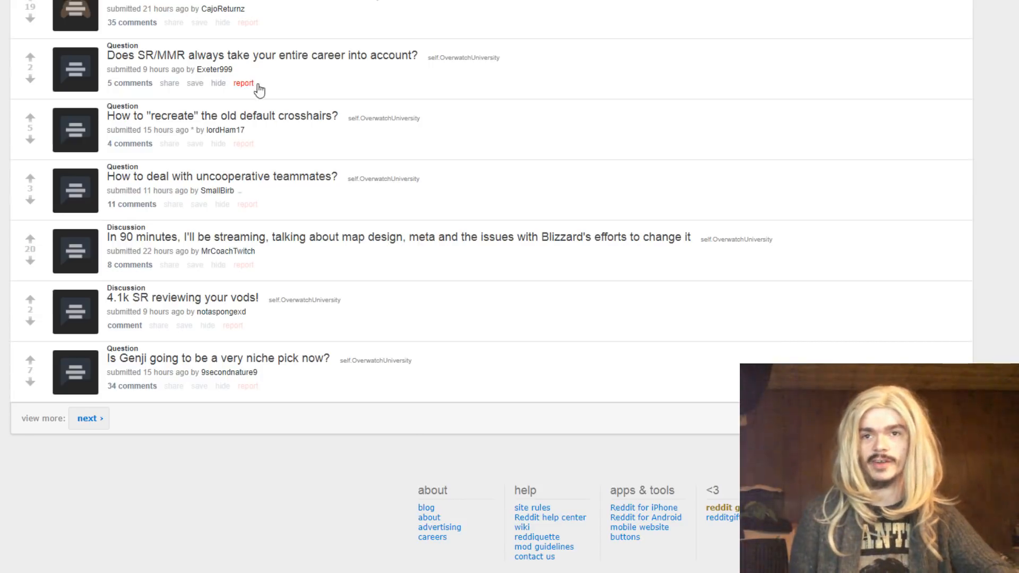
{"action": "scroll", "scroll_direction": "down", "scroll_amount": 3}
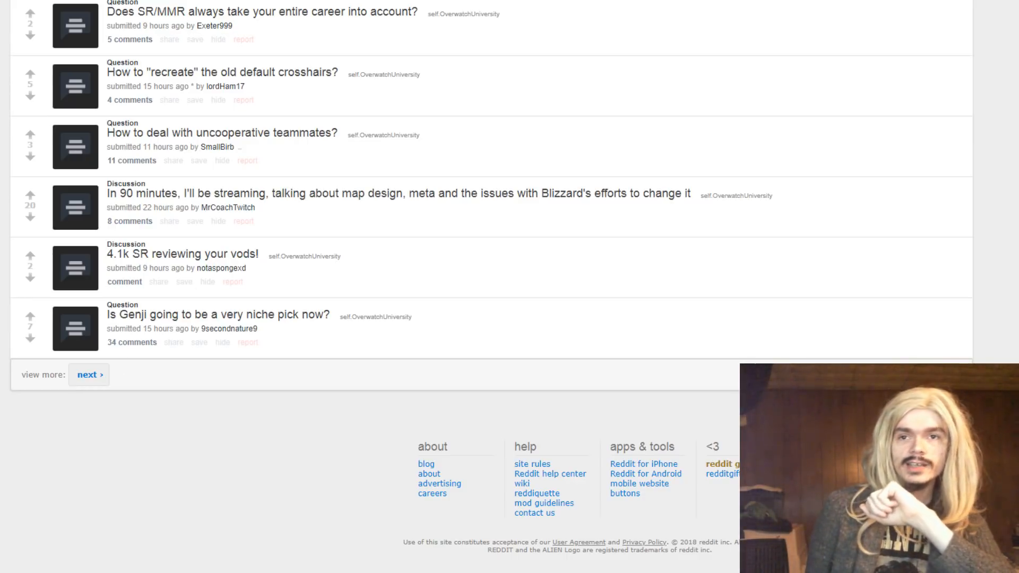
{"action": "mouse_move", "coordinate": [338, 329]}
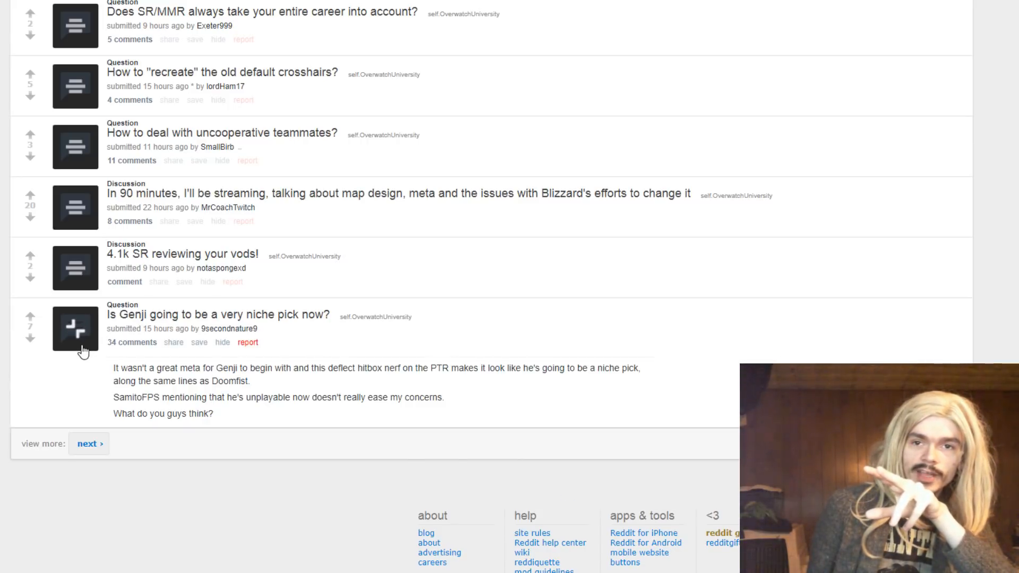
Collapse the Genji niche pick question so only its title shows
{"action": "left_click", "coordinate": [76, 328]}
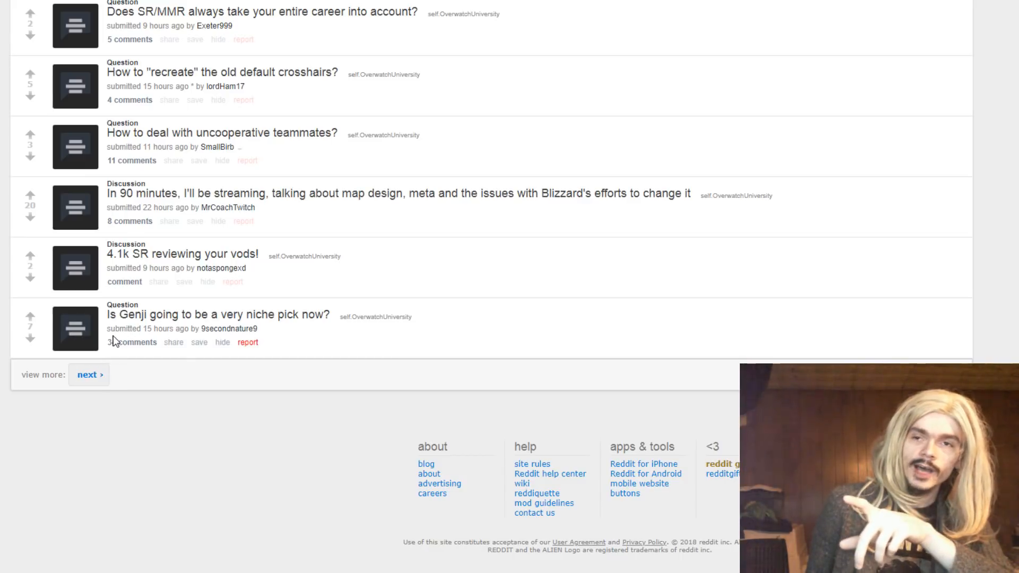
{"action": "mouse_move", "coordinate": [52, 447]}
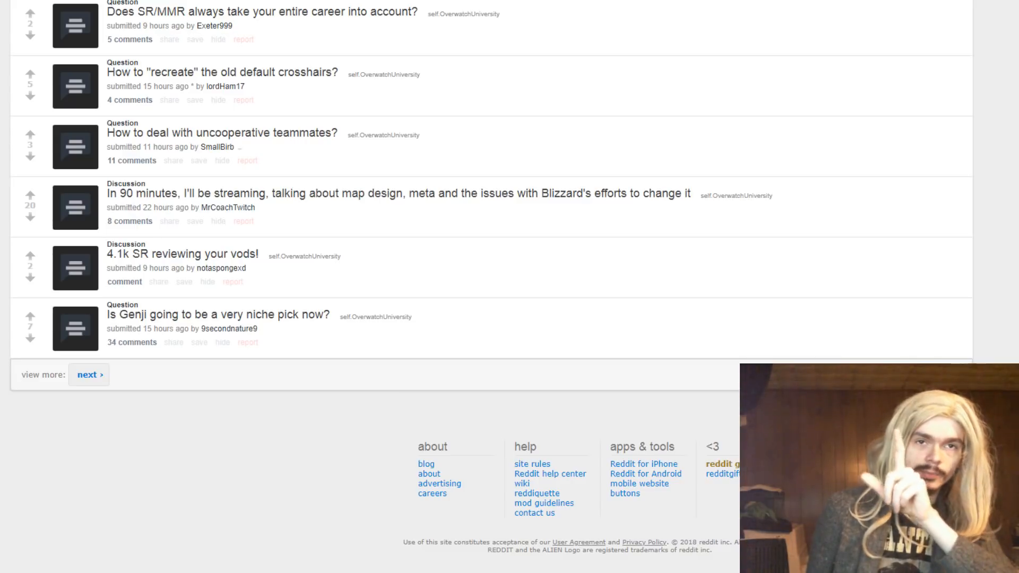
{"action": "mouse_move", "coordinate": [255, 413]}
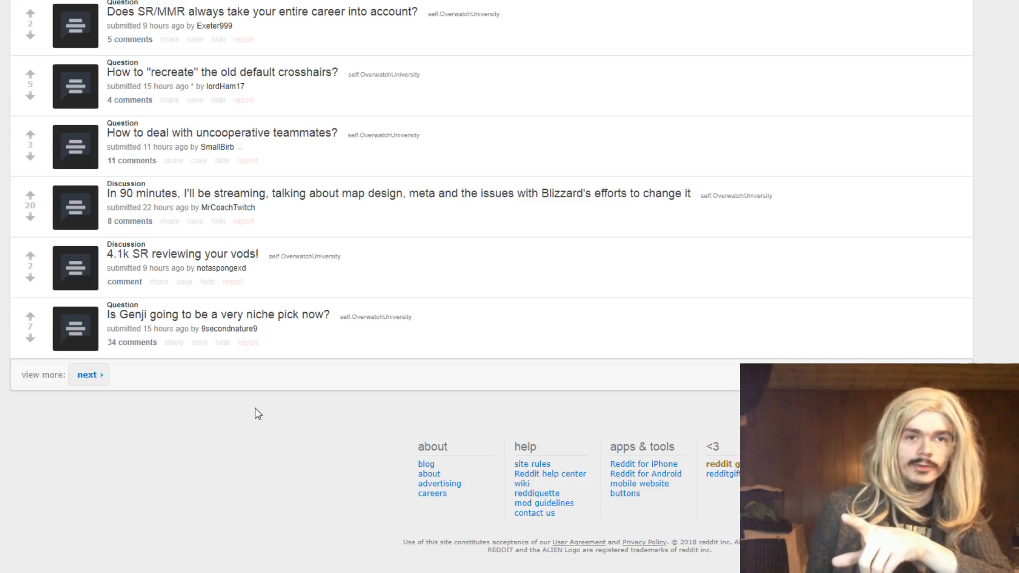
{"action": "mouse_move", "coordinate": [290, 441]}
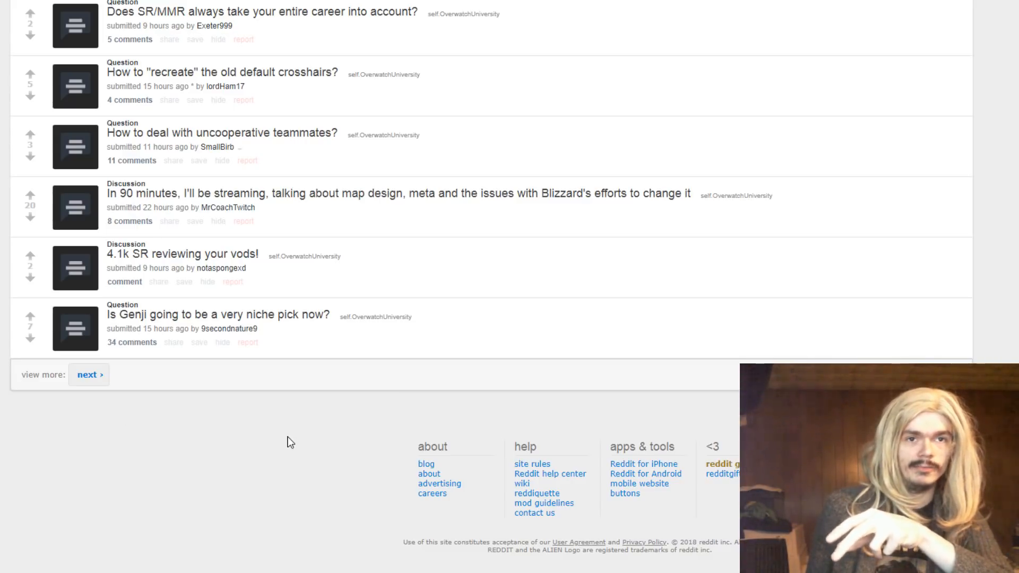
{"action": "mouse_move", "coordinate": [299, 442]}
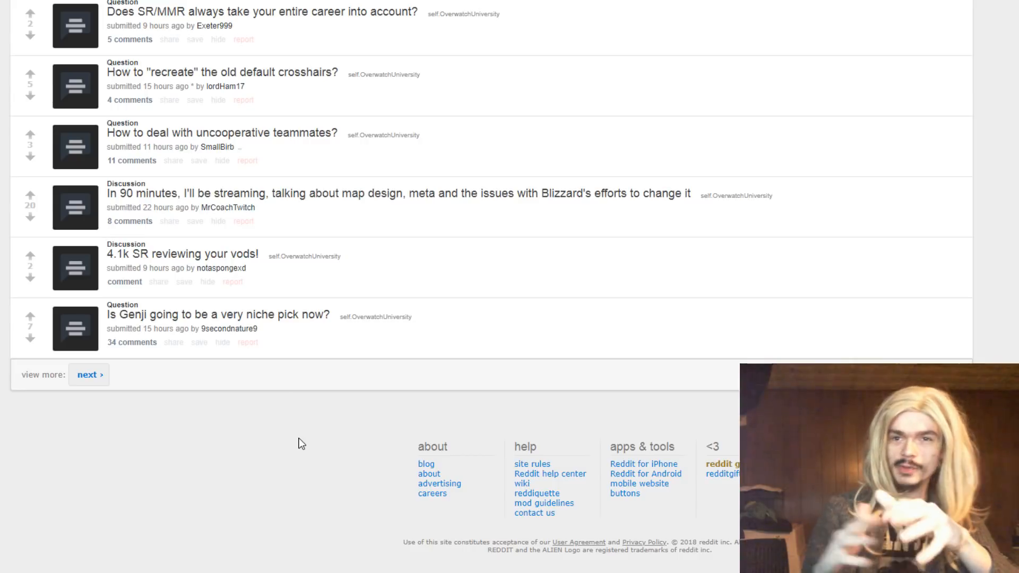
{"action": "mouse_move", "coordinate": [77, 357]}
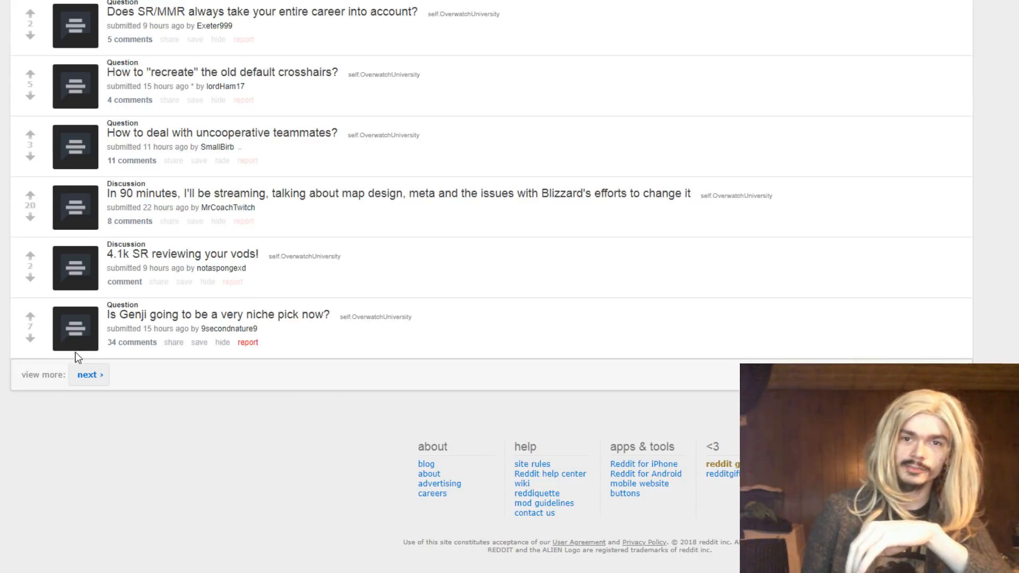
Go to the next page starting at 'Hanzo Tank Busting Experiments' and scroll to 'gold tracer vod'
{"action": "left_click", "coordinate": [89, 375]}
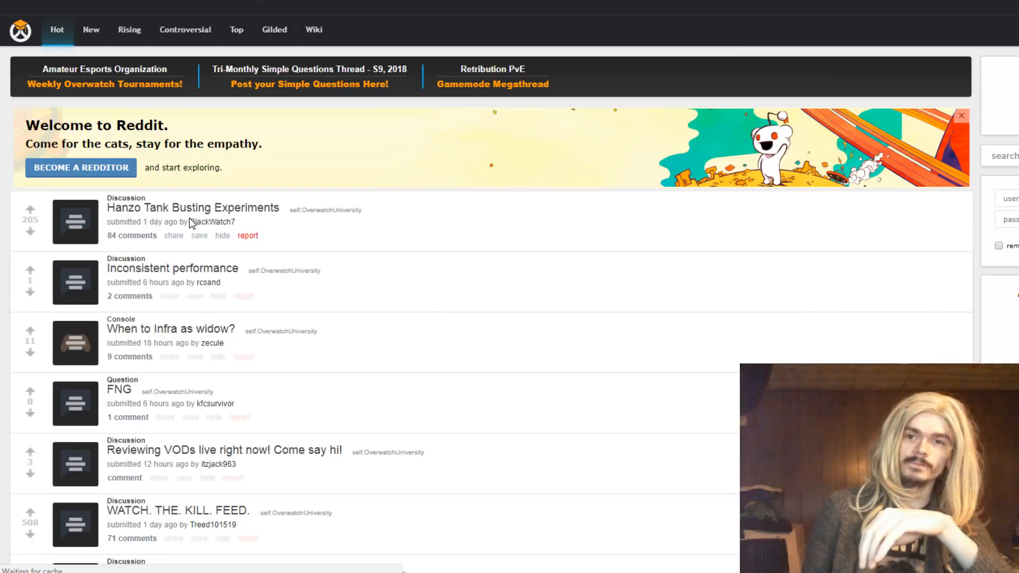
{"action": "mouse_move", "coordinate": [582, 344]}
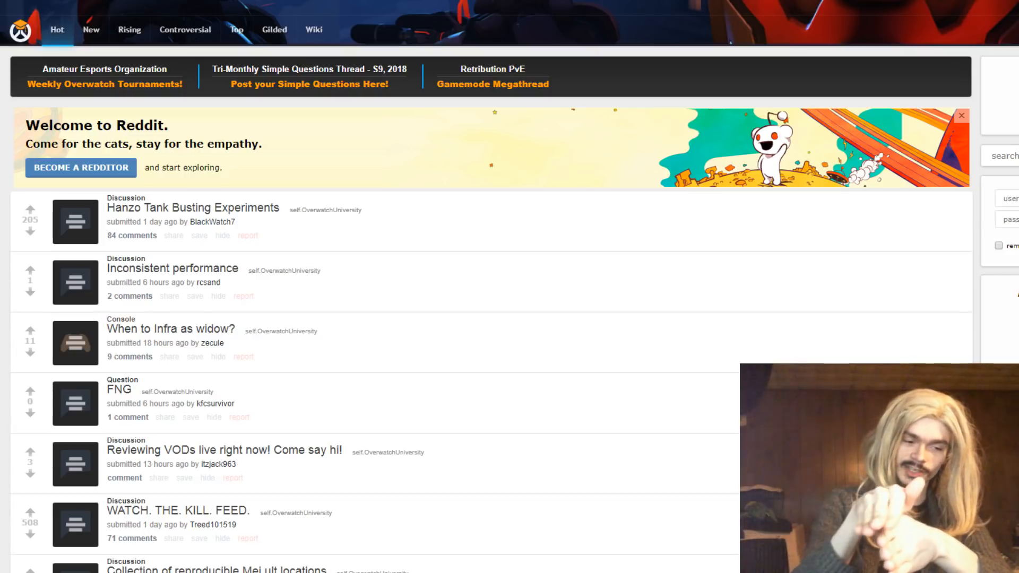
{"action": "mouse_move", "coordinate": [299, 556]}
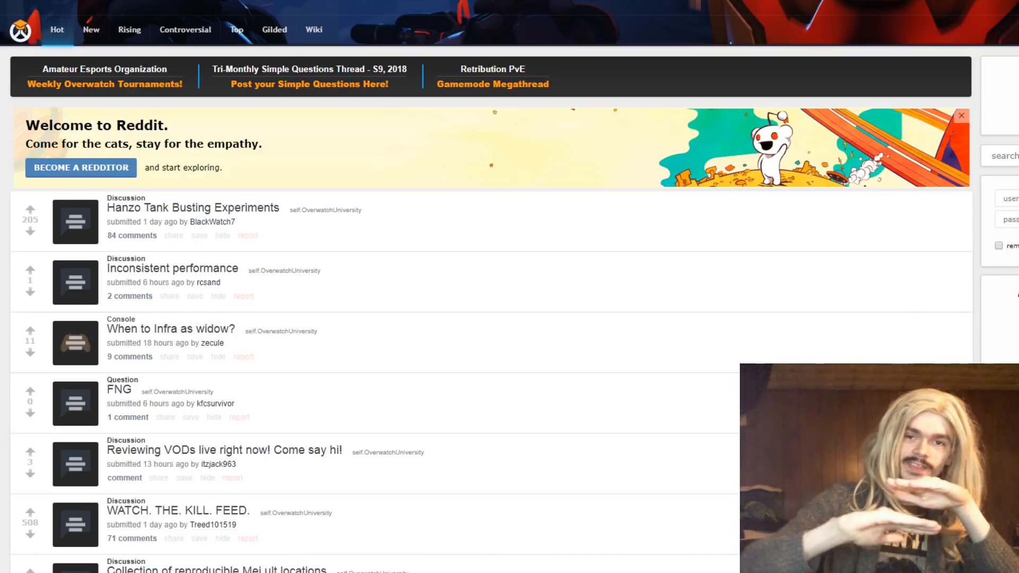
{"action": "scroll", "scroll_direction": "down", "scroll_amount": 3}
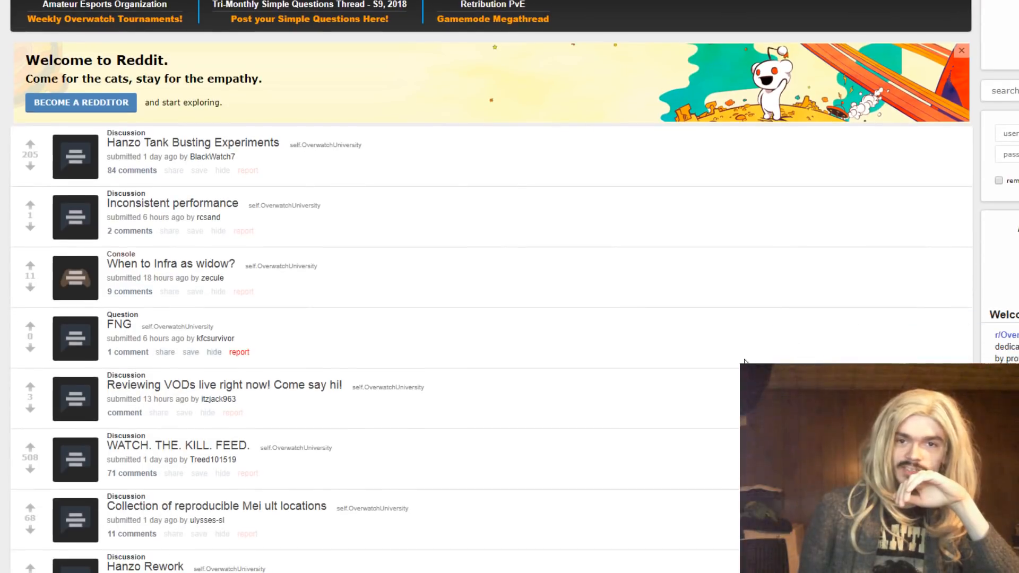
{"action": "scroll", "scroll_direction": "down", "scroll_amount": 3}
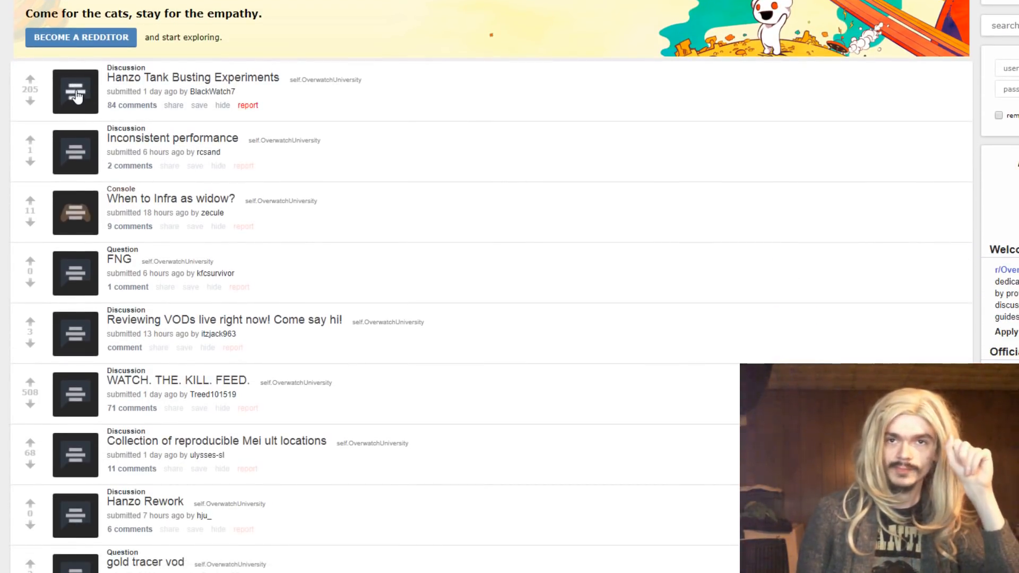
{"action": "mouse_move", "coordinate": [77, 141]}
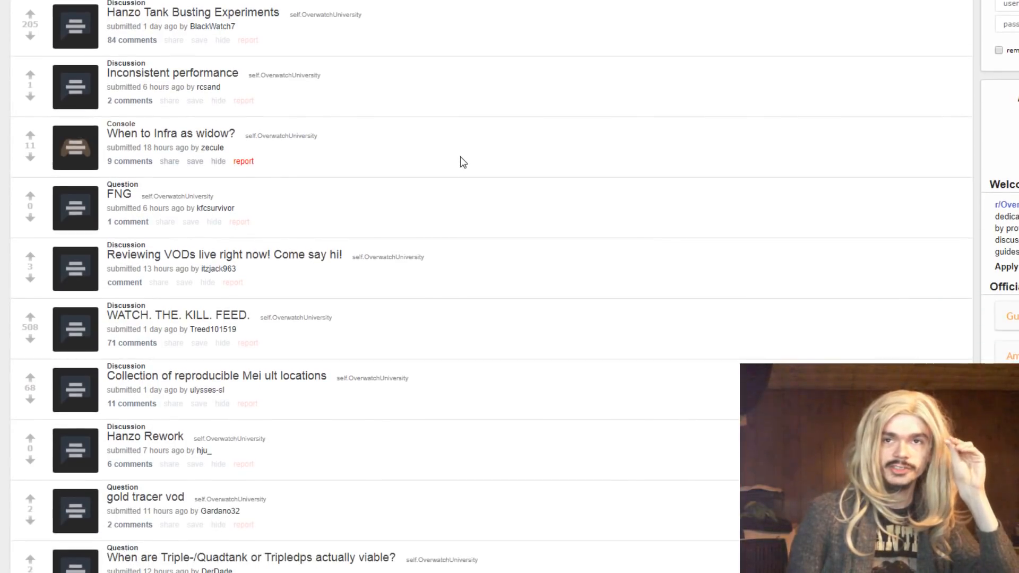
{"action": "left_click", "coordinate": [74, 25]}
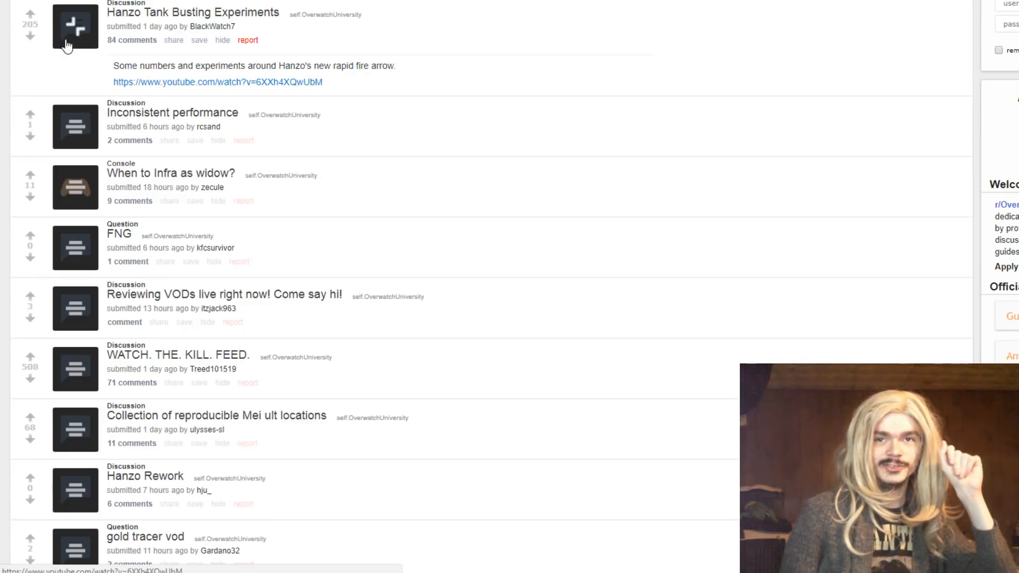
{"action": "mouse_move", "coordinate": [156, 87]}
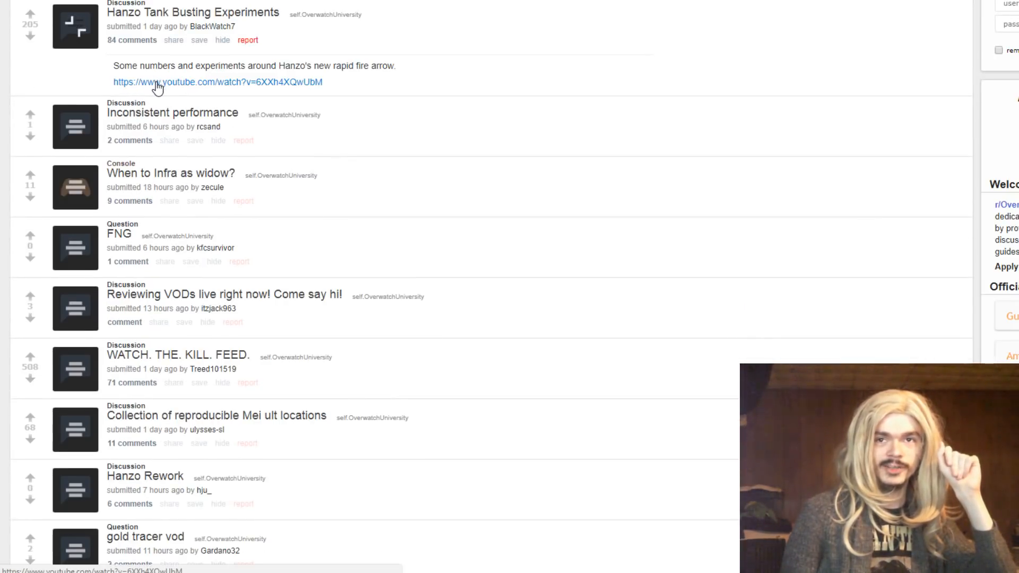
{"action": "scroll", "scroll_direction": "up", "scroll_amount": 3}
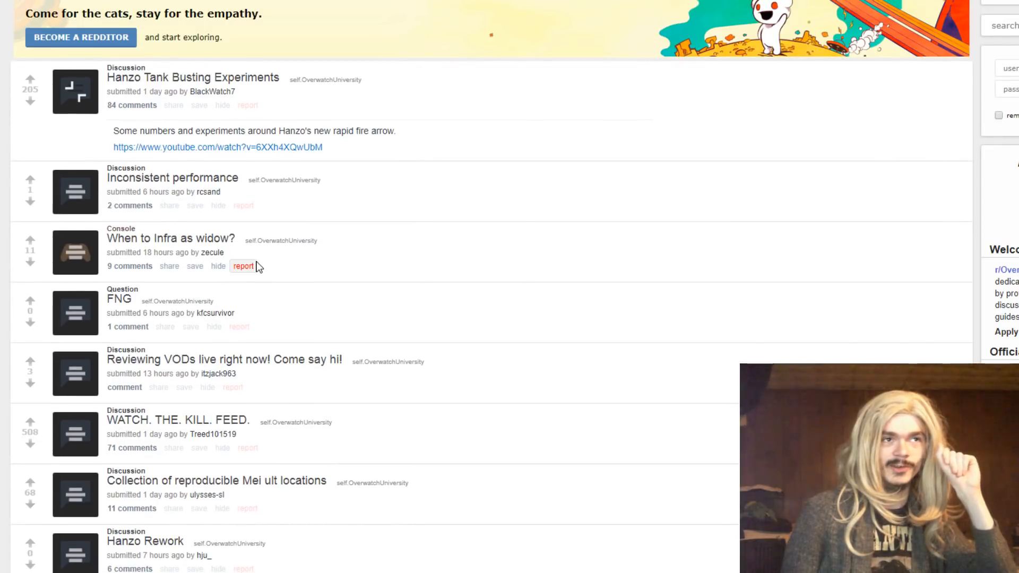
{"action": "mouse_move", "coordinate": [300, 178]}
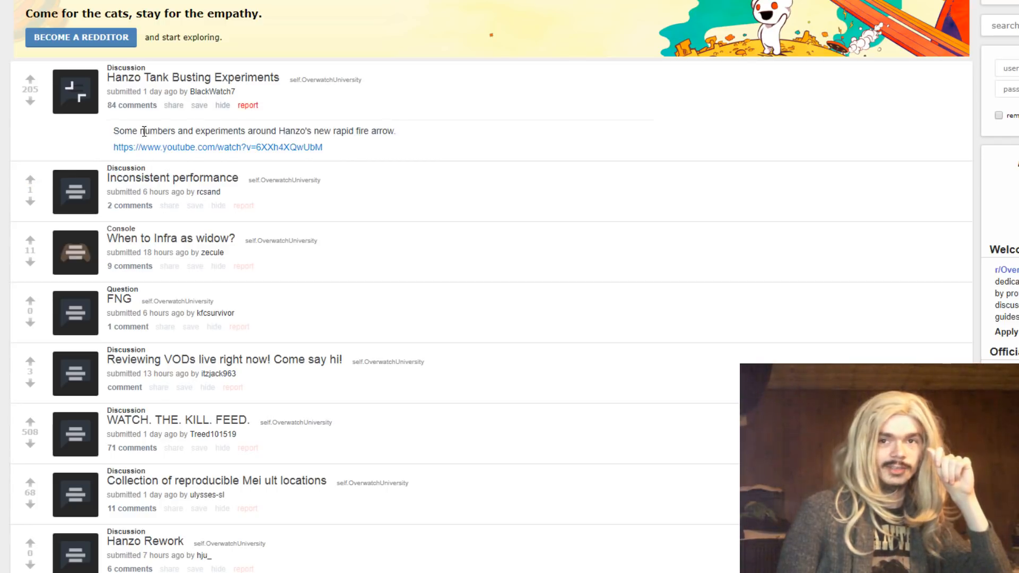
{"action": "left_click", "coordinate": [216, 147]}
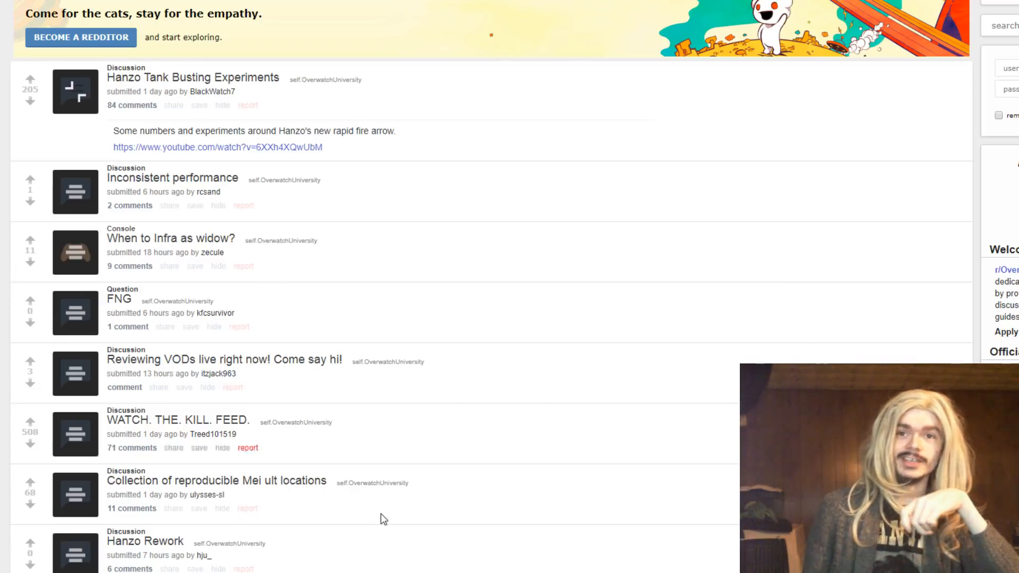
{"action": "mouse_move", "coordinate": [71, 94]}
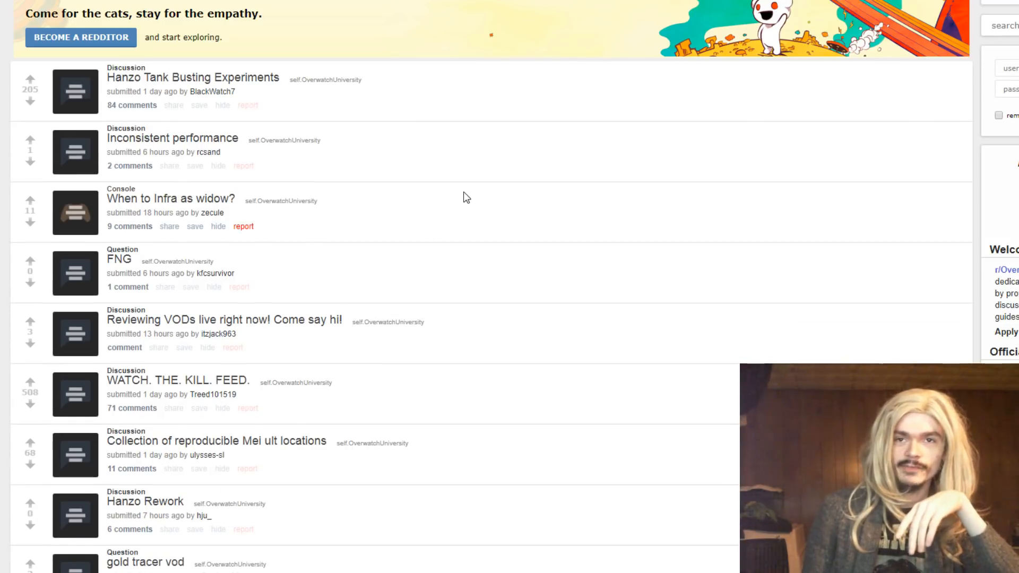
{"action": "scroll", "scroll_direction": "down", "scroll_amount": 3}
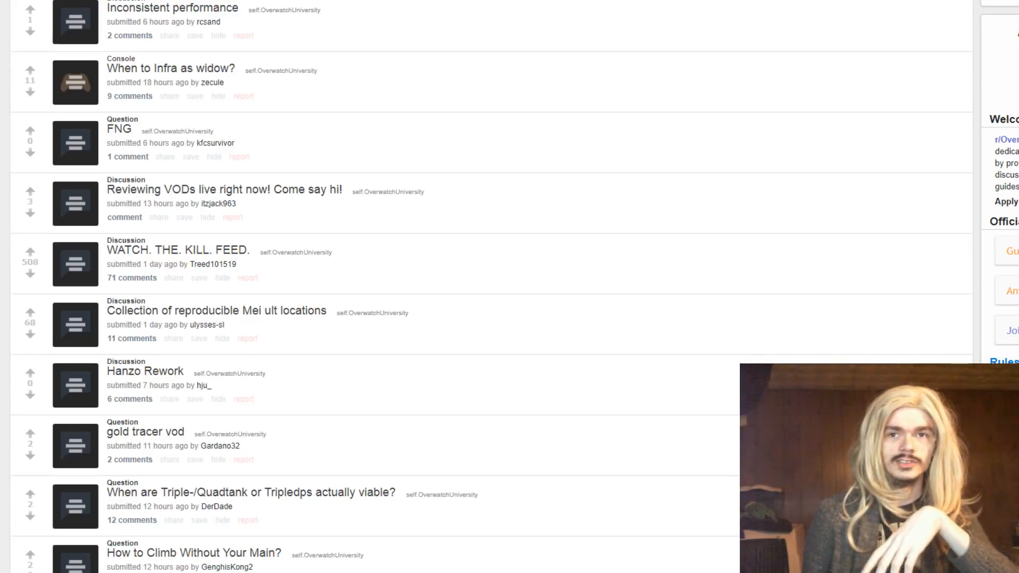
{"action": "mouse_move", "coordinate": [172, 174]}
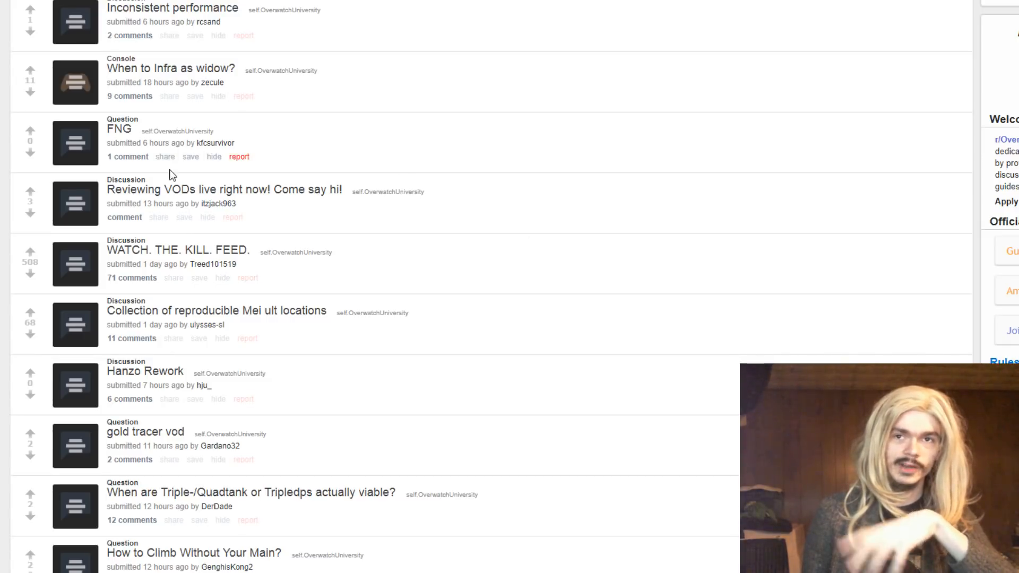
{"action": "mouse_move", "coordinate": [288, 137]}
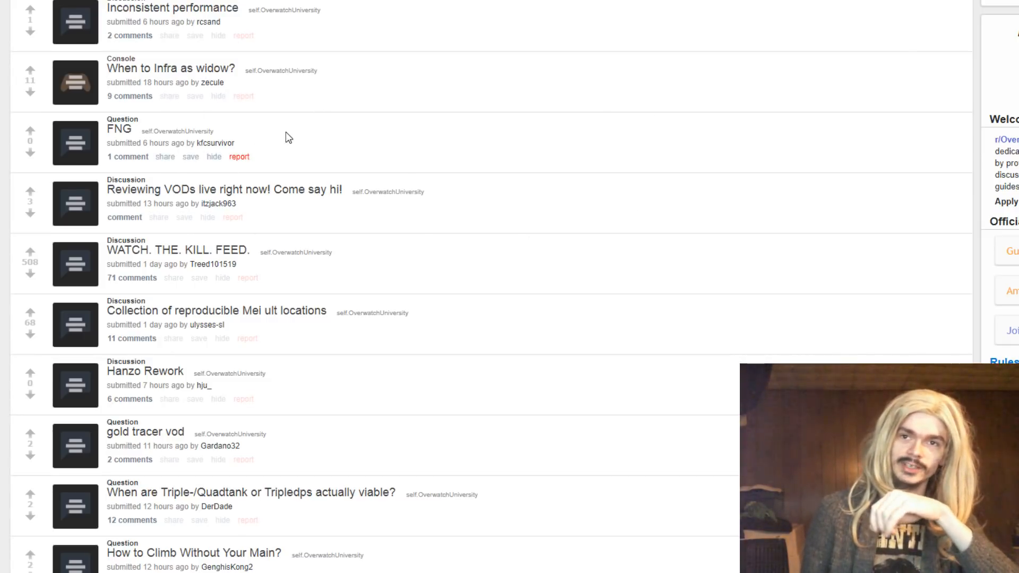
{"action": "mouse_move", "coordinate": [57, 154]}
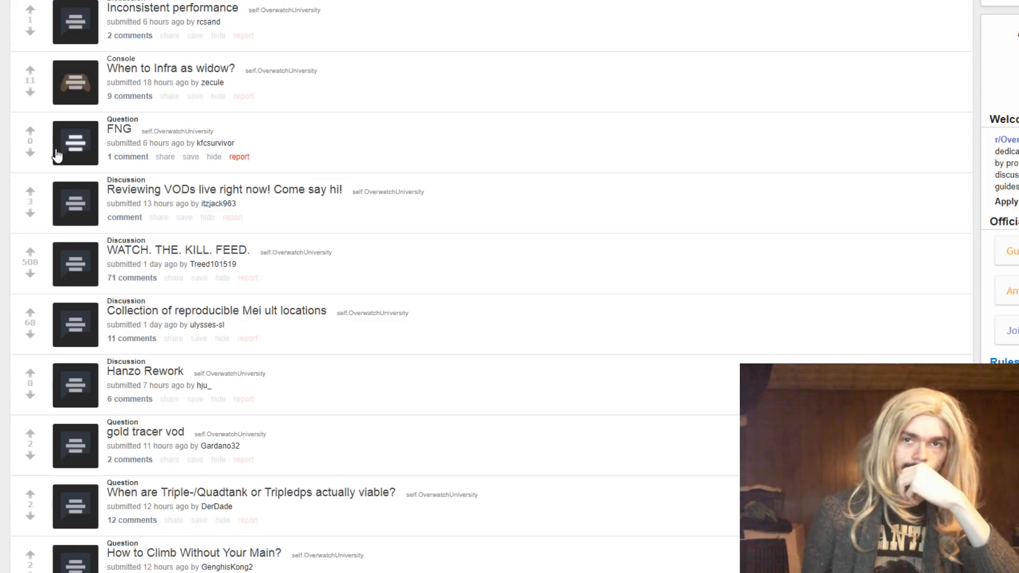
Expand the FNG question post and scroll down the listing to the Mei ult locations post
{"action": "left_click", "coordinate": [76, 142]}
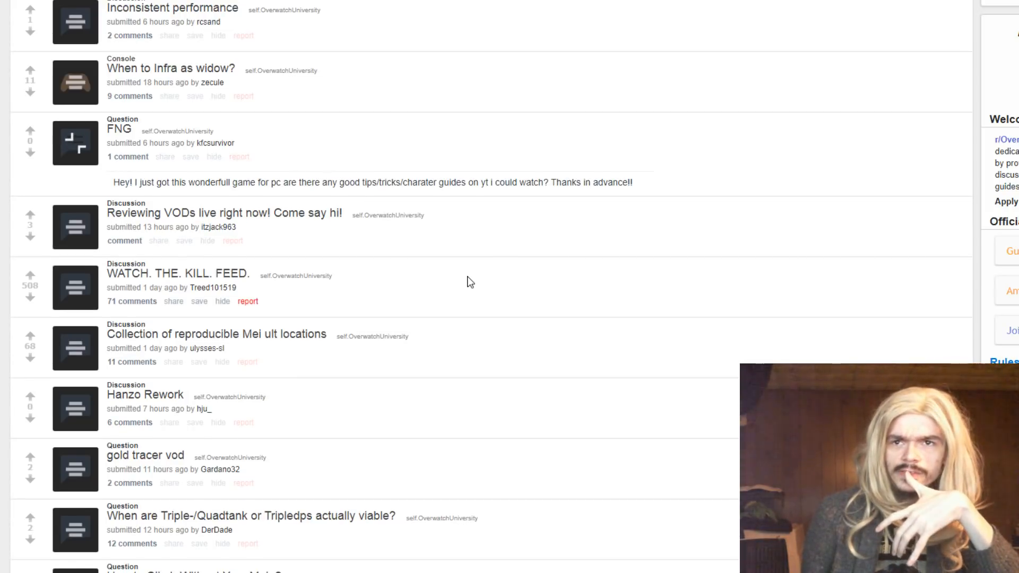
{"action": "mouse_move", "coordinate": [309, 144]}
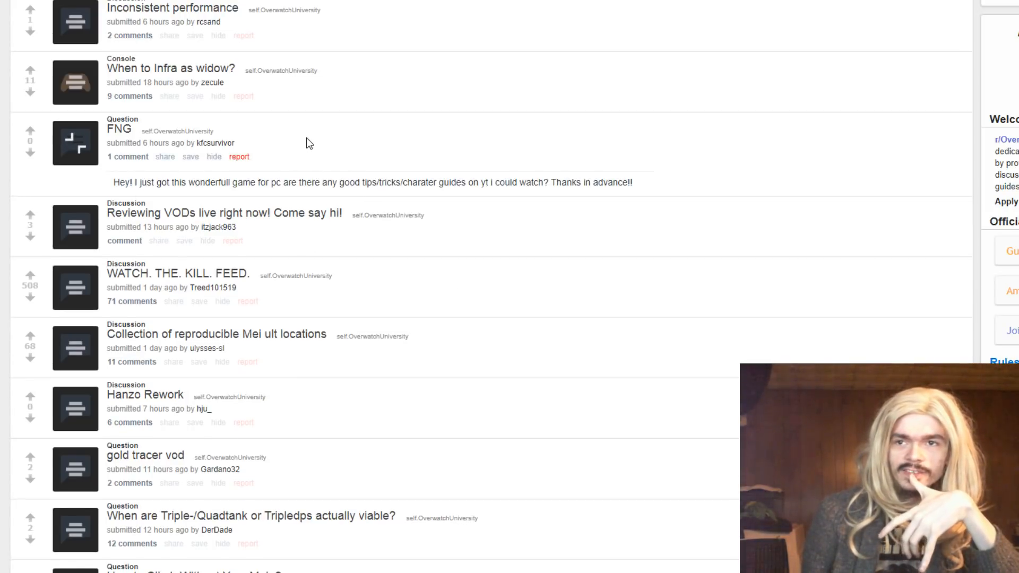
{"action": "mouse_move", "coordinate": [408, 169]}
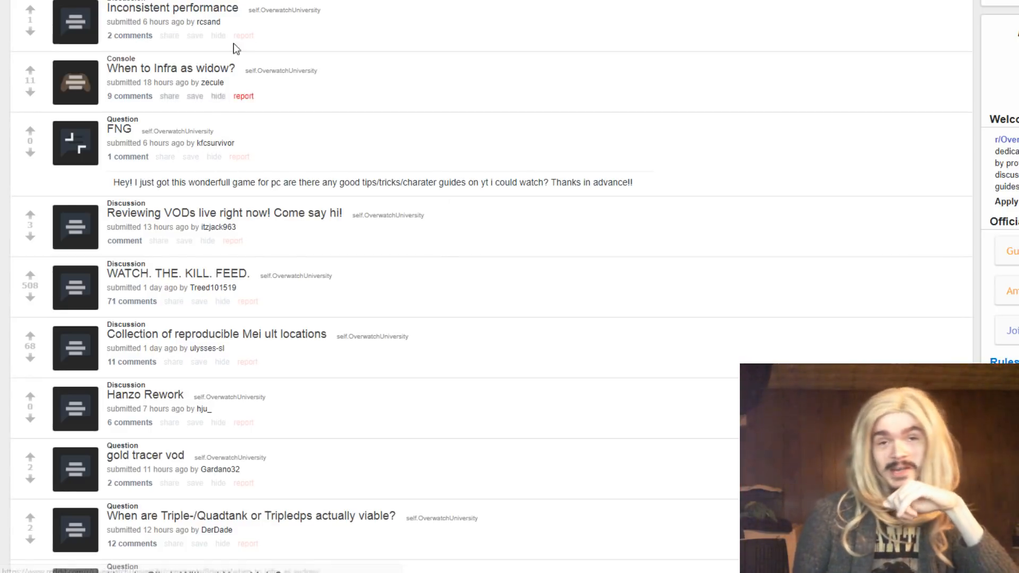
{"action": "mouse_move", "coordinate": [104, 152]}
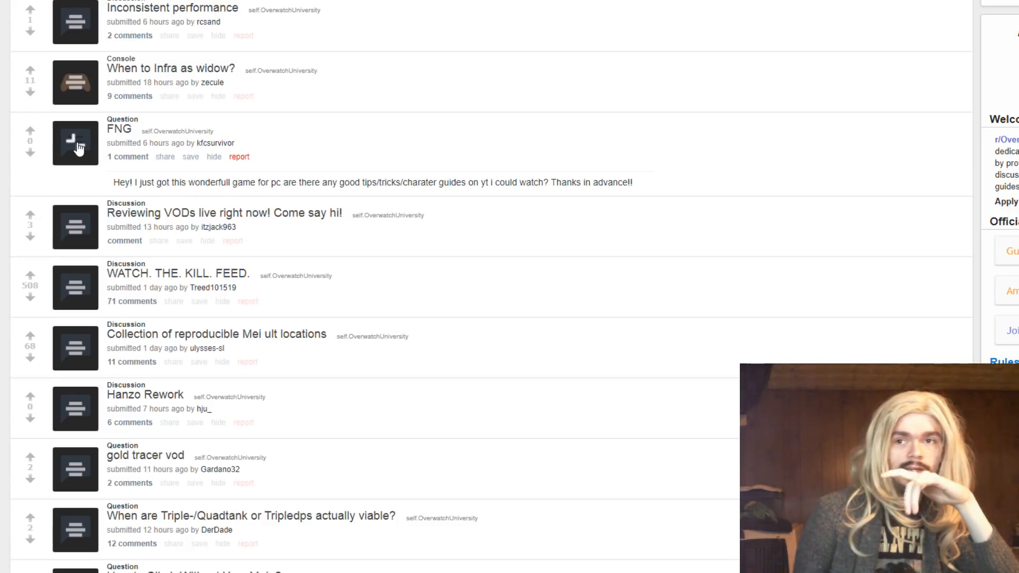
{"action": "scroll", "scroll_direction": "down", "scroll_amount": 3}
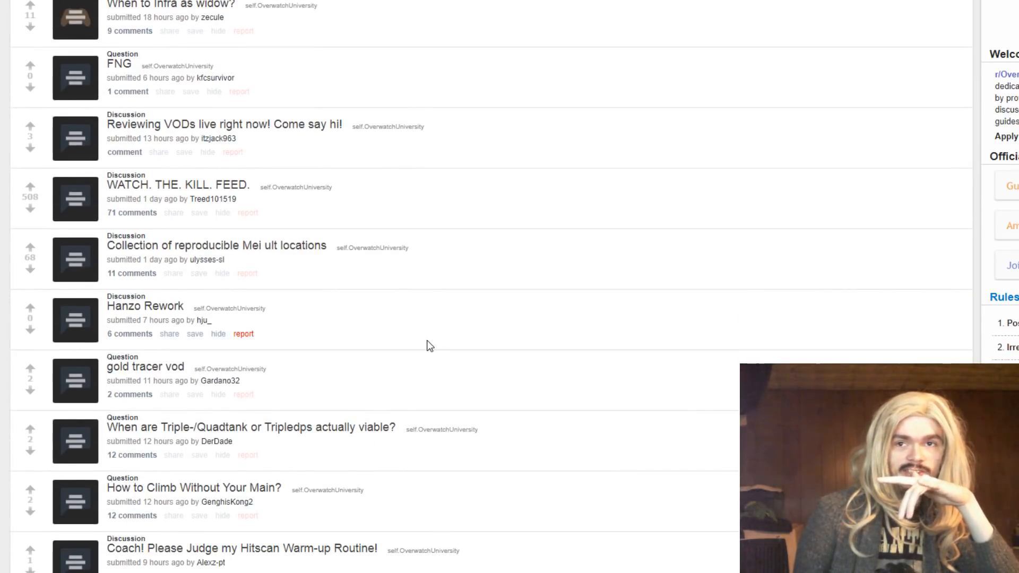
{"action": "mouse_move", "coordinate": [358, 184]}
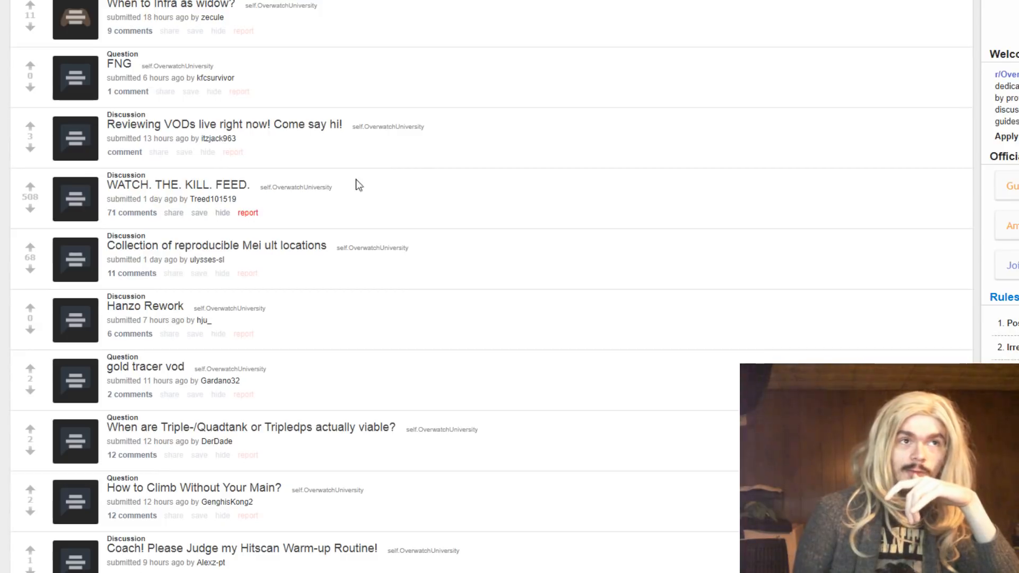
{"action": "mouse_move", "coordinate": [459, 142]}
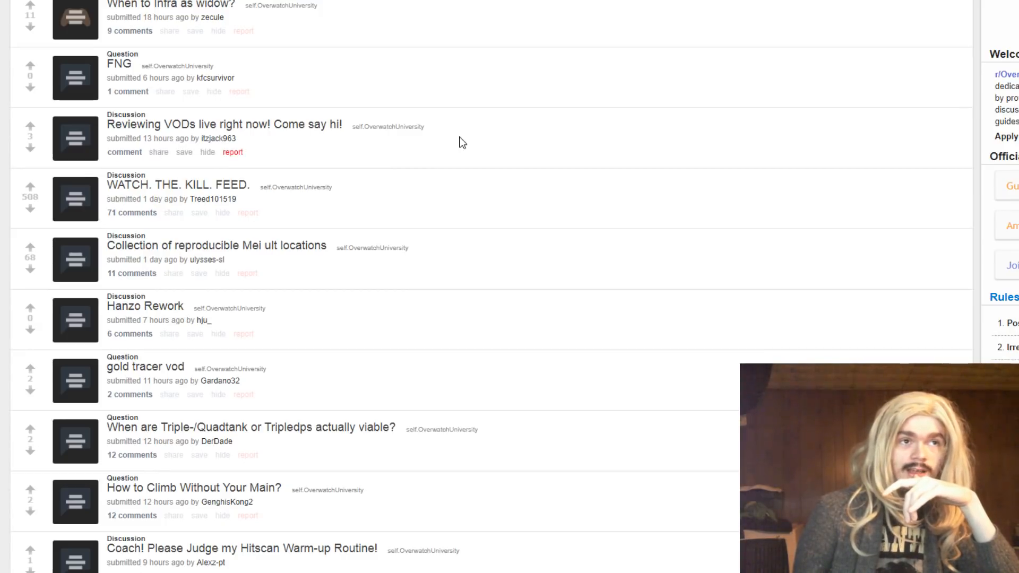
{"action": "mouse_move", "coordinate": [512, 135]}
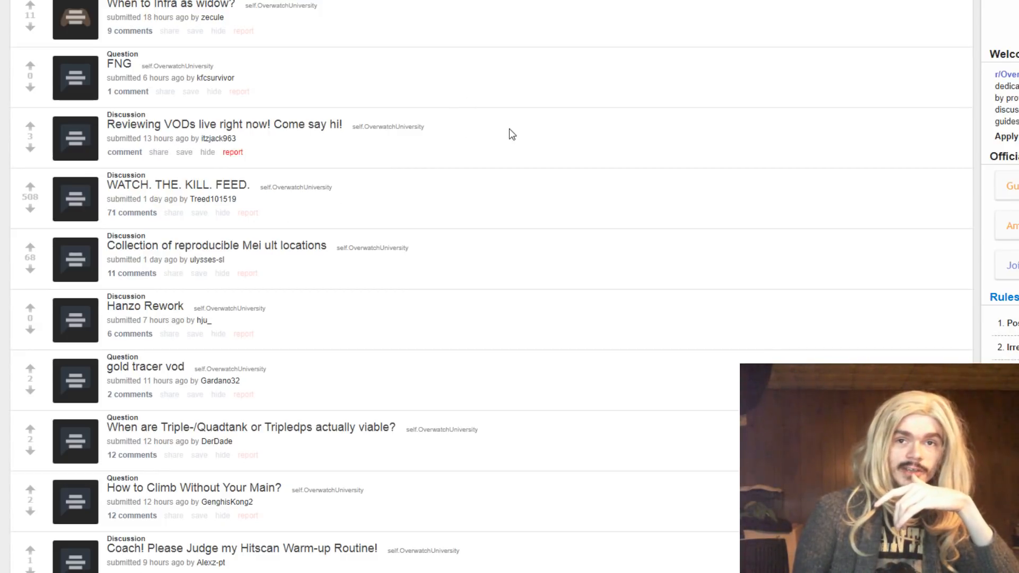
{"action": "mouse_move", "coordinate": [432, 333]}
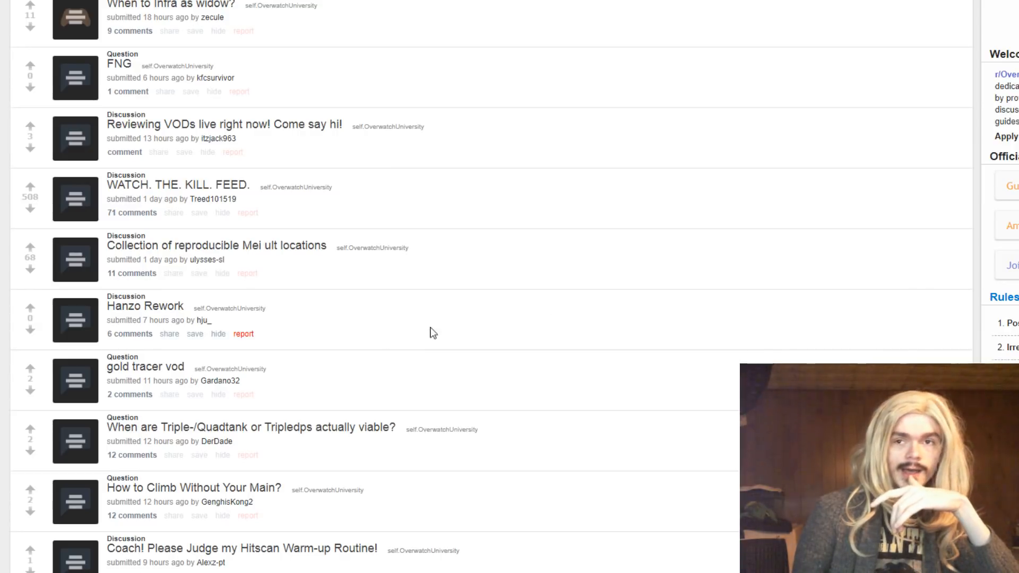
{"action": "mouse_move", "coordinate": [584, 148]}
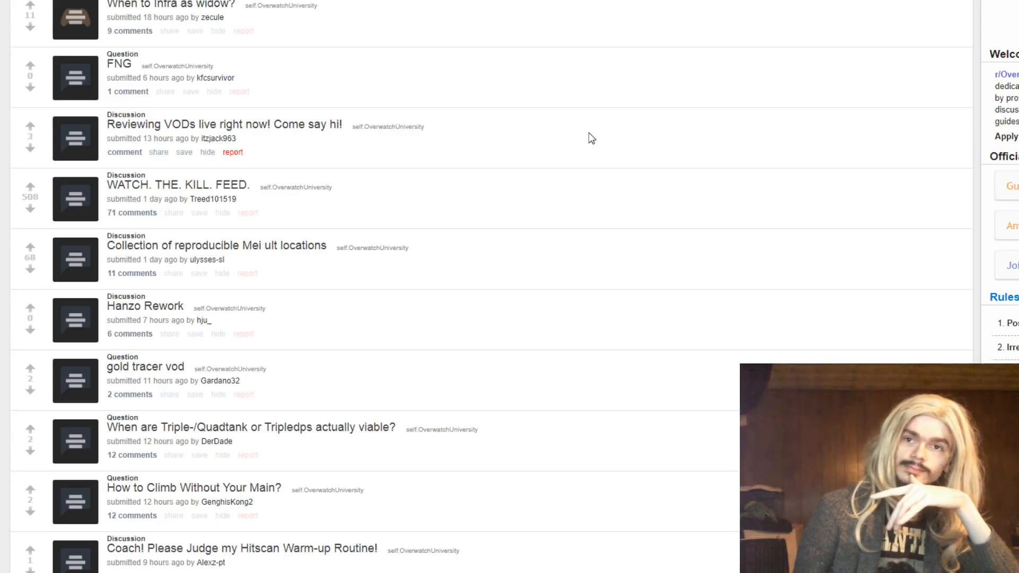
{"action": "mouse_move", "coordinate": [407, 78]}
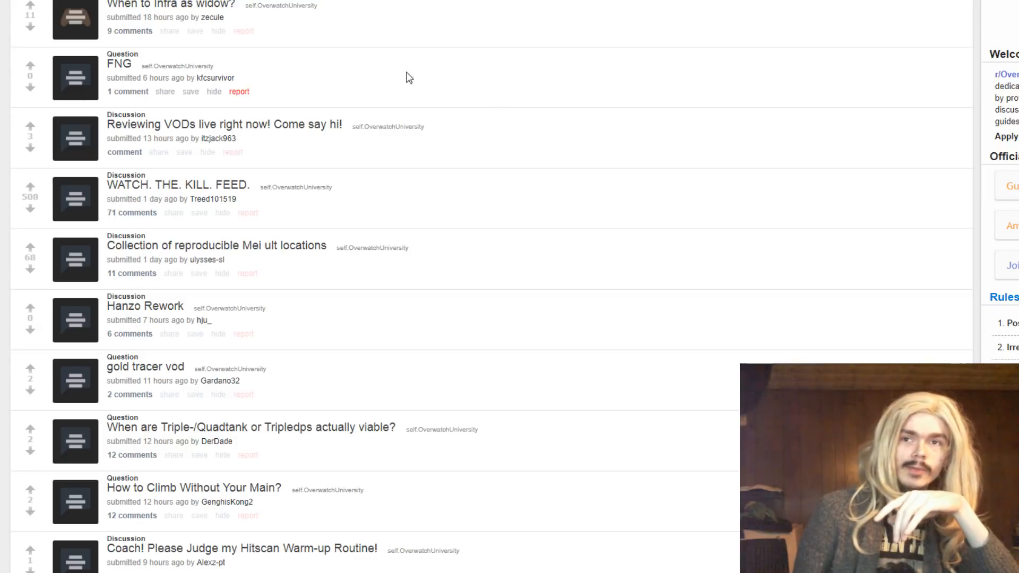
{"action": "scroll", "scroll_direction": "down", "scroll_amount": 3}
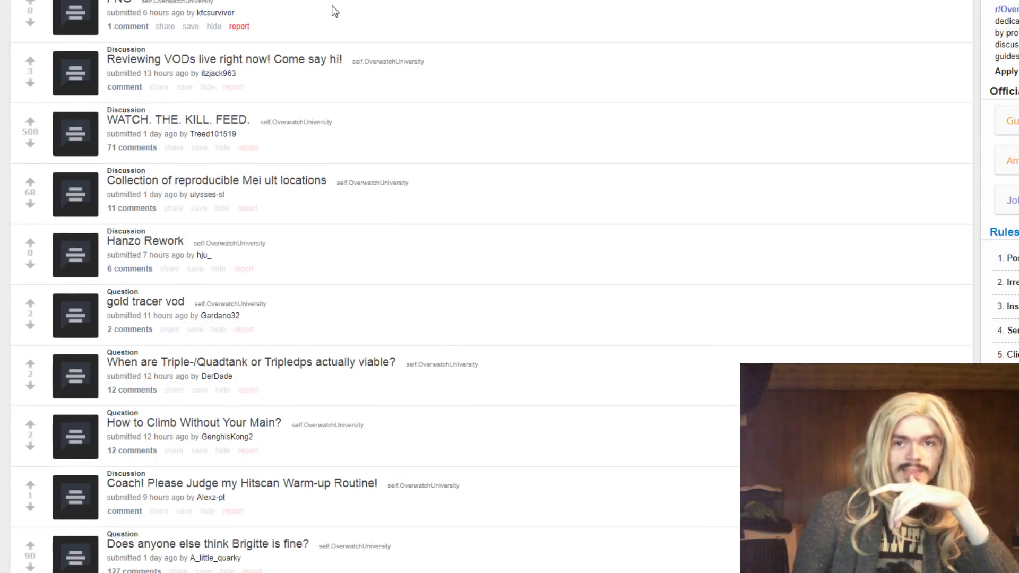
{"action": "scroll", "scroll_direction": "up", "scroll_amount": 3}
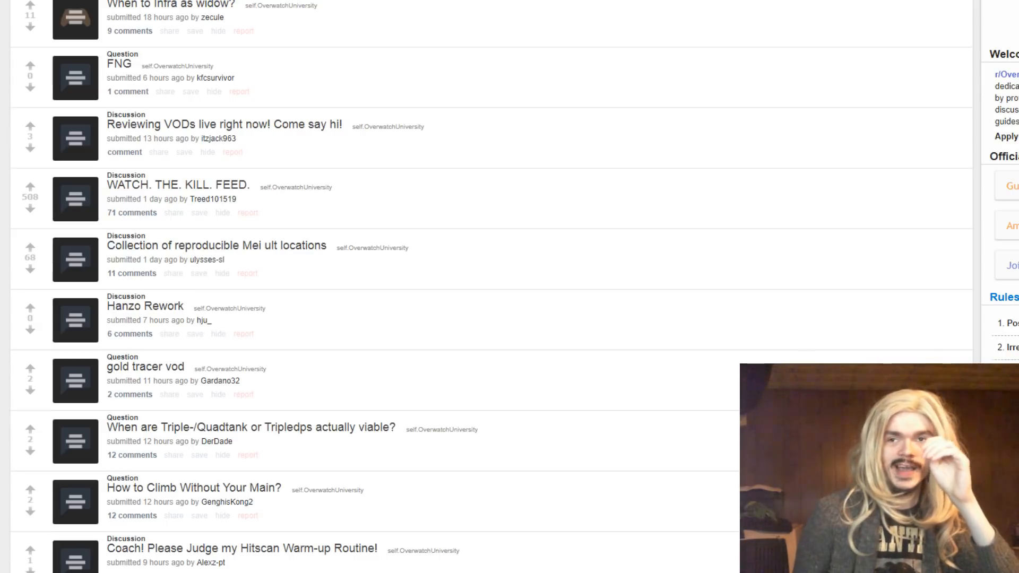
{"action": "mouse_move", "coordinate": [604, 264]}
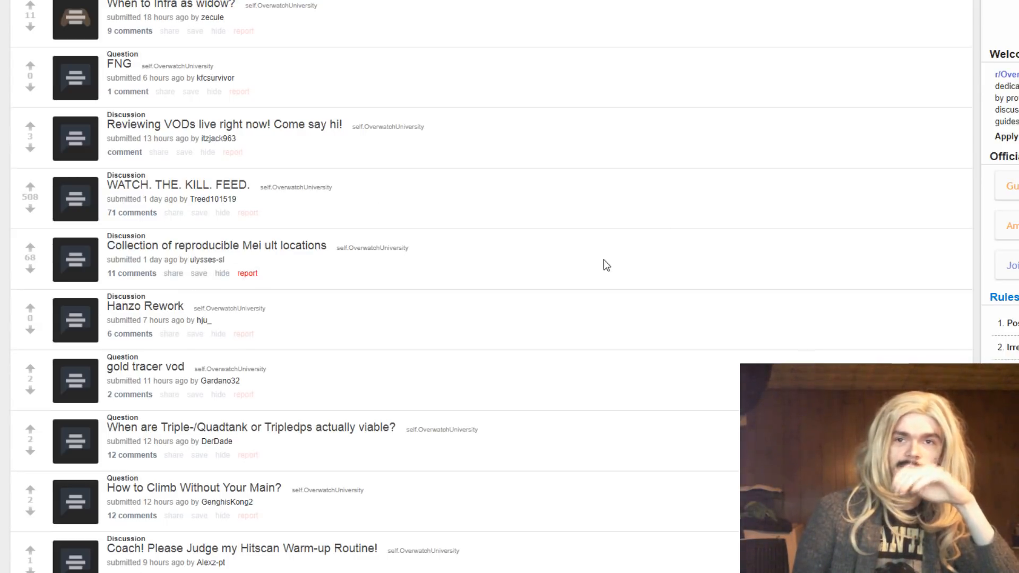
{"action": "scroll", "scroll_direction": "down", "scroll_amount": 3}
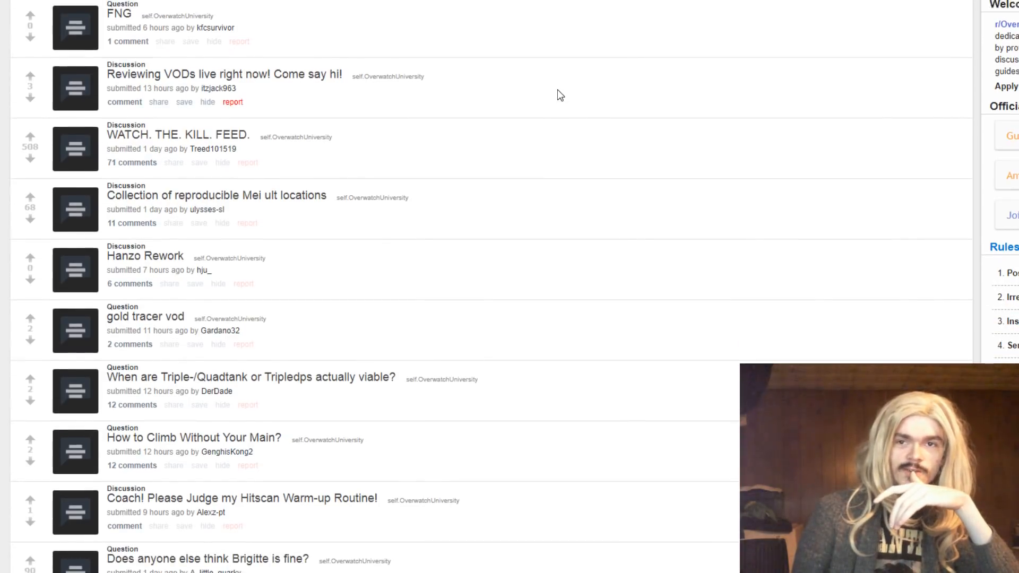
{"action": "scroll", "scroll_direction": "up", "scroll_amount": 3}
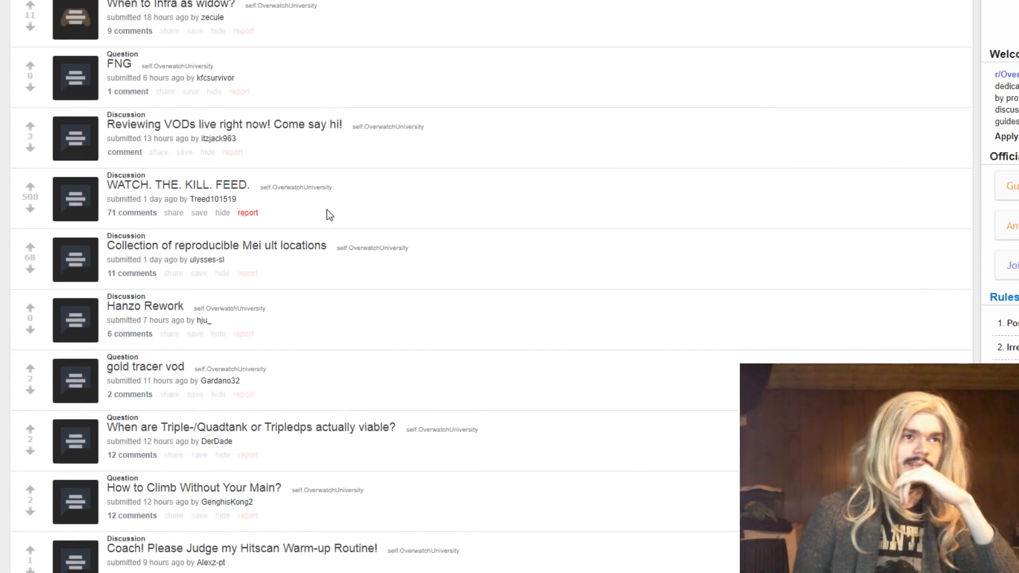
{"action": "mouse_move", "coordinate": [338, 85]}
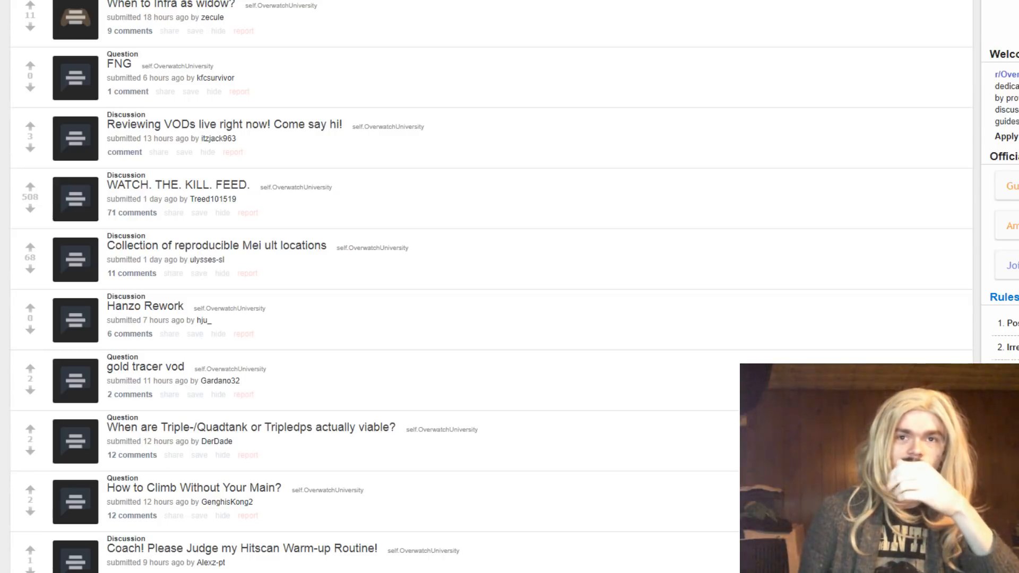
{"action": "scroll", "scroll_direction": "down", "scroll_amount": 3}
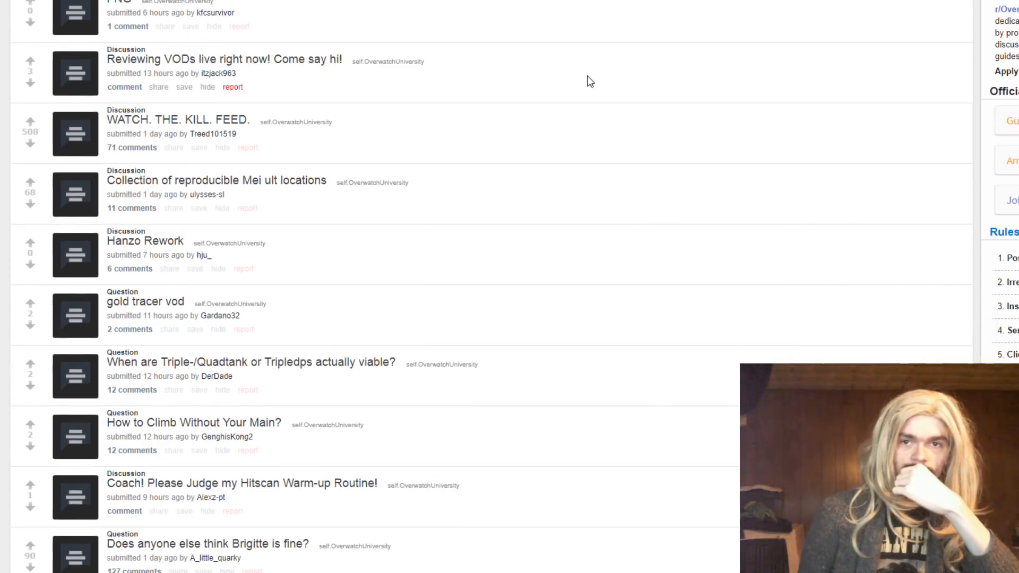
{"action": "scroll", "scroll_direction": "down", "scroll_amount": 3}
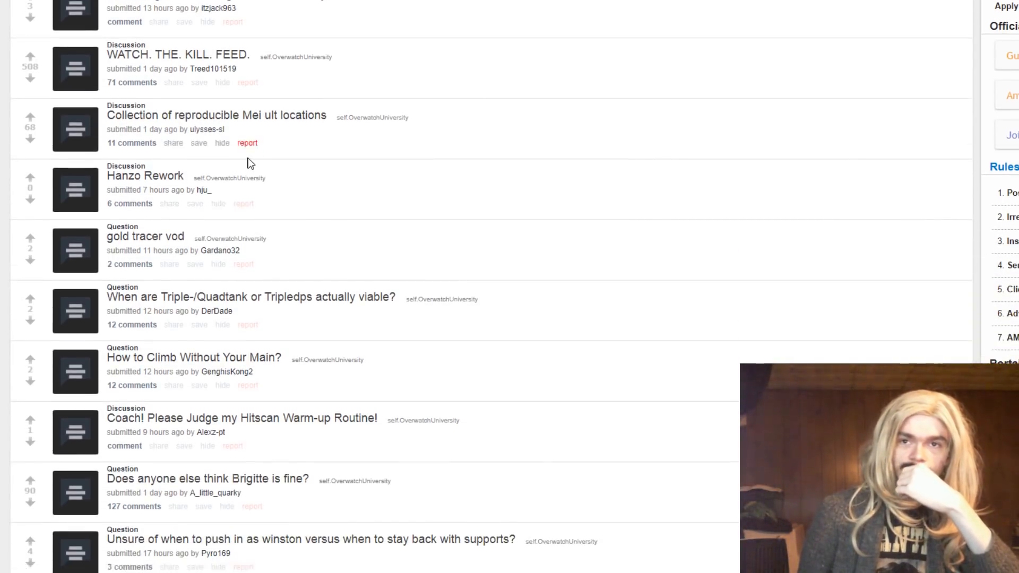
Expand the 'Collection of reproducible Mei ult locations' post and scroll toward the Season 10 tips post
{"action": "left_click", "coordinate": [74, 129]}
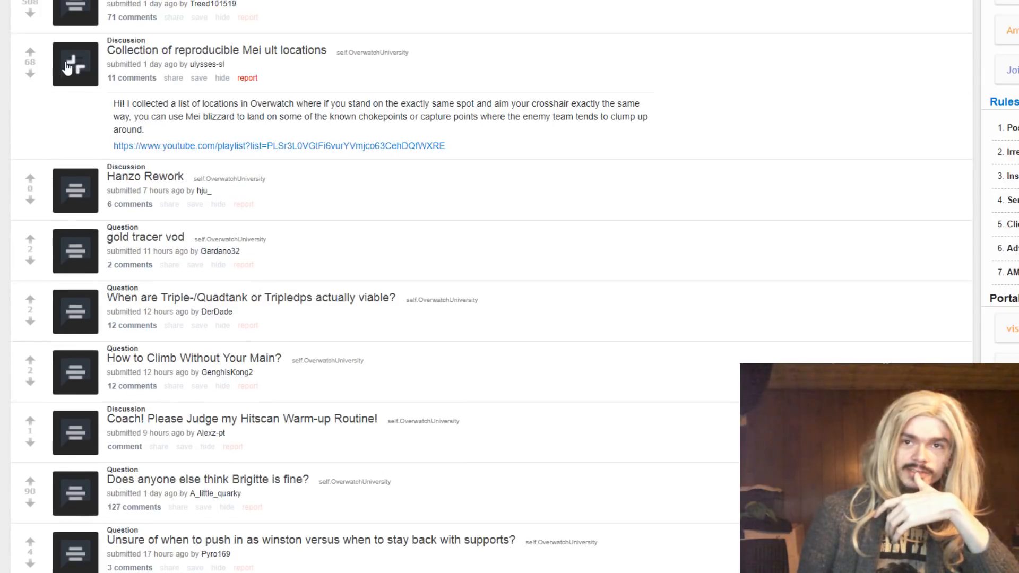
{"action": "scroll", "scroll_direction": "down", "scroll_amount": 3}
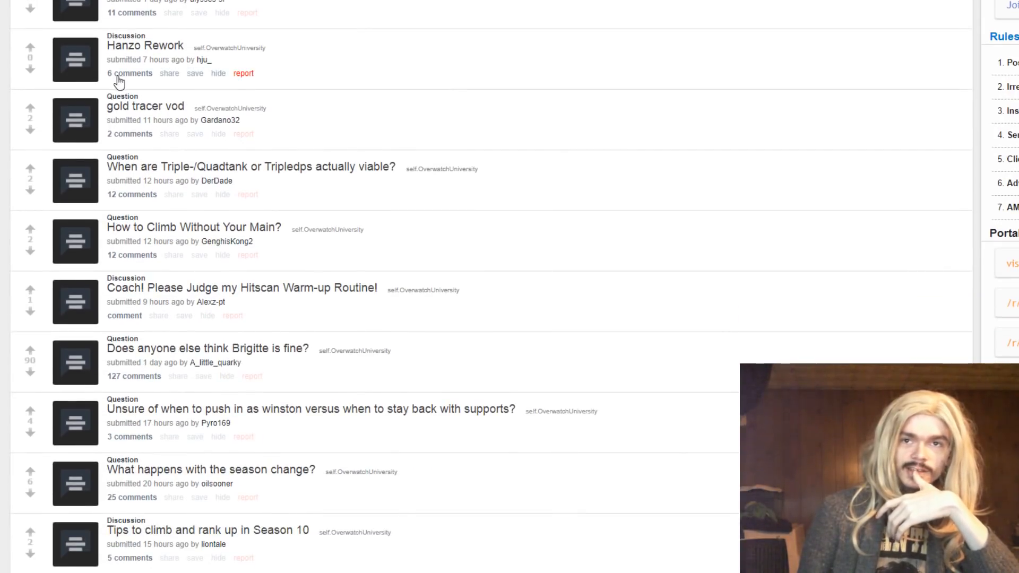
{"action": "left_click", "coordinate": [74, 60]}
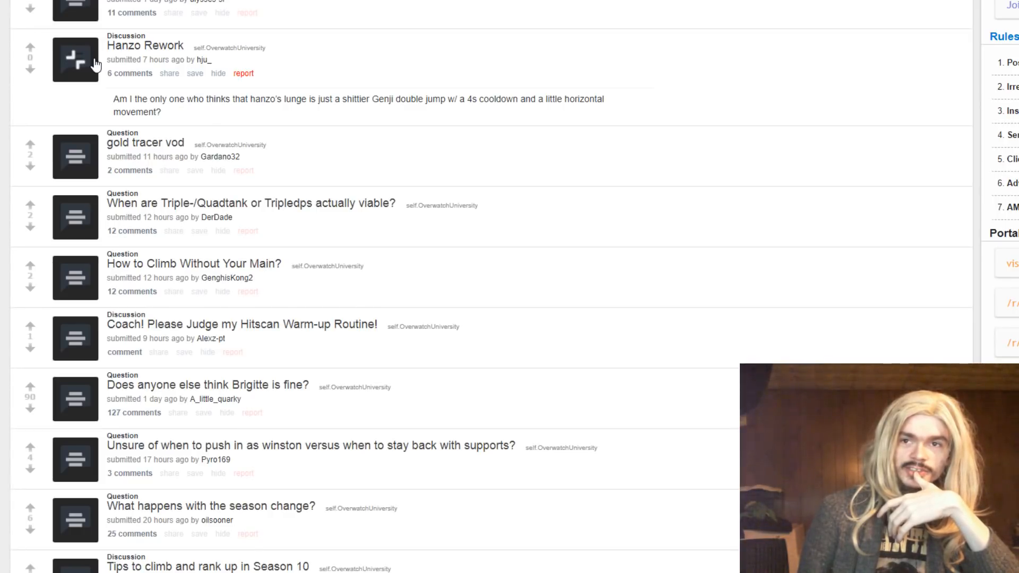
{"action": "mouse_move", "coordinate": [92, 70]}
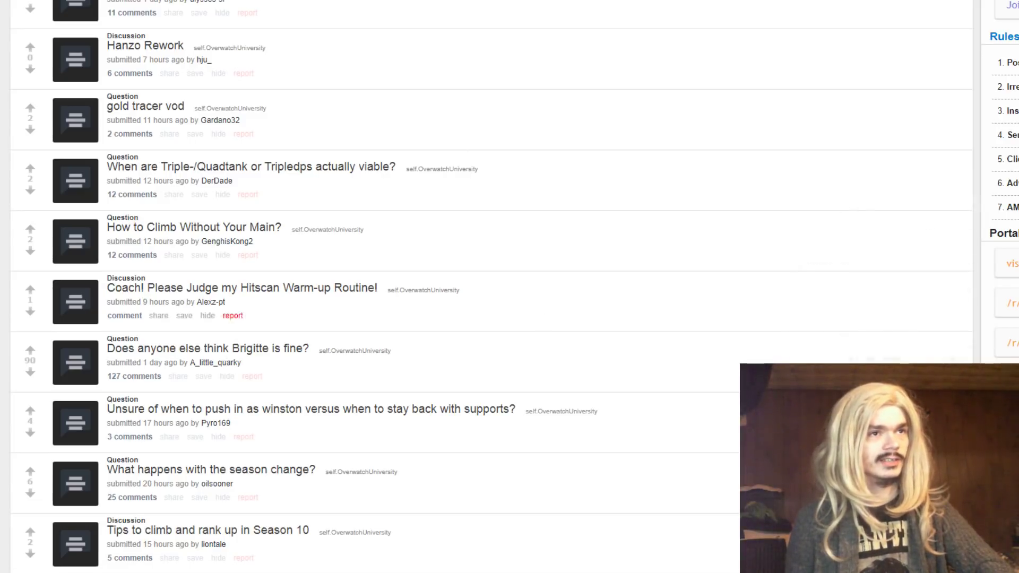
{"action": "mouse_move", "coordinate": [169, 74]}
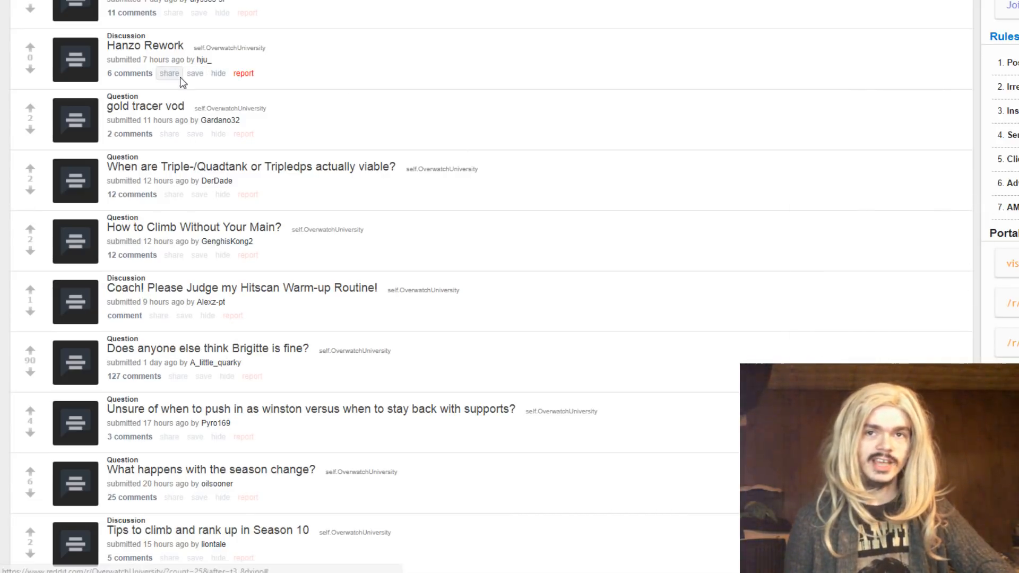
Scroll past the Brigitte and season change posts down to 'How do you play Winston w/o a Dva'
{"action": "scroll", "scroll_direction": "up", "scroll_amount": 3}
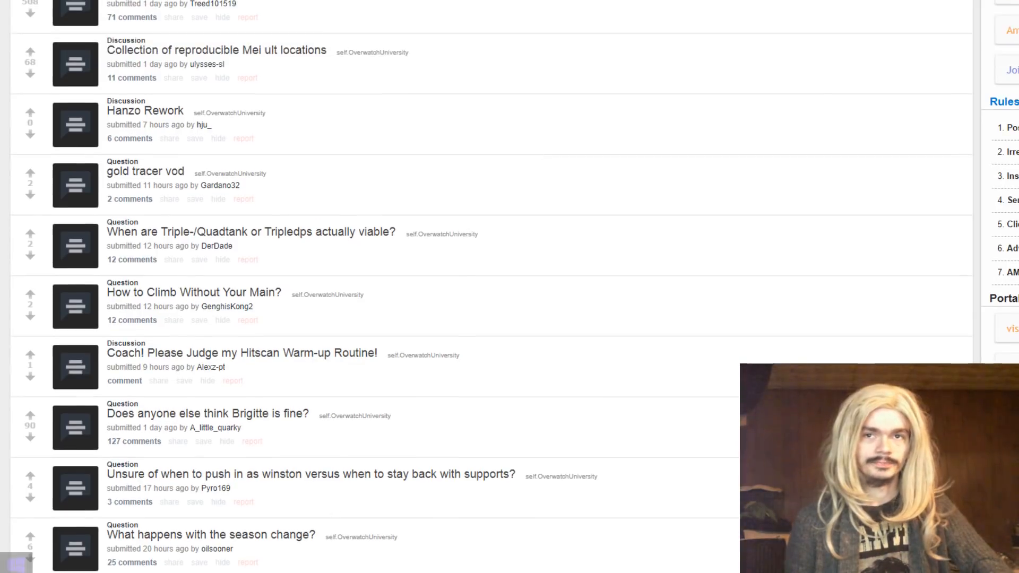
{"action": "scroll", "scroll_direction": "down", "scroll_amount": 3}
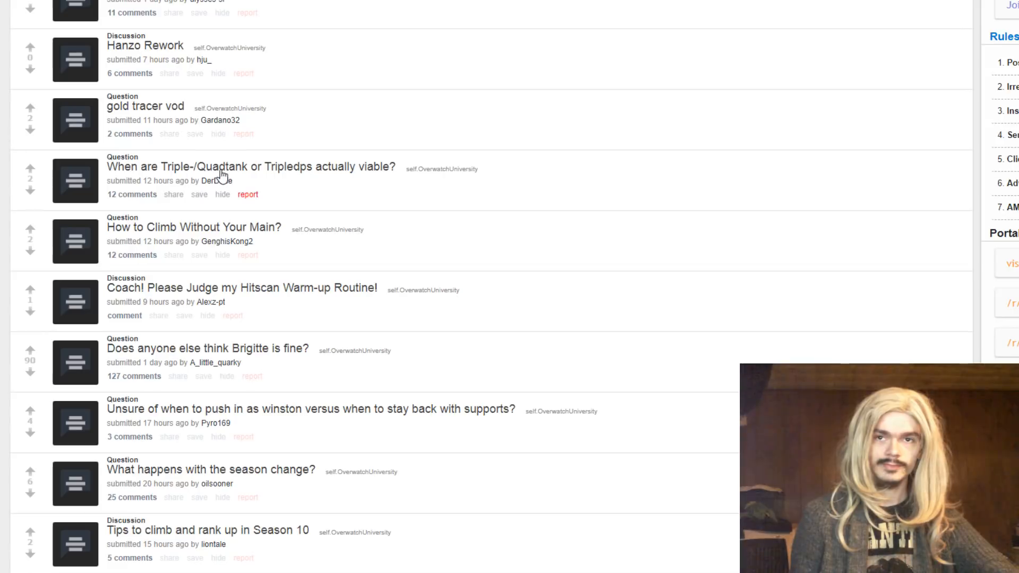
{"action": "scroll", "scroll_direction": "down", "scroll_amount": 3}
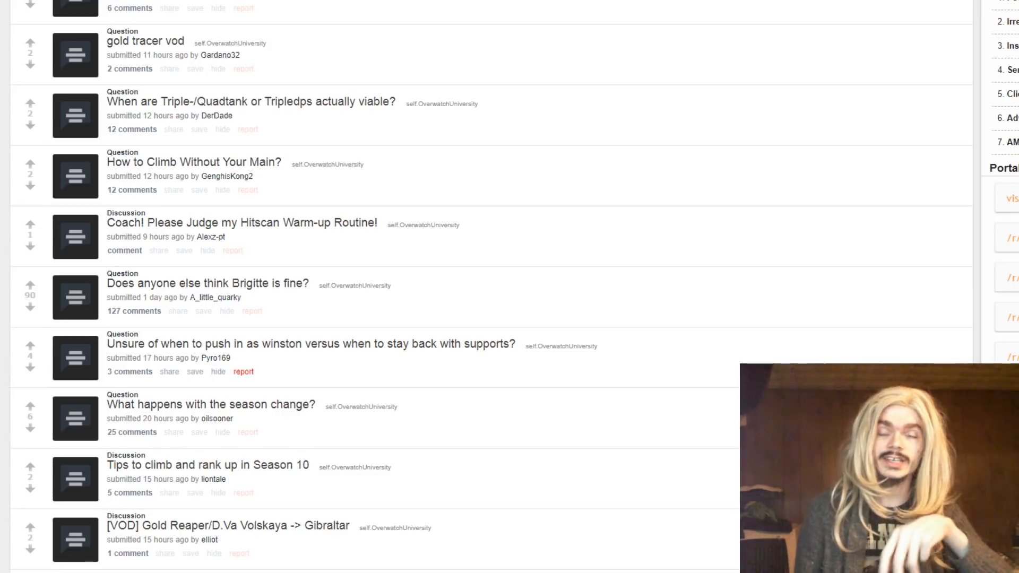
{"action": "scroll", "scroll_direction": "down", "scroll_amount": 3}
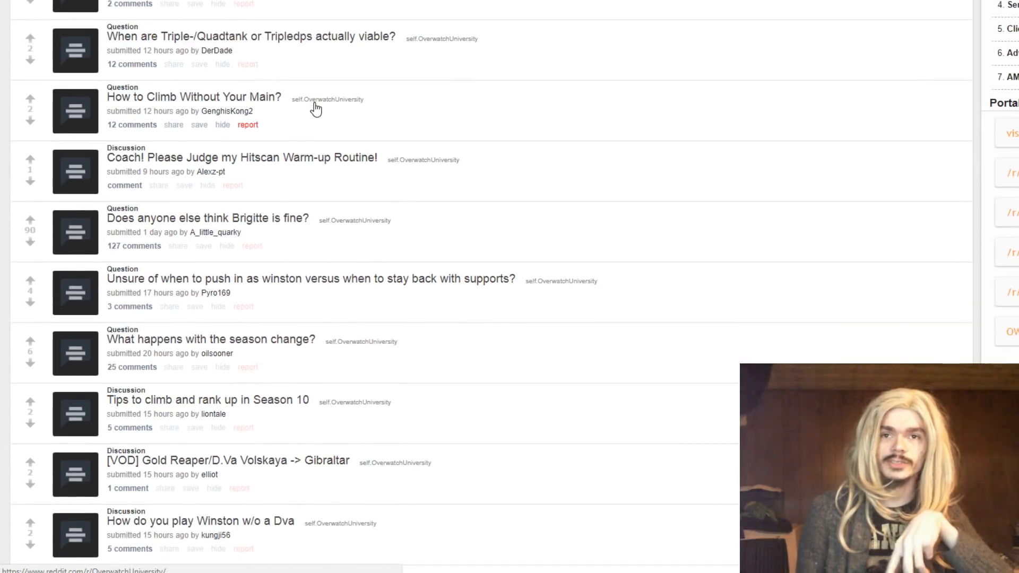
{"action": "mouse_move", "coordinate": [133, 332]}
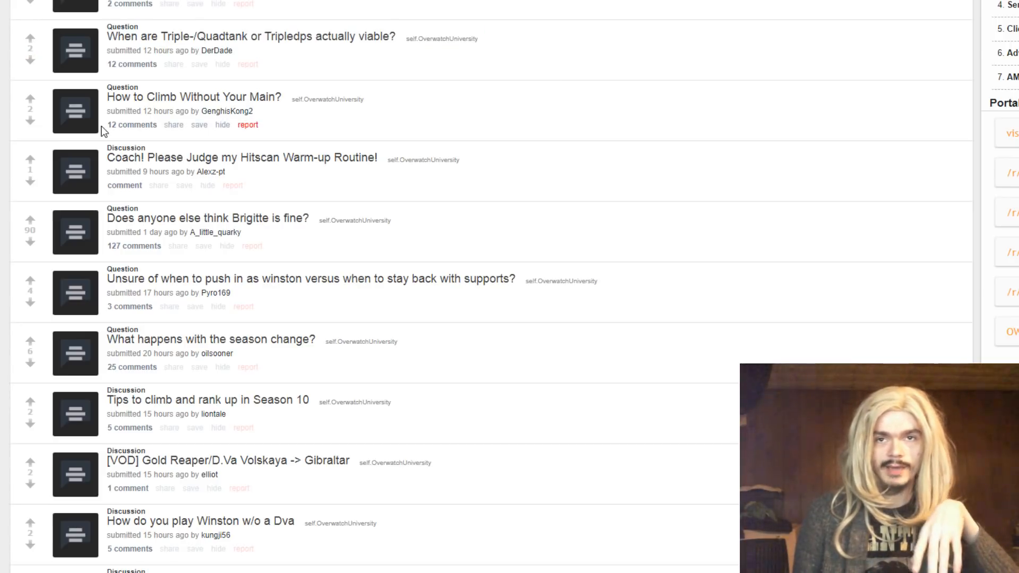
{"action": "left_click", "coordinate": [75, 111]}
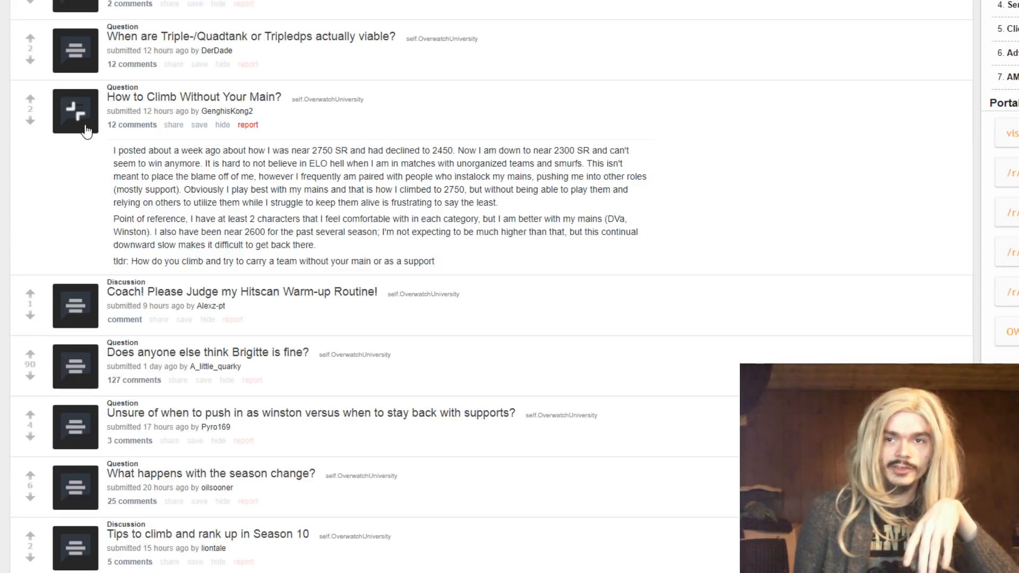
{"action": "left_click", "coordinate": [75, 110]}
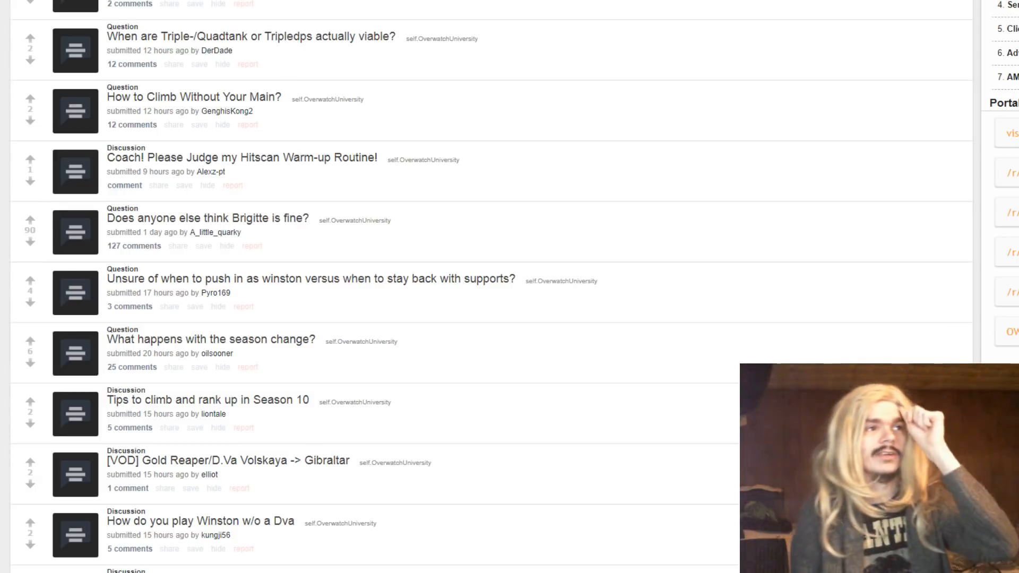
Expand the 'Does anyone else think Brigitte is fine?' post to show its full text
{"action": "scroll", "scroll_direction": "down", "scroll_amount": 3}
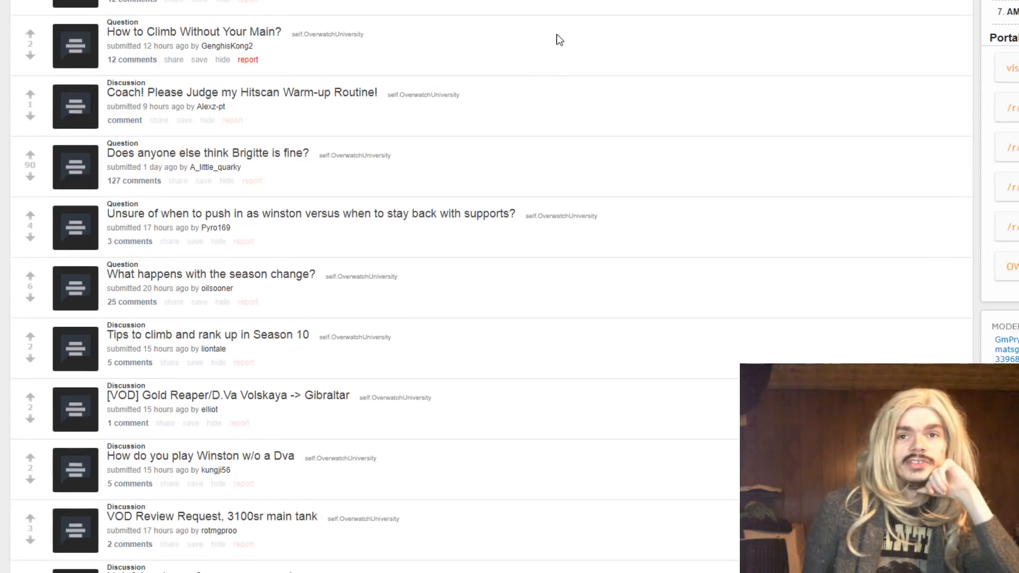
{"action": "scroll", "scroll_direction": "down", "scroll_amount": 3}
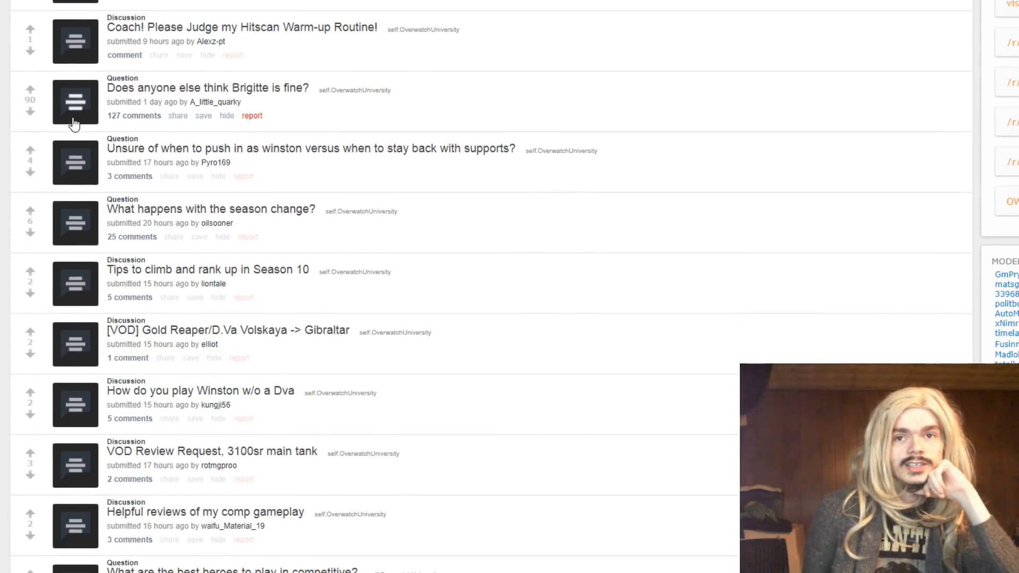
{"action": "left_click", "coordinate": [75, 102]}
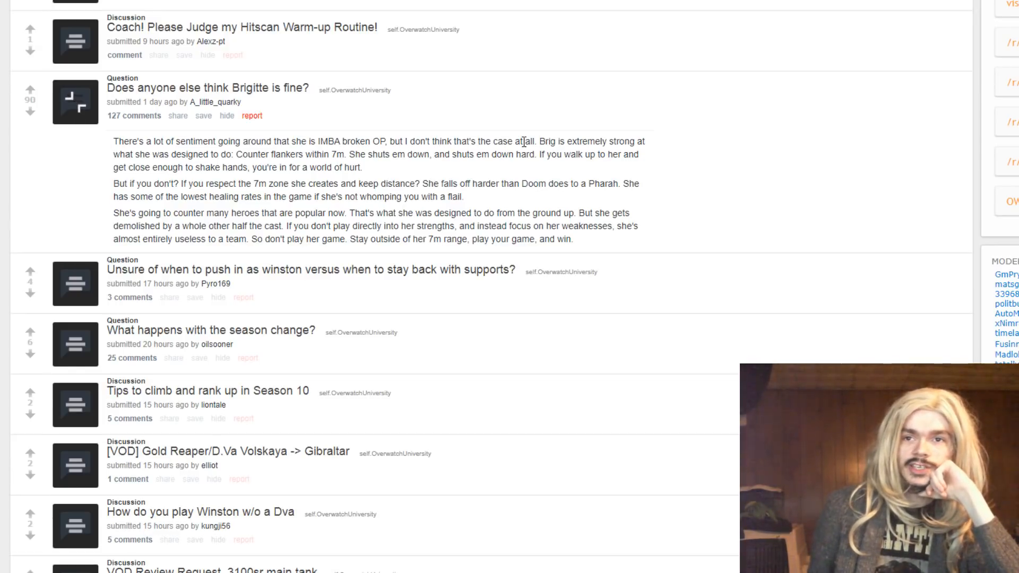
{"action": "mouse_move", "coordinate": [42, 514]}
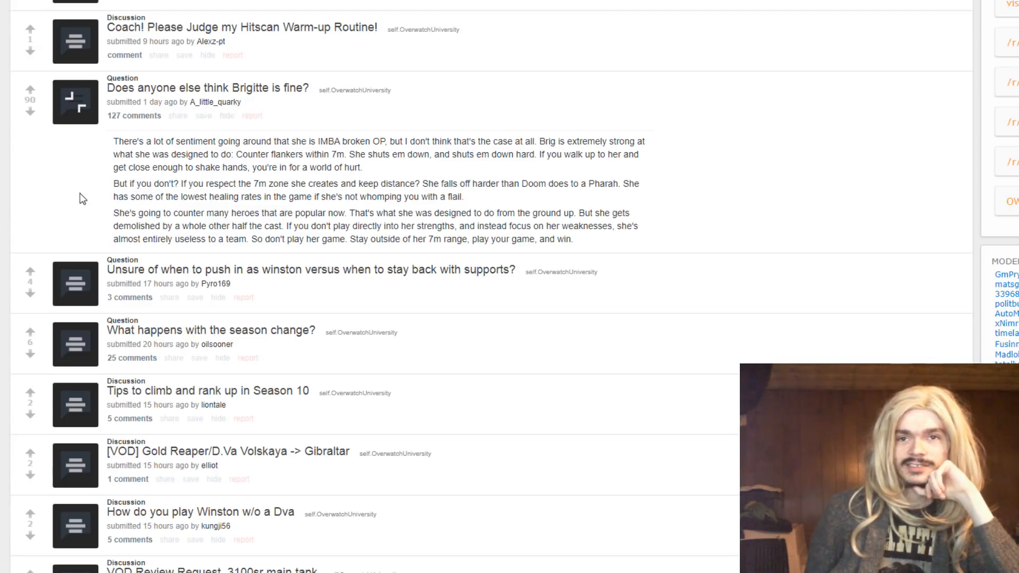
{"action": "left_click", "coordinate": [75, 102]}
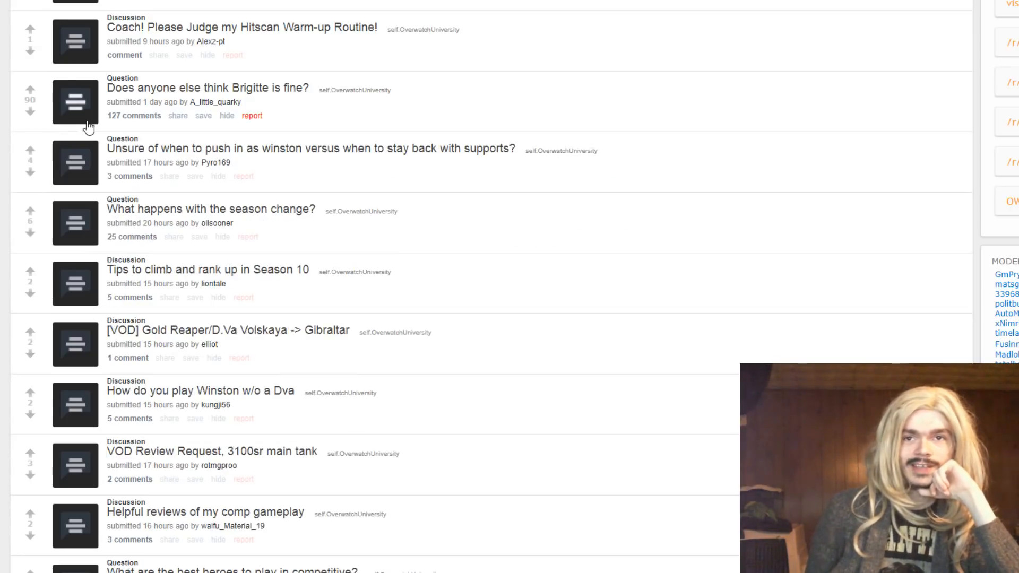
{"action": "mouse_move", "coordinate": [565, 123]}
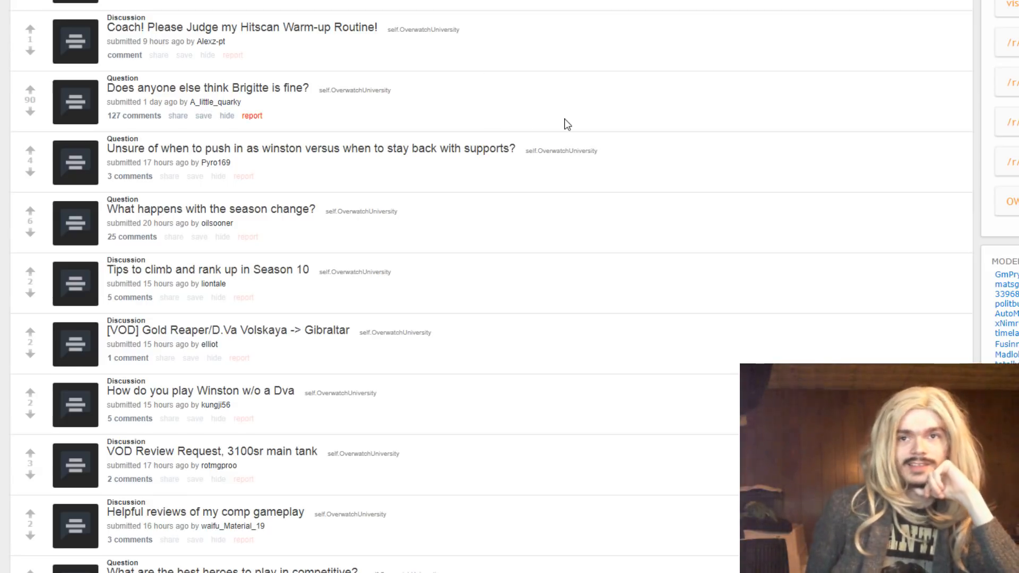
{"action": "mouse_move", "coordinate": [288, 280]}
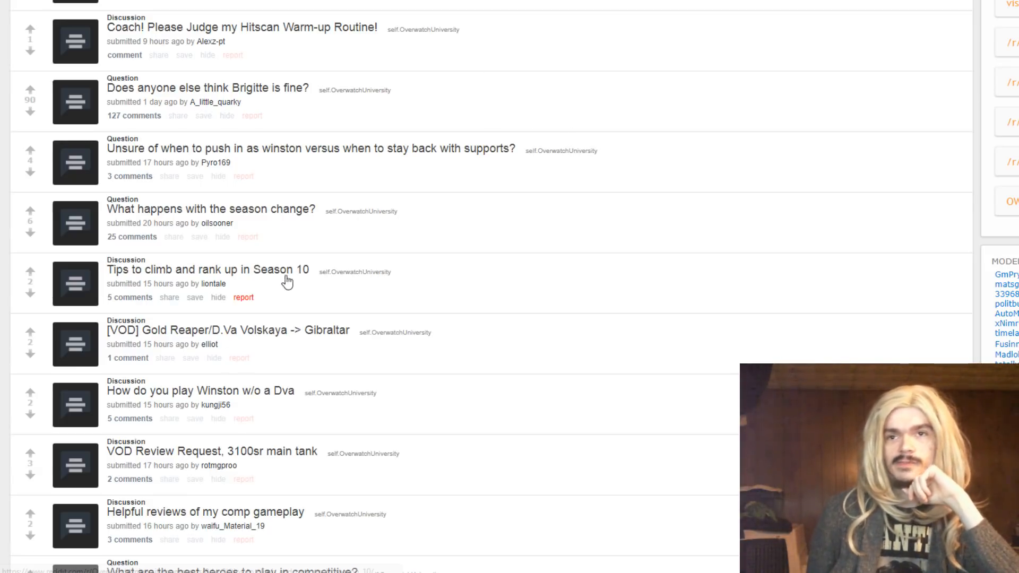
{"action": "scroll", "scroll_direction": "down", "scroll_amount": 3}
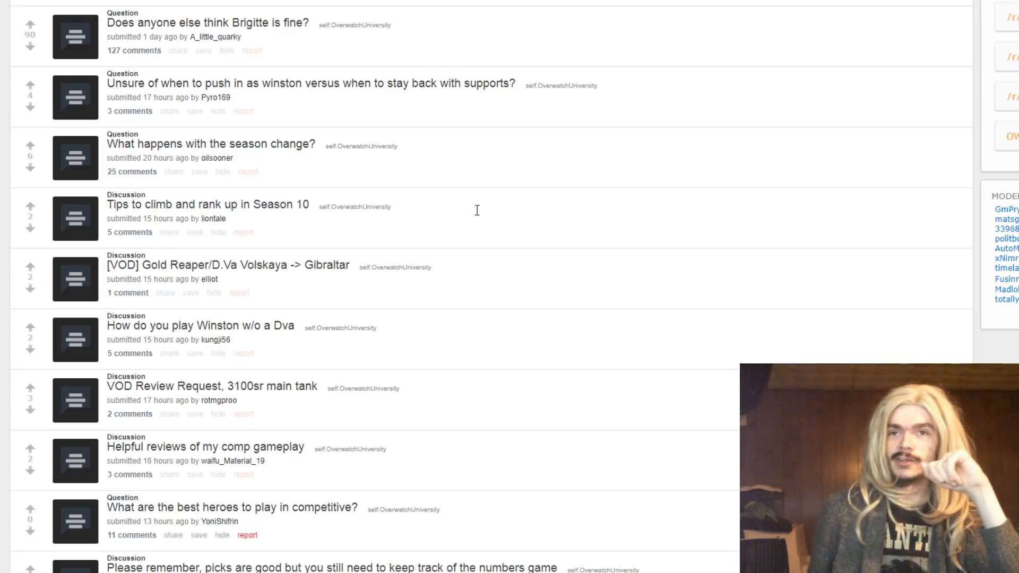
{"action": "mouse_move", "coordinate": [168, 110]}
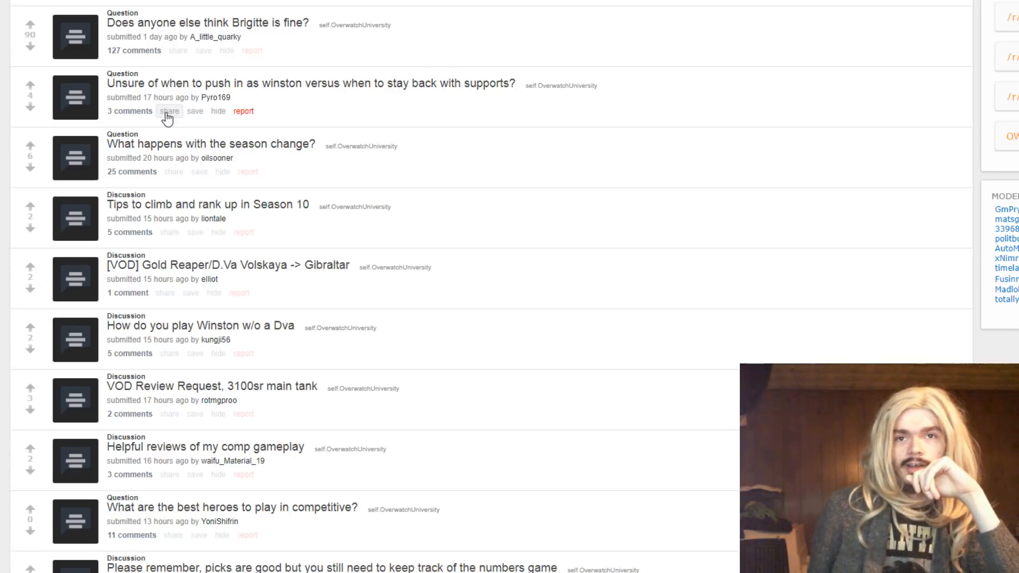
{"action": "mouse_move", "coordinate": [25, 93]}
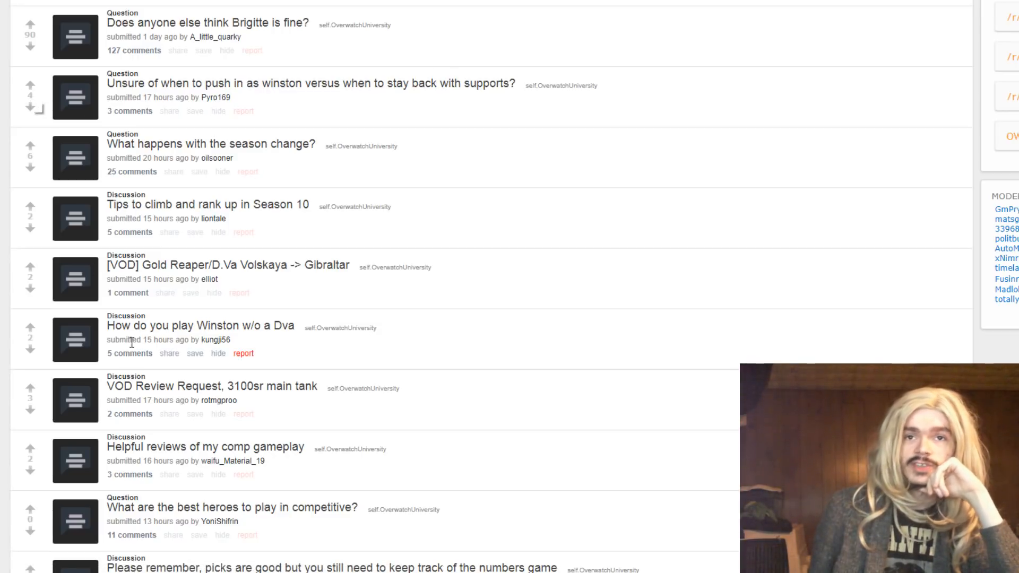
{"action": "mouse_move", "coordinate": [344, 145]}
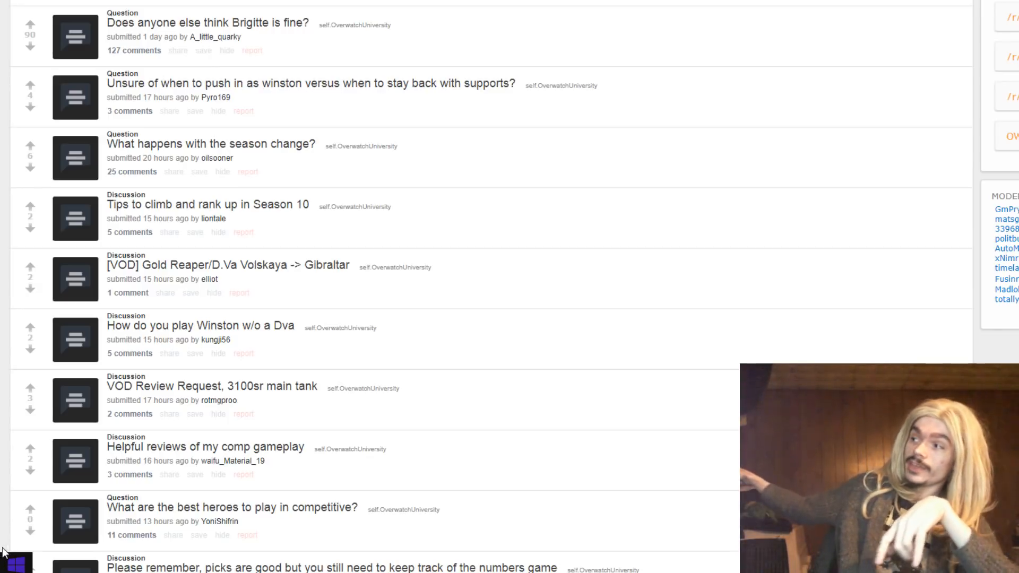
{"action": "mouse_move", "coordinate": [19, 527]}
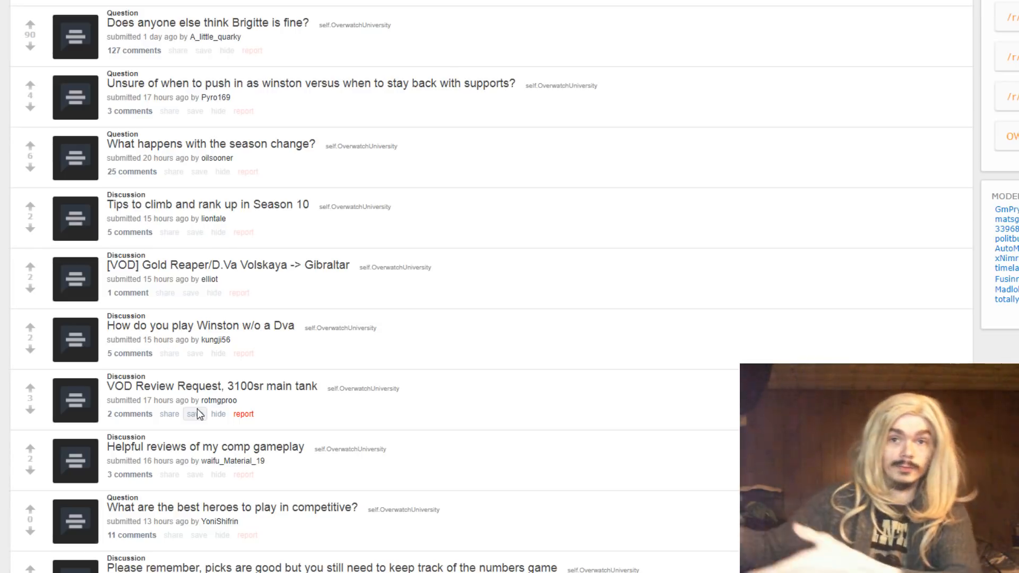
{"action": "mouse_move", "coordinate": [168, 145]}
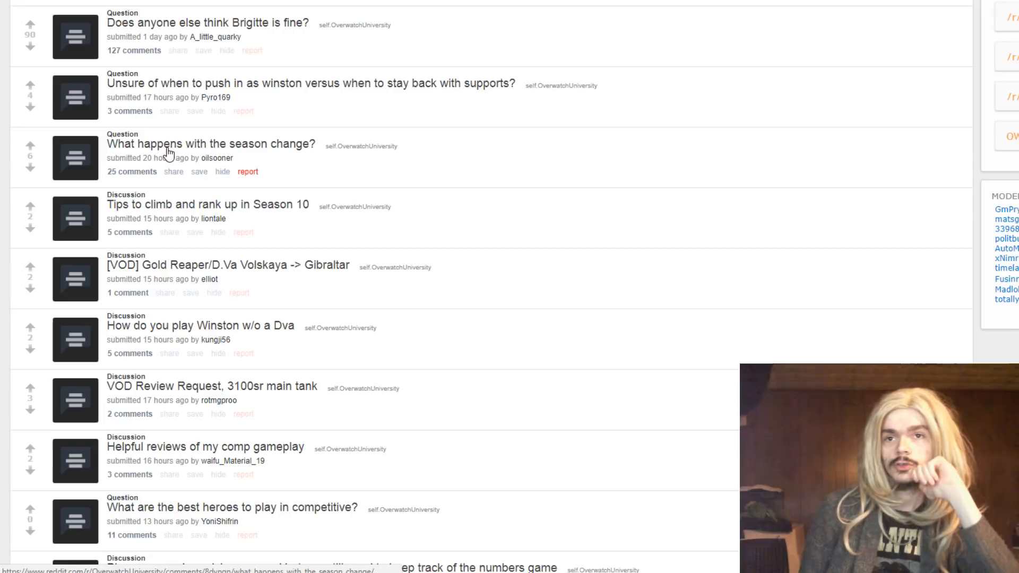
{"action": "mouse_move", "coordinate": [75, 162]}
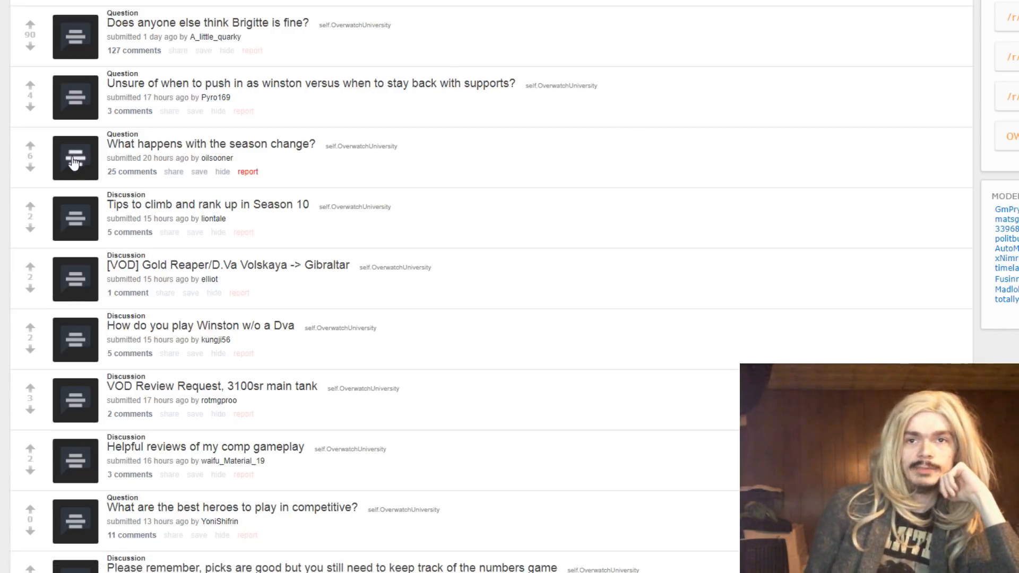
{"action": "left_click", "coordinate": [76, 158]}
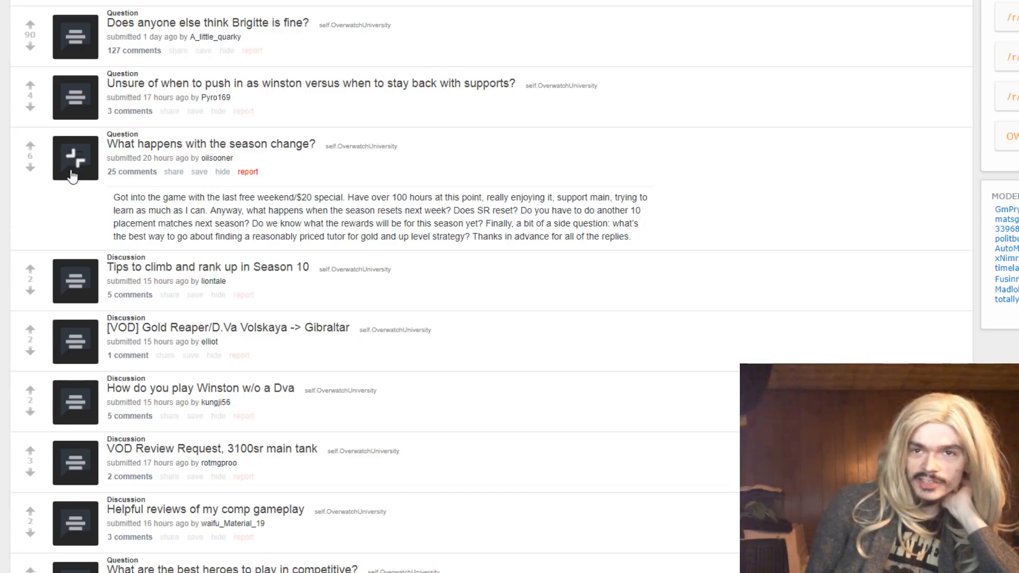
{"action": "scroll", "scroll_direction": "down", "scroll_amount": 3}
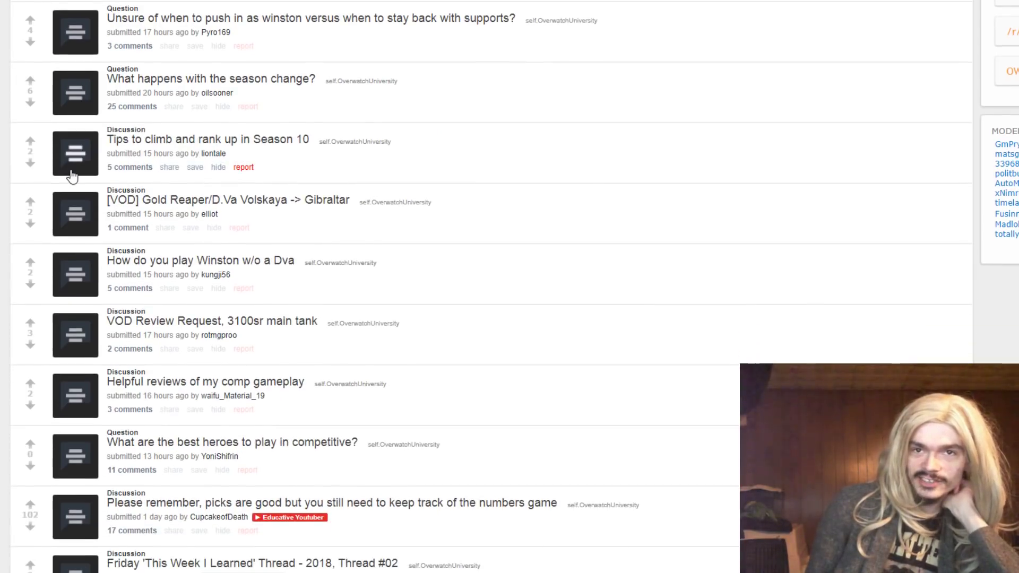
{"action": "scroll", "scroll_direction": "down", "scroll_amount": 3}
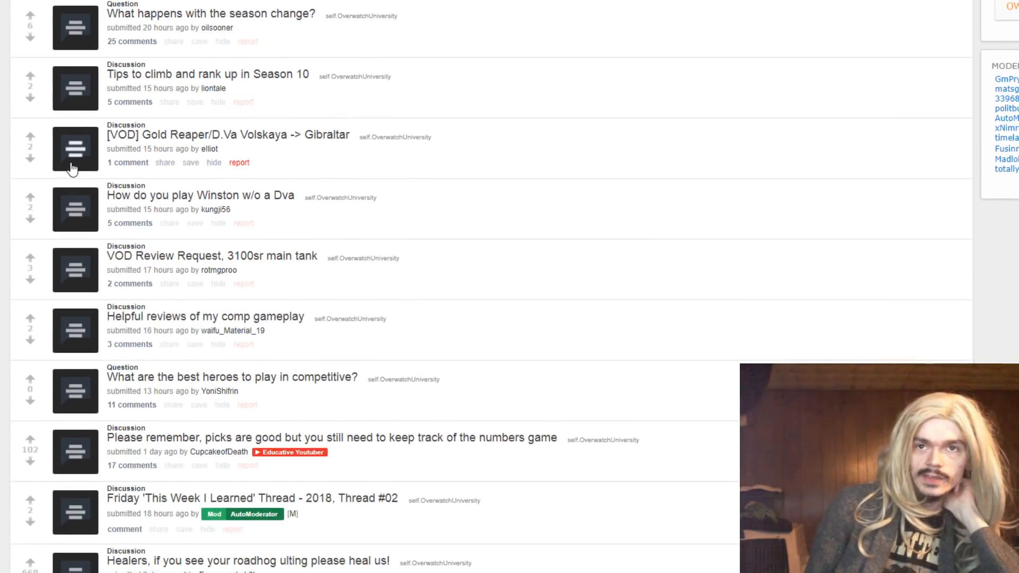
{"action": "mouse_move", "coordinate": [70, 108]}
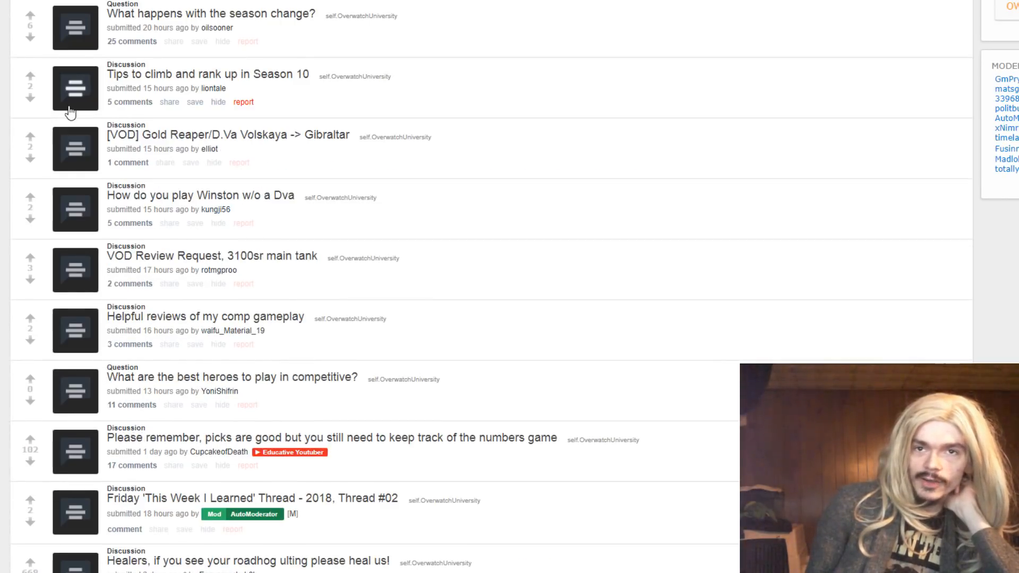
{"action": "scroll", "scroll_direction": "down", "scroll_amount": 3}
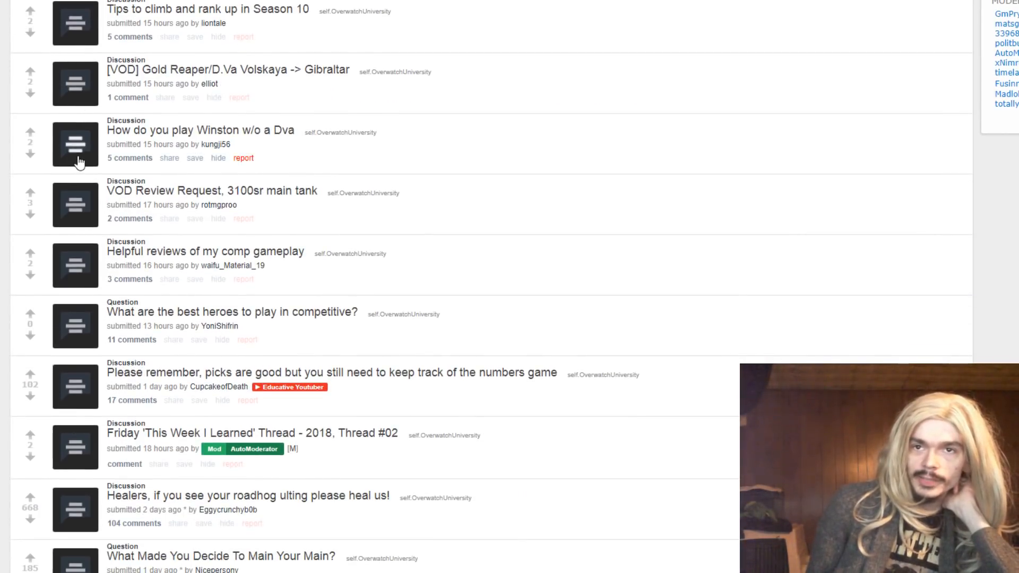
Scroll the listing to its end at 'What Made You Decide To Main Your Main?'
{"action": "left_click", "coordinate": [75, 144]}
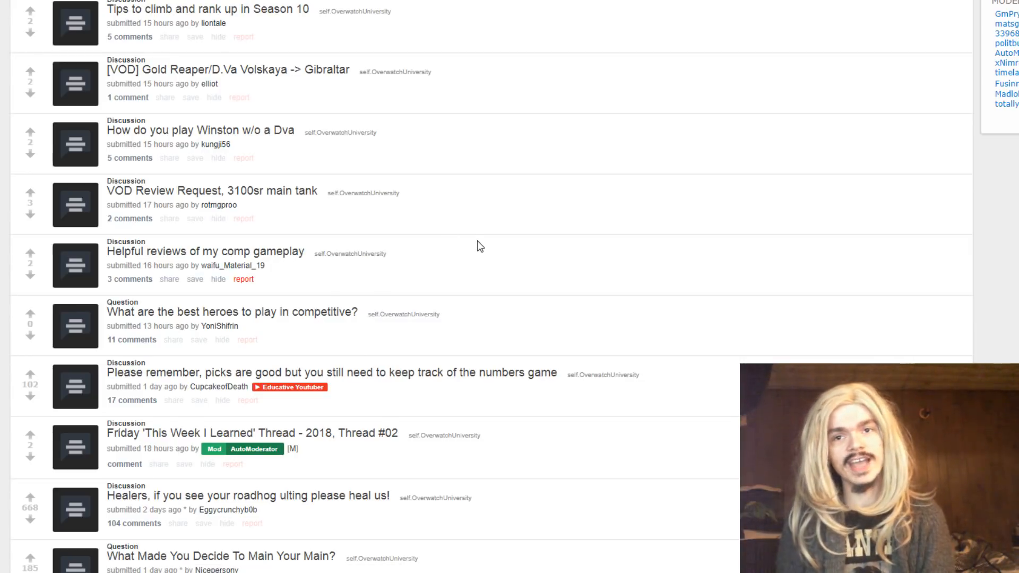
{"action": "scroll", "scroll_direction": "up", "scroll_amount": 3}
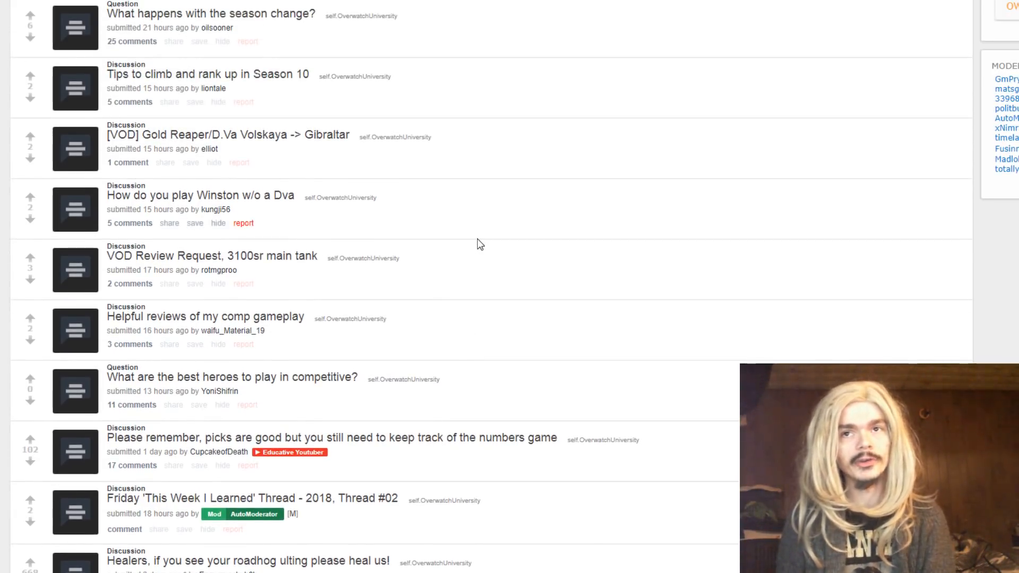
{"action": "scroll", "scroll_direction": "up", "scroll_amount": 3}
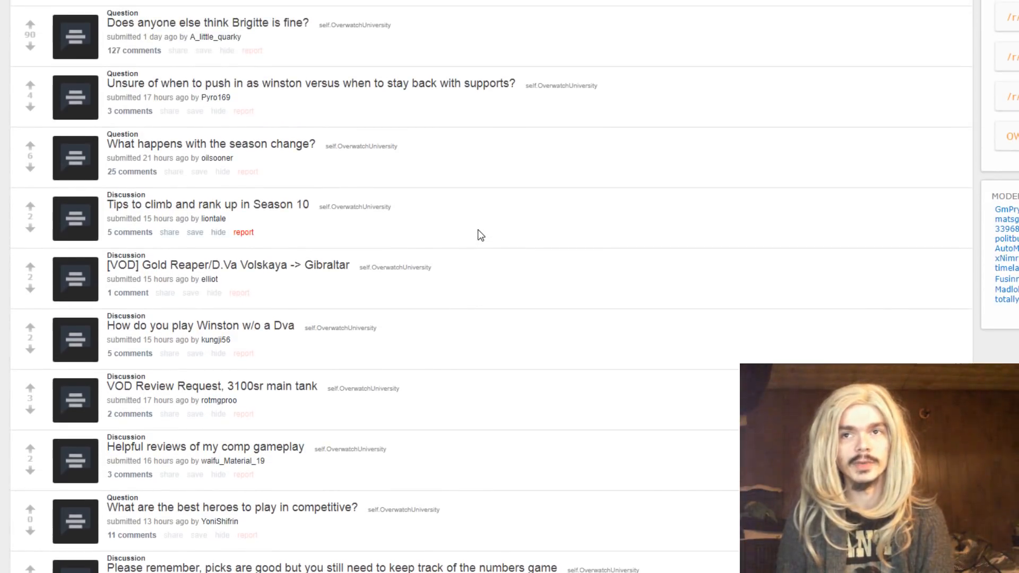
{"action": "scroll", "scroll_direction": "down", "scroll_amount": 3}
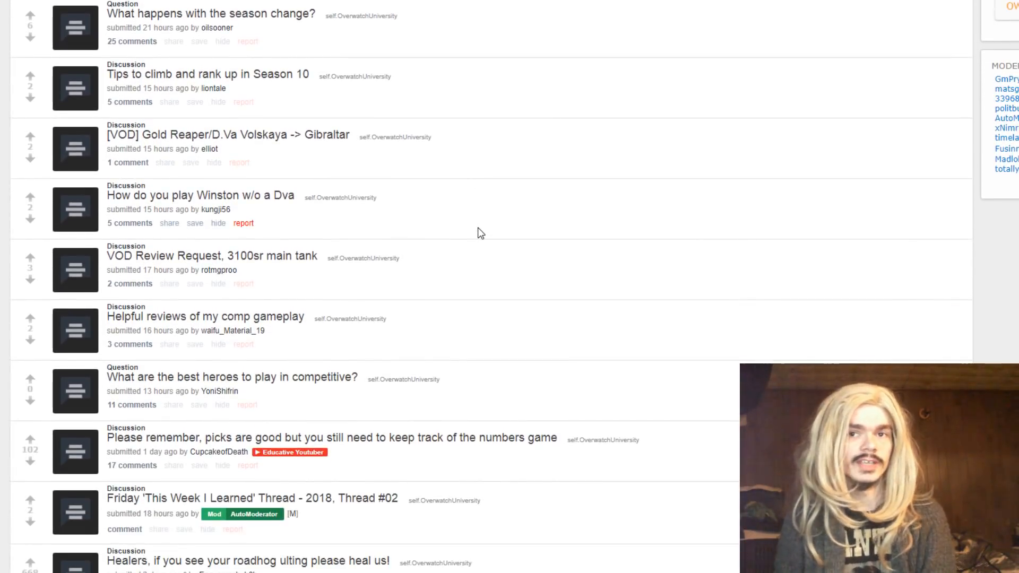
{"action": "scroll", "scroll_direction": "down", "scroll_amount": 3}
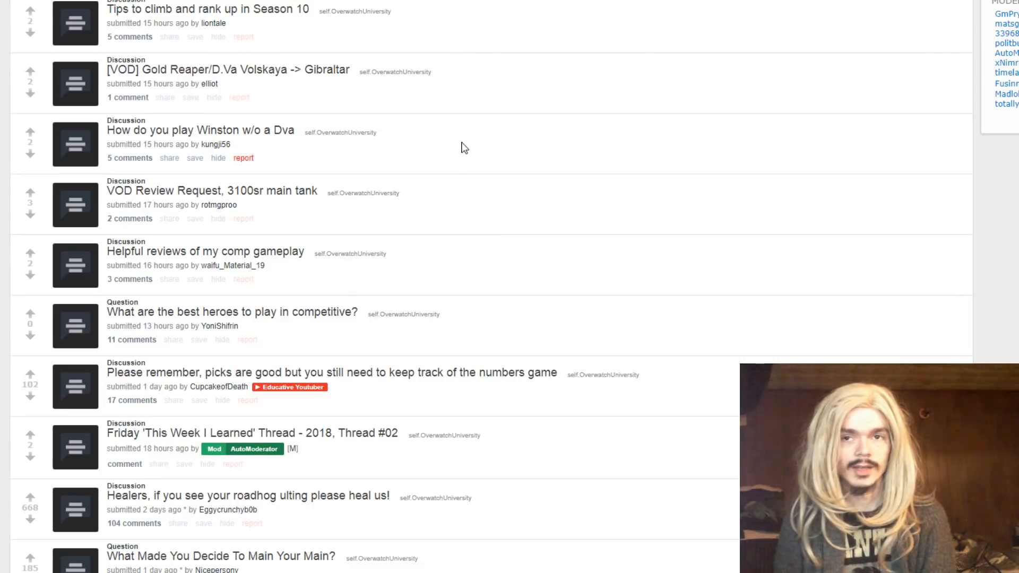
{"action": "scroll", "scroll_direction": "down", "scroll_amount": 3}
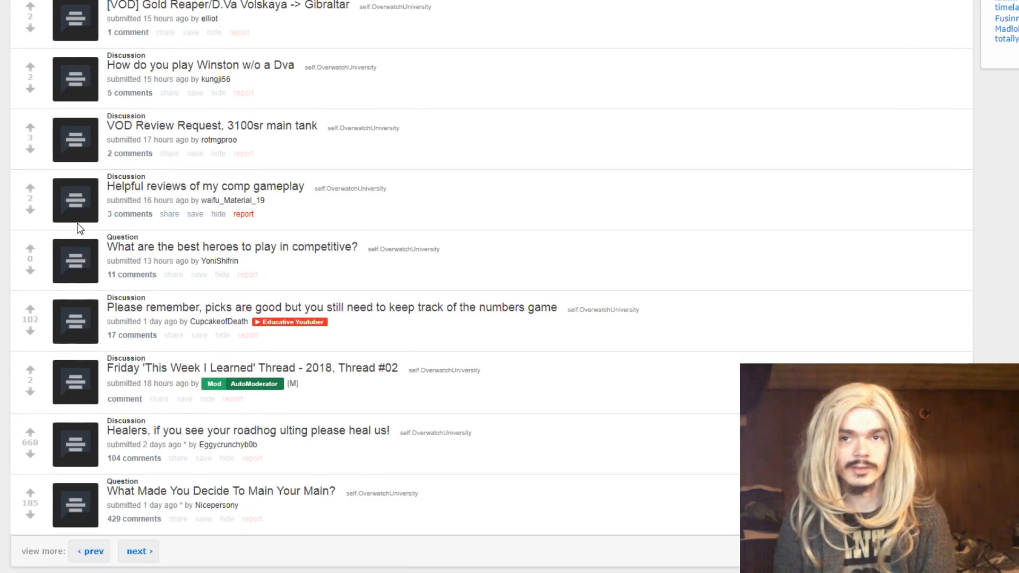
Toggle a post's expando while staying at the bottom of the listing
{"action": "left_click", "coordinate": [75, 261]}
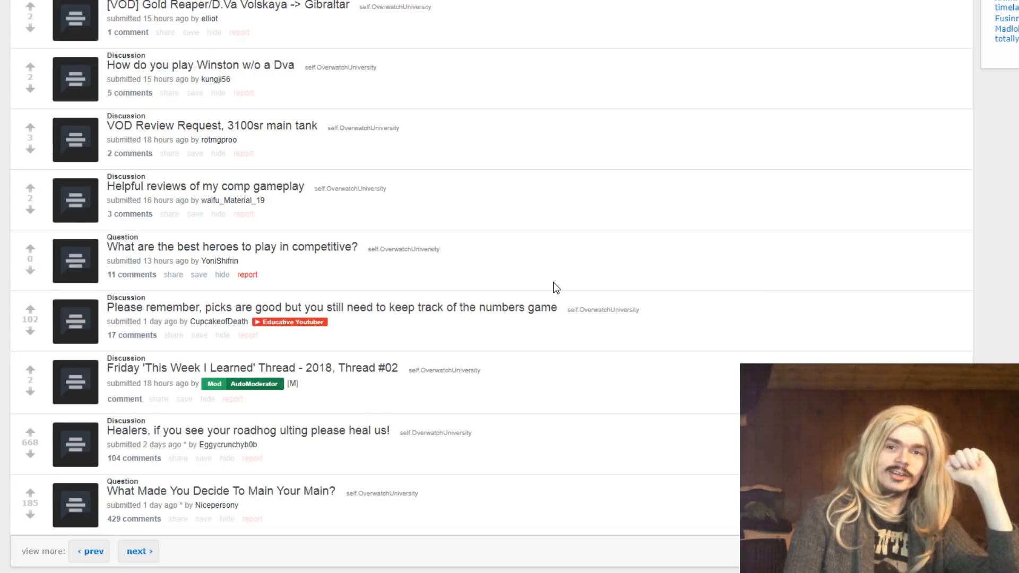
Scroll past the last post until the site footer is visible
{"action": "scroll", "scroll_direction": "down", "scroll_amount": 3}
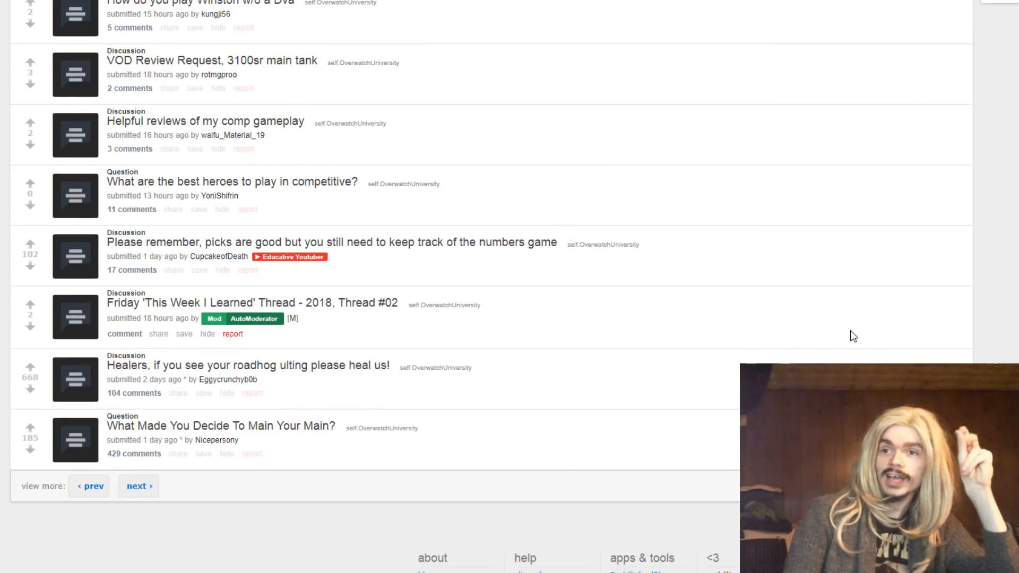
{"action": "scroll", "scroll_direction": "down", "scroll_amount": 3}
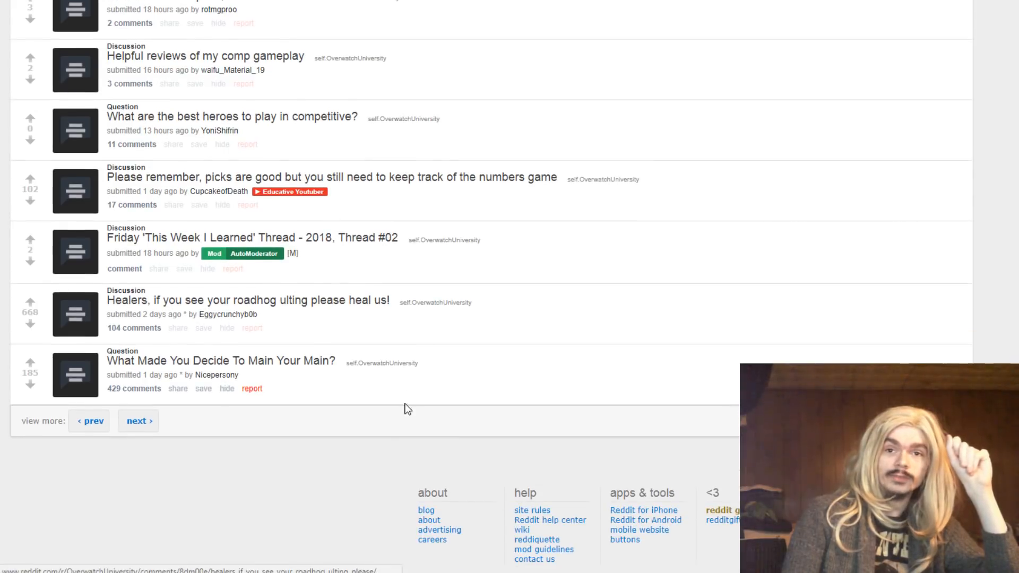
{"action": "mouse_move", "coordinate": [691, 378]}
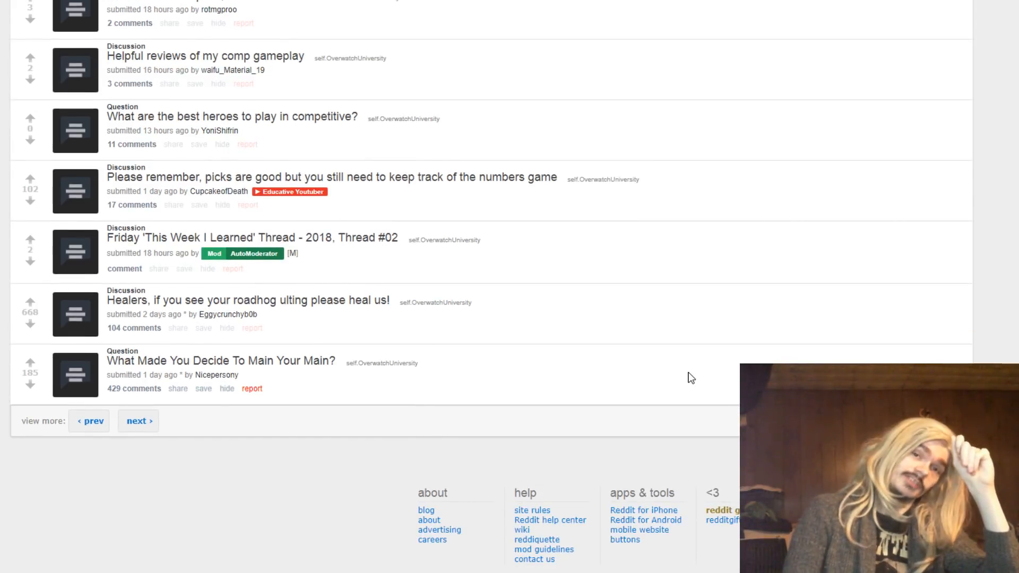
{"action": "mouse_move", "coordinate": [508, 434]}
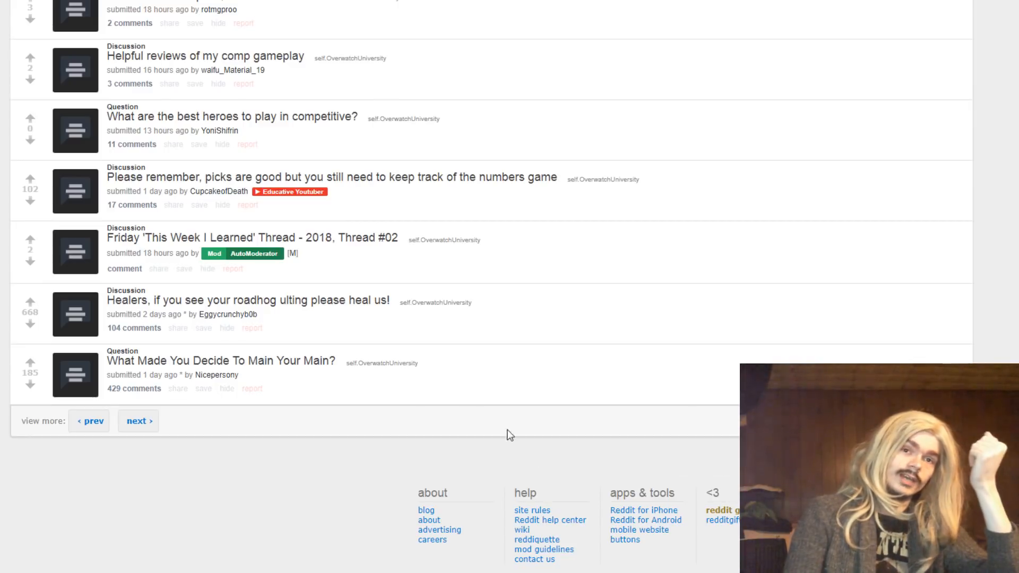
{"action": "mouse_move", "coordinate": [365, 381]}
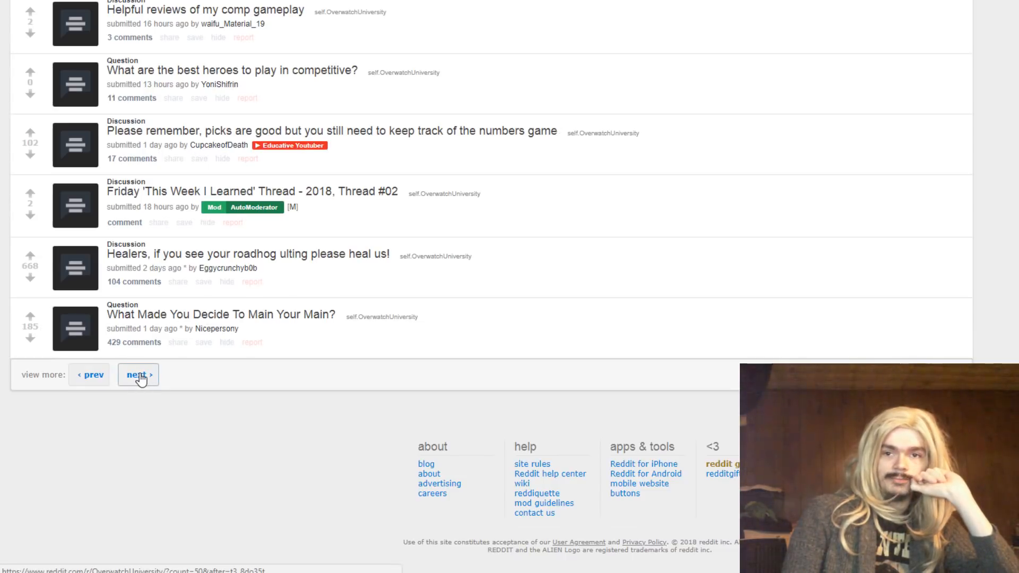
{"action": "mouse_move", "coordinate": [171, 327]}
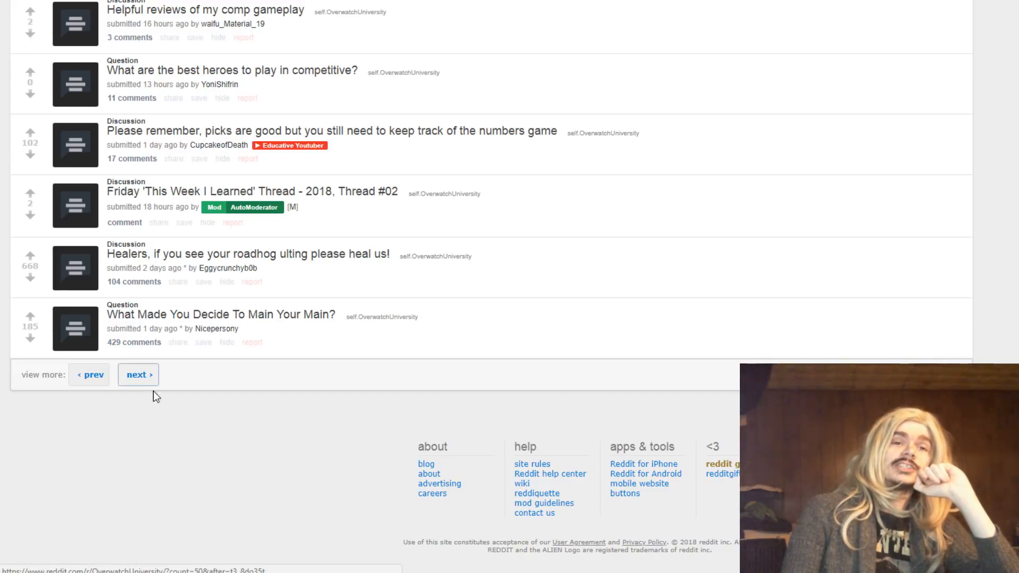
{"action": "mouse_move", "coordinate": [204, 453]}
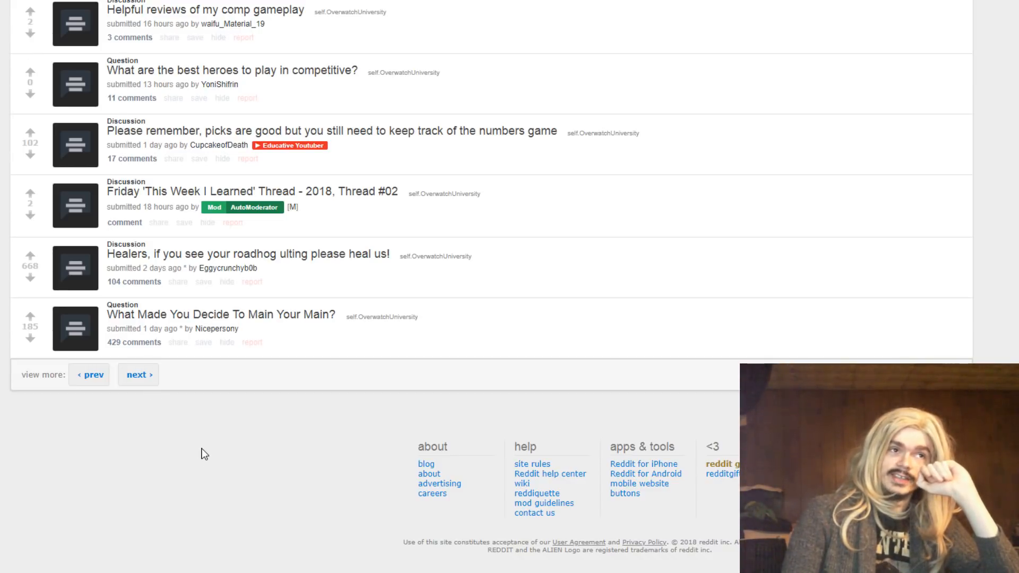
{"action": "mouse_move", "coordinate": [436, 413]}
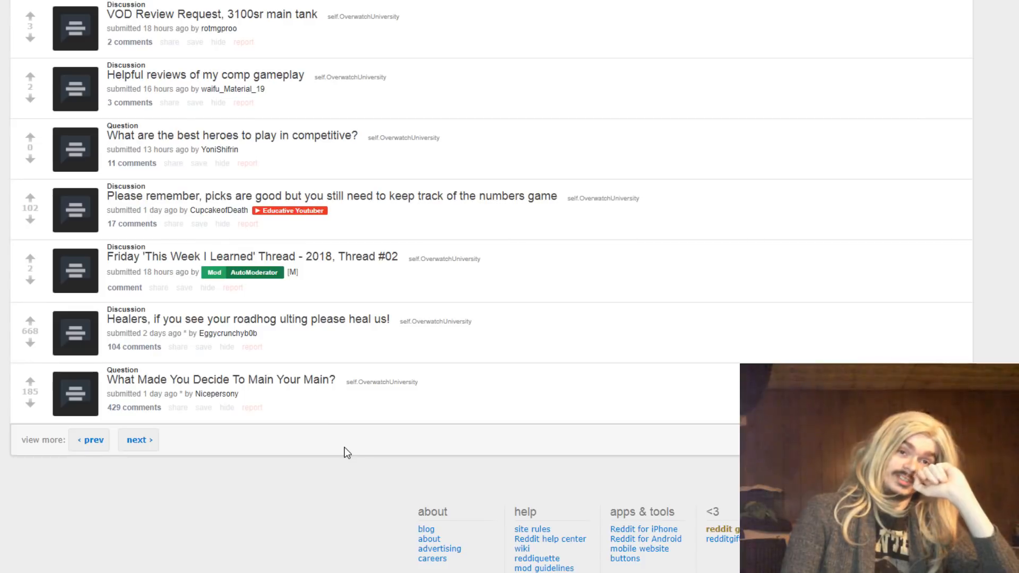
{"action": "mouse_move", "coordinate": [29, 105]}
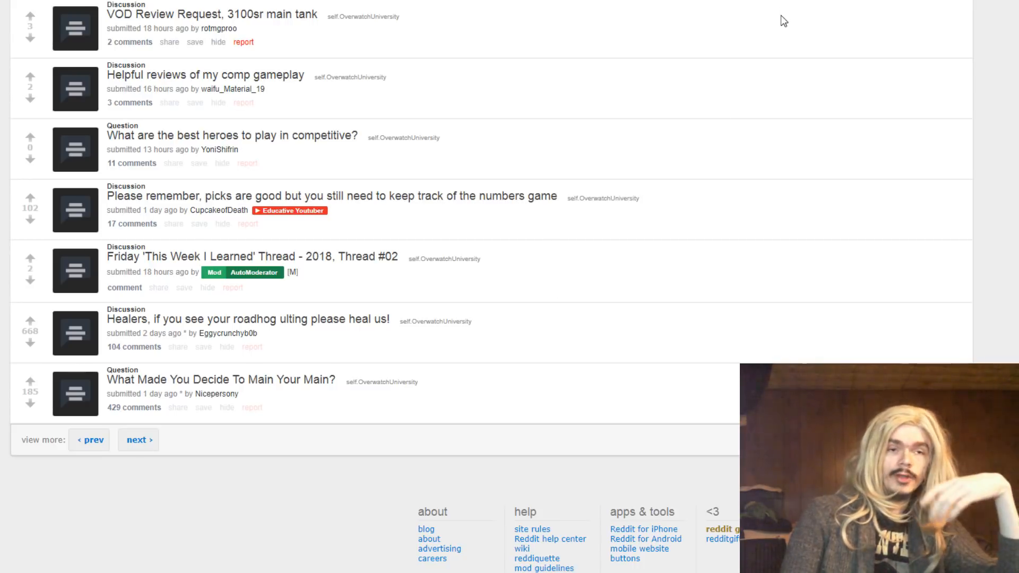
{"action": "mouse_move", "coordinate": [182, 569]}
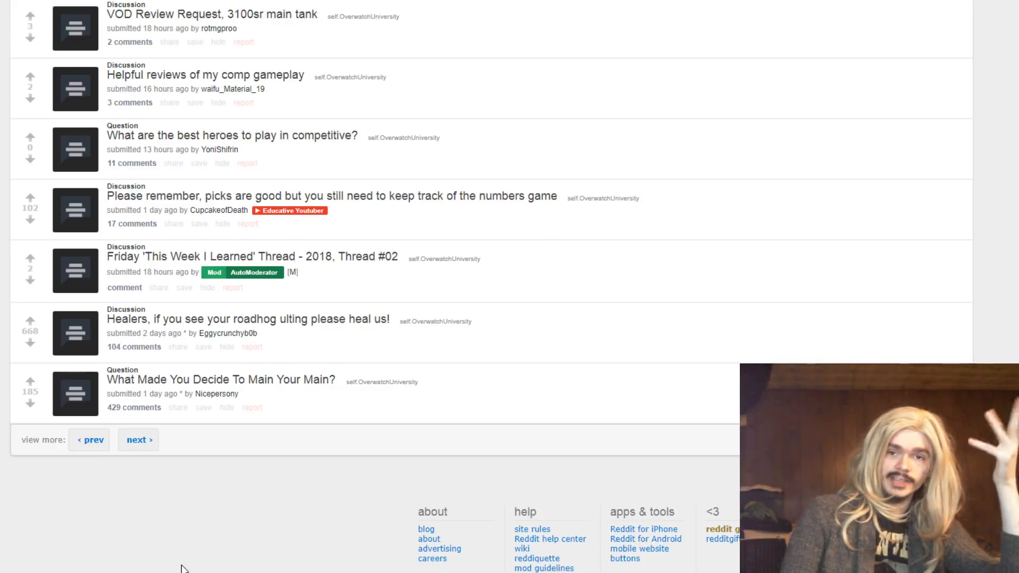
{"action": "mouse_move", "coordinate": [138, 439]}
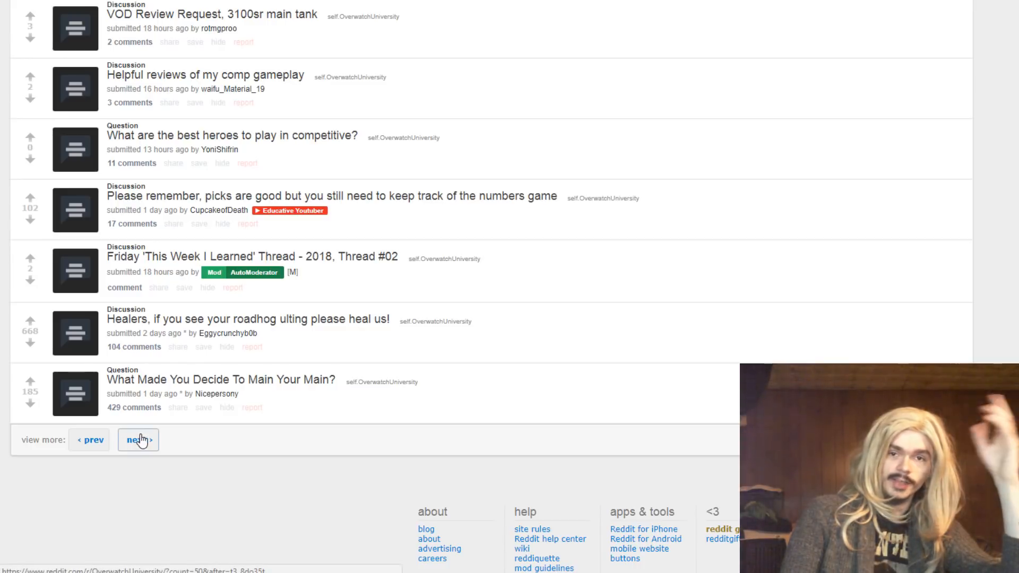
Load the next page of posts and expand 'Reaper is literally unstoppable in Plat'
{"action": "left_click", "coordinate": [137, 440]}
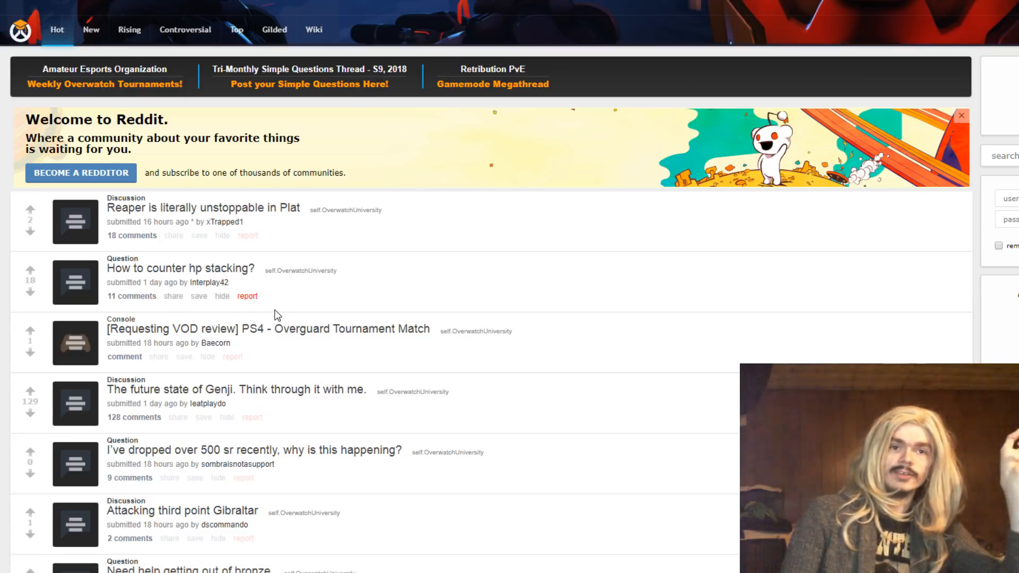
{"action": "mouse_move", "coordinate": [309, 252]}
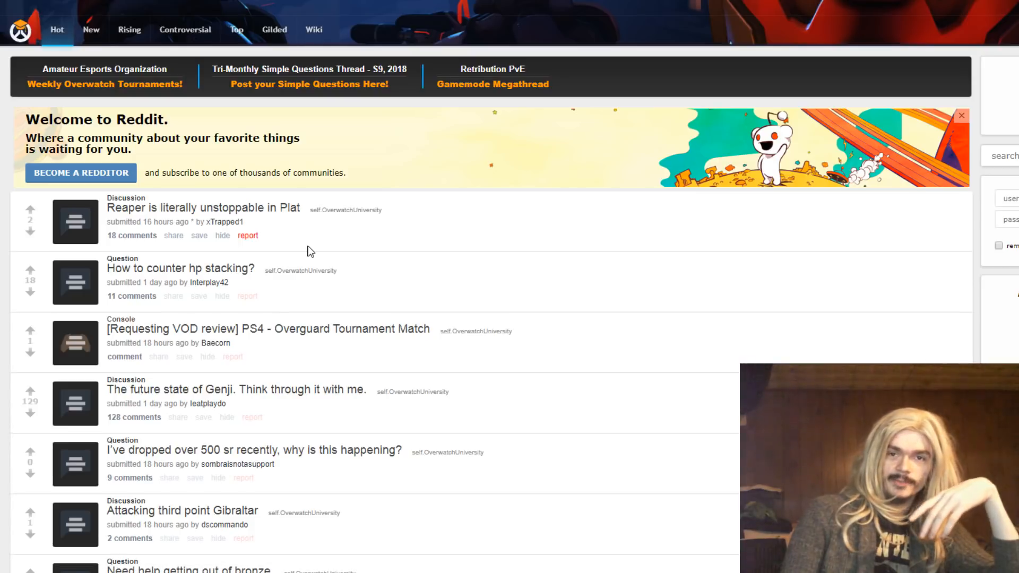
{"action": "scroll", "scroll_direction": "down", "scroll_amount": 3}
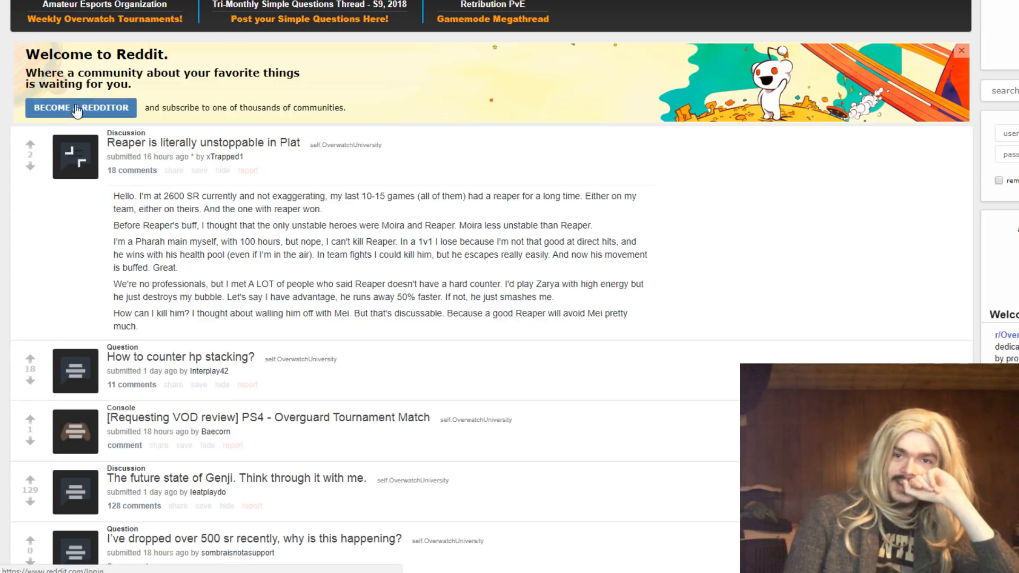
{"action": "mouse_move", "coordinate": [311, 108]}
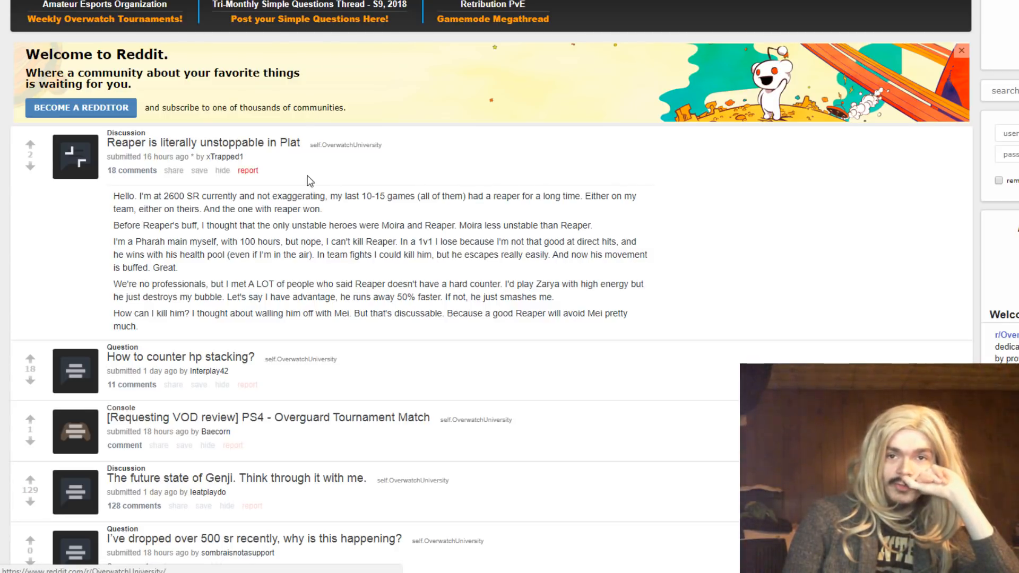
{"action": "left_click_drag", "start_coordinate": [256, 225], "coordinate": [342, 225]}
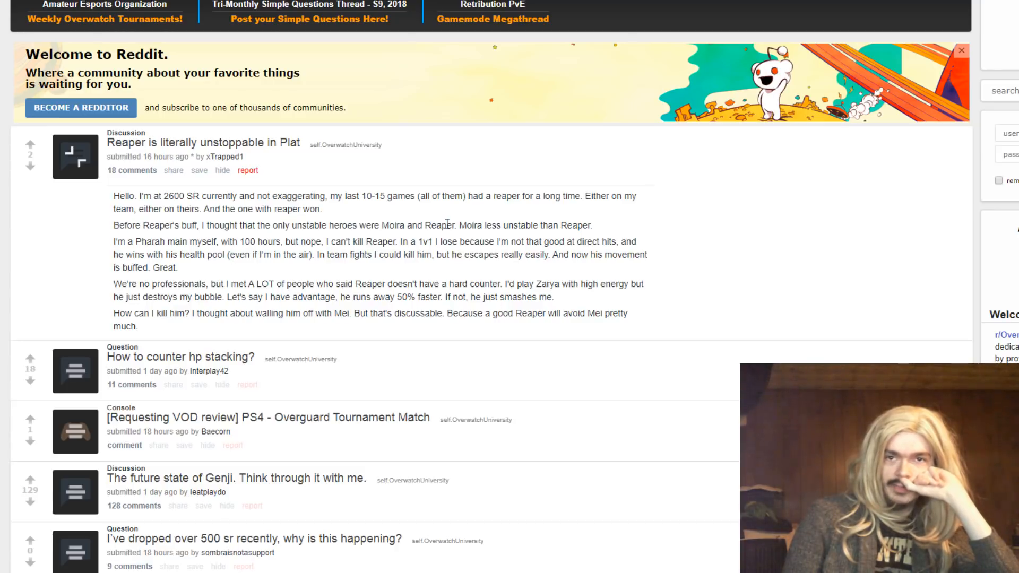
{"action": "mouse_move", "coordinate": [702, 207]}
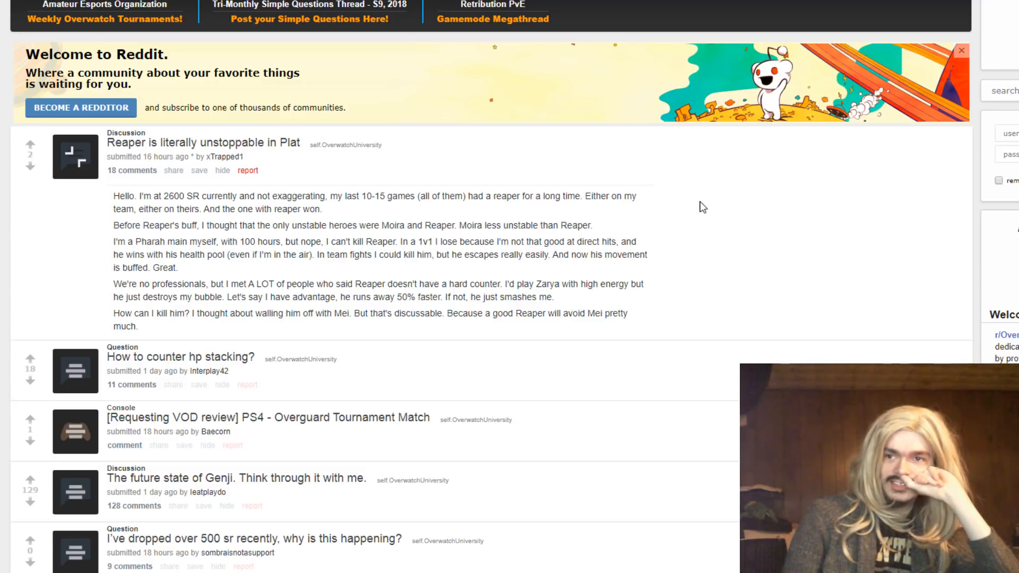
{"action": "mouse_move", "coordinate": [641, 259]}
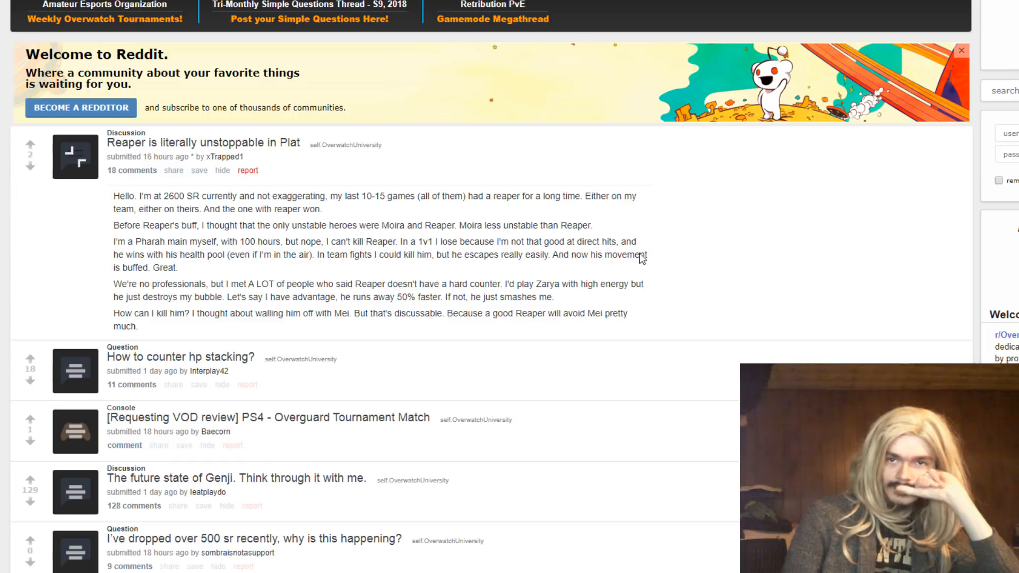
{"action": "mouse_move", "coordinate": [106, 209]}
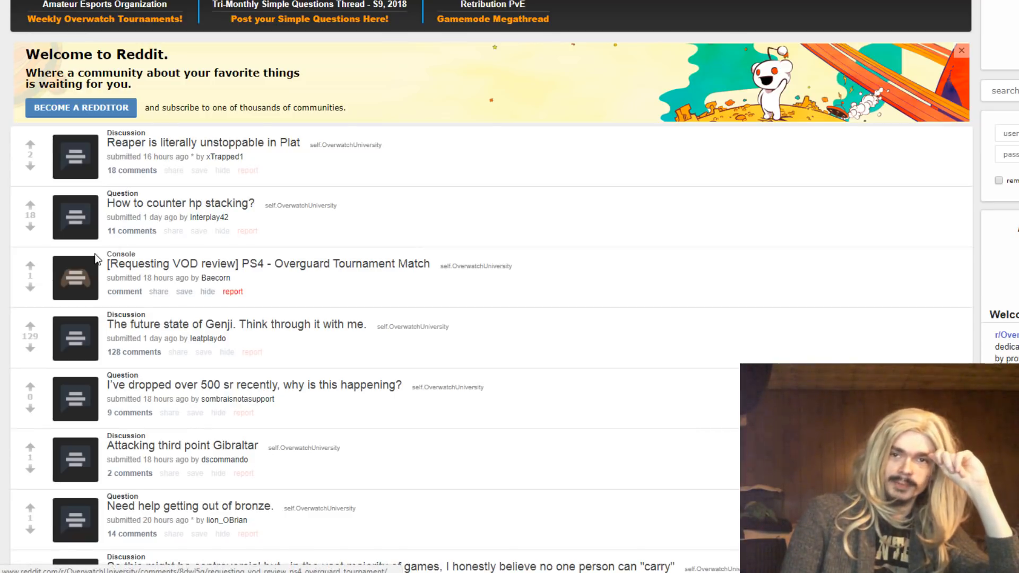
Expand 'How to counter hp stacking?', then scroll on to the NA west and east servers question
{"action": "left_click", "coordinate": [75, 217]}
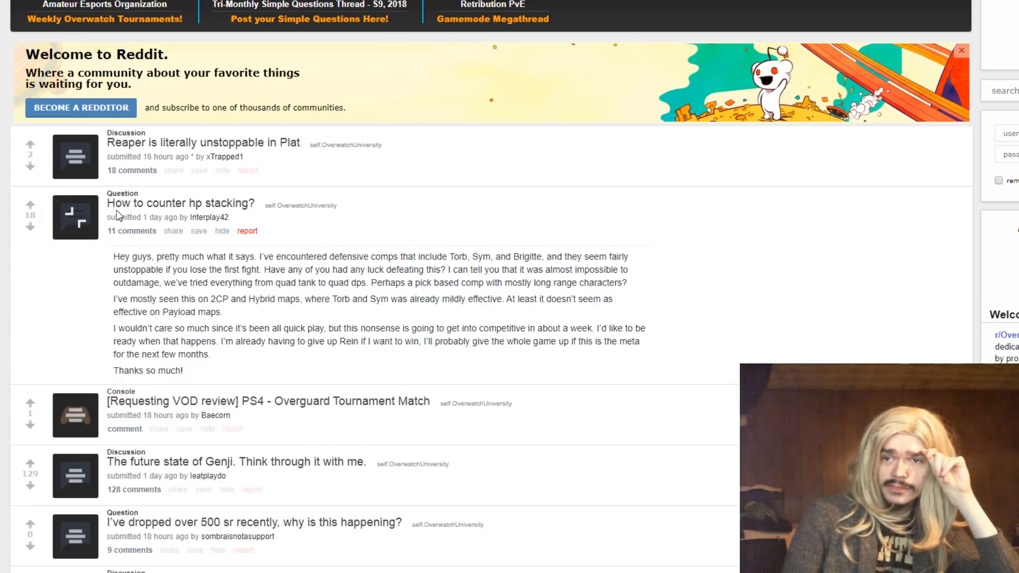
{"action": "mouse_move", "coordinate": [173, 134]}
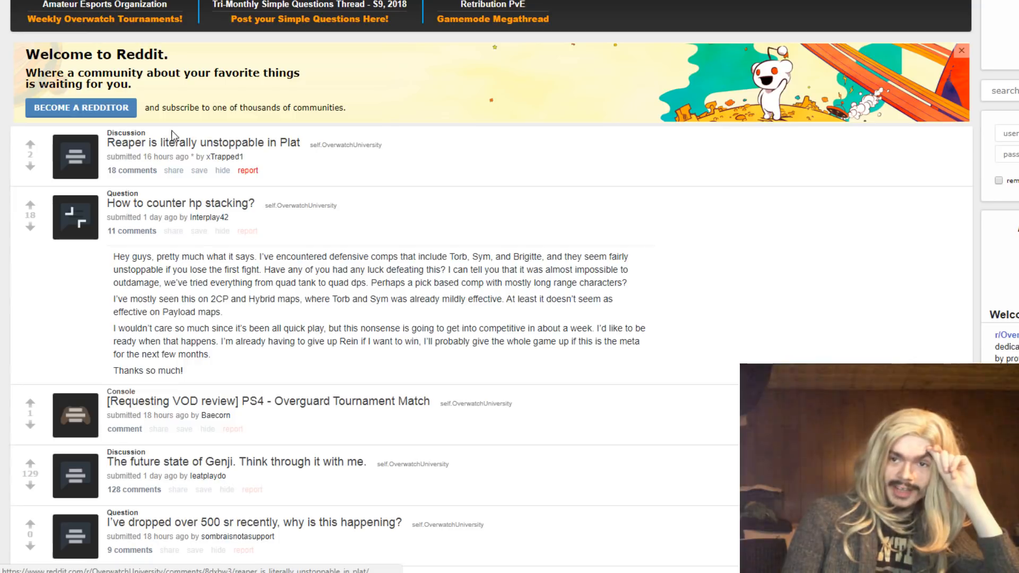
{"action": "mouse_move", "coordinate": [438, 185]}
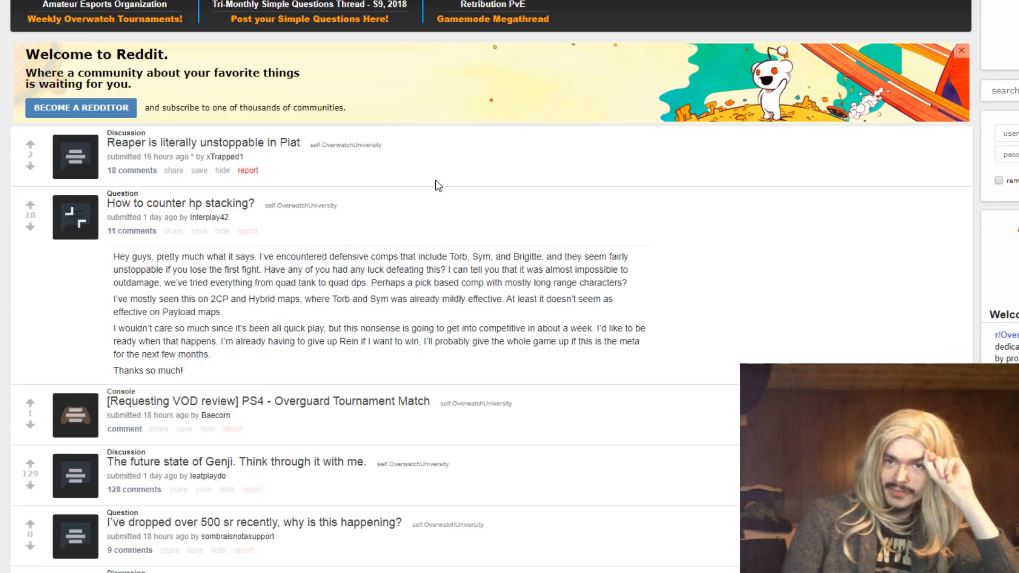
{"action": "mouse_move", "coordinate": [235, 230]}
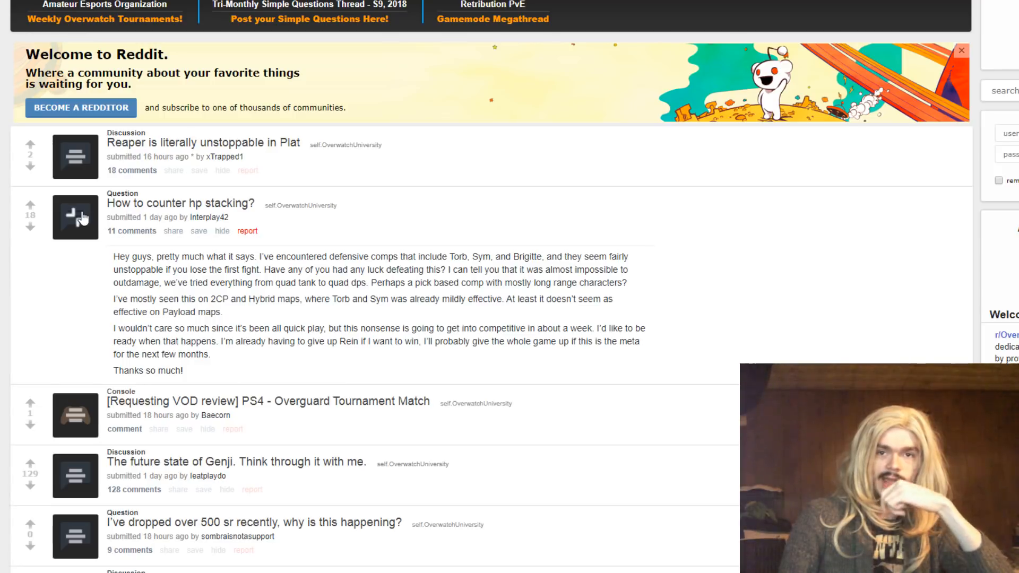
{"action": "scroll", "scroll_direction": "down", "scroll_amount": 3}
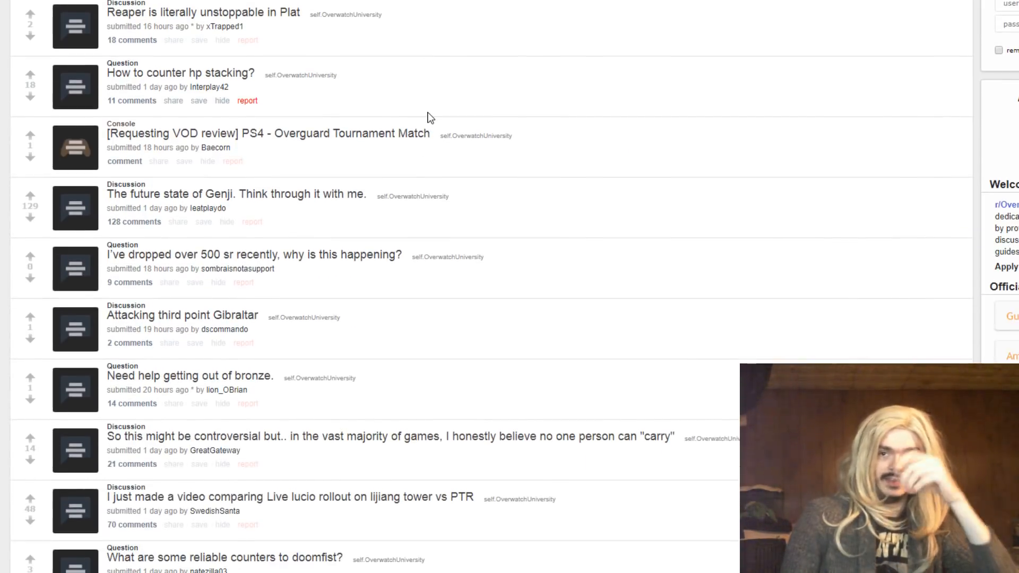
{"action": "scroll", "scroll_direction": "down", "scroll_amount": 3}
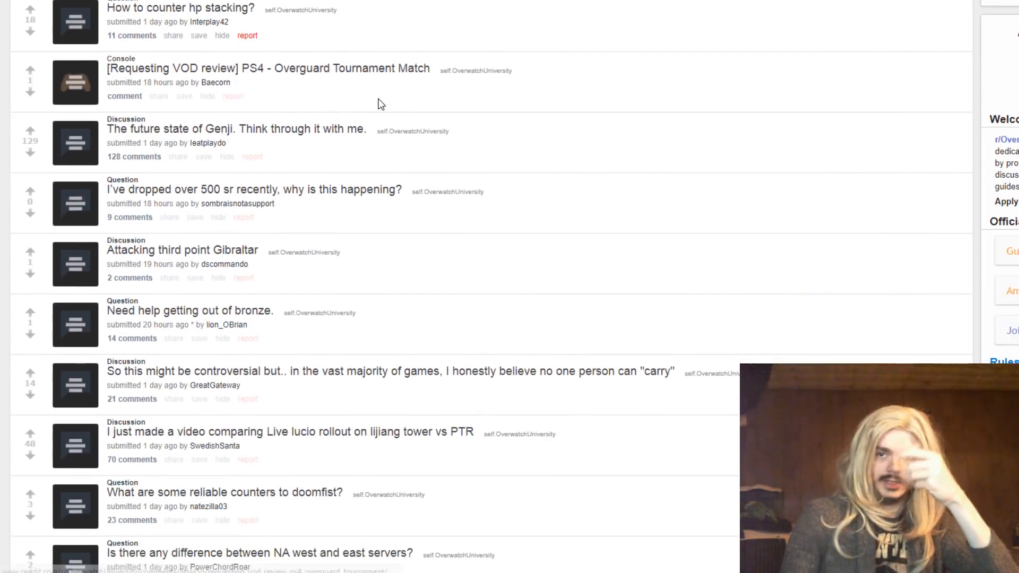
{"action": "mouse_move", "coordinate": [70, 215]}
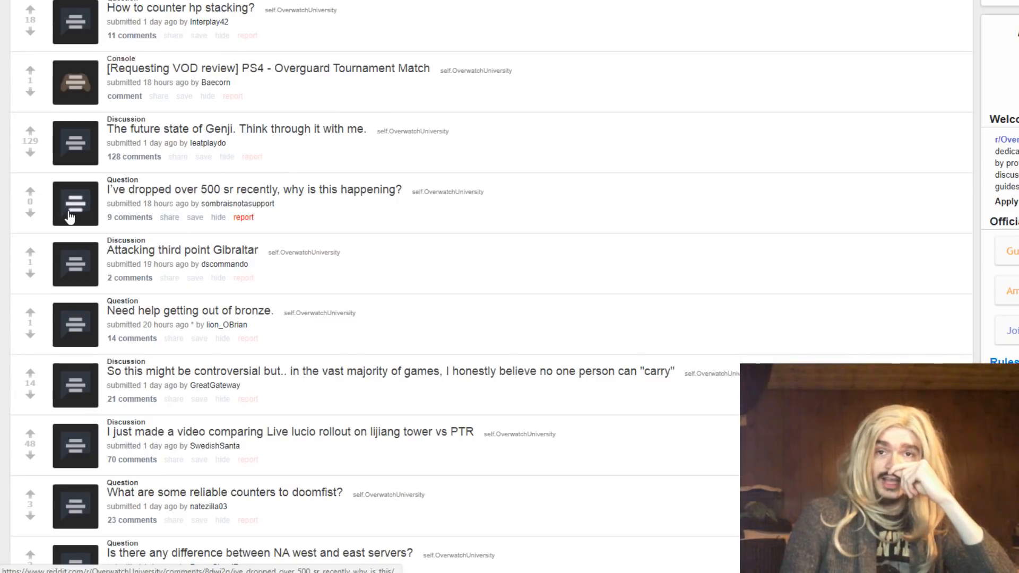
Read the 'dropped over 500 sr' post, highlighting the comfortable-roles sentences, then expand 'Need help getting out of bronze.'
{"action": "scroll", "scroll_direction": "down", "scroll_amount": 3}
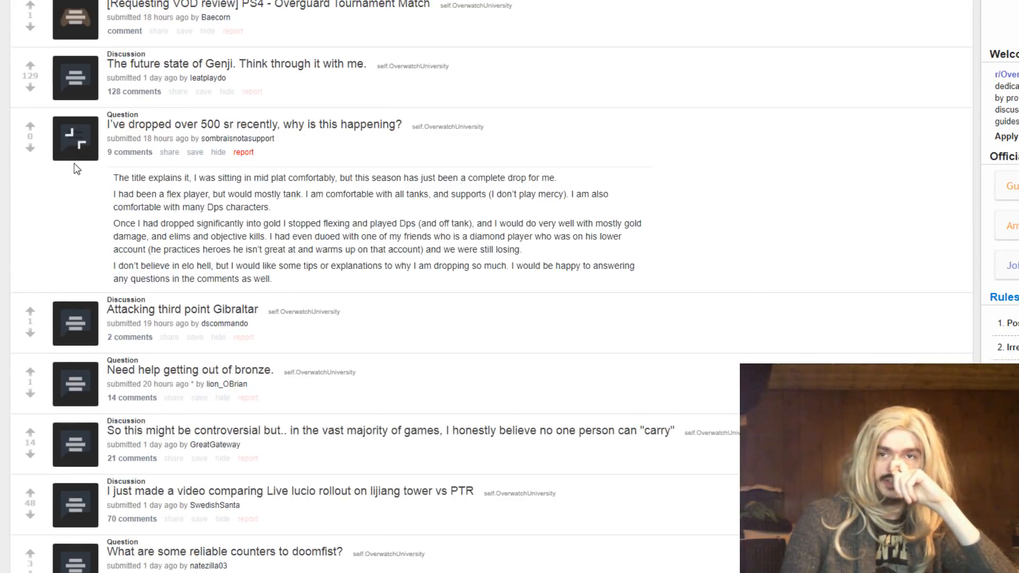
{"action": "mouse_move", "coordinate": [754, 203]}
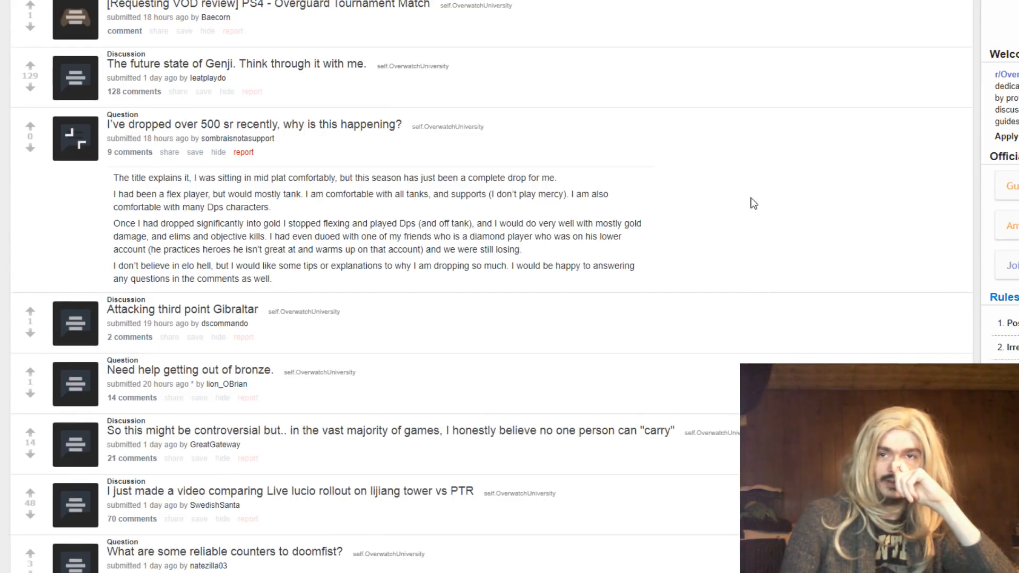
{"action": "left_click_drag", "start_coordinate": [309, 193], "coordinate": [272, 207]}
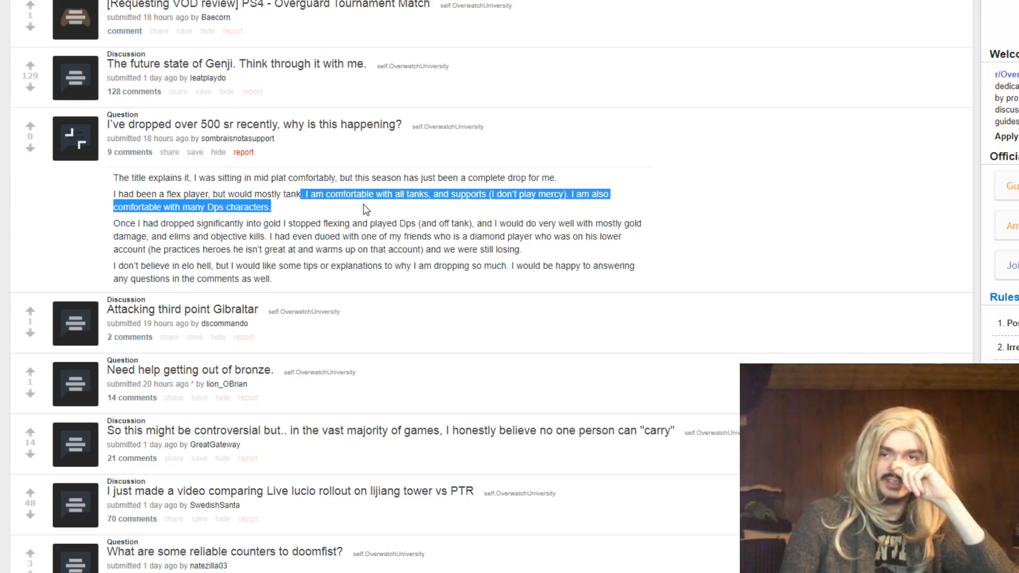
{"action": "double_click", "coordinate": [554, 193]}
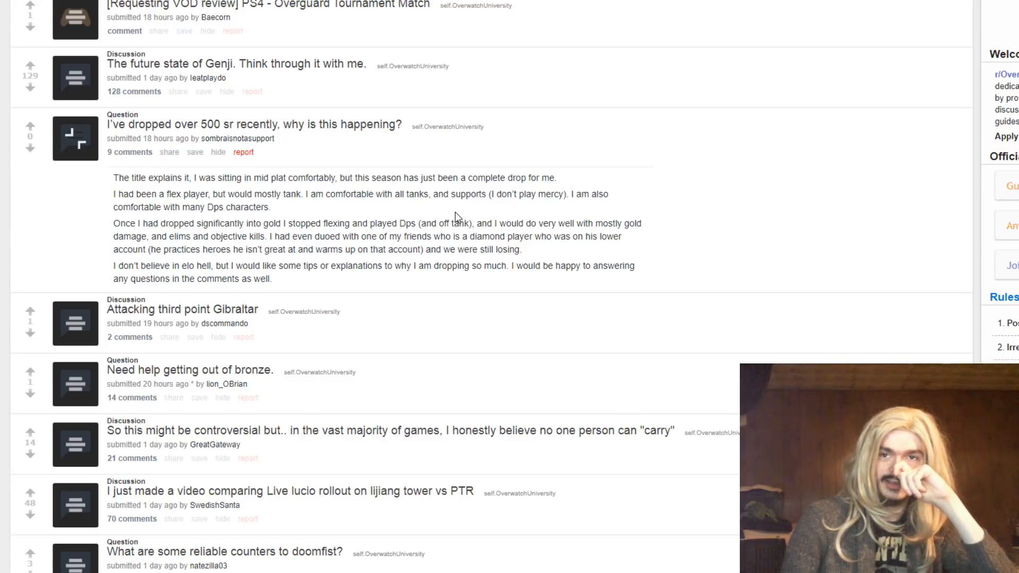
{"action": "mouse_move", "coordinate": [829, 293]}
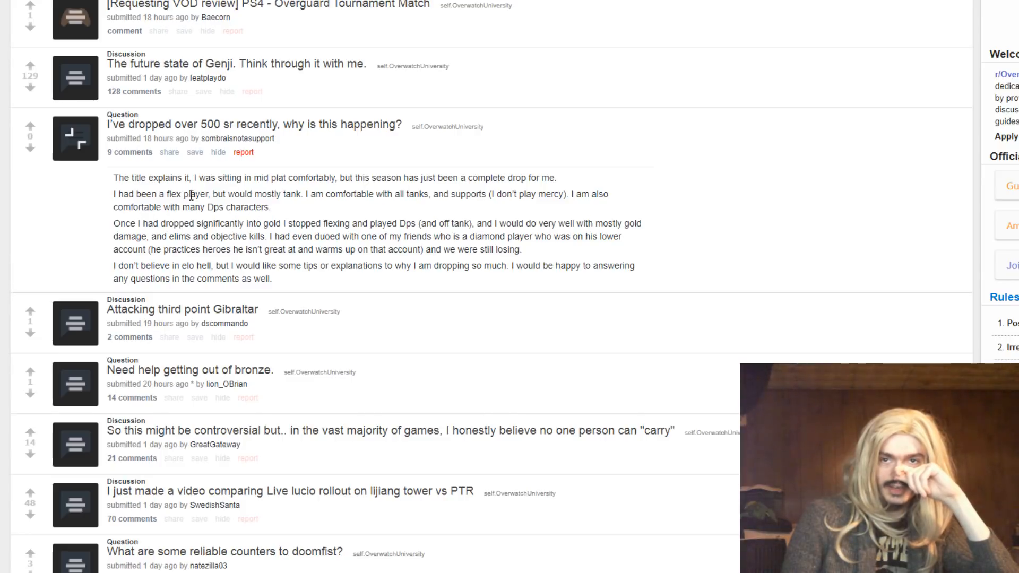
{"action": "mouse_move", "coordinate": [111, 279]}
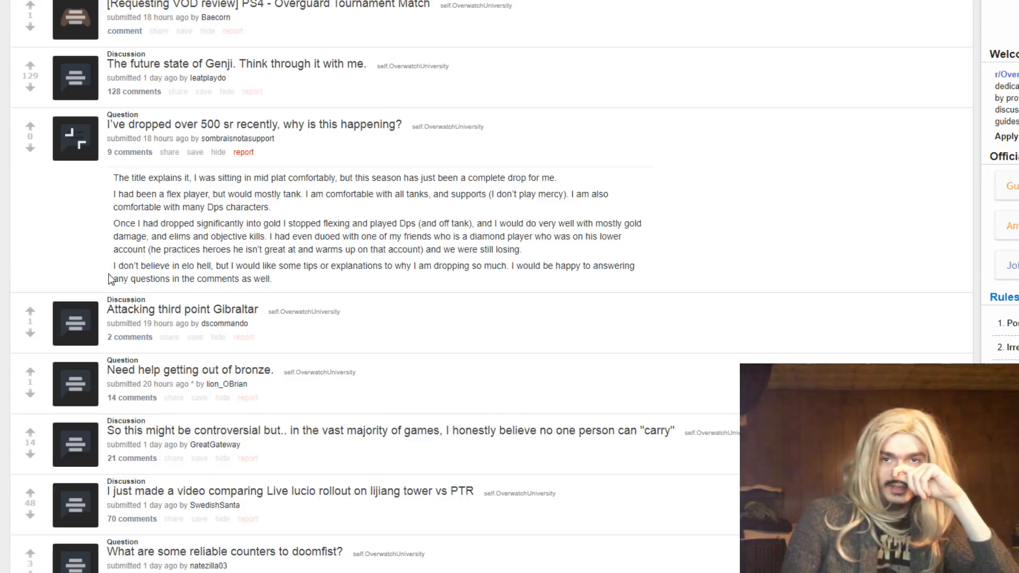
{"action": "mouse_move", "coordinate": [162, 224]}
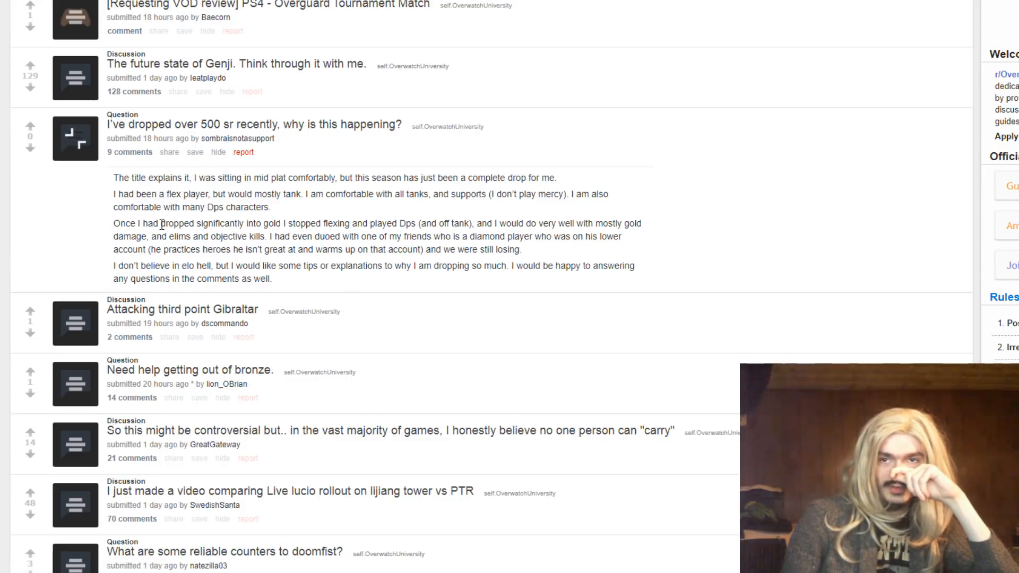
{"action": "mouse_move", "coordinate": [94, 189]}
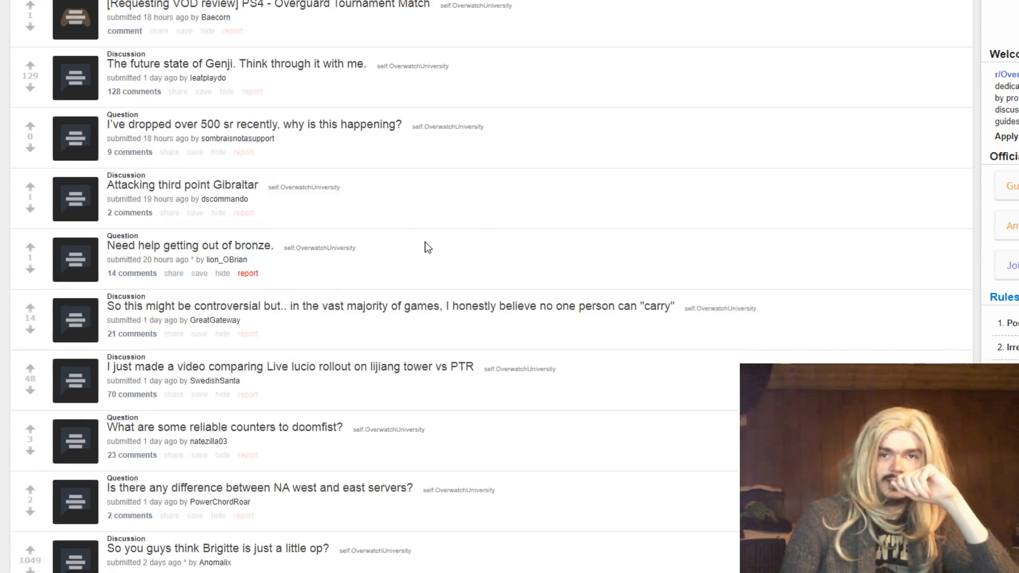
{"action": "scroll", "scroll_direction": "down", "scroll_amount": 3}
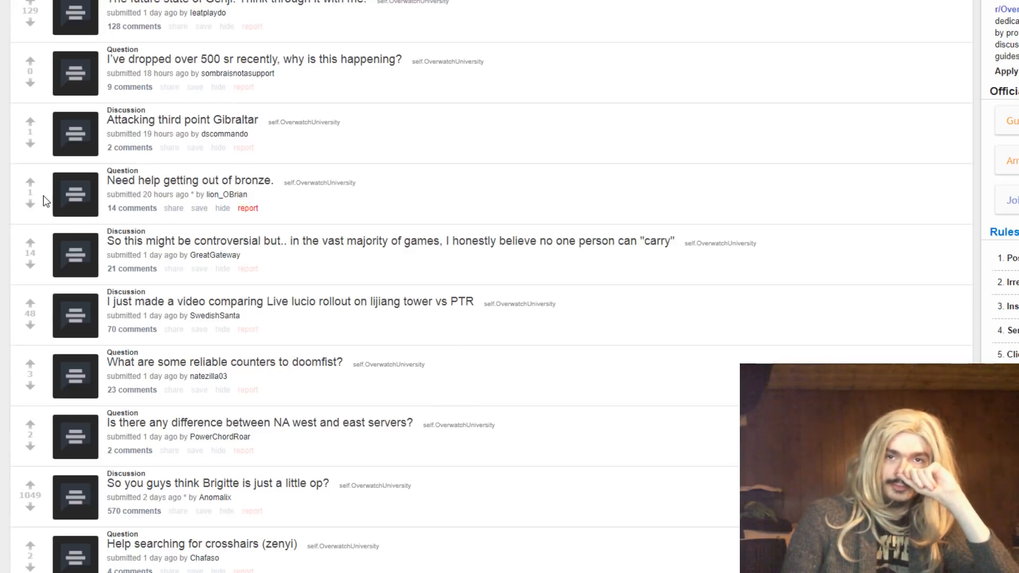
{"action": "left_click", "coordinate": [75, 194]}
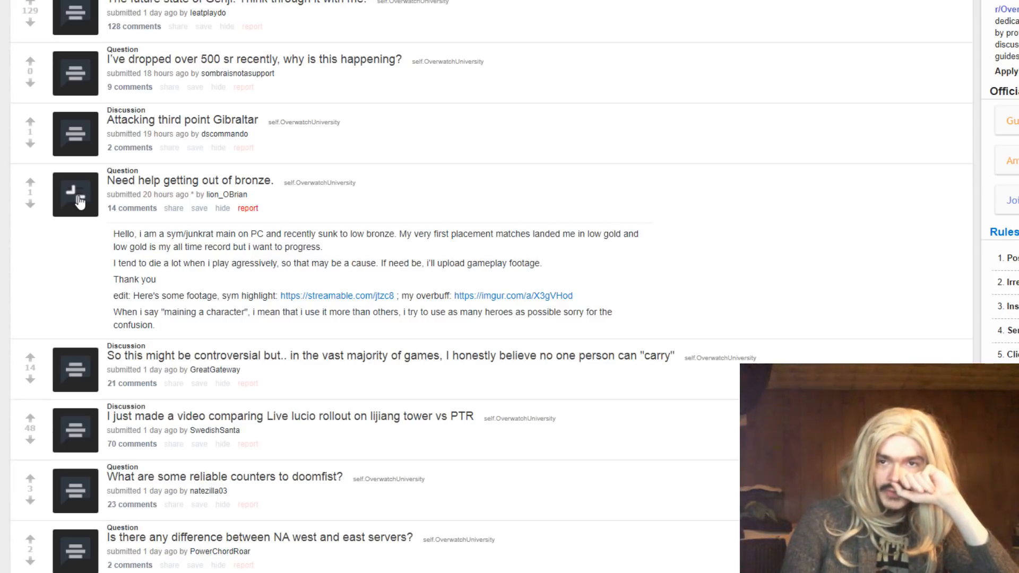
{"action": "mouse_move", "coordinate": [482, 309]}
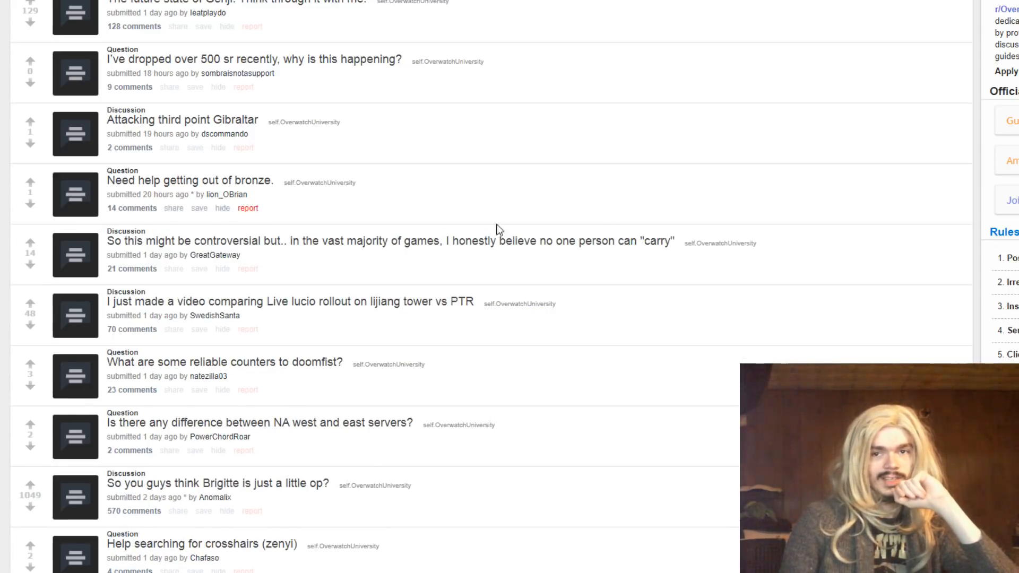
{"action": "scroll", "scroll_direction": "down", "scroll_amount": 3}
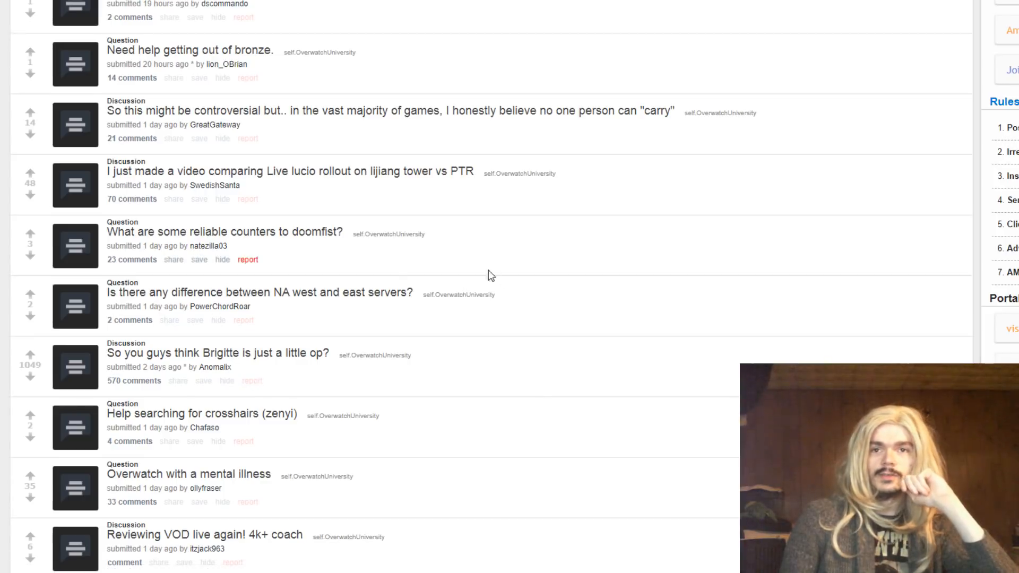
{"action": "mouse_move", "coordinate": [521, 236]}
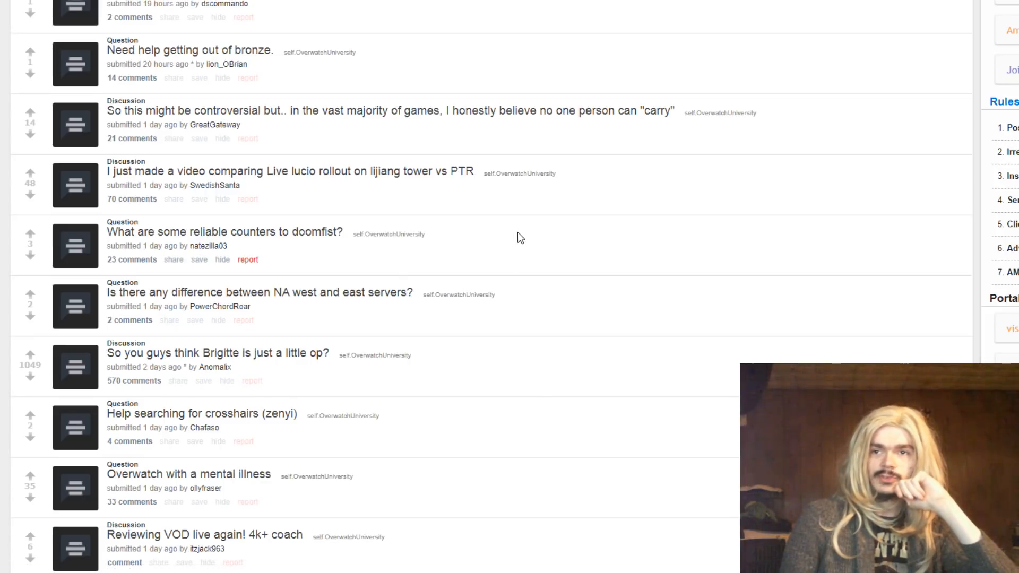
{"action": "mouse_move", "coordinate": [555, 225]}
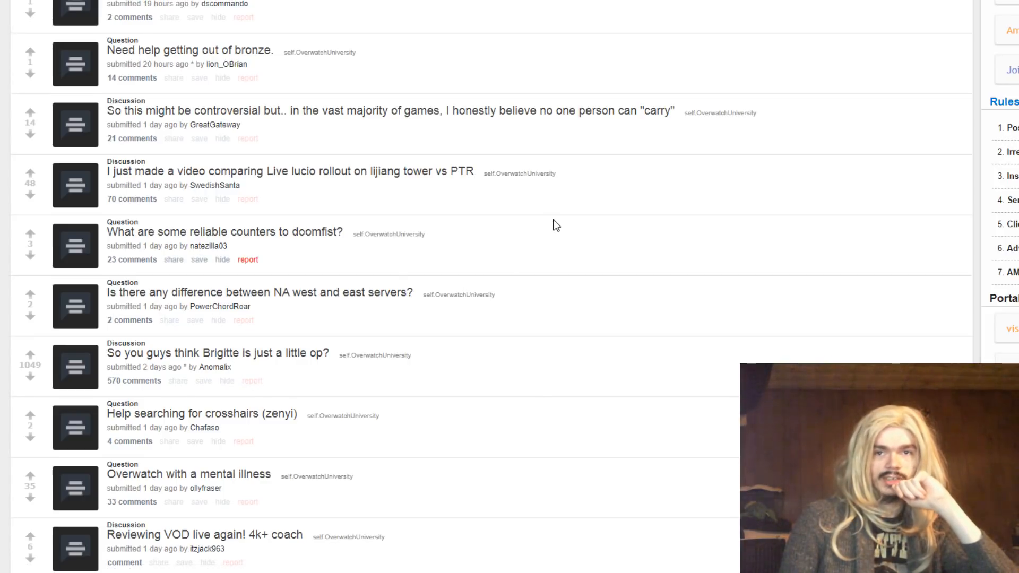
{"action": "scroll", "scroll_direction": "down", "scroll_amount": 3}
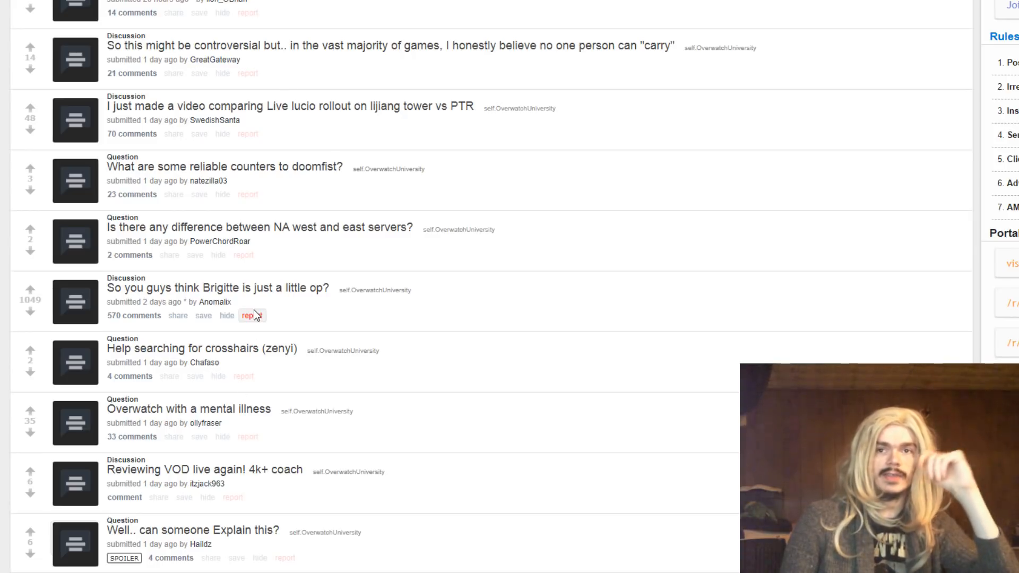
{"action": "mouse_move", "coordinate": [255, 289]}
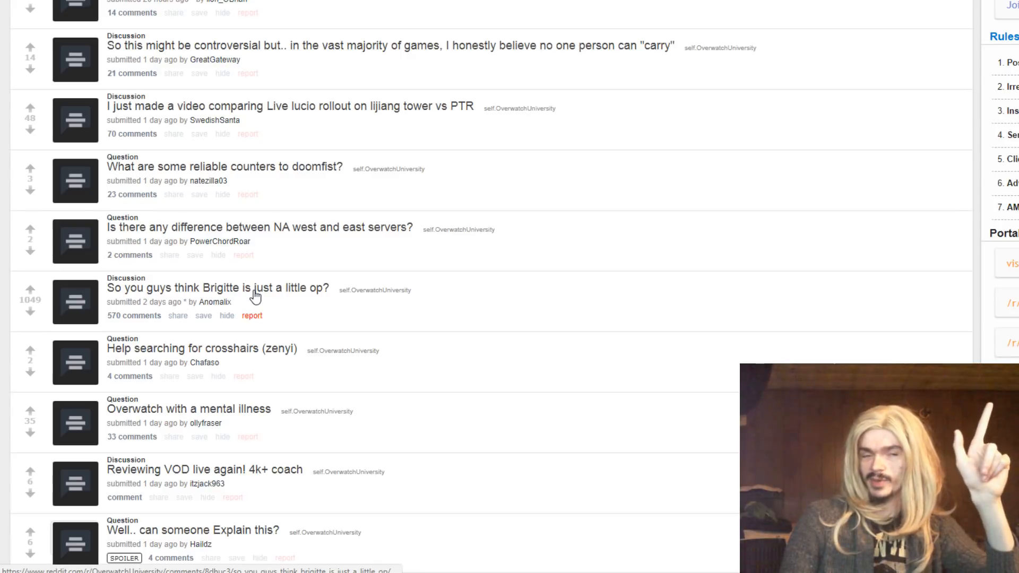
{"action": "mouse_move", "coordinate": [434, 459]}
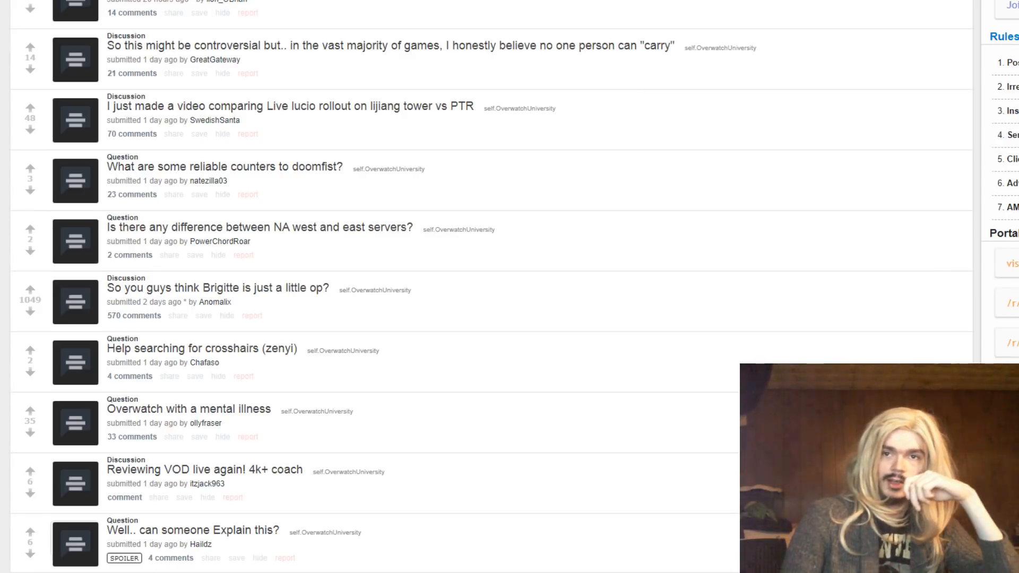
{"action": "scroll", "scroll_direction": "down", "scroll_amount": 3}
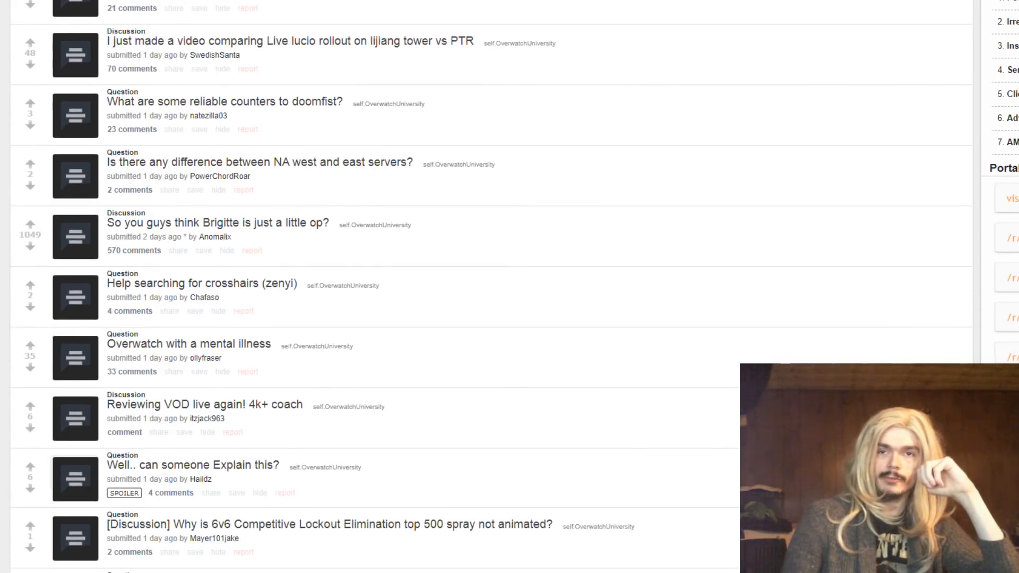
{"action": "mouse_move", "coordinate": [232, 432]}
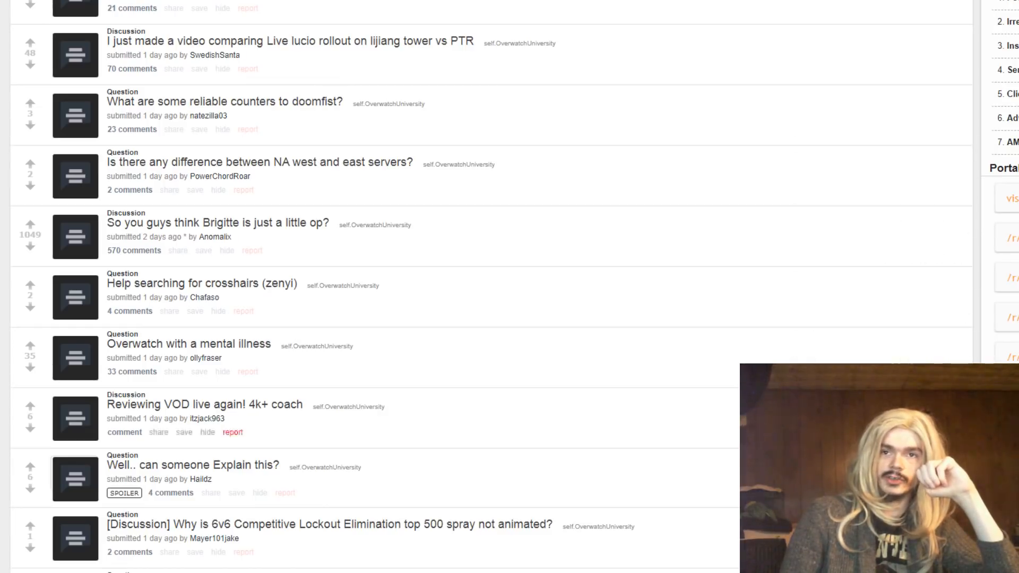
{"action": "scroll", "scroll_direction": "down", "scroll_amount": 3}
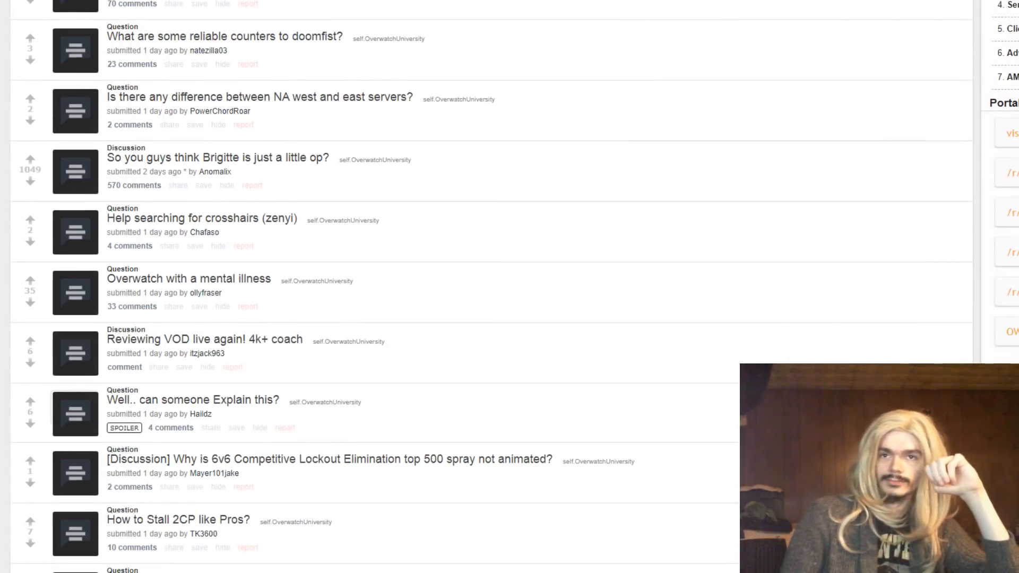
{"action": "scroll", "scroll_direction": "down", "scroll_amount": 3}
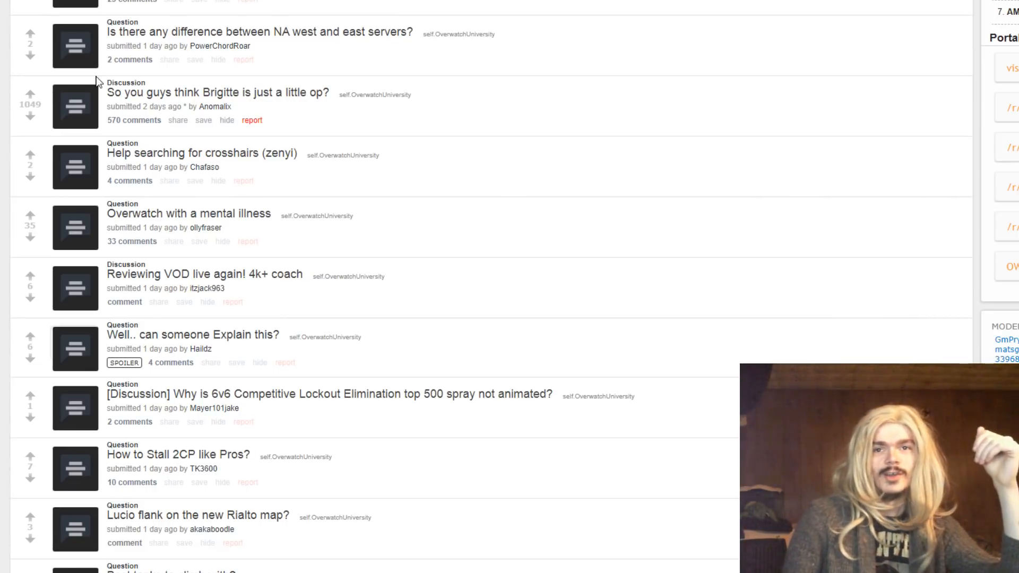
{"action": "left_click", "coordinate": [74, 46]}
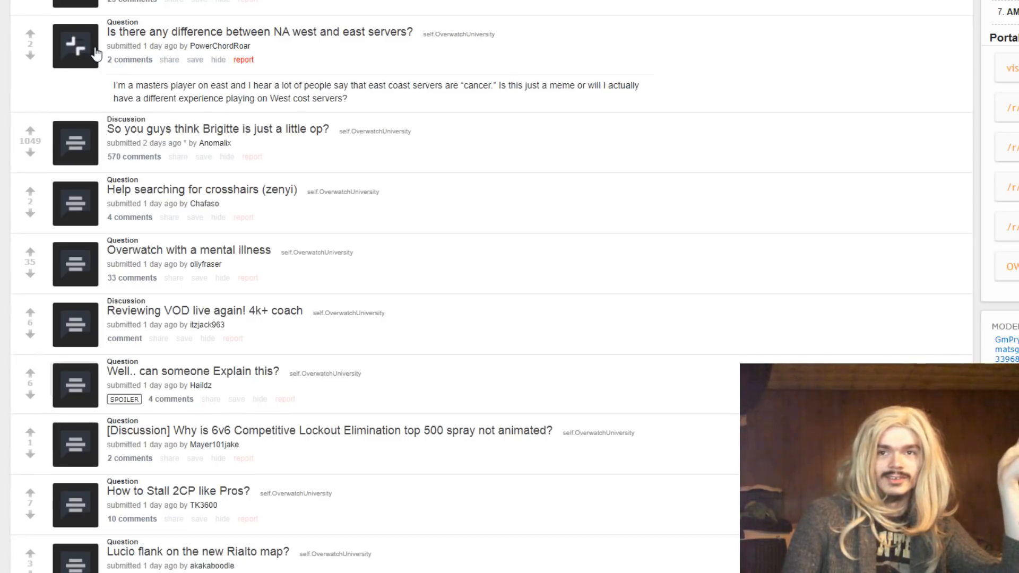
{"action": "mouse_move", "coordinate": [79, 62]}
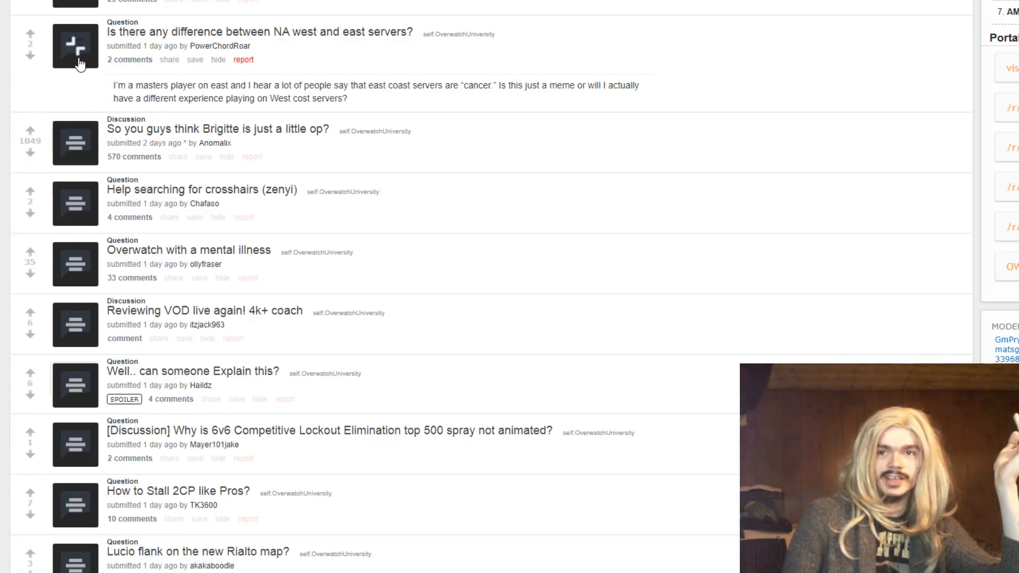
{"action": "scroll", "scroll_direction": "up", "scroll_amount": 3}
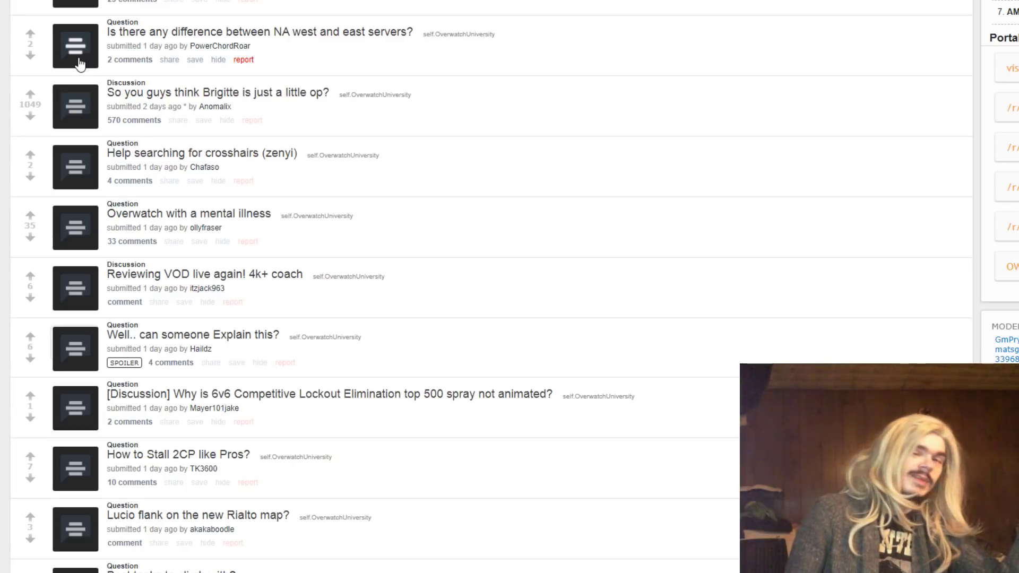
{"action": "mouse_move", "coordinate": [365, 134]}
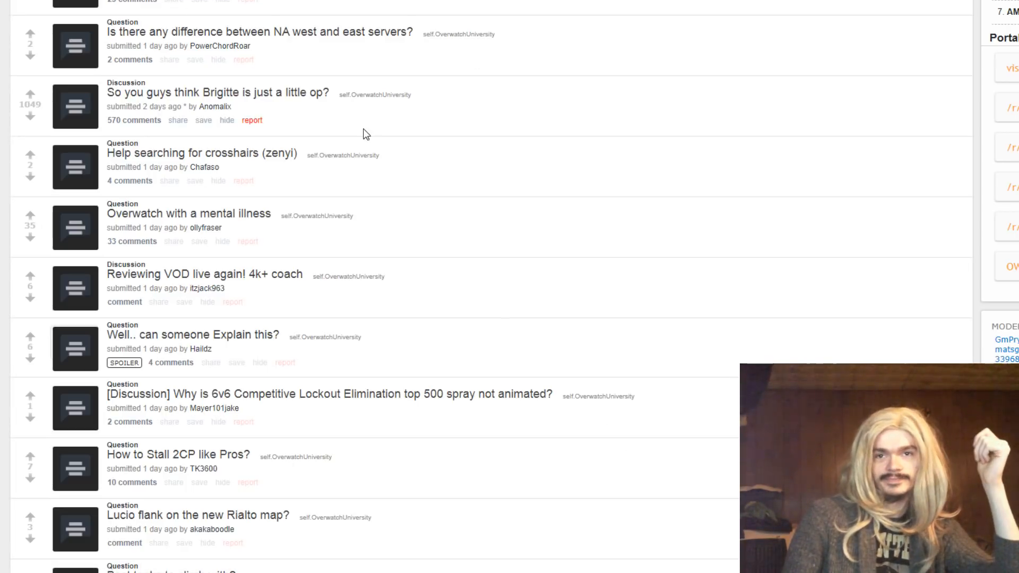
{"action": "mouse_move", "coordinate": [58, 100]}
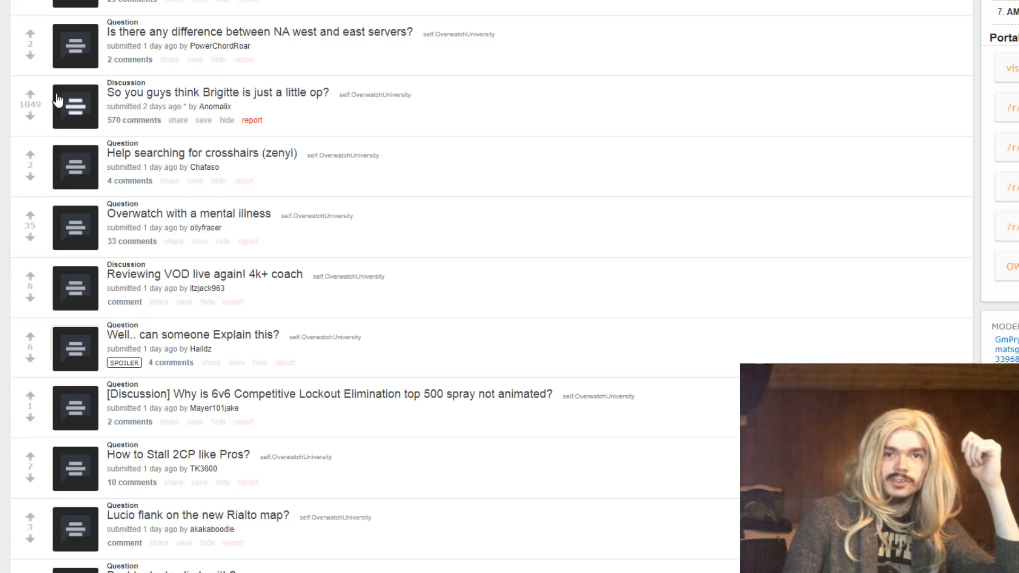
{"action": "left_click", "coordinate": [74, 108]}
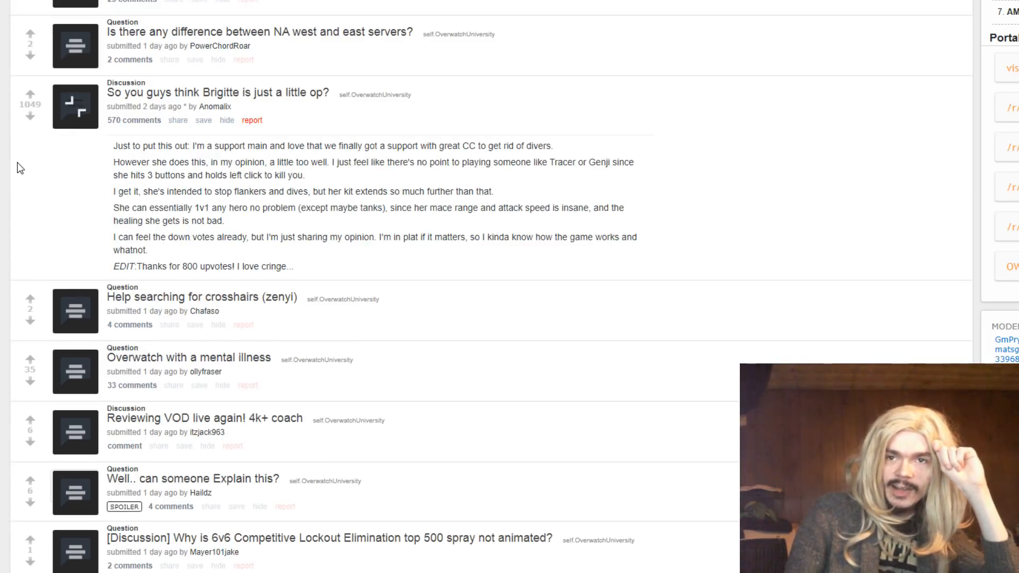
{"action": "mouse_move", "coordinate": [41, 145]}
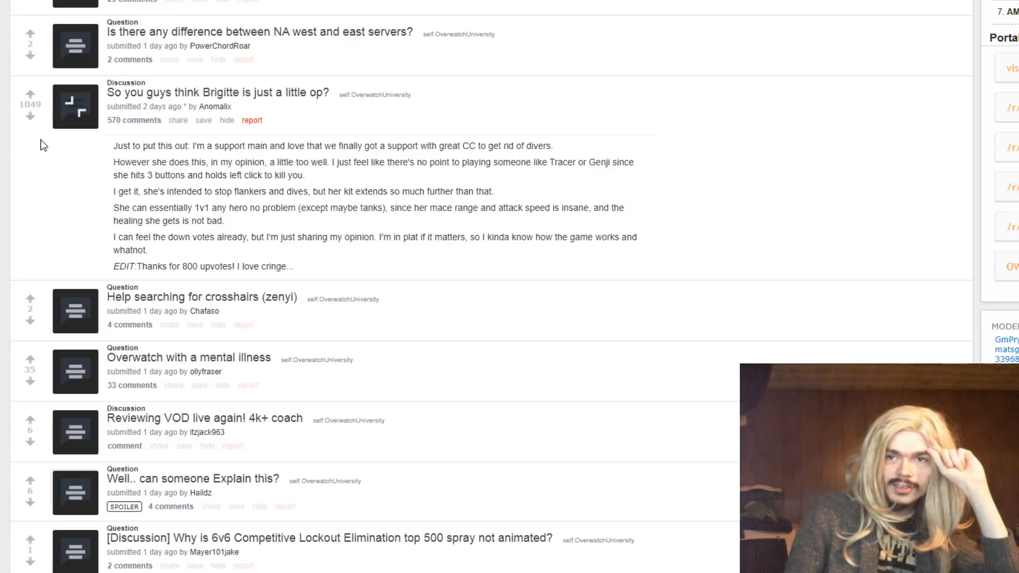
{"action": "mouse_move", "coordinate": [52, 139]}
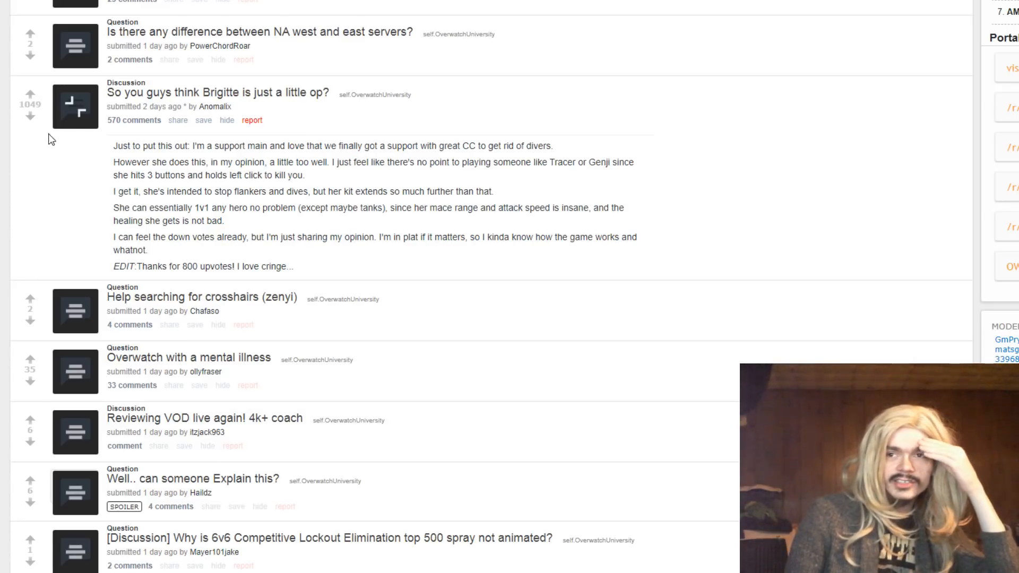
{"action": "mouse_move", "coordinate": [261, 194]}
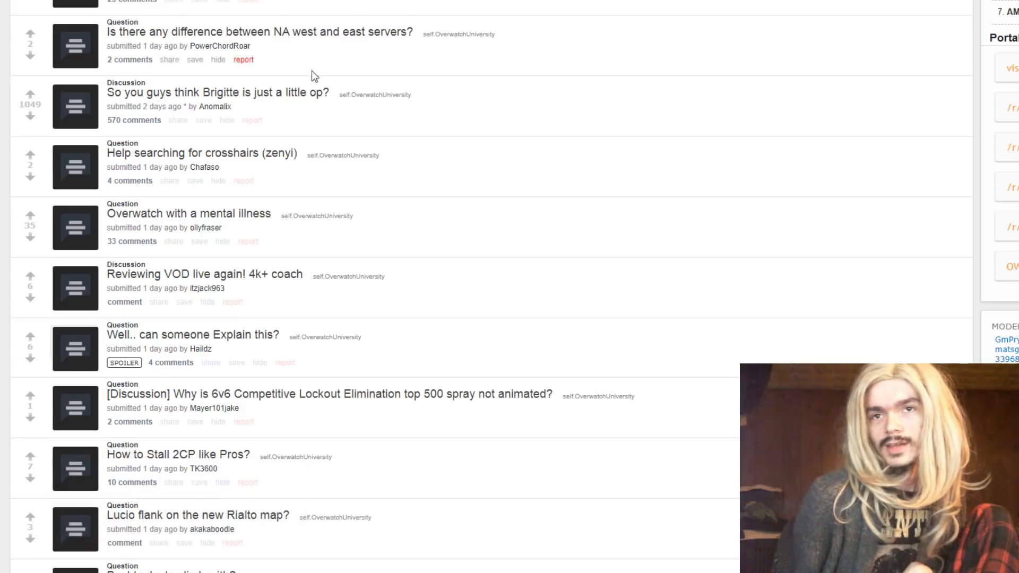
Scroll down and expand 'Well.. can someone Explain this?', its content behind a spoiler
{"action": "scroll", "scroll_direction": "down", "scroll_amount": 3}
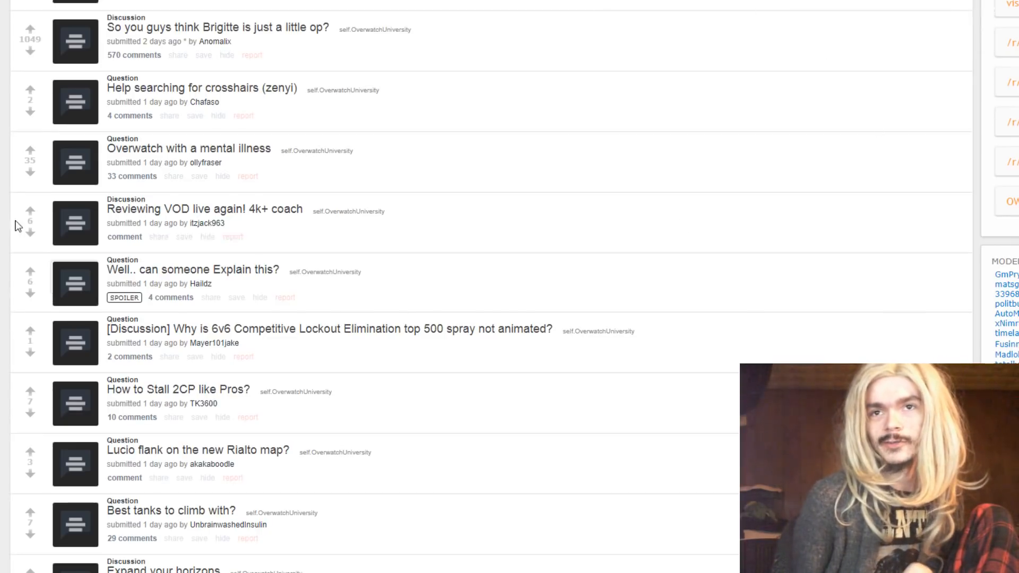
{"action": "scroll", "scroll_direction": "up", "scroll_amount": 3}
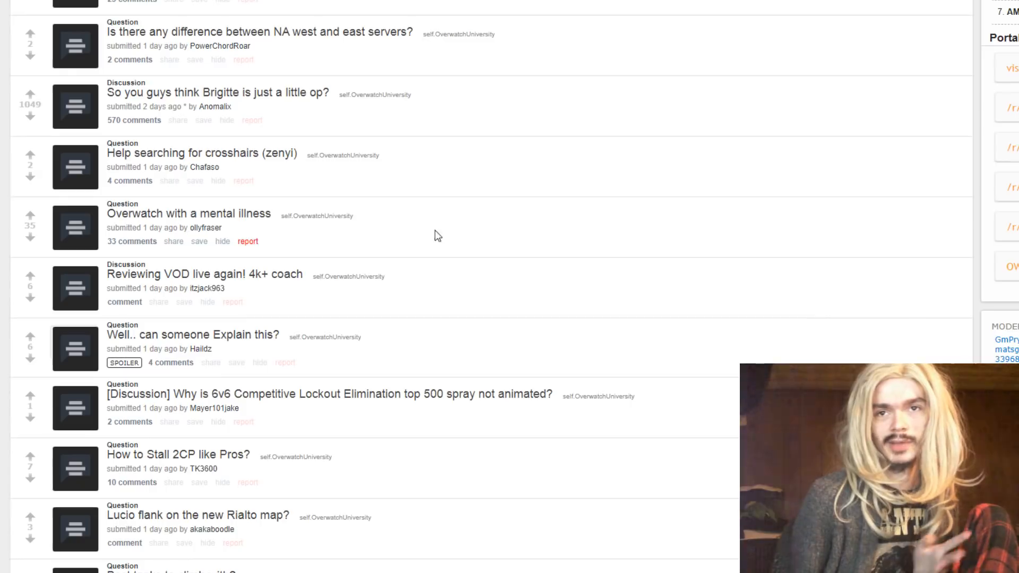
{"action": "mouse_move", "coordinate": [78, 189]}
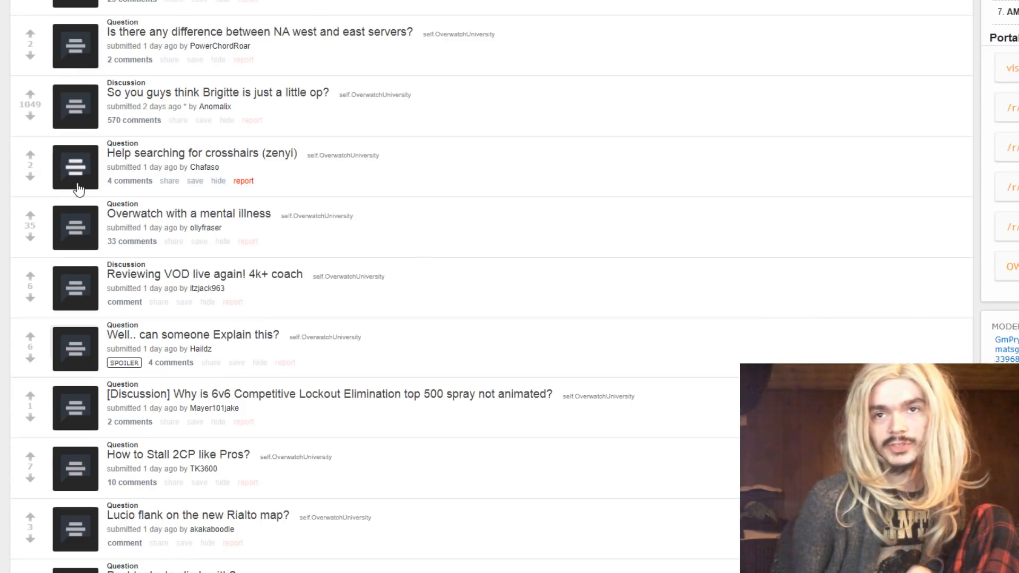
{"action": "scroll", "scroll_direction": "down", "scroll_amount": 3}
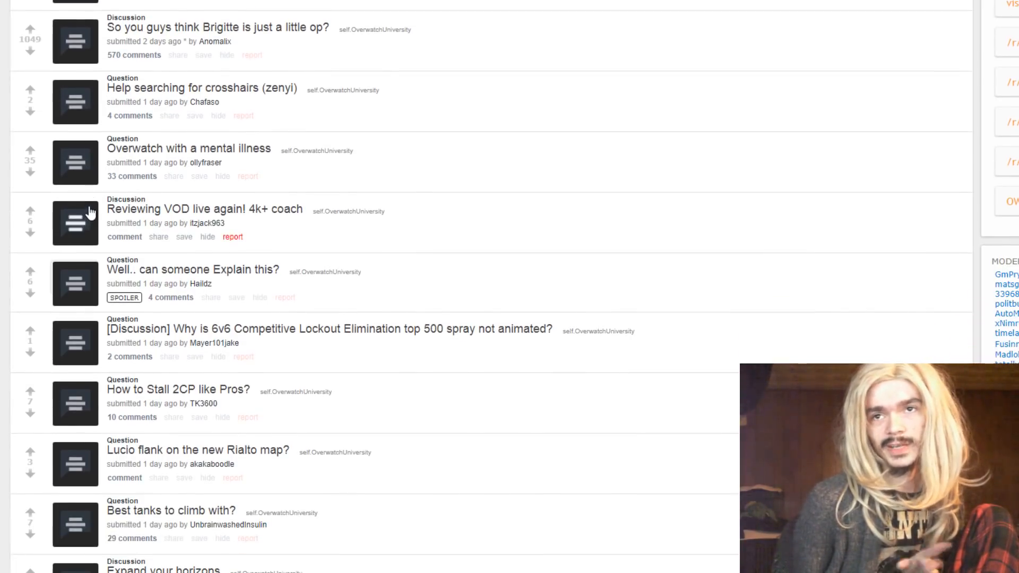
{"action": "mouse_move", "coordinate": [40, 173]}
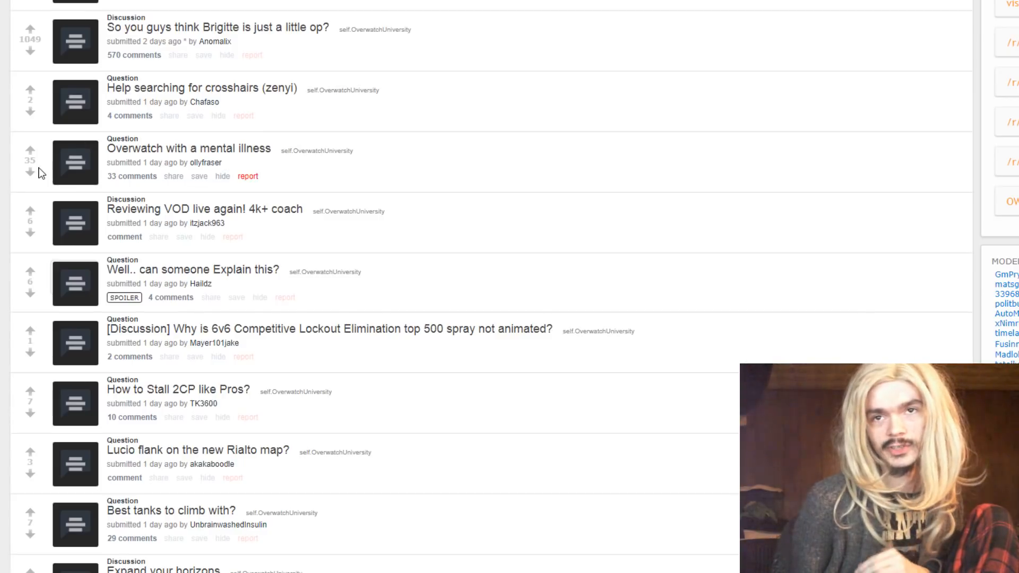
{"action": "mouse_move", "coordinate": [76, 163]}
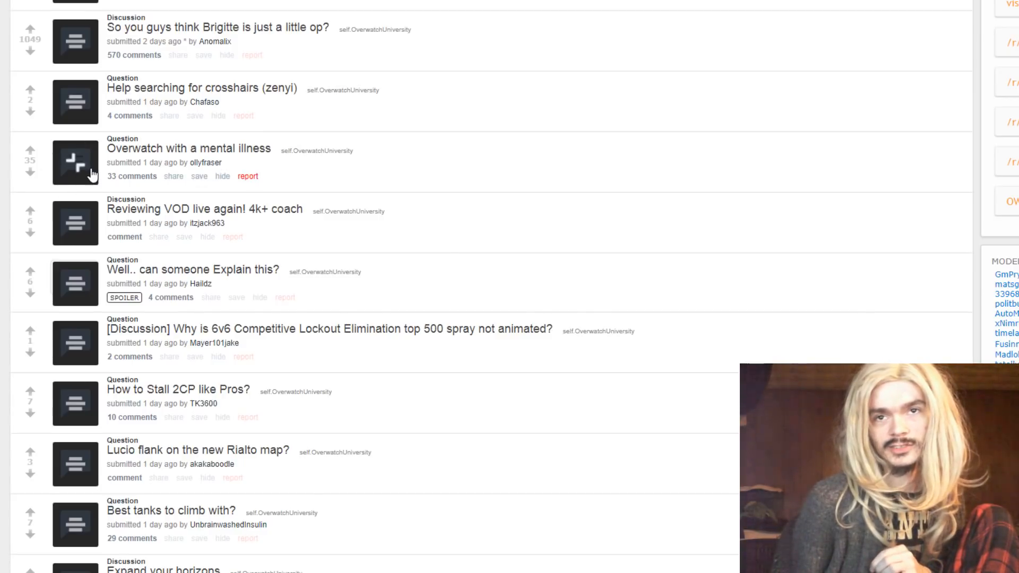
{"action": "scroll", "scroll_direction": "down", "scroll_amount": 3}
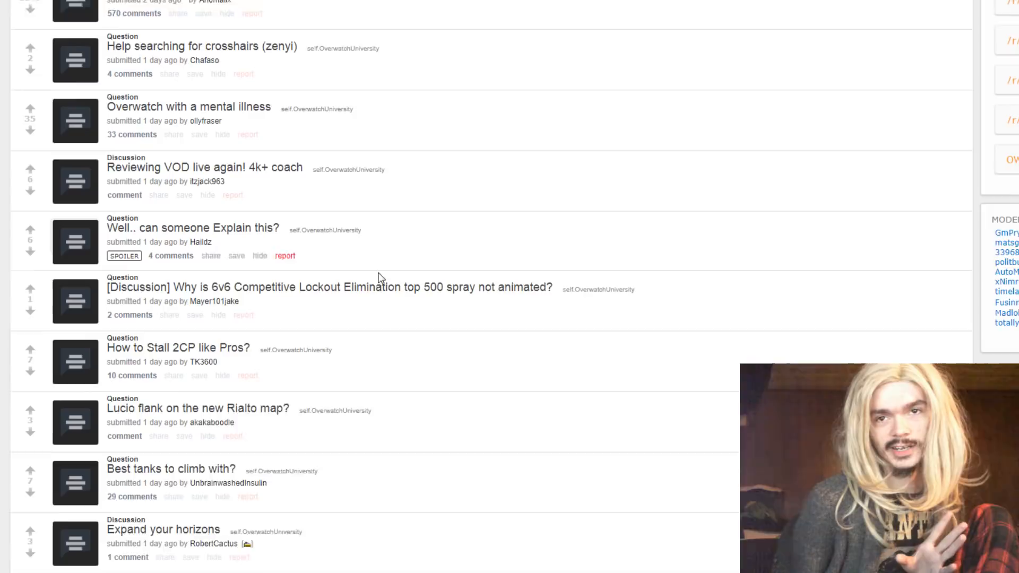
{"action": "scroll", "scroll_direction": "down", "scroll_amount": 3}
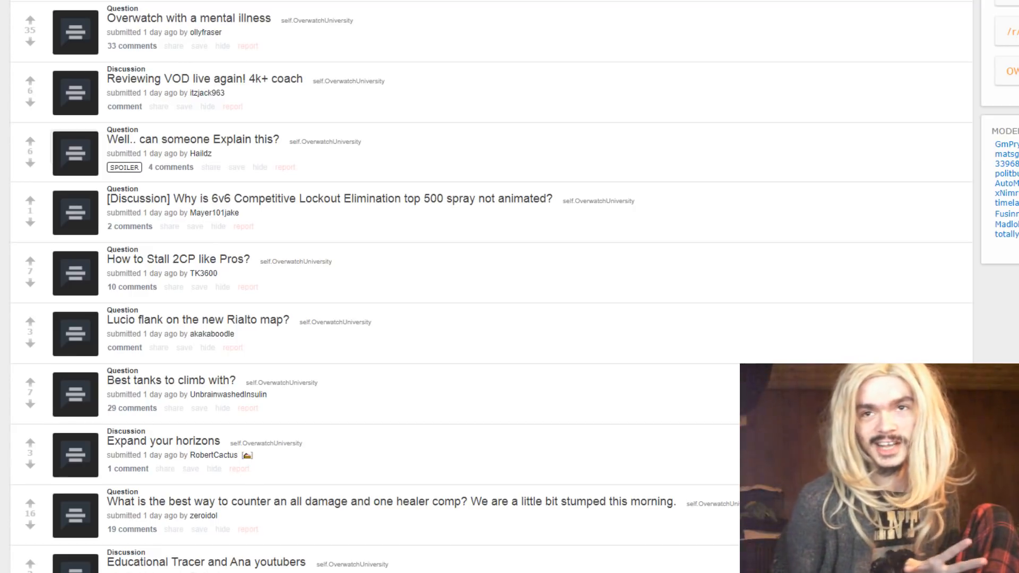
{"action": "mouse_move", "coordinate": [55, 197]}
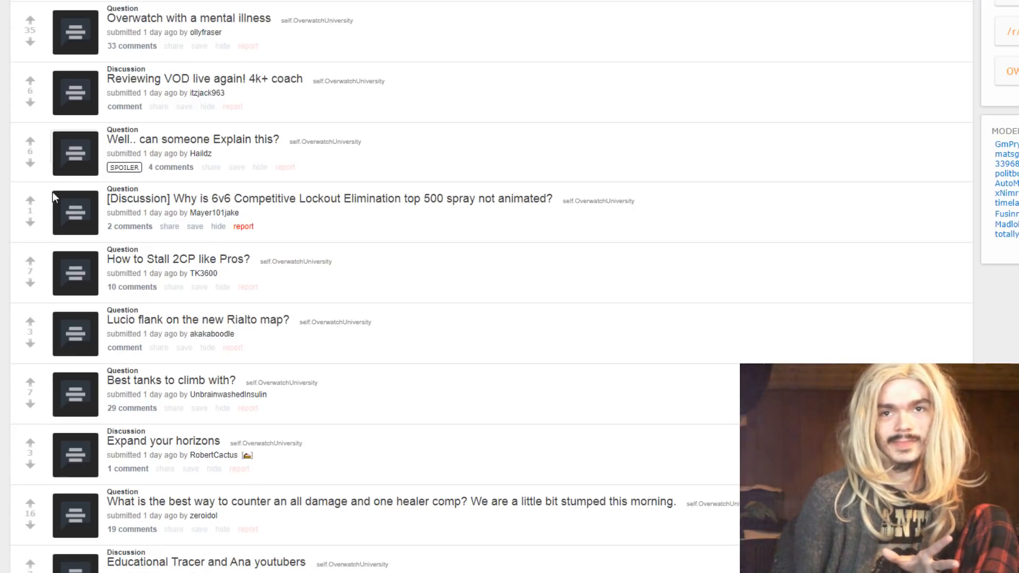
{"action": "left_click", "coordinate": [74, 152]}
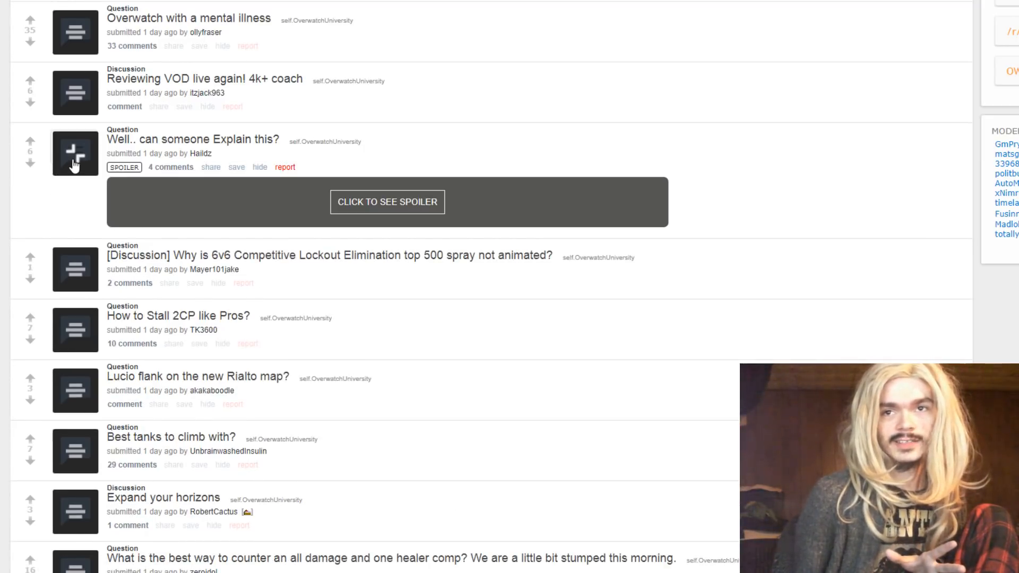
Reveal the spoiler with the career stats screenshot, then collapse the Explain-this post again
{"action": "left_click", "coordinate": [387, 202]}
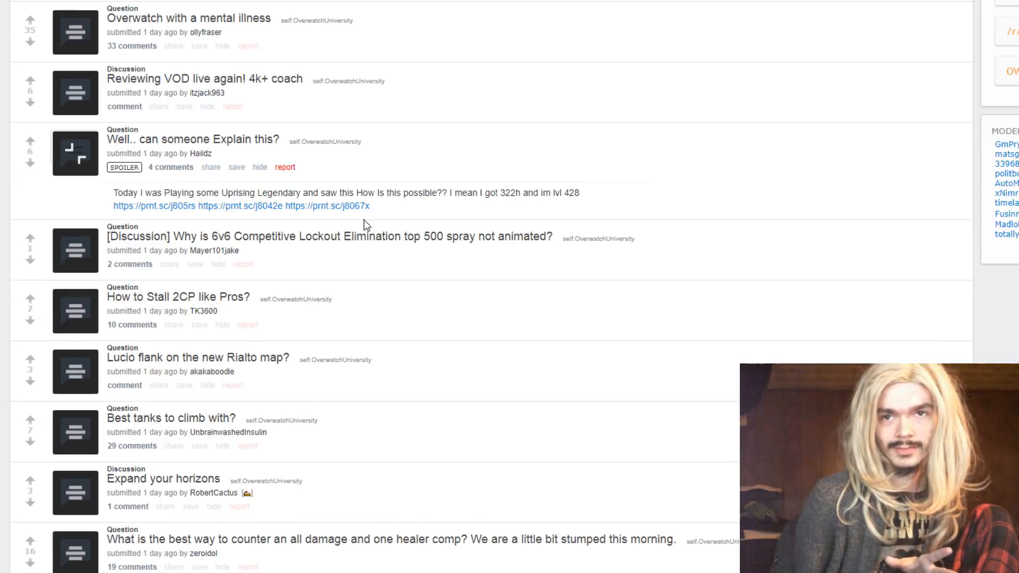
{"action": "mouse_move", "coordinate": [365, 209]}
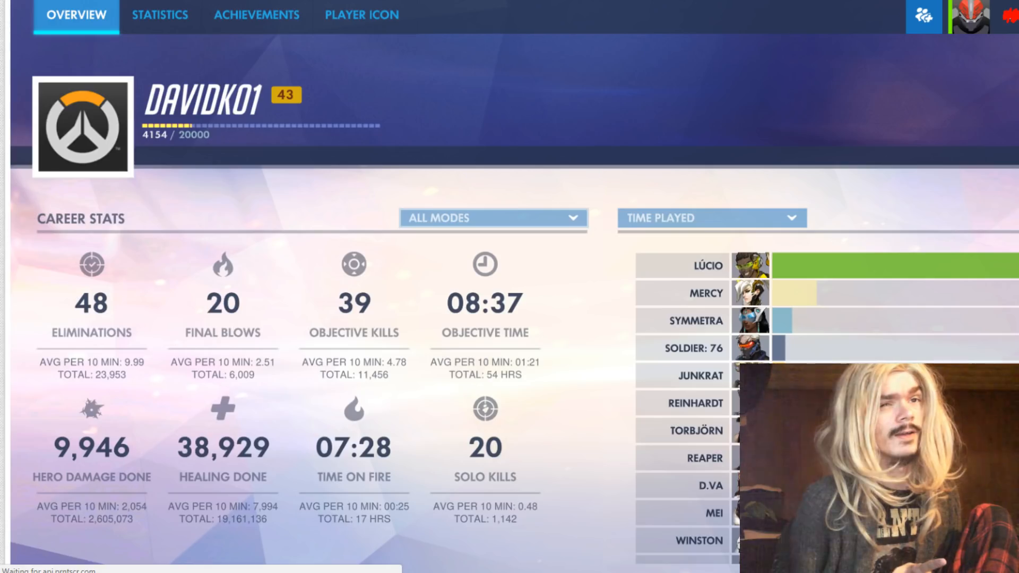
{"action": "scroll", "scroll_direction": "down", "scroll_amount": 3}
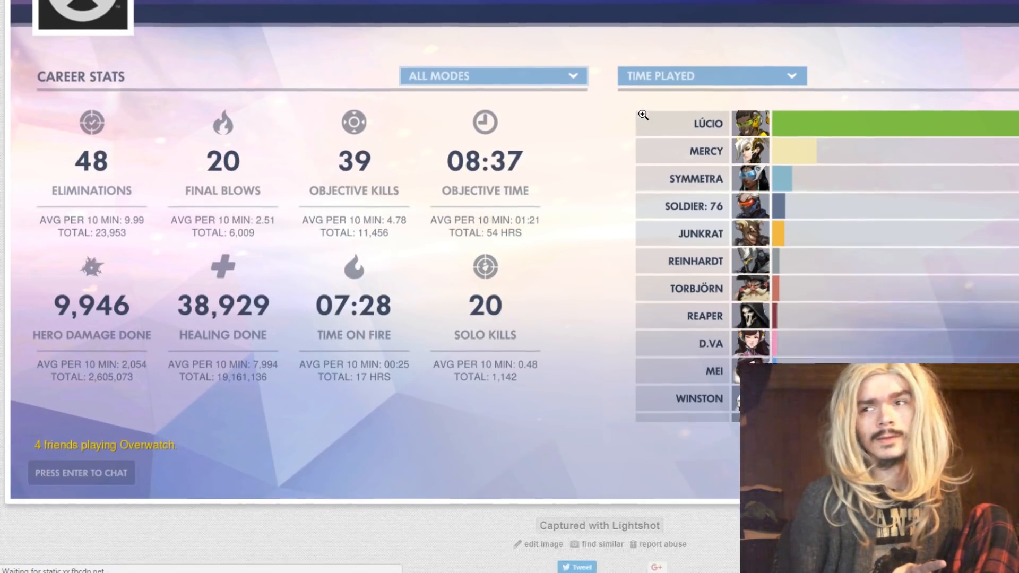
{"action": "scroll", "scroll_direction": "up", "scroll_amount": 3}
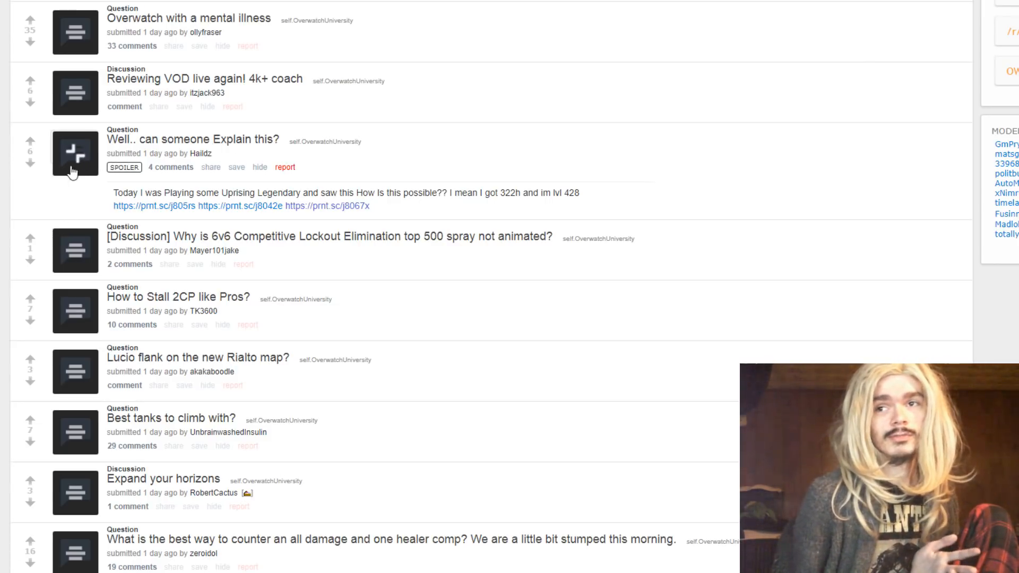
{"action": "left_click", "coordinate": [75, 152]}
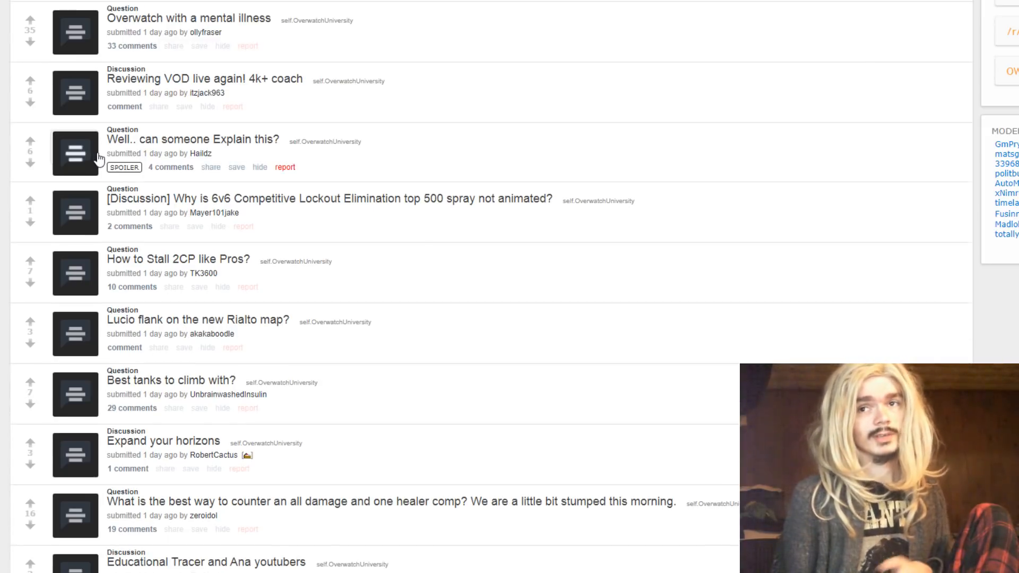
Scroll to the page bottom ending with 'Tracer Recall Still Needs to be Fixed'
{"action": "scroll", "scroll_direction": "down", "scroll_amount": 3}
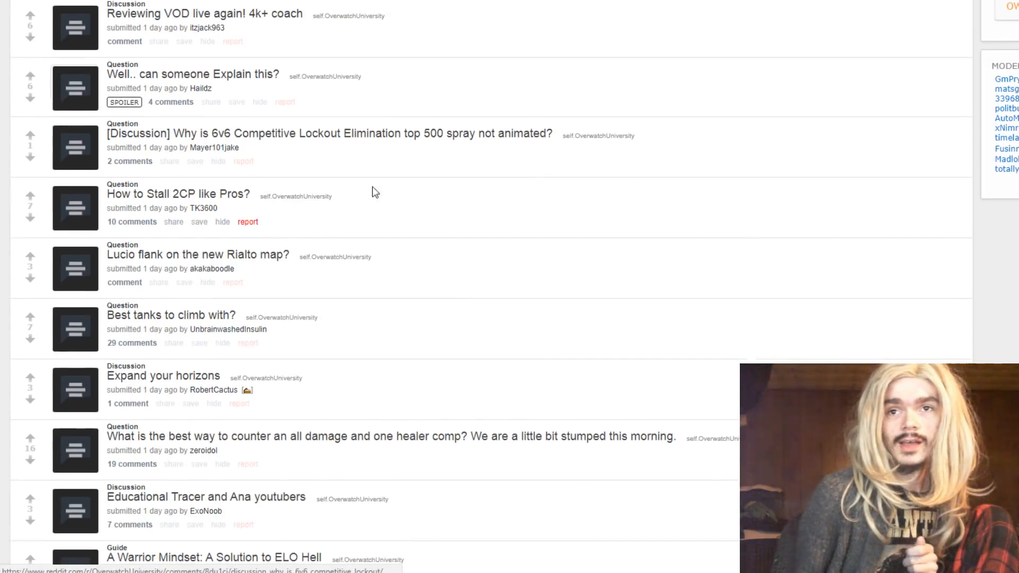
{"action": "mouse_move", "coordinate": [407, 199]}
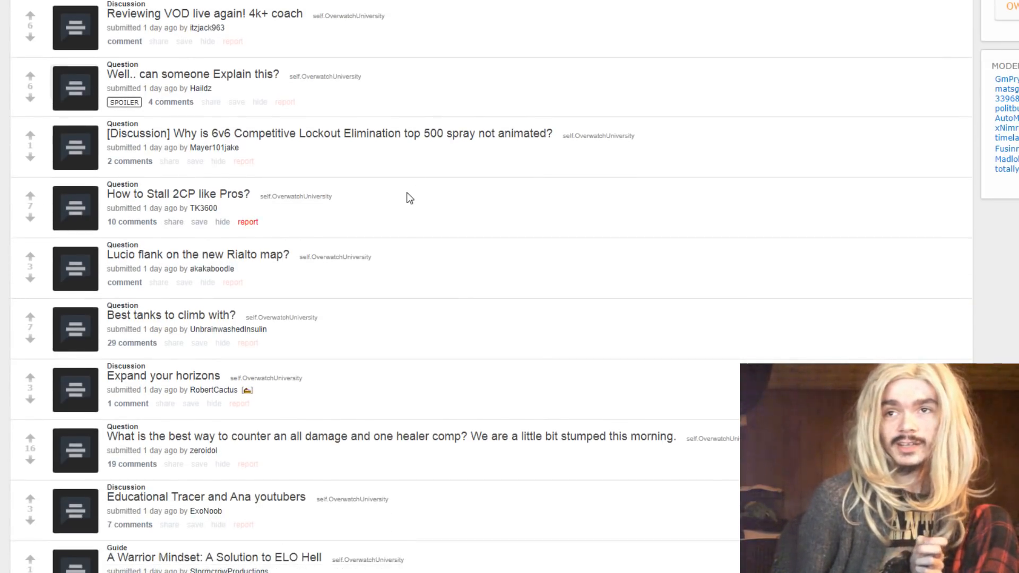
{"action": "scroll", "scroll_direction": "down", "scroll_amount": 3}
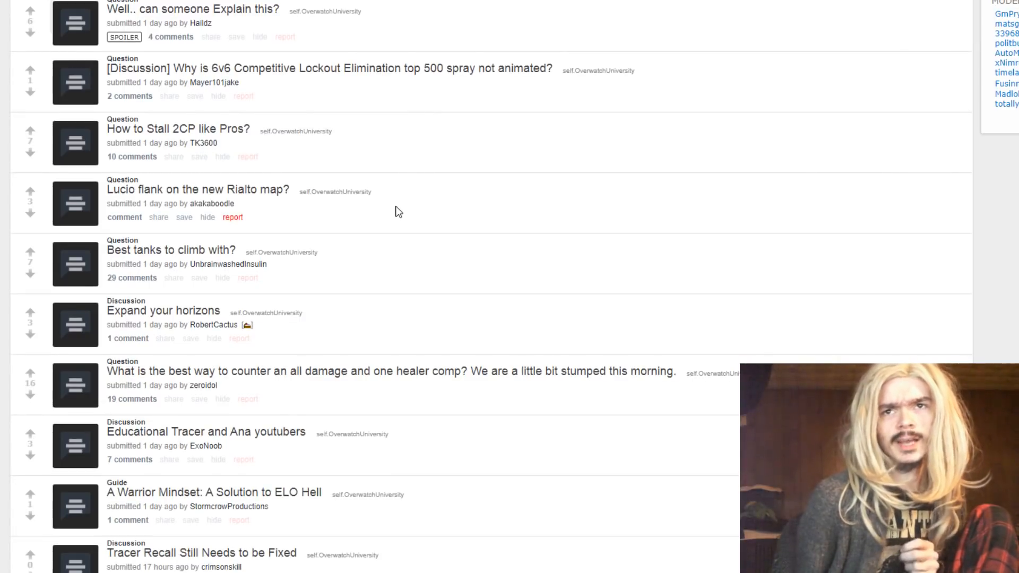
{"action": "mouse_move", "coordinate": [278, 109]}
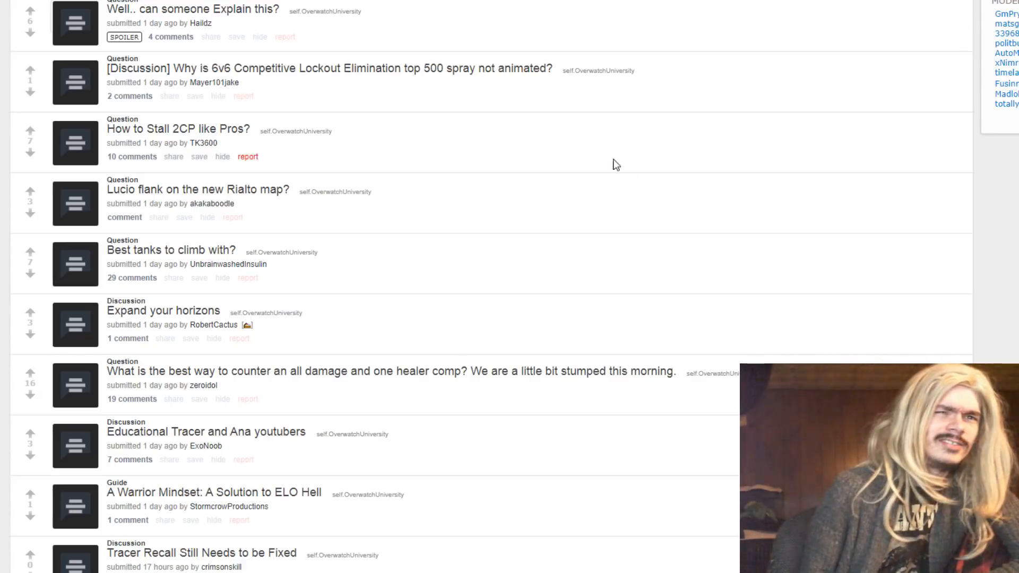
{"action": "scroll", "scroll_direction": "down", "scroll_amount": 3}
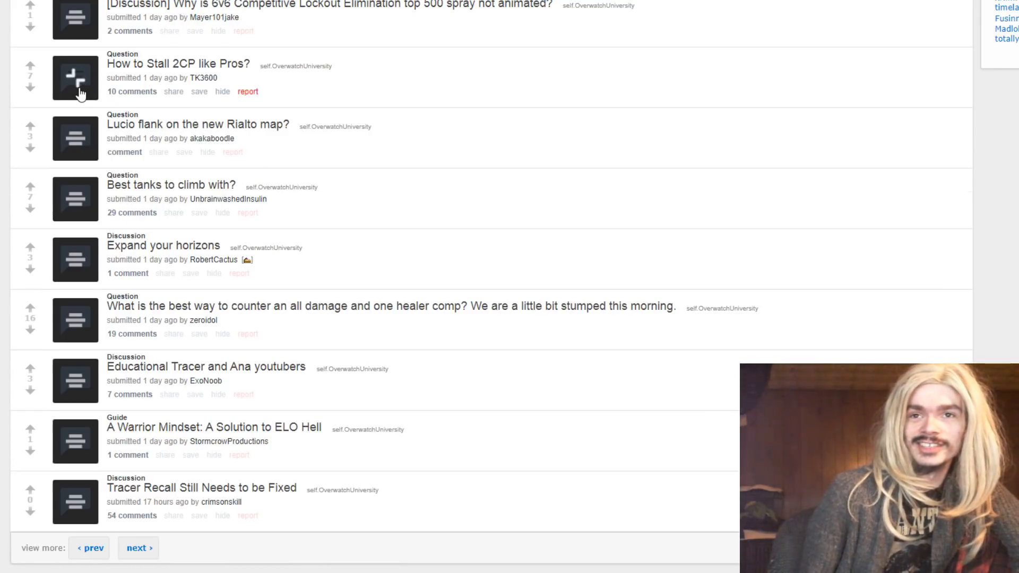
{"action": "left_click", "coordinate": [75, 78]}
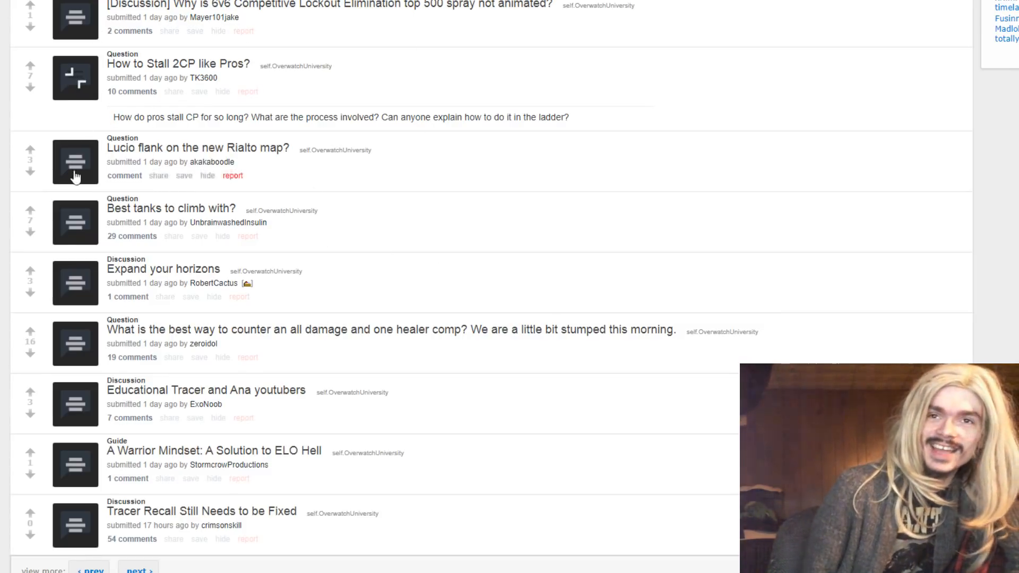
{"action": "mouse_move", "coordinate": [111, 114]}
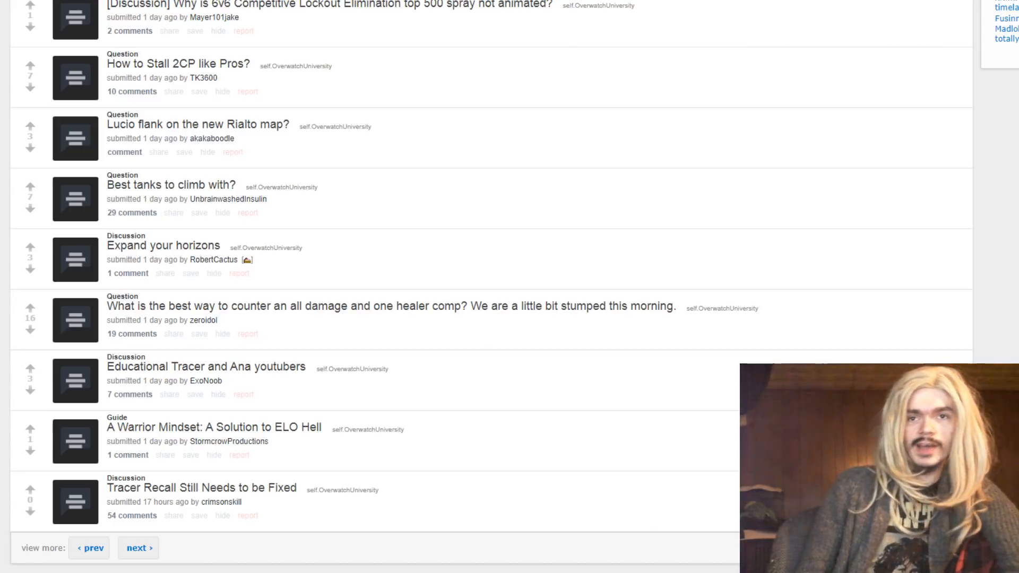
Scroll down to the 'view more' prev/next links and the site footer
{"action": "scroll", "scroll_direction": "down", "scroll_amount": 3}
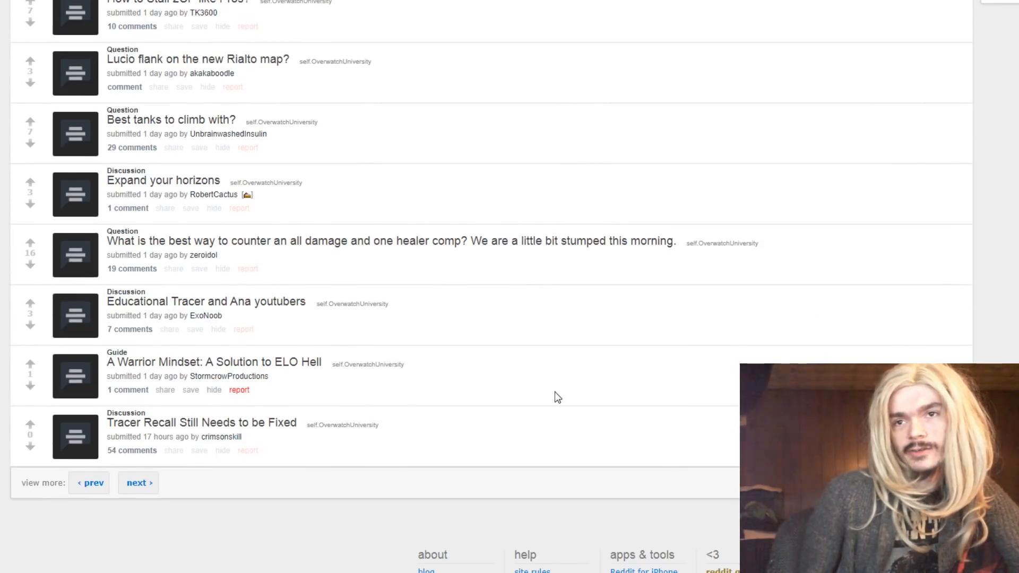
{"action": "mouse_move", "coordinate": [607, 306]}
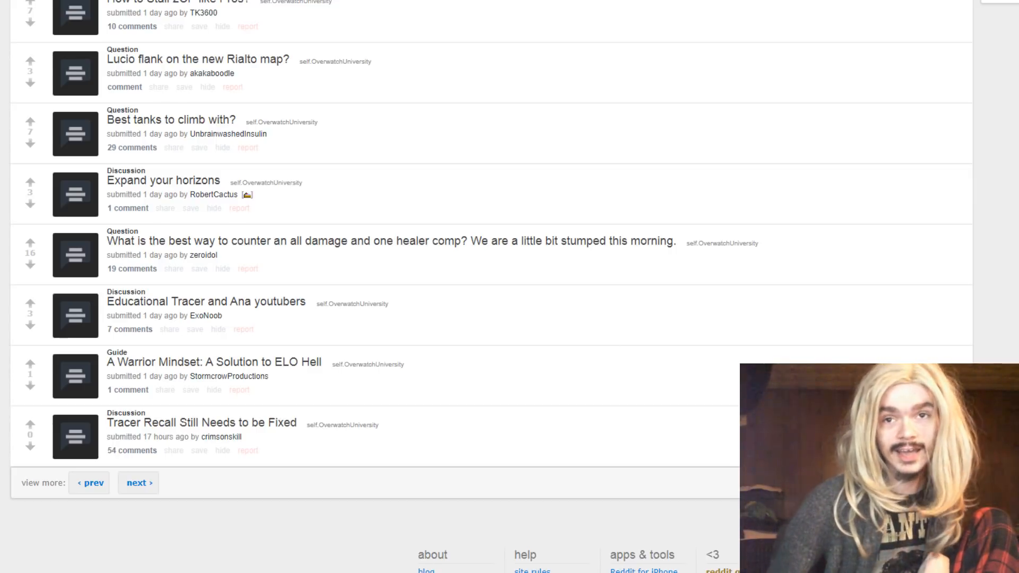
{"action": "scroll", "scroll_direction": "down", "scroll_amount": 3}
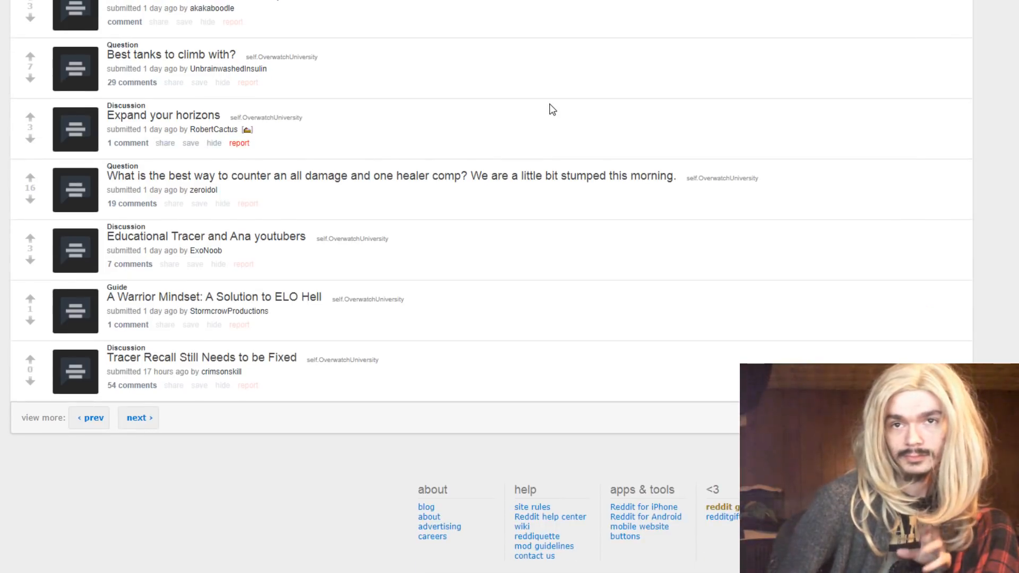
{"action": "mouse_move", "coordinate": [475, 210]}
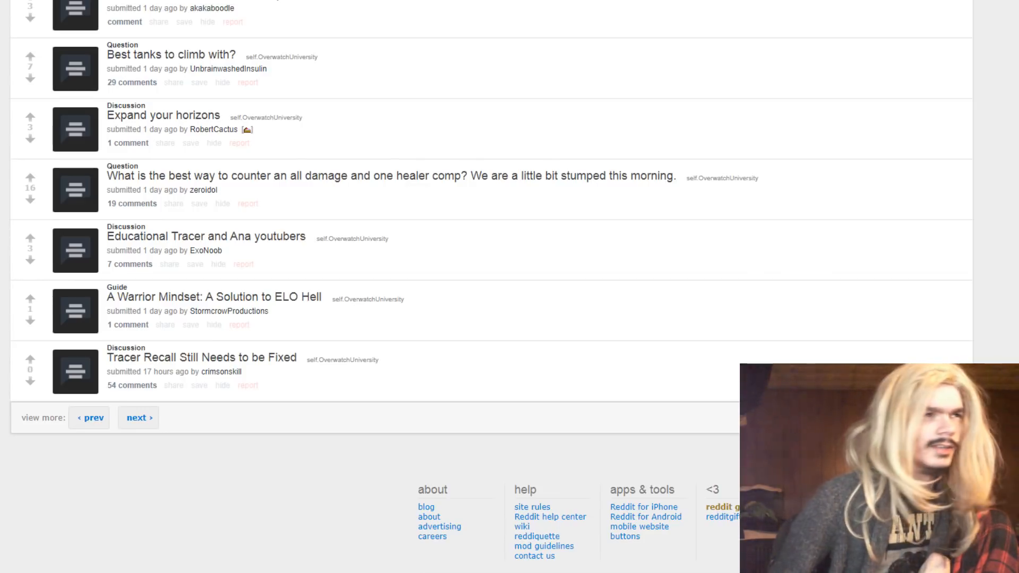
{"action": "mouse_move", "coordinate": [89, 417]}
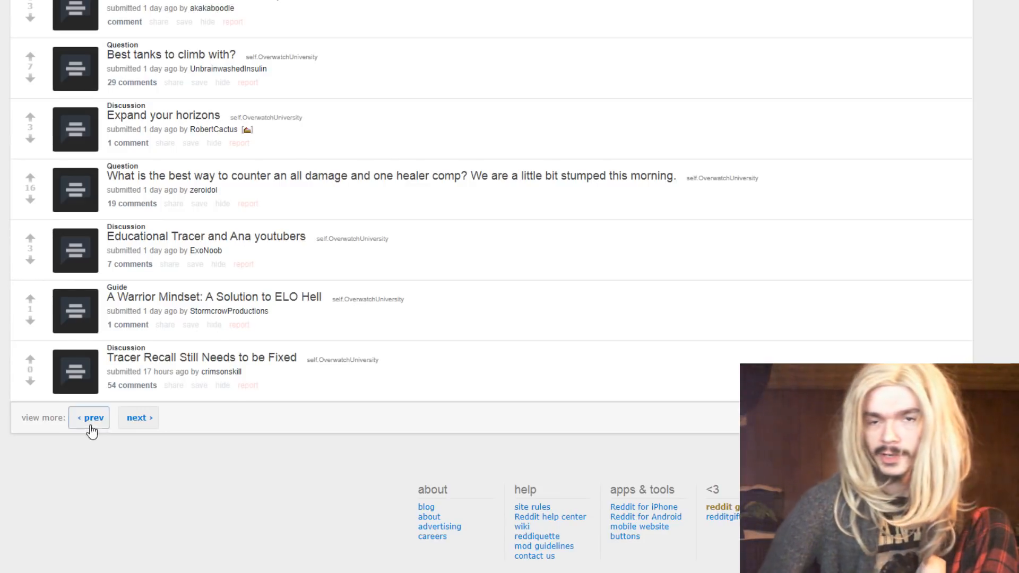
Load the previous page starting with the McCree flick question and scroll to 'More advanced tips for Moira?'
{"action": "left_click", "coordinate": [90, 418]}
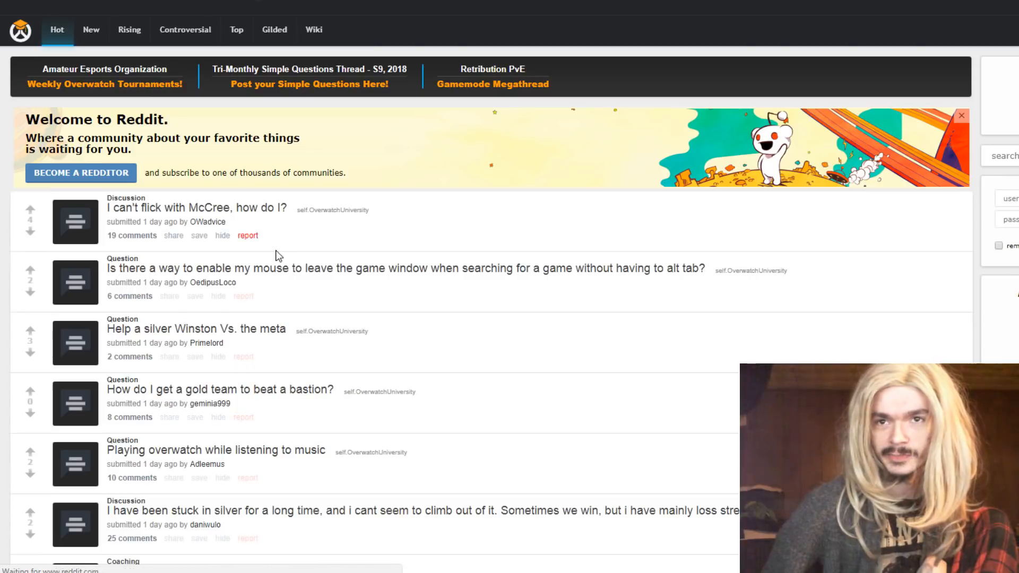
{"action": "scroll", "scroll_direction": "down", "scroll_amount": 3}
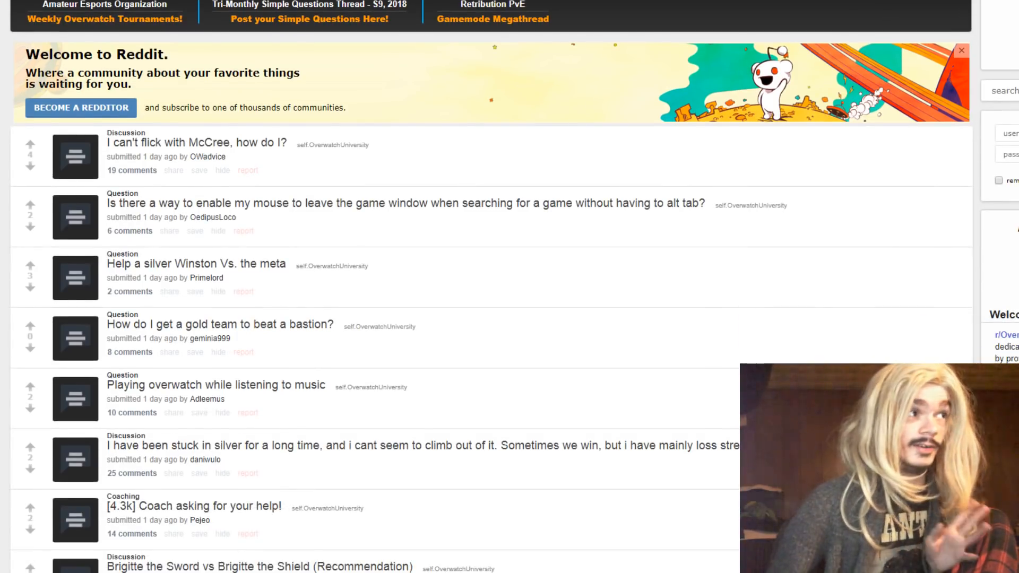
{"action": "scroll", "scroll_direction": "down", "scroll_amount": 3}
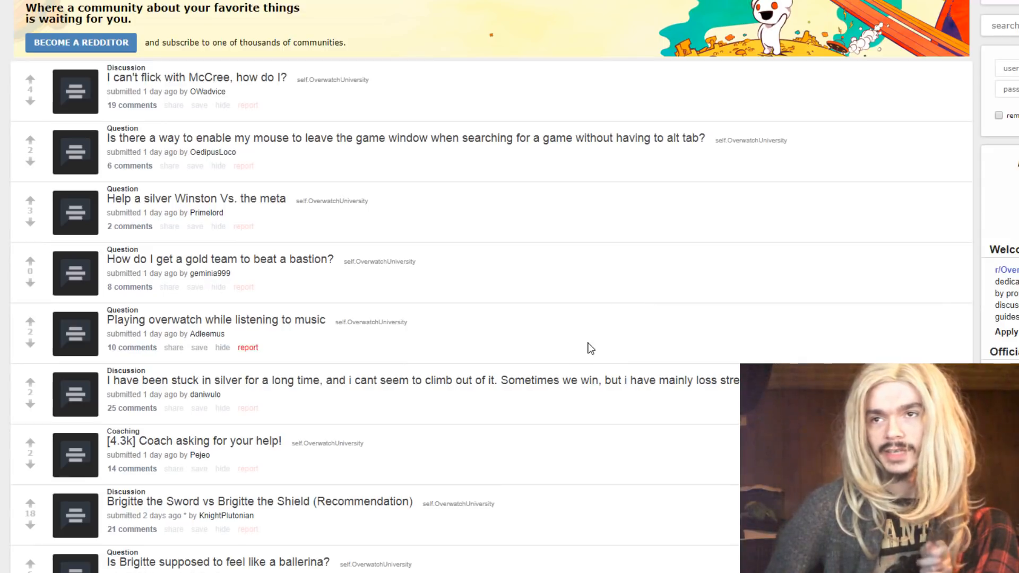
{"action": "mouse_move", "coordinate": [616, 276]}
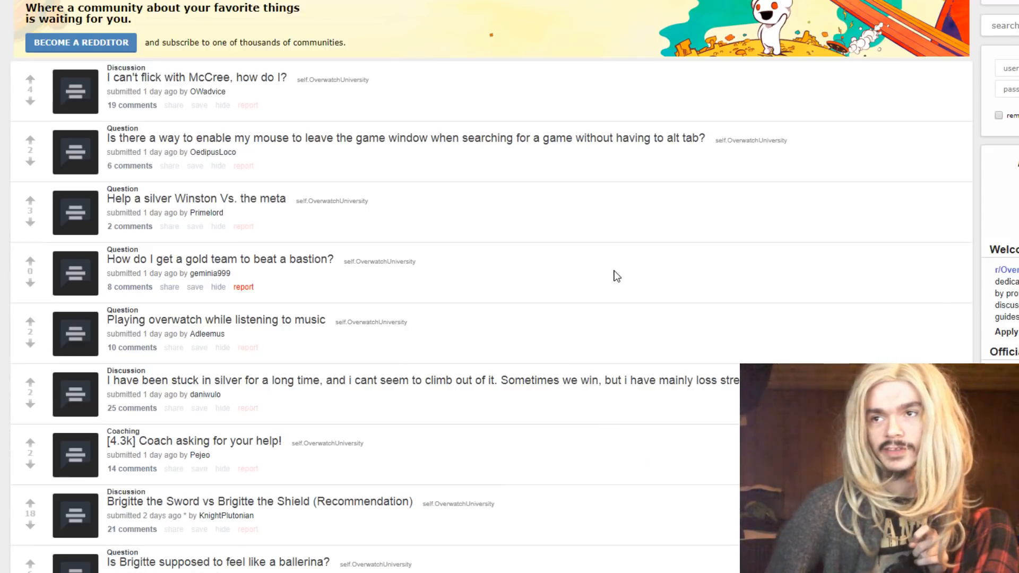
{"action": "mouse_move", "coordinate": [549, 329]}
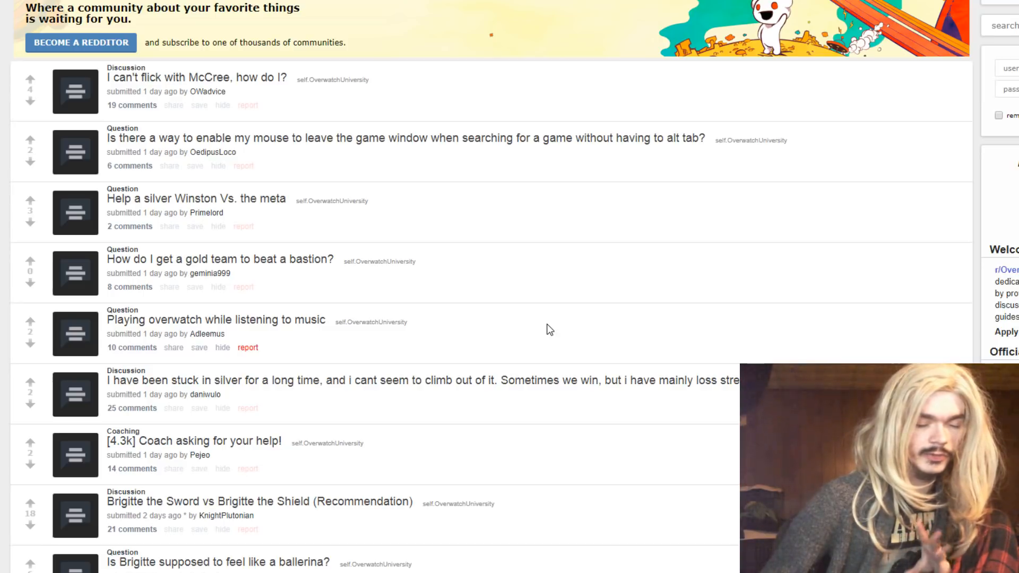
{"action": "scroll", "scroll_direction": "down", "scroll_amount": 3}
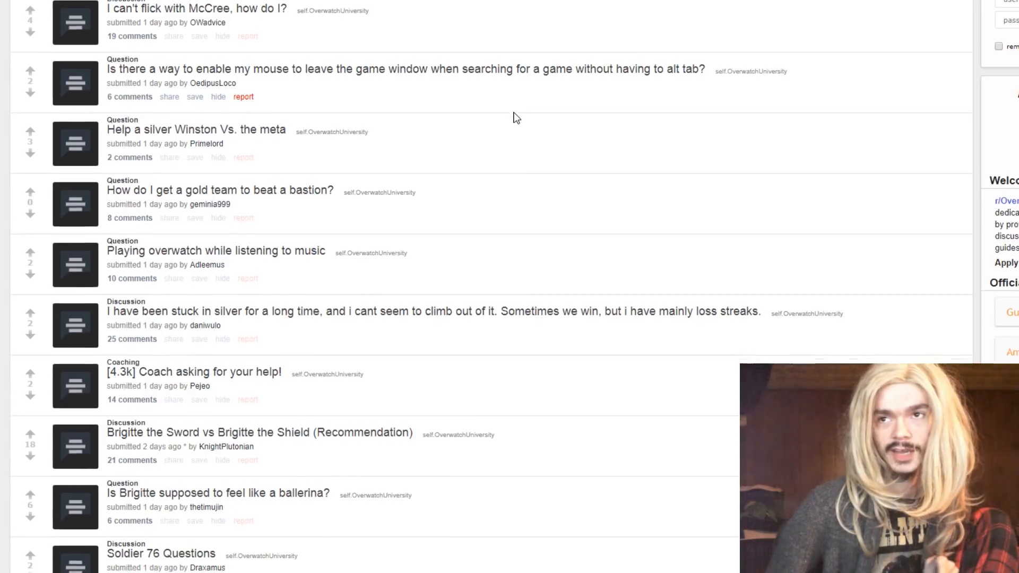
{"action": "scroll", "scroll_direction": "down", "scroll_amount": 3}
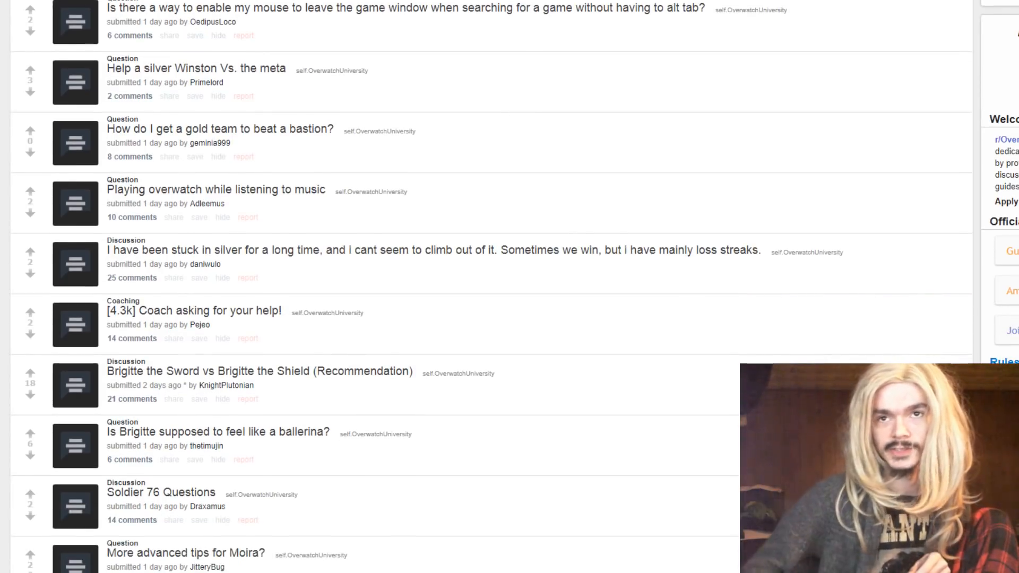
{"action": "mouse_move", "coordinate": [323, 63]}
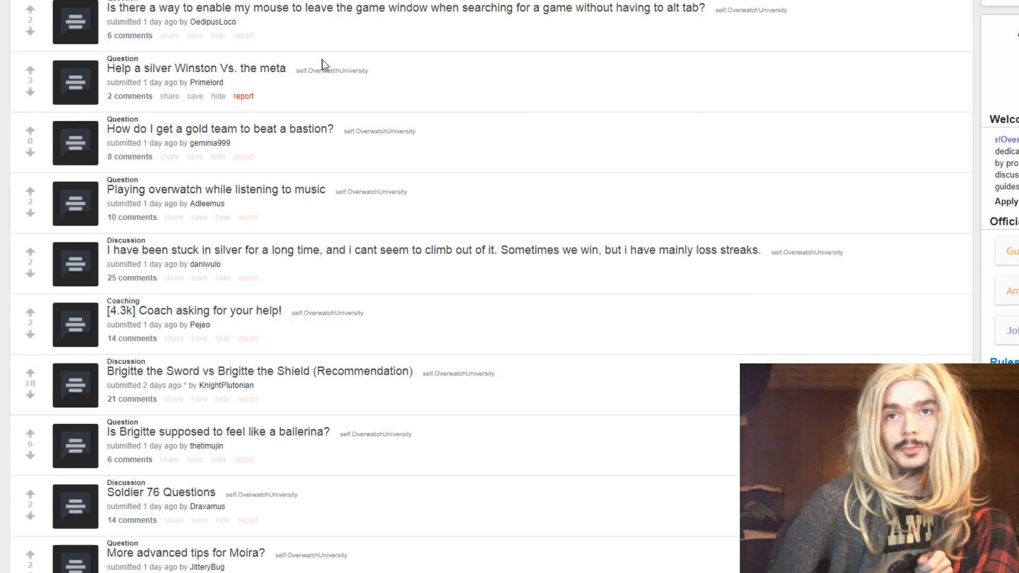
{"action": "mouse_move", "coordinate": [520, 89]}
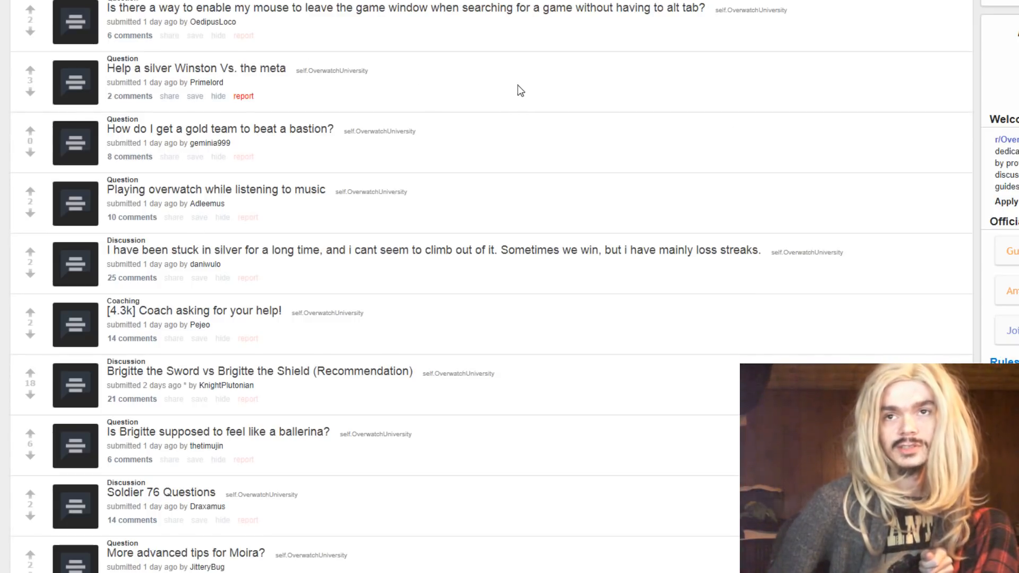
Expand 'Help a silver Winston Vs. the meta' and highlight the phrase about Mercy pocketing Reaper
{"action": "left_click", "coordinate": [75, 82]}
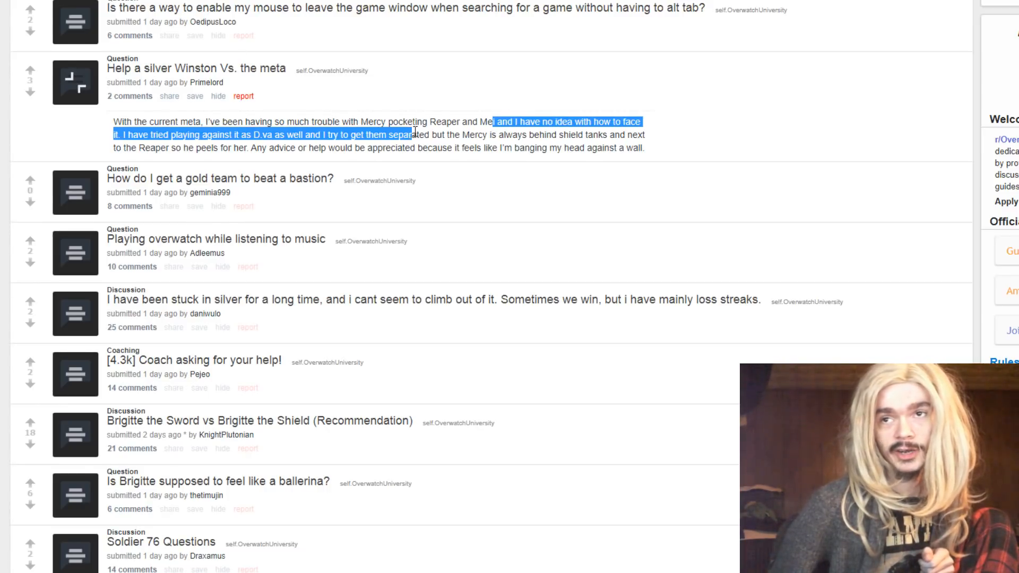
{"action": "double_click", "coordinate": [462, 121]}
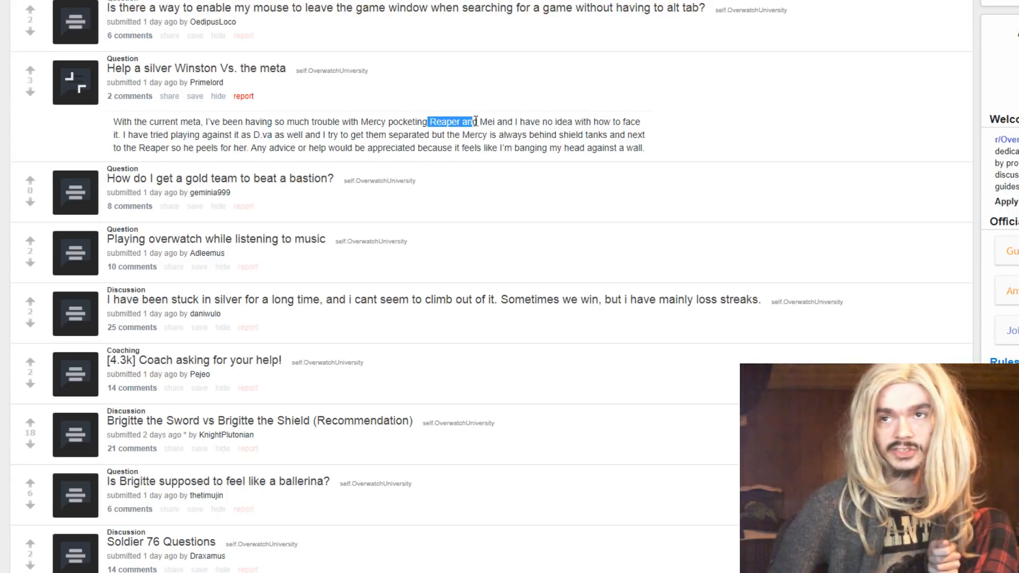
{"action": "left_click_drag", "start_coordinate": [475, 121], "coordinate": [332, 121]}
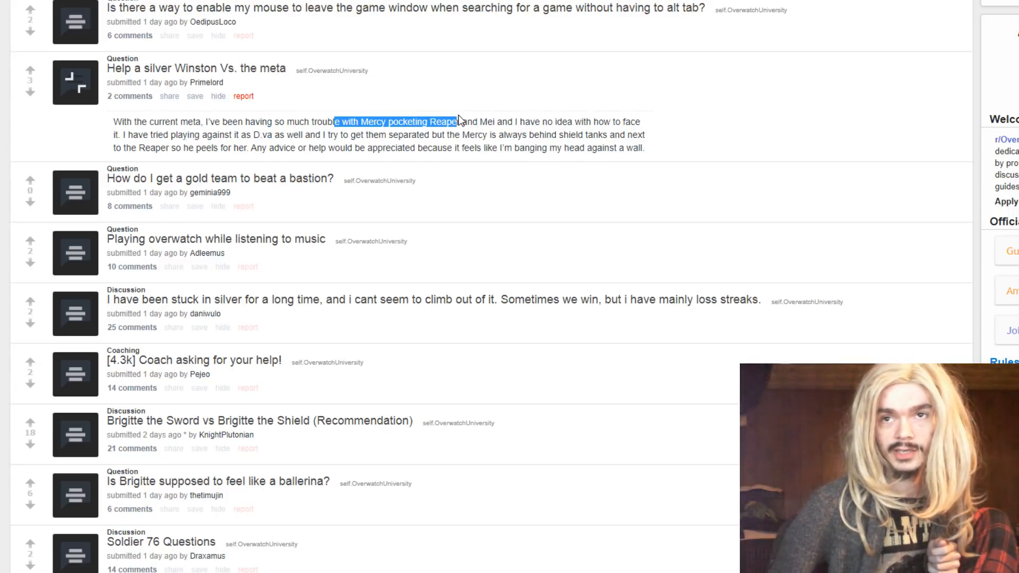
{"action": "mouse_move", "coordinate": [447, 161]}
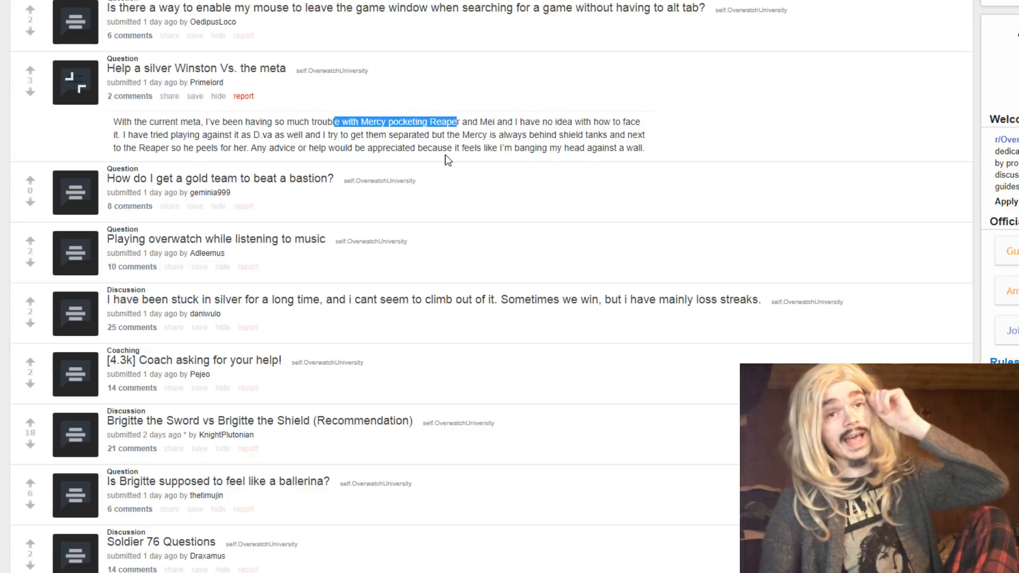
{"action": "mouse_move", "coordinate": [435, 270]}
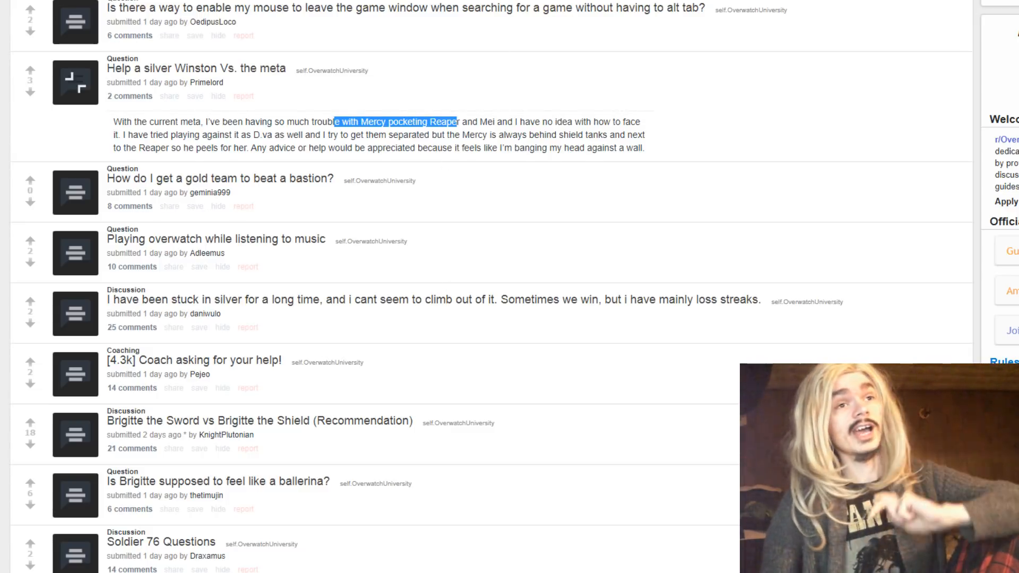
{"action": "left_click", "coordinate": [510, 121]}
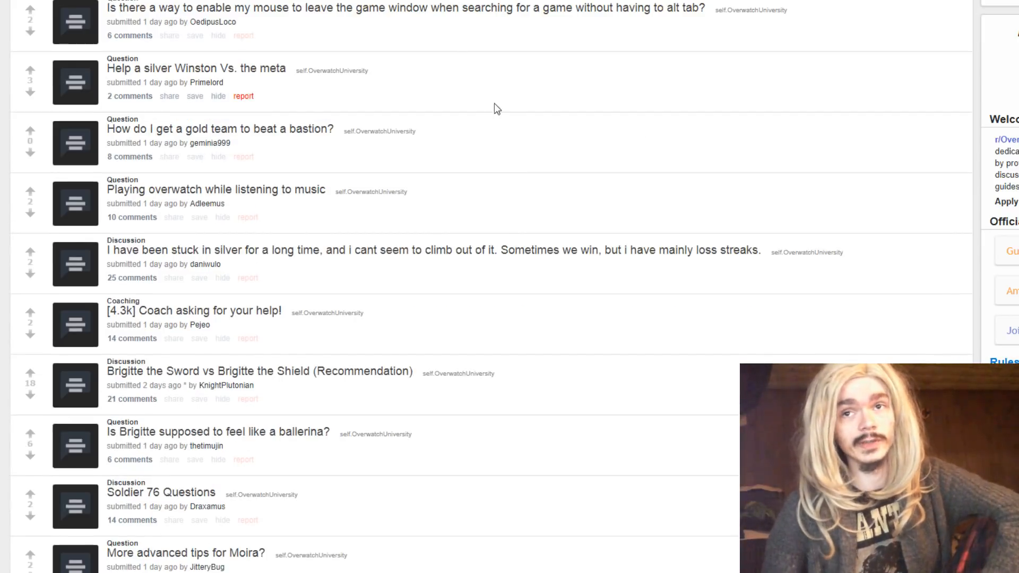
{"action": "mouse_move", "coordinate": [71, 155]}
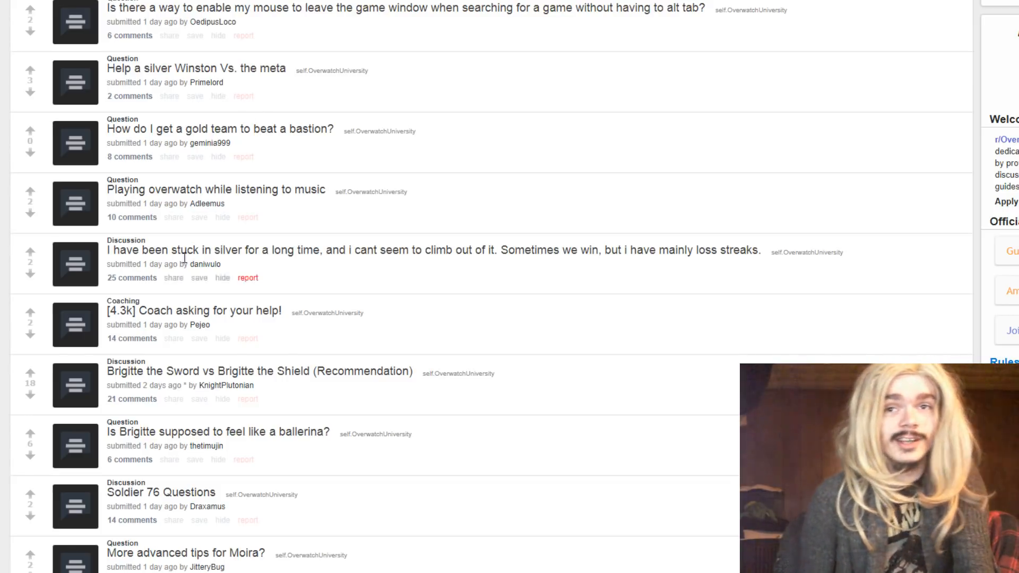
{"action": "mouse_move", "coordinate": [681, 200]}
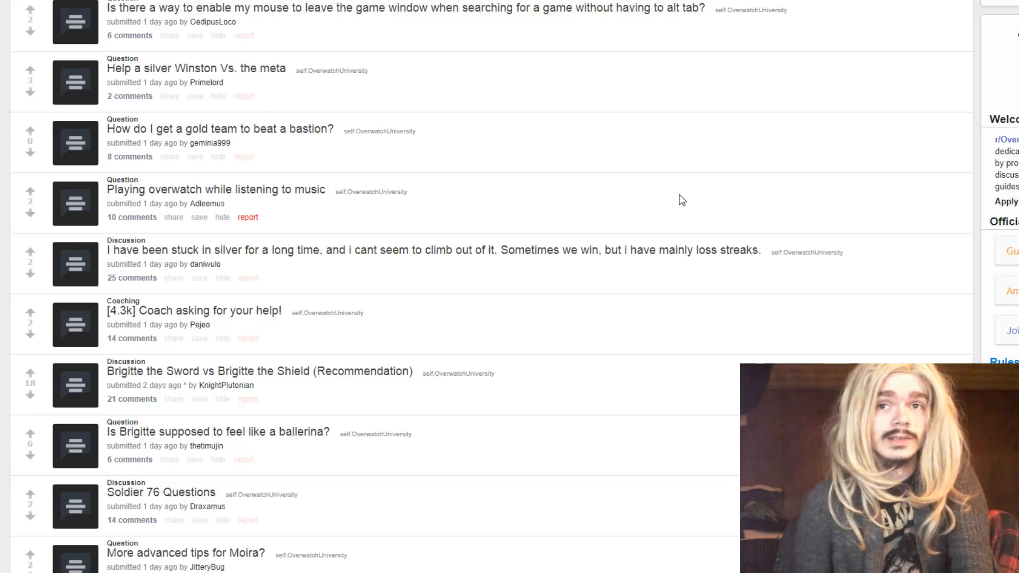
{"action": "mouse_move", "coordinate": [744, 190]}
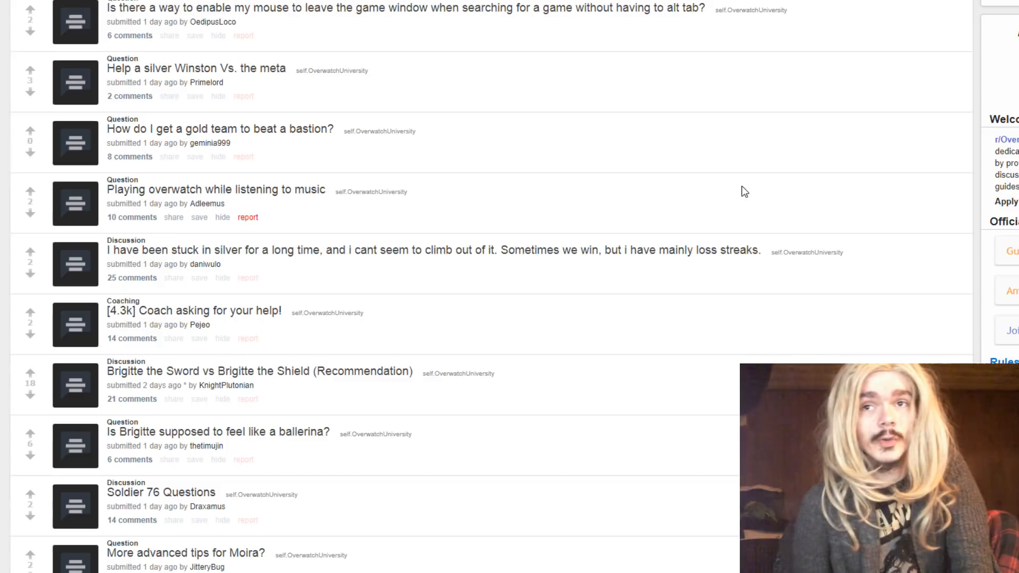
{"action": "mouse_move", "coordinate": [860, 139]}
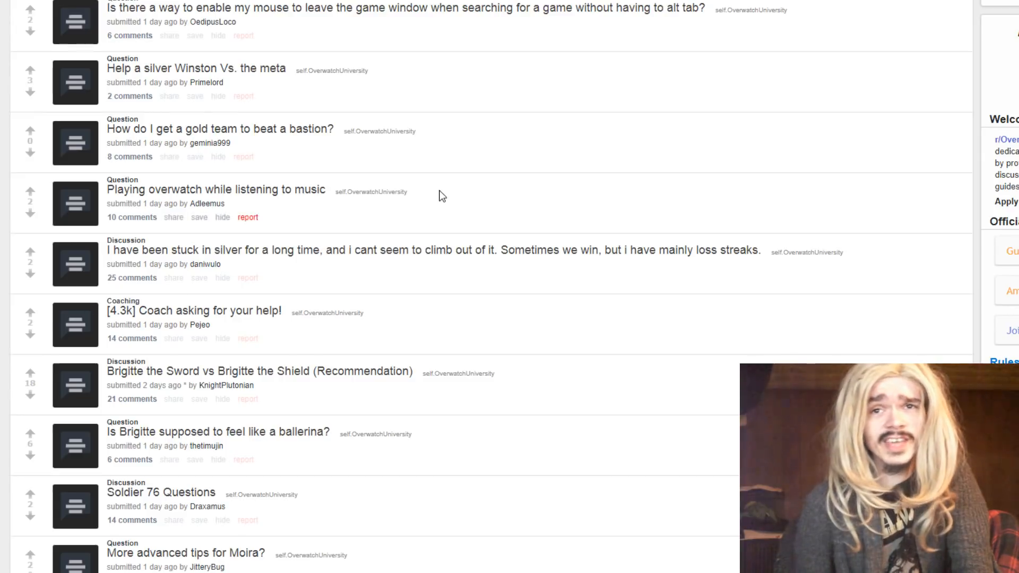
Scroll down the listing past the Moira posts to 'Flanking zen more popular on higher ranks...?'
{"action": "scroll", "scroll_direction": "down", "scroll_amount": 3}
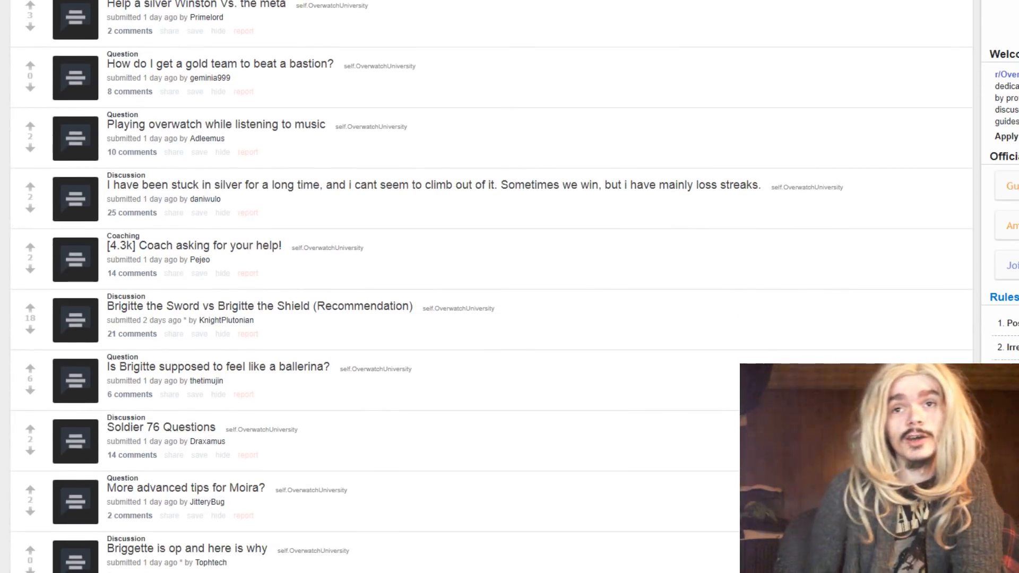
{"action": "mouse_move", "coordinate": [64, 159]}
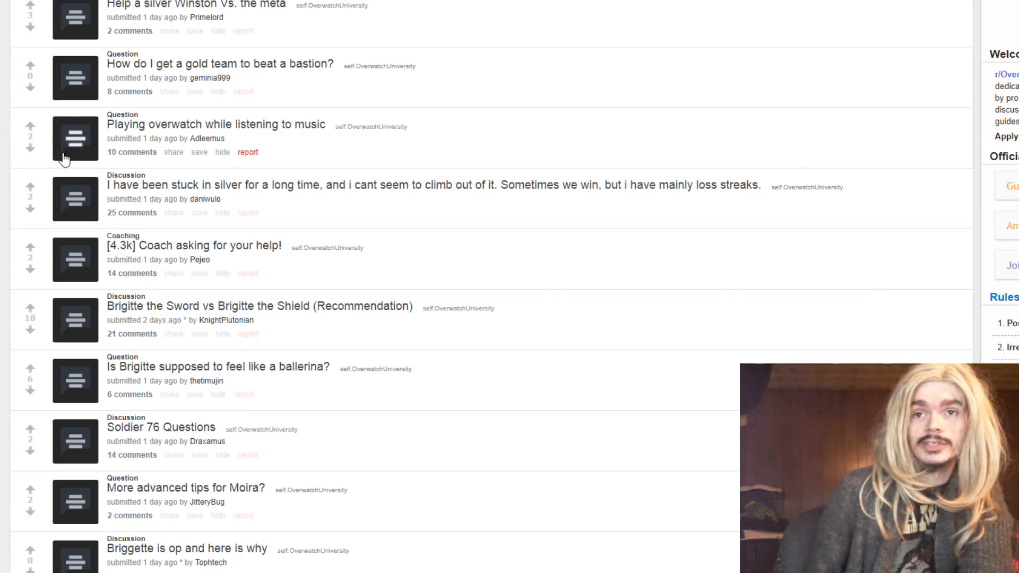
{"action": "left_click", "coordinate": [74, 138]}
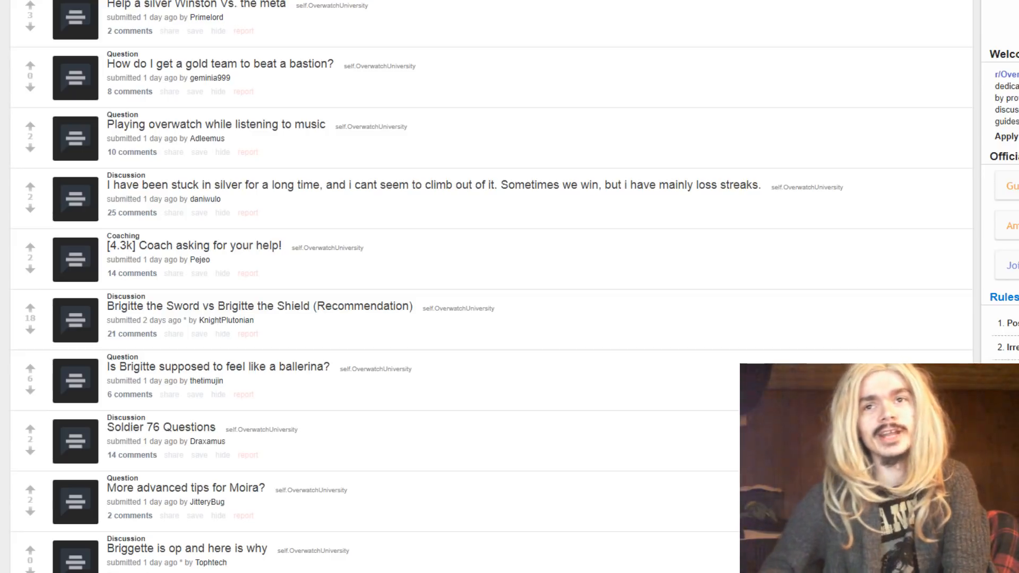
{"action": "mouse_move", "coordinate": [702, 153]}
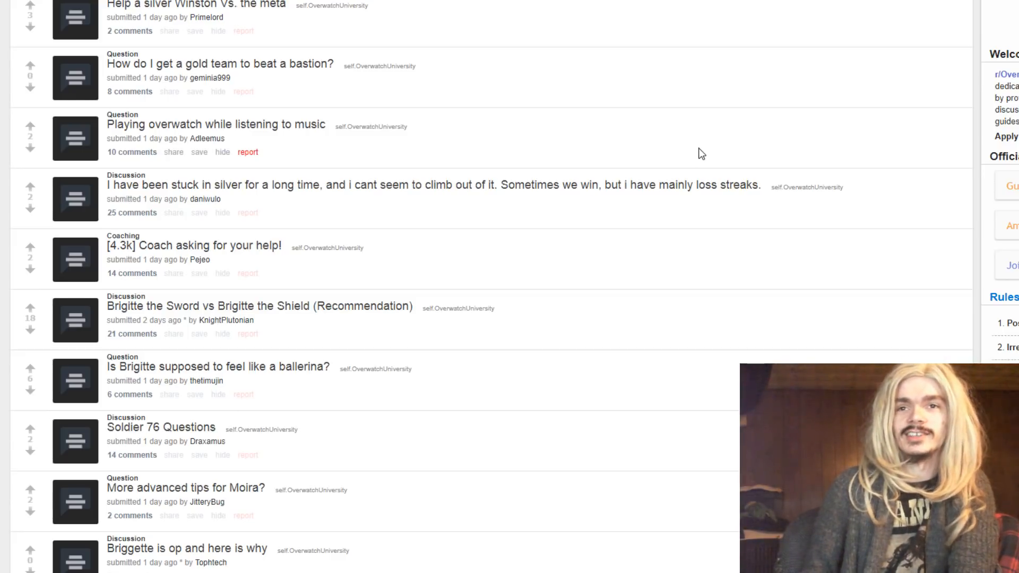
{"action": "scroll", "scroll_direction": "down", "scroll_amount": 3}
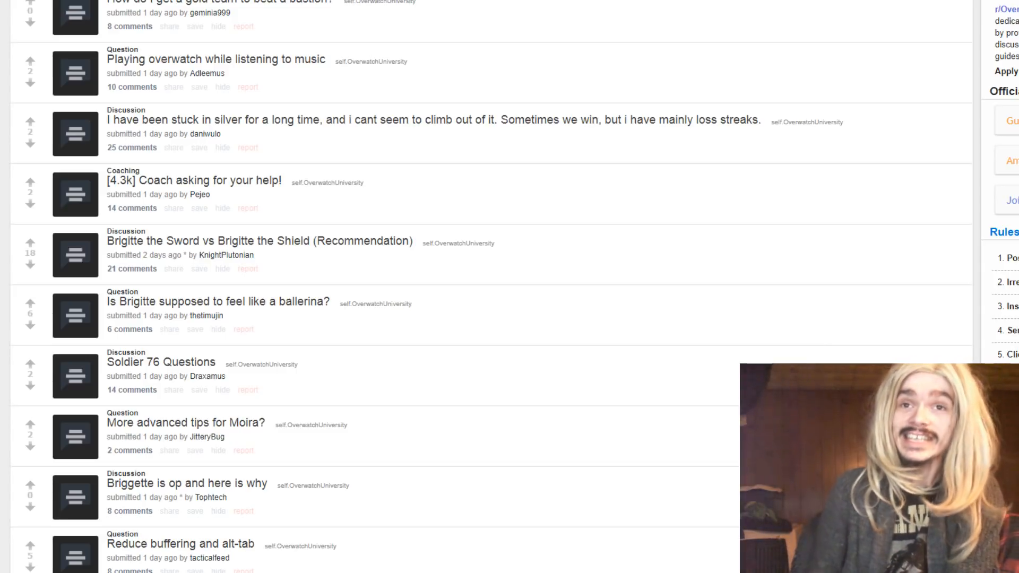
{"action": "mouse_move", "coordinate": [57, 278]}
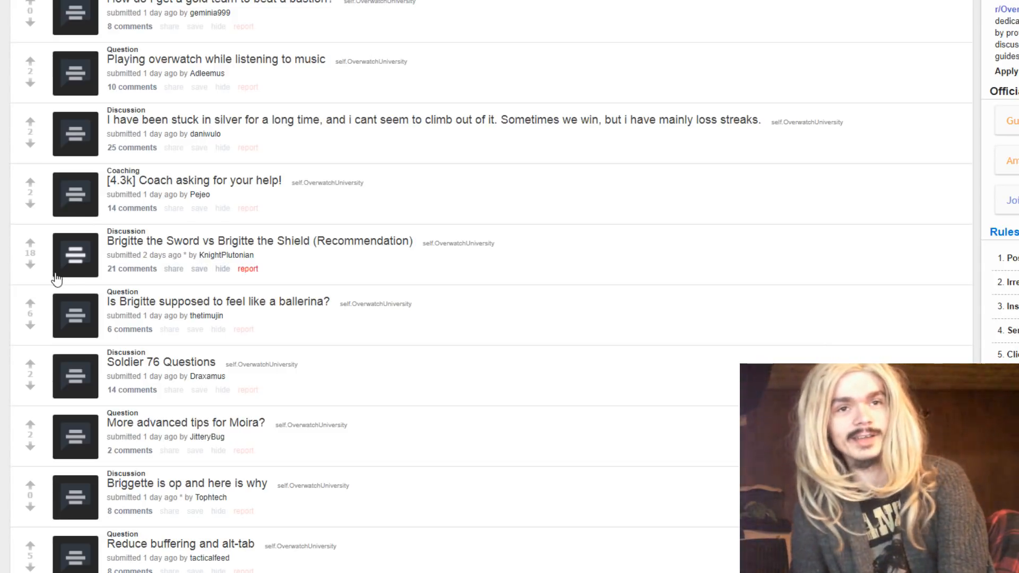
{"action": "mouse_move", "coordinate": [235, 316]}
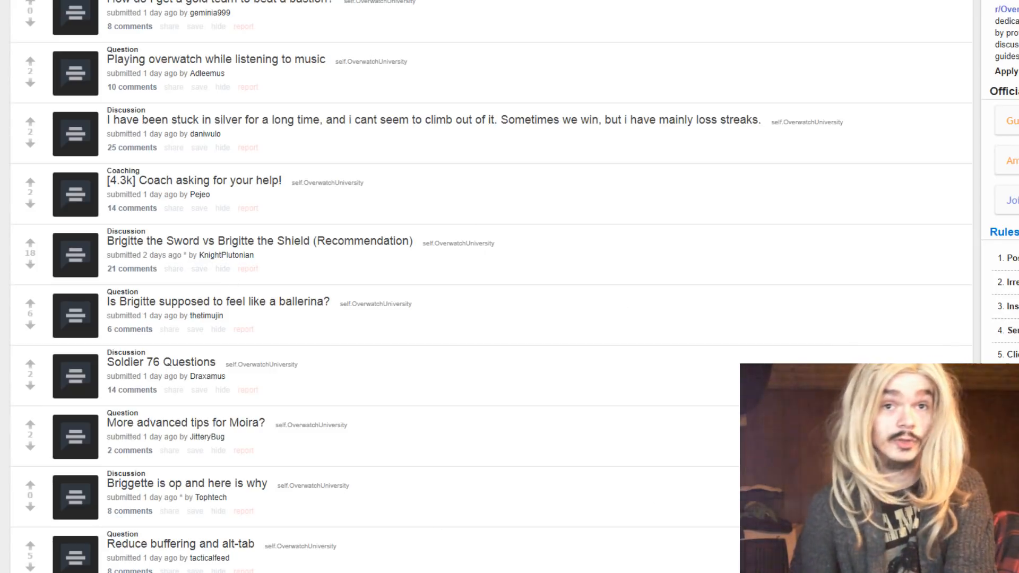
{"action": "scroll", "scroll_direction": "down", "scroll_amount": 3}
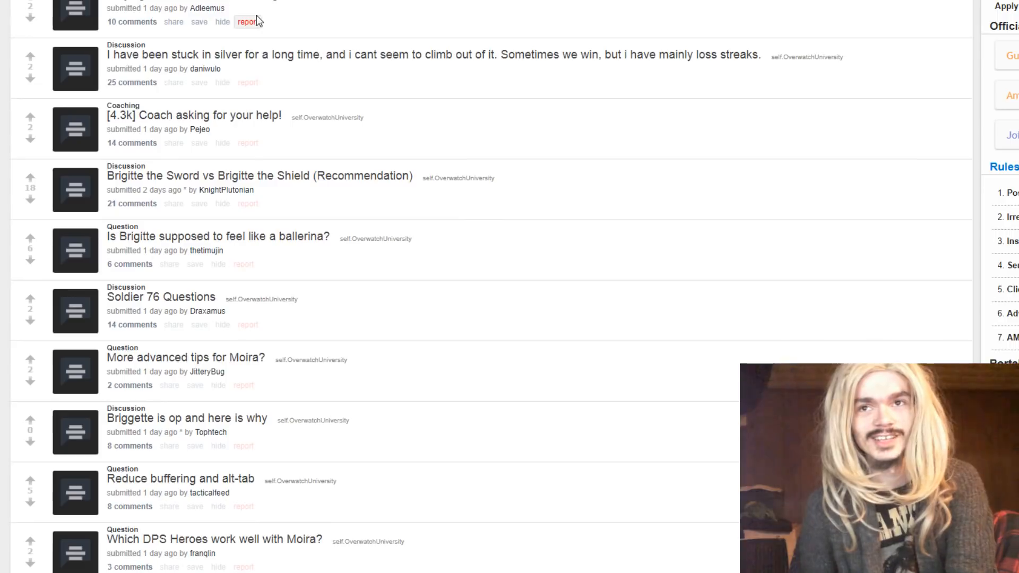
{"action": "mouse_move", "coordinate": [627, 210]}
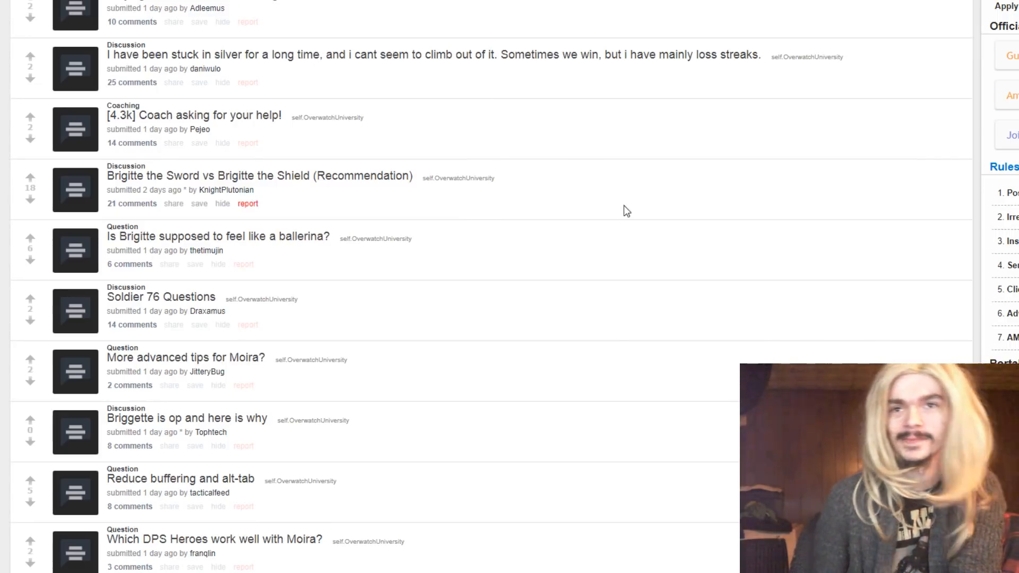
{"action": "mouse_move", "coordinate": [508, 189]}
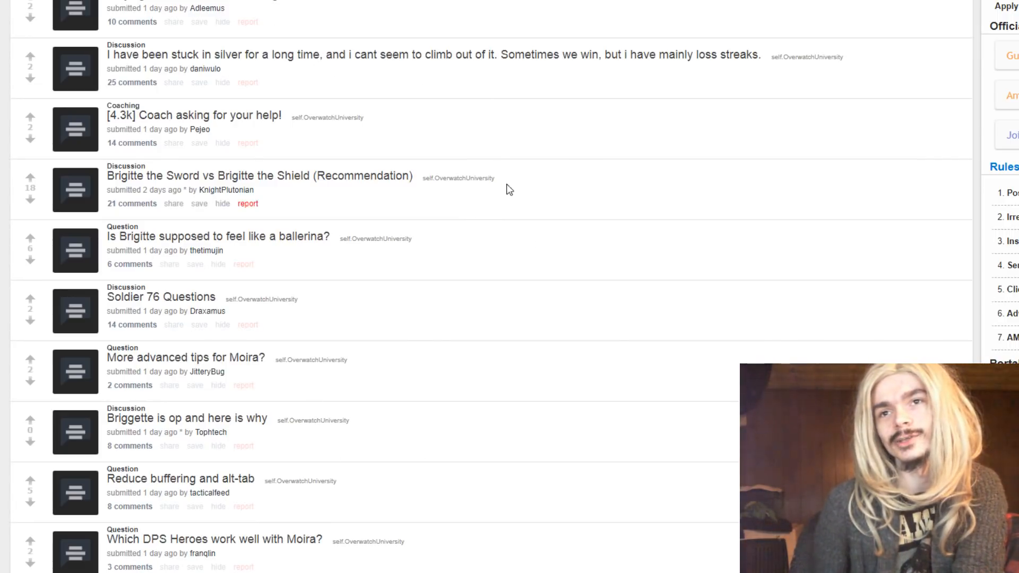
{"action": "mouse_move", "coordinate": [370, 404]}
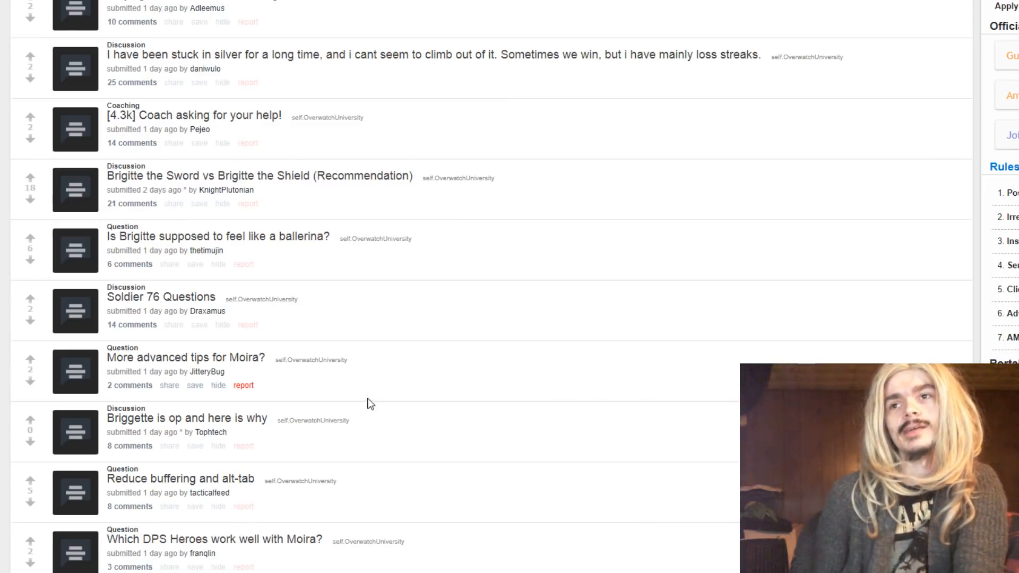
{"action": "mouse_move", "coordinate": [381, 264]}
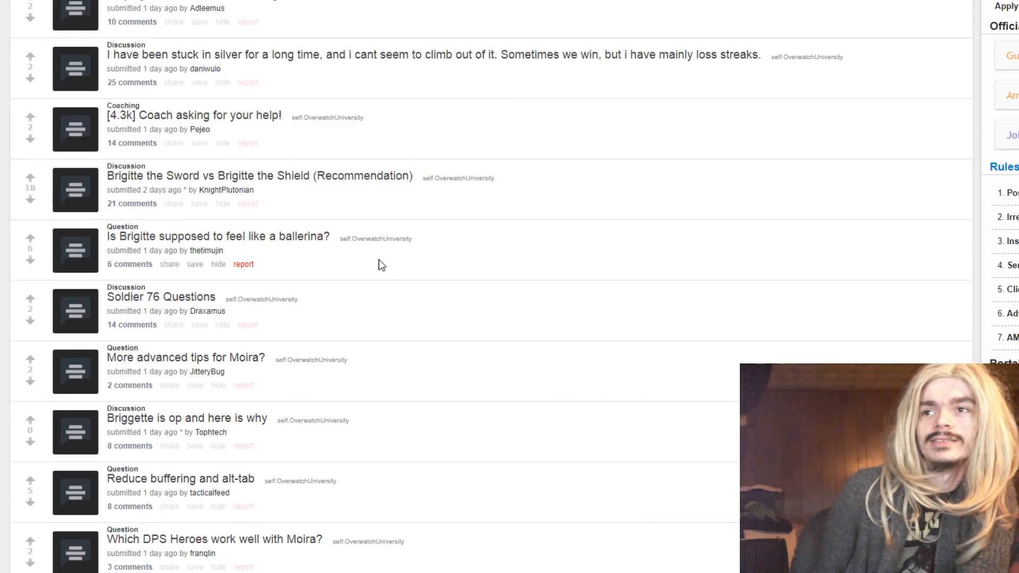
{"action": "left_click", "coordinate": [75, 68]}
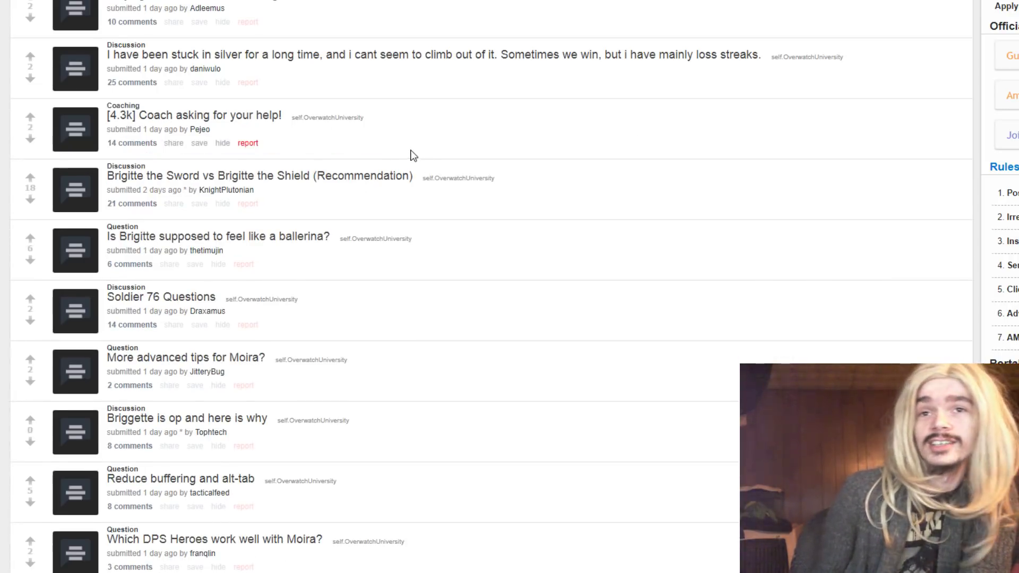
{"action": "scroll", "scroll_direction": "down", "scroll_amount": 3}
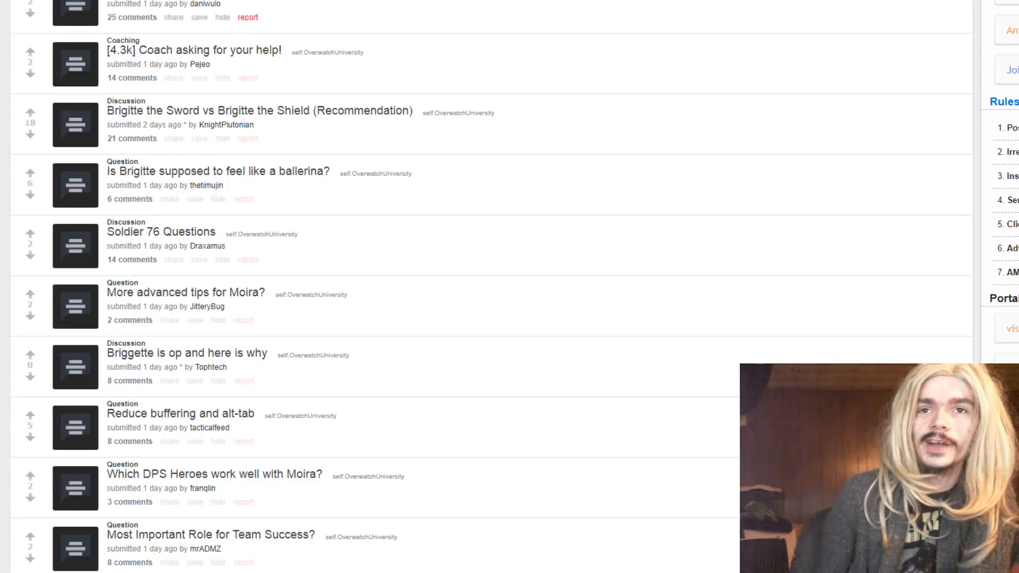
{"action": "scroll", "scroll_direction": "down", "scroll_amount": 3}
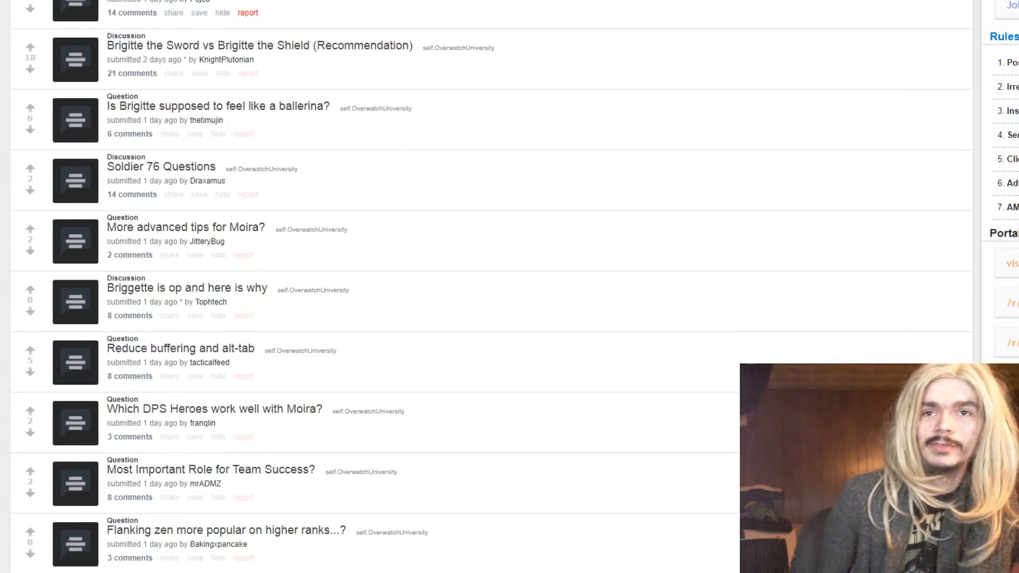
{"action": "mouse_move", "coordinate": [419, 411]}
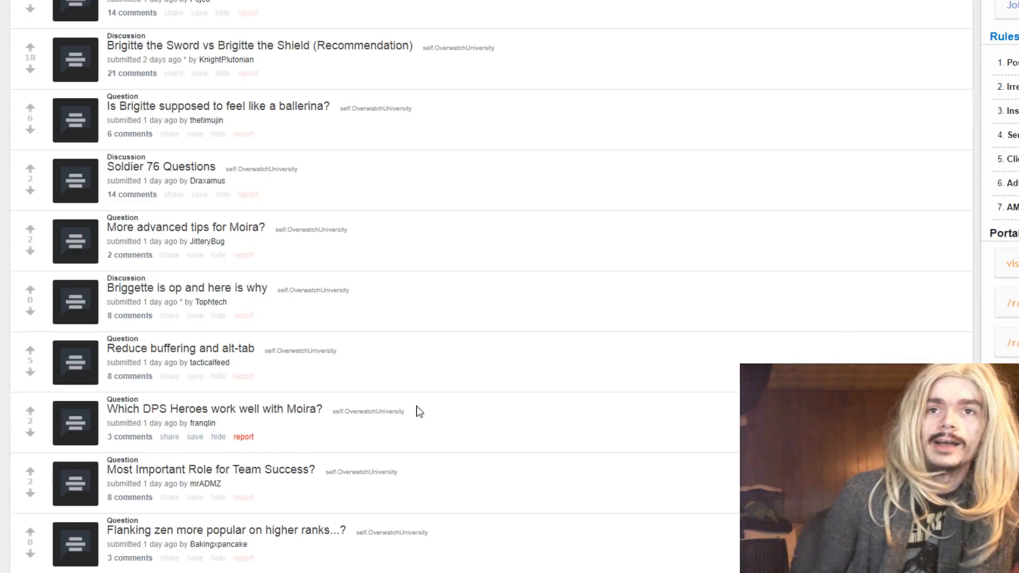
{"action": "mouse_move", "coordinate": [89, 123]}
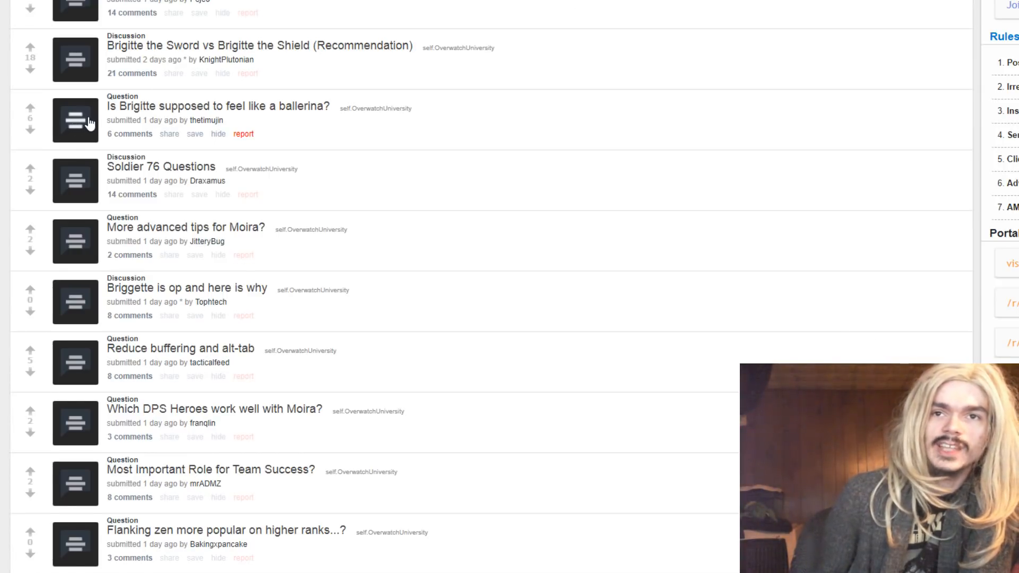
Expand then collapse 'Is Brigitte supposed to feel like a ballerina?' and scroll to 'Help a Ana main out'
{"action": "left_click", "coordinate": [76, 120]}
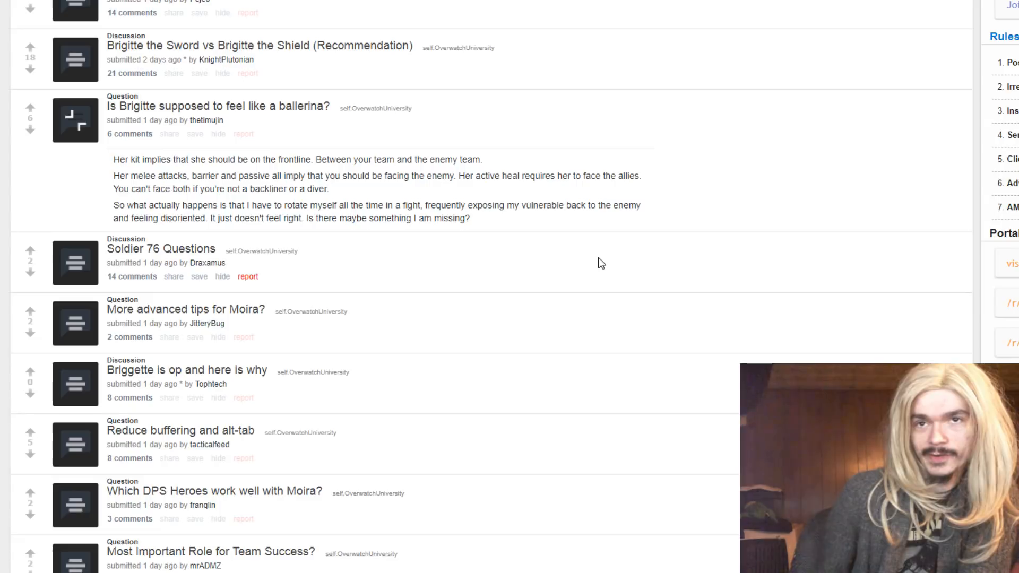
{"action": "mouse_move", "coordinate": [597, 247]}
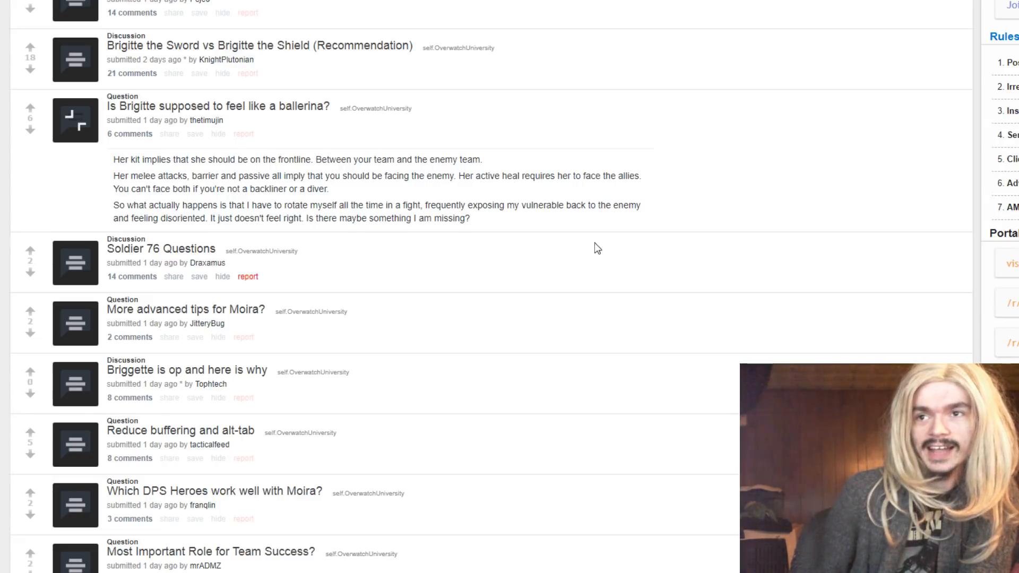
{"action": "mouse_move", "coordinate": [532, 247]}
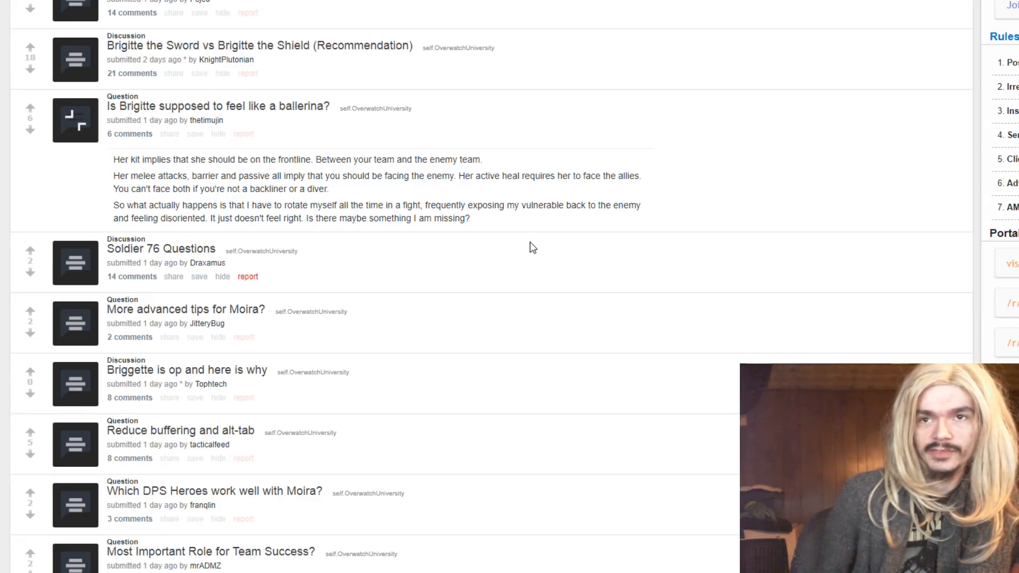
{"action": "mouse_move", "coordinate": [428, 250]}
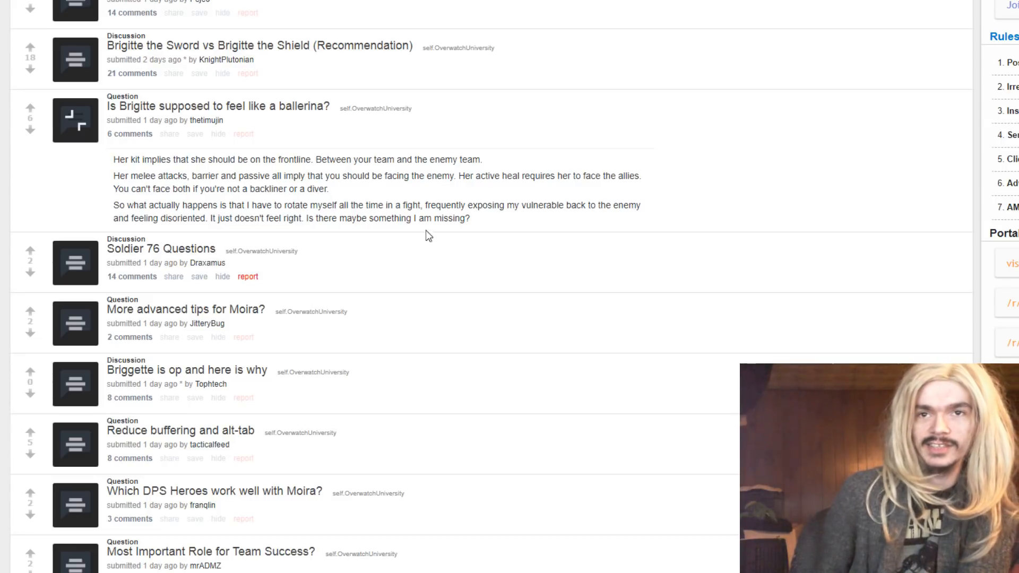
{"action": "mouse_move", "coordinate": [93, 128]}
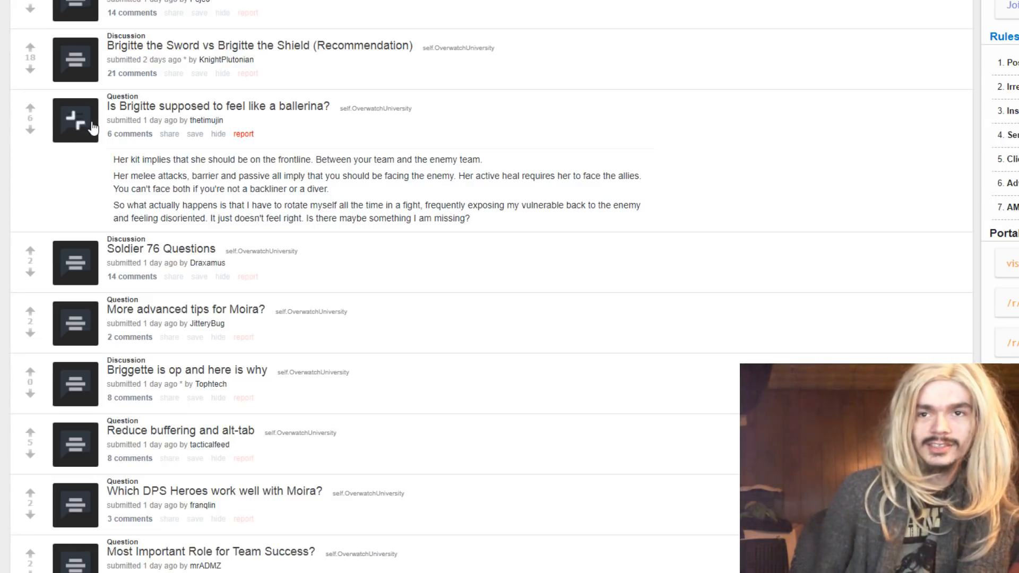
{"action": "left_click", "coordinate": [76, 120]}
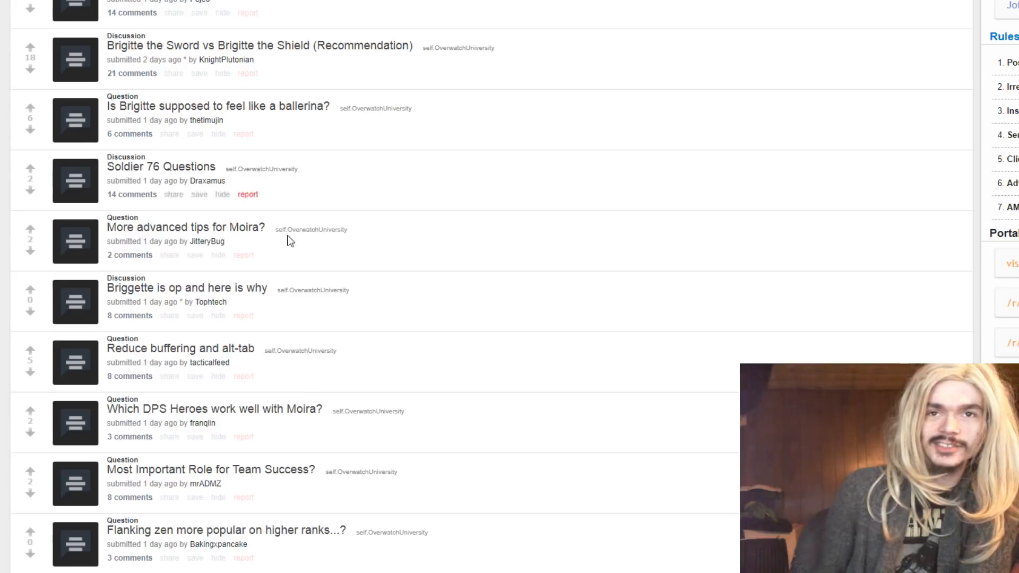
{"action": "scroll", "scroll_direction": "down", "scroll_amount": 3}
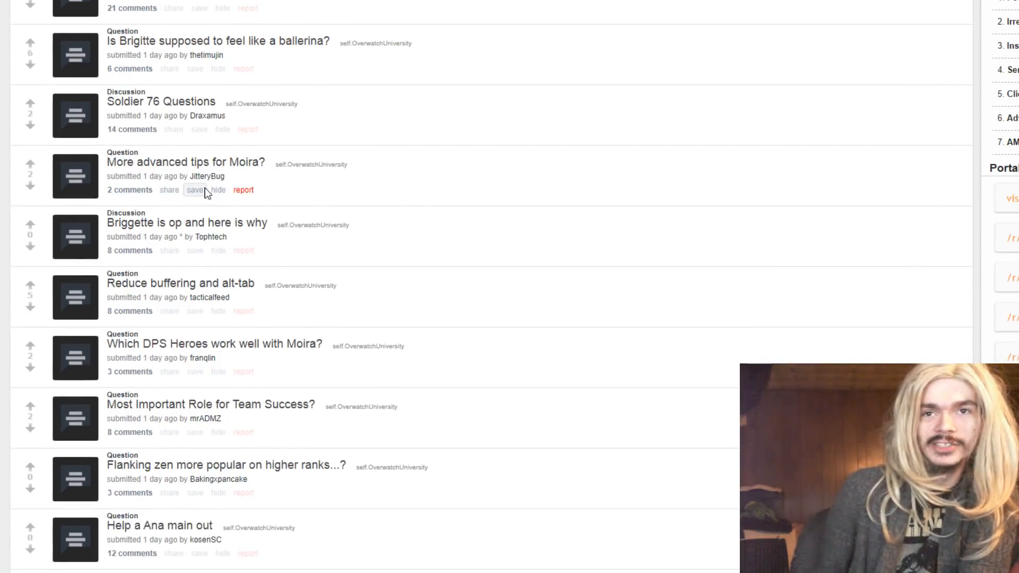
{"action": "scroll", "scroll_direction": "up", "scroll_amount": 3}
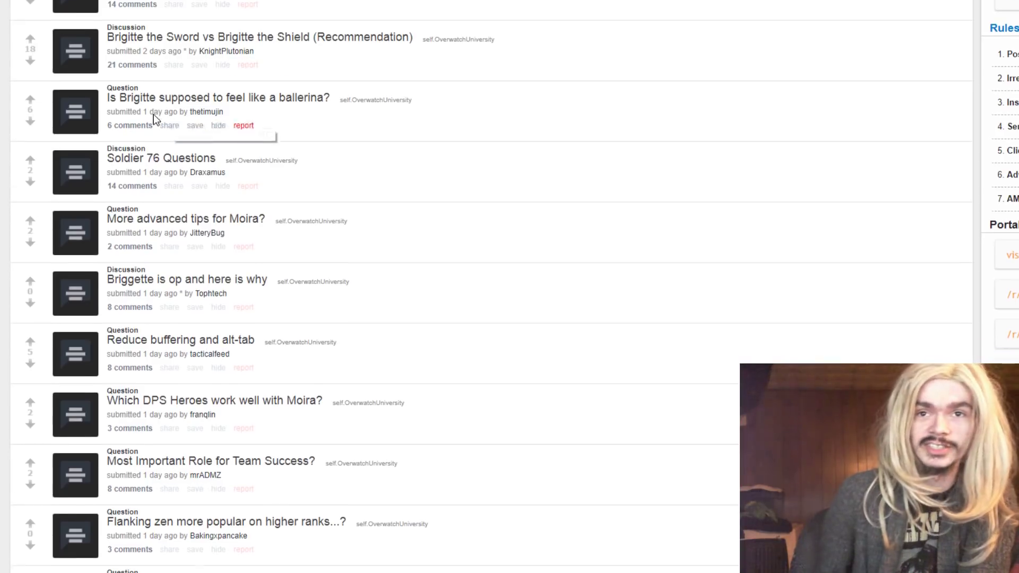
{"action": "scroll", "scroll_direction": "down", "scroll_amount": 3}
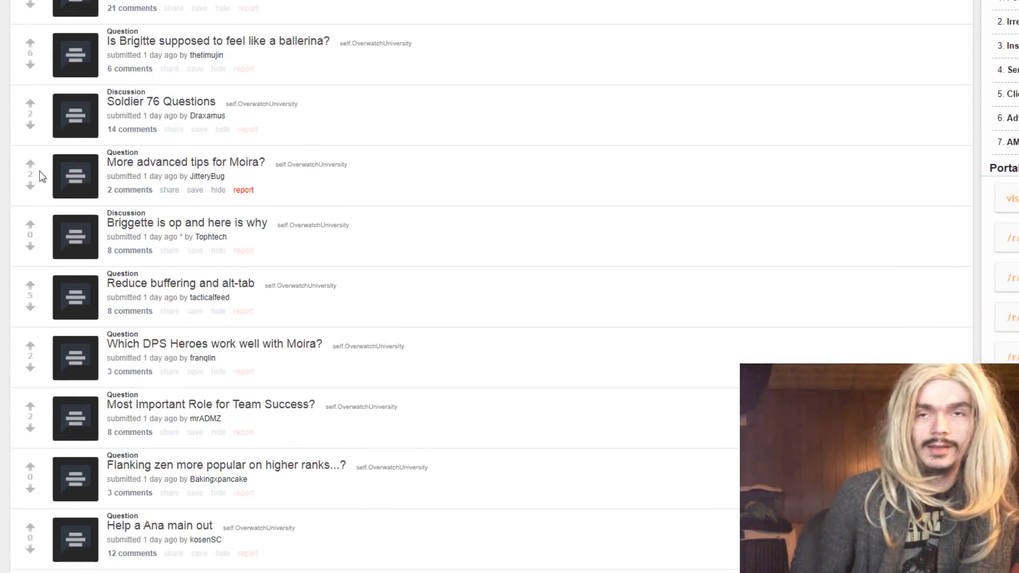
Expand the 'More advanced tips for Moira?' self-text, then collapse it again
{"action": "left_click", "coordinate": [74, 176]}
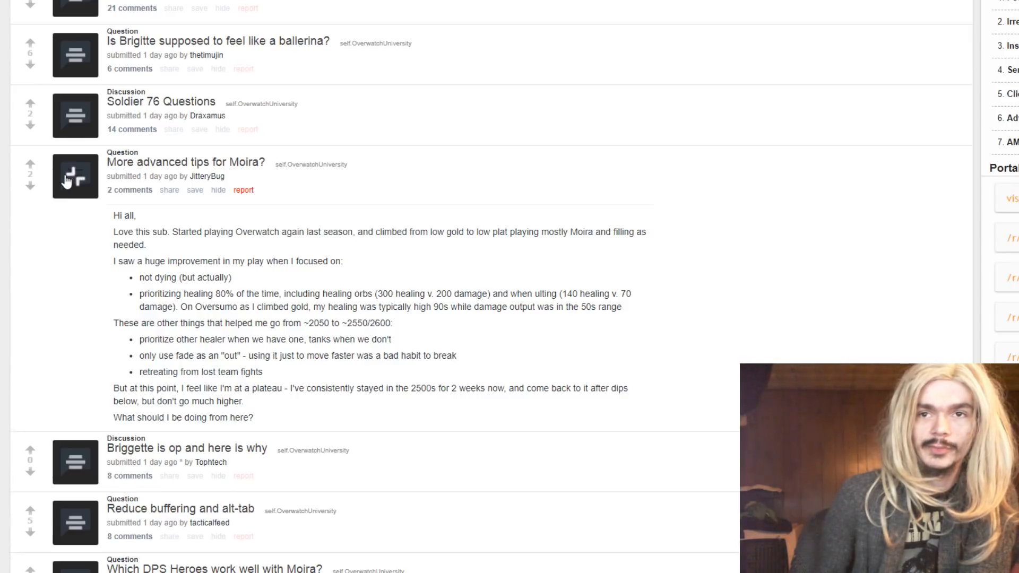
{"action": "mouse_move", "coordinate": [82, 215]}
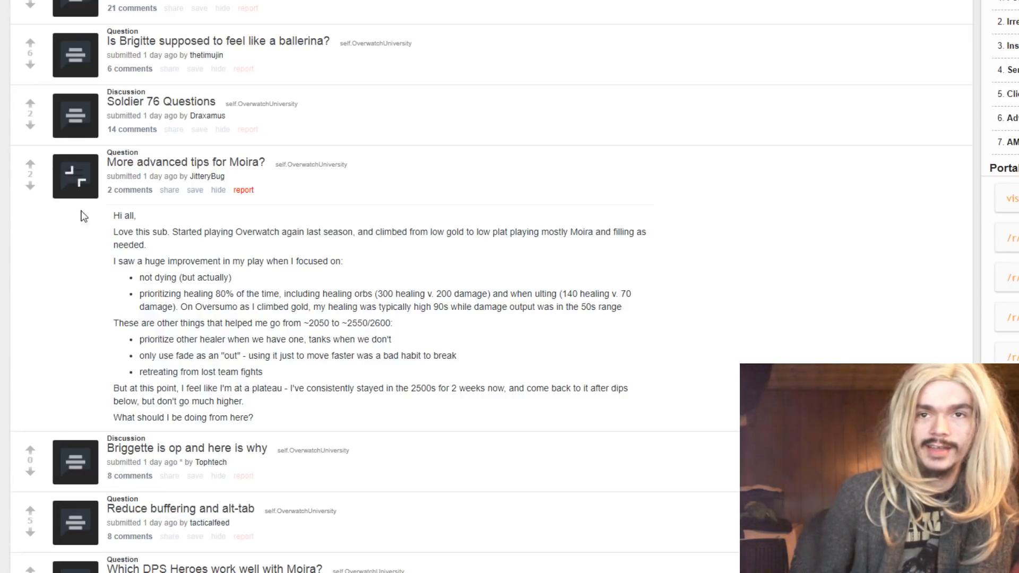
{"action": "mouse_move", "coordinate": [218, 190]}
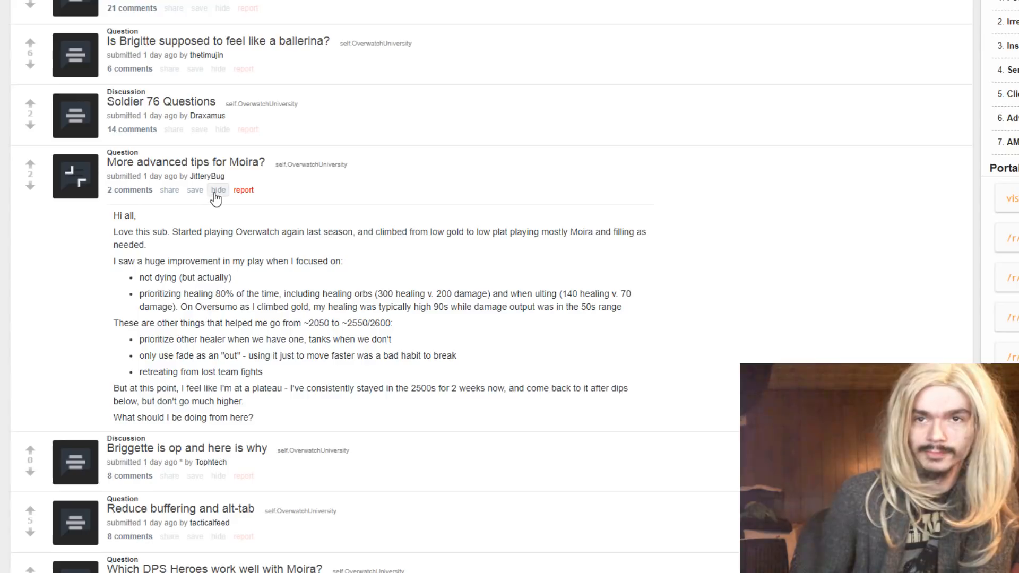
{"action": "left_click", "coordinate": [218, 190]}
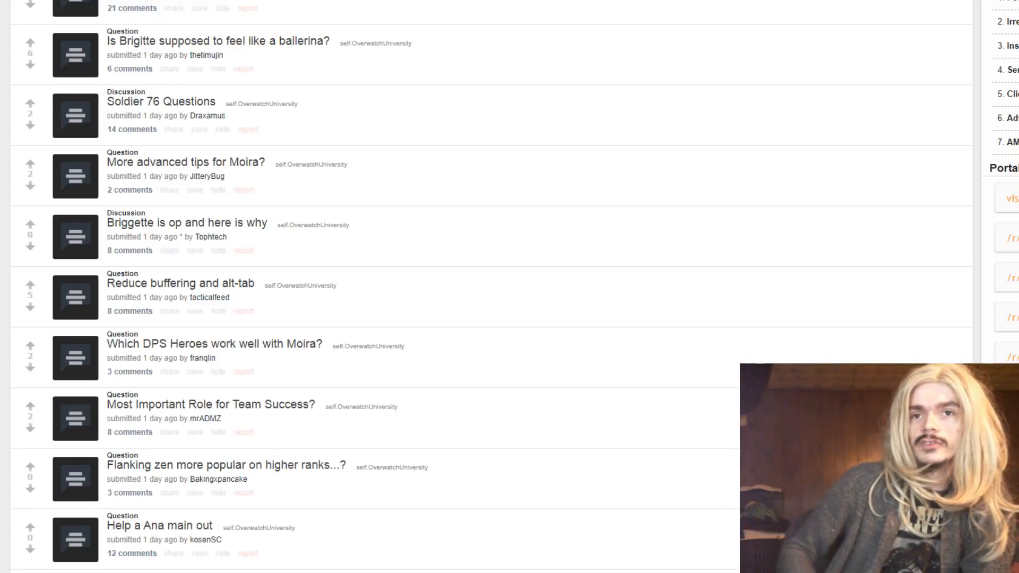
{"action": "scroll", "scroll_direction": "down", "scroll_amount": 3}
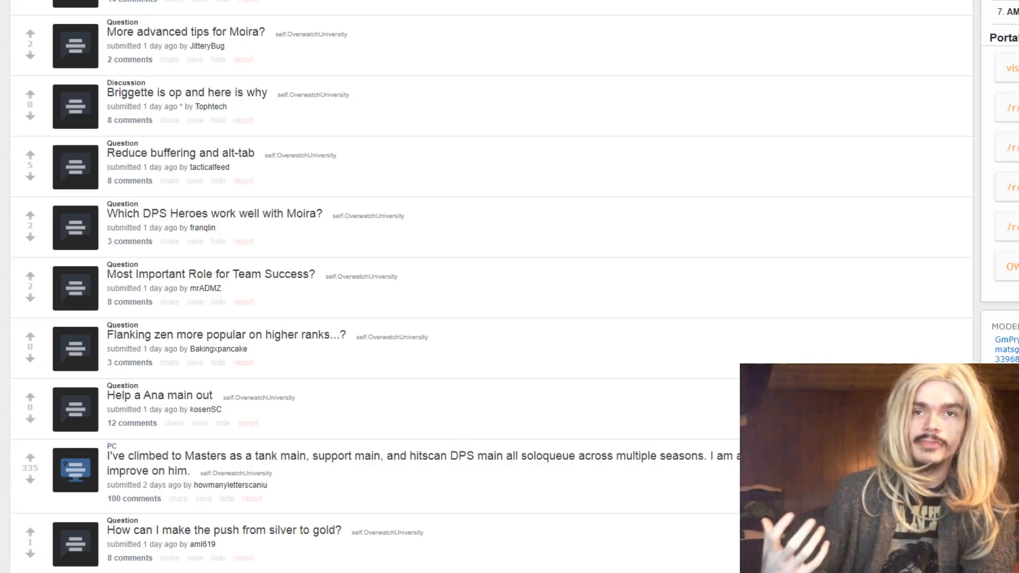
{"action": "scroll", "scroll_direction": "down", "scroll_amount": 3}
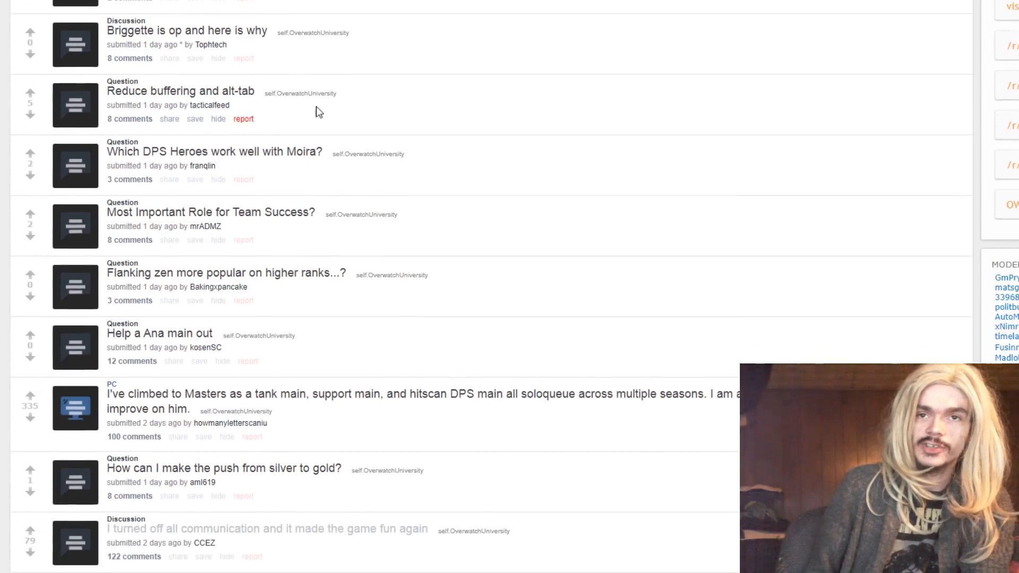
{"action": "scroll", "scroll_direction": "down", "scroll_amount": 3}
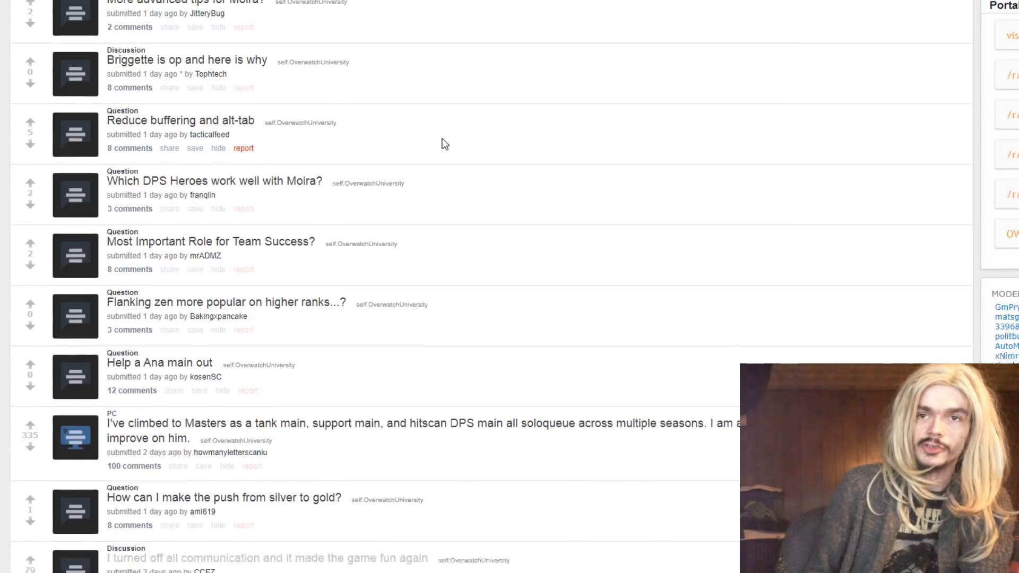
{"action": "scroll", "scroll_direction": "down", "scroll_amount": 3}
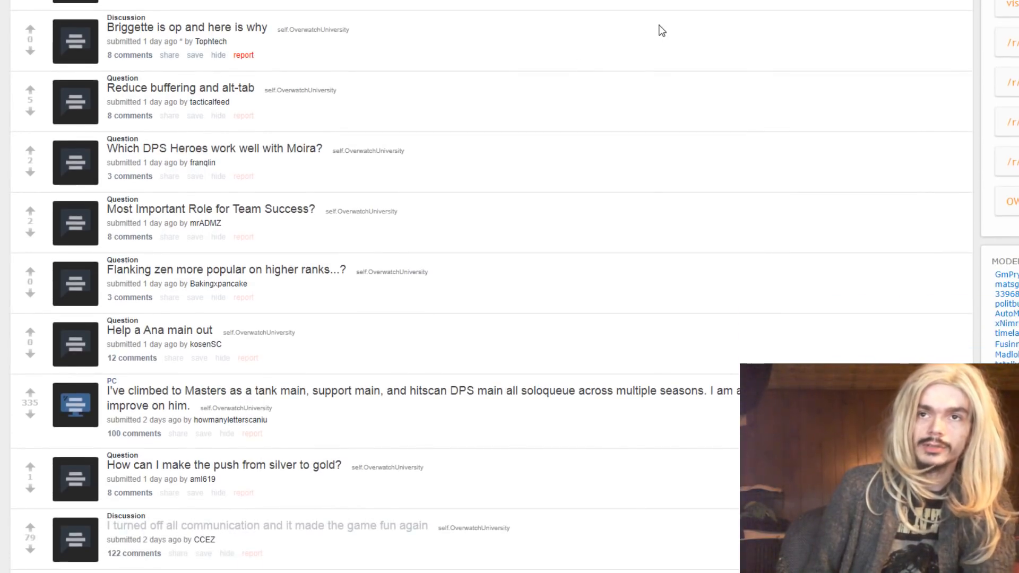
{"action": "mouse_move", "coordinate": [165, 141]}
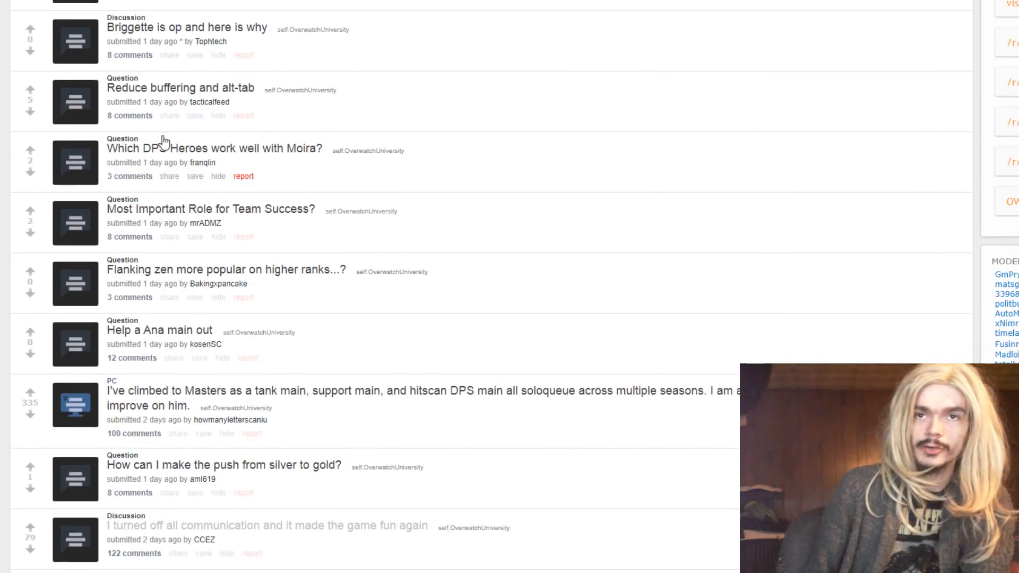
{"action": "mouse_move", "coordinate": [75, 53]}
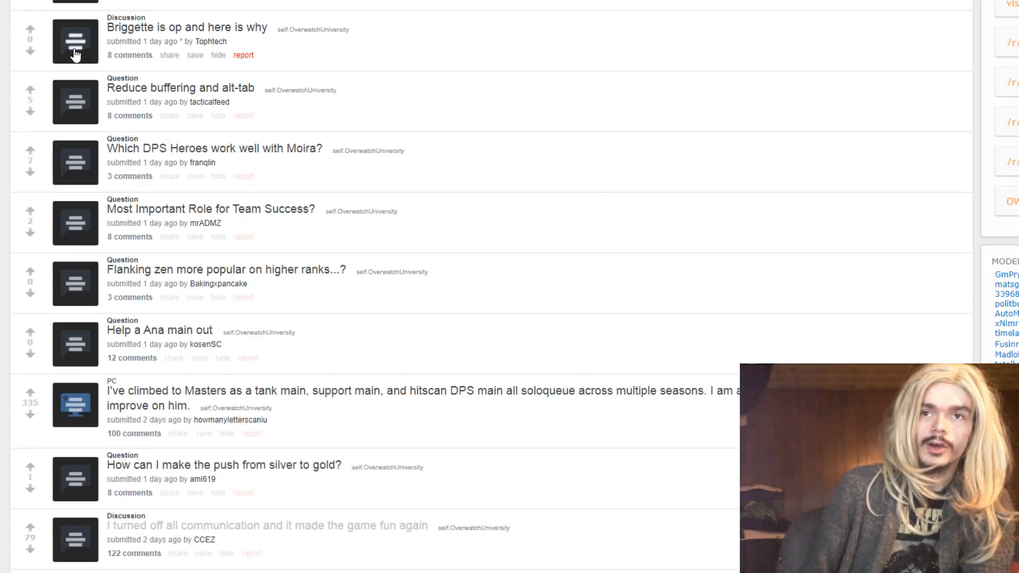
{"action": "left_click", "coordinate": [76, 42]}
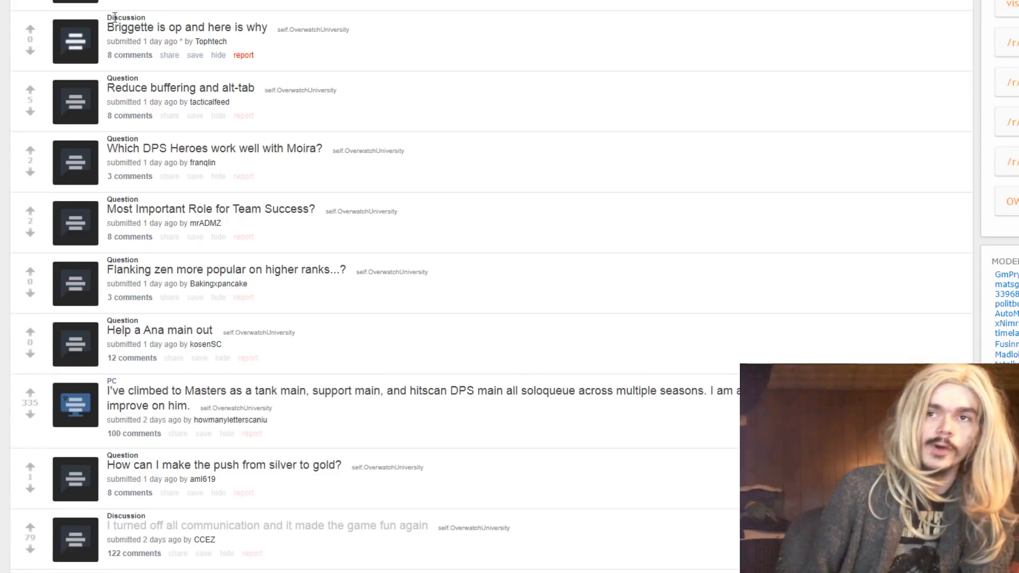
{"action": "scroll", "scroll_direction": "down", "scroll_amount": 3}
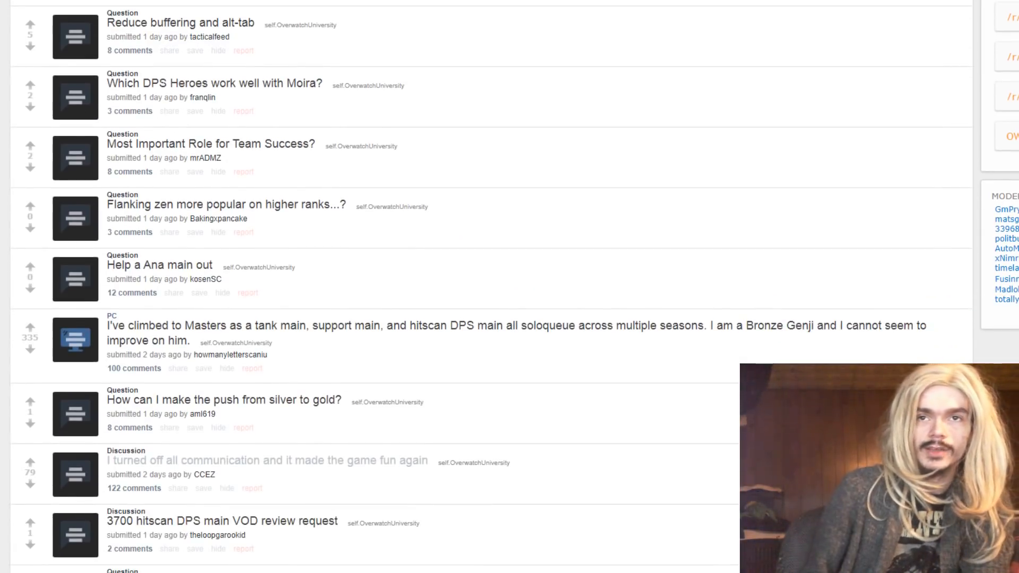
{"action": "mouse_move", "coordinate": [98, 101]}
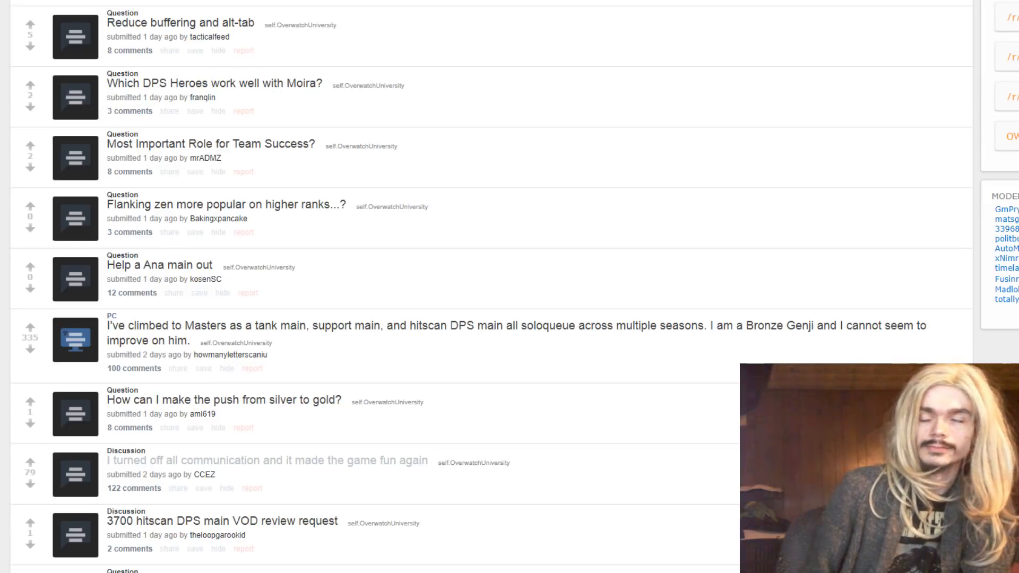
{"action": "scroll", "scroll_direction": "down", "scroll_amount": 3}
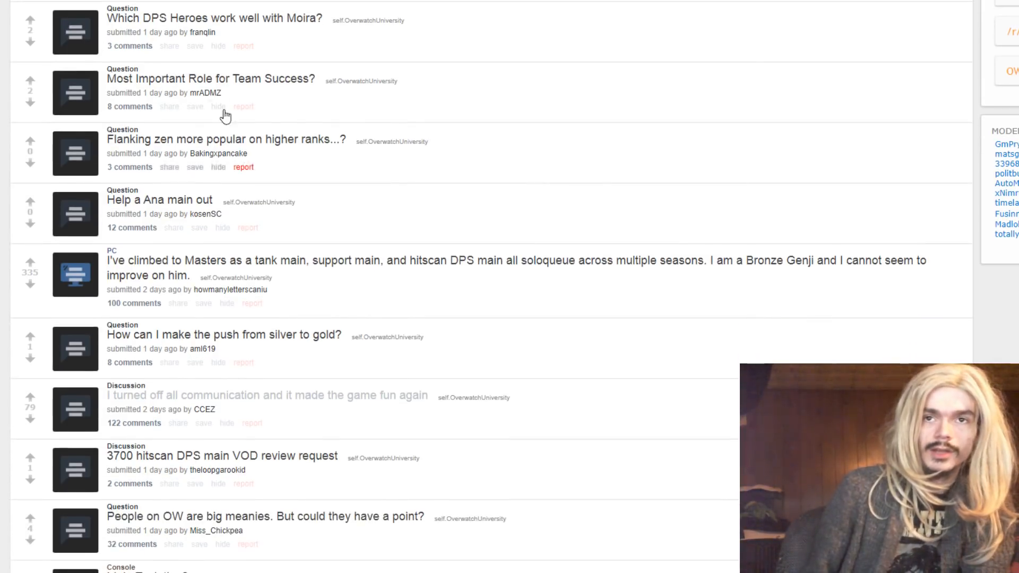
{"action": "mouse_move", "coordinate": [379, 72]}
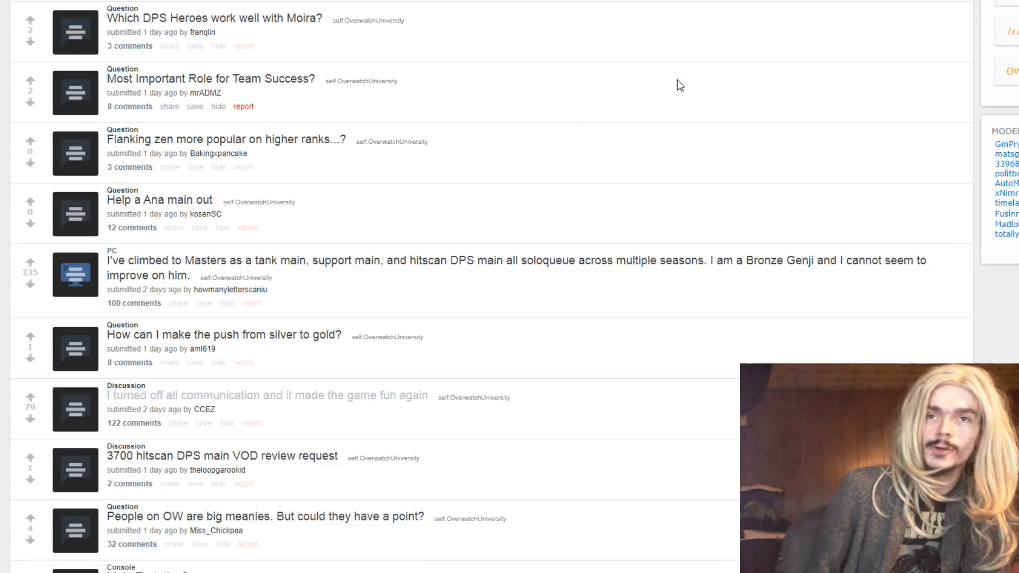
{"action": "mouse_move", "coordinate": [975, 162]}
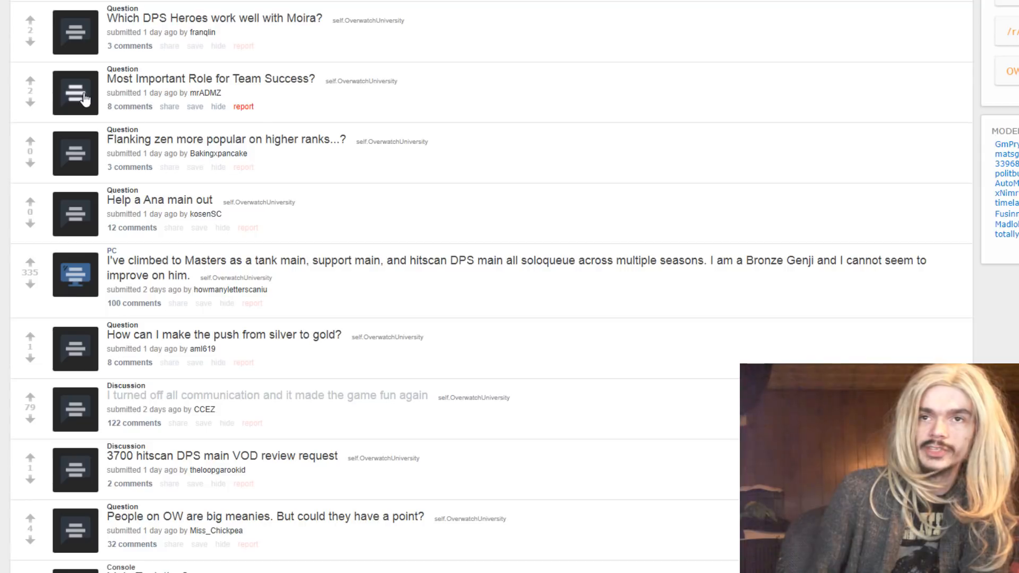
{"action": "scroll", "scroll_direction": "down", "scroll_amount": 3}
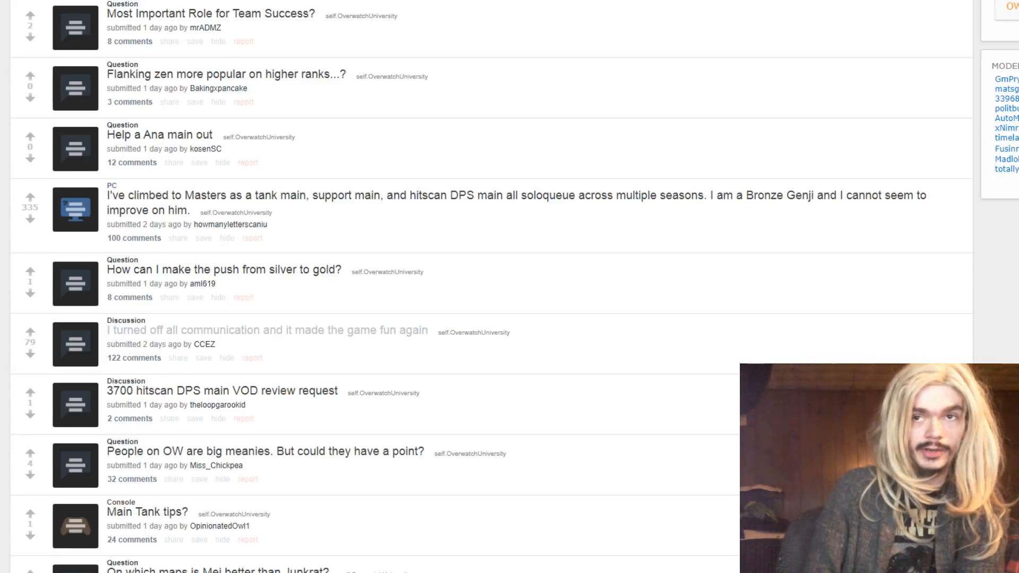
{"action": "mouse_move", "coordinate": [806, 112]}
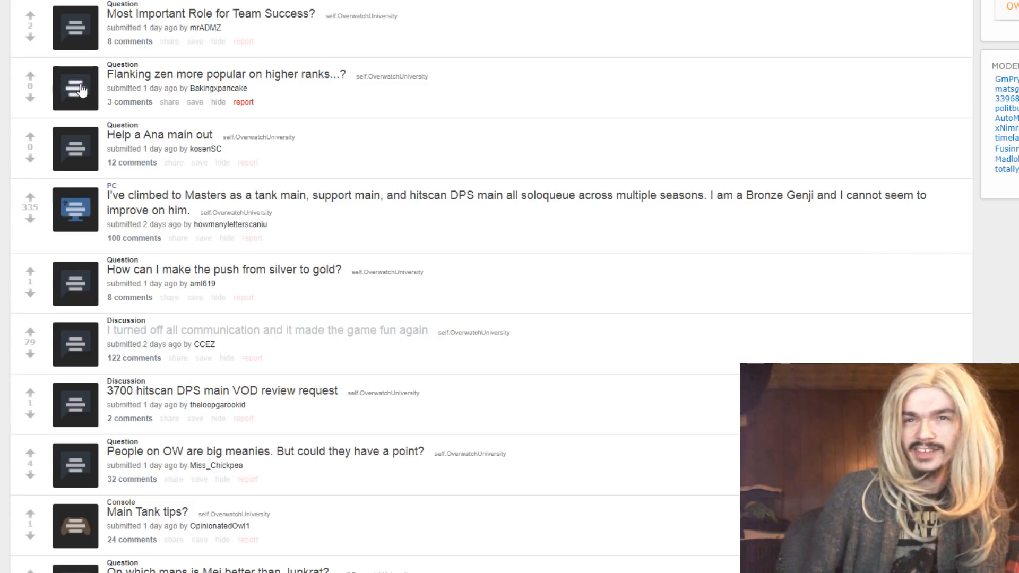
{"action": "left_click", "coordinate": [74, 89]}
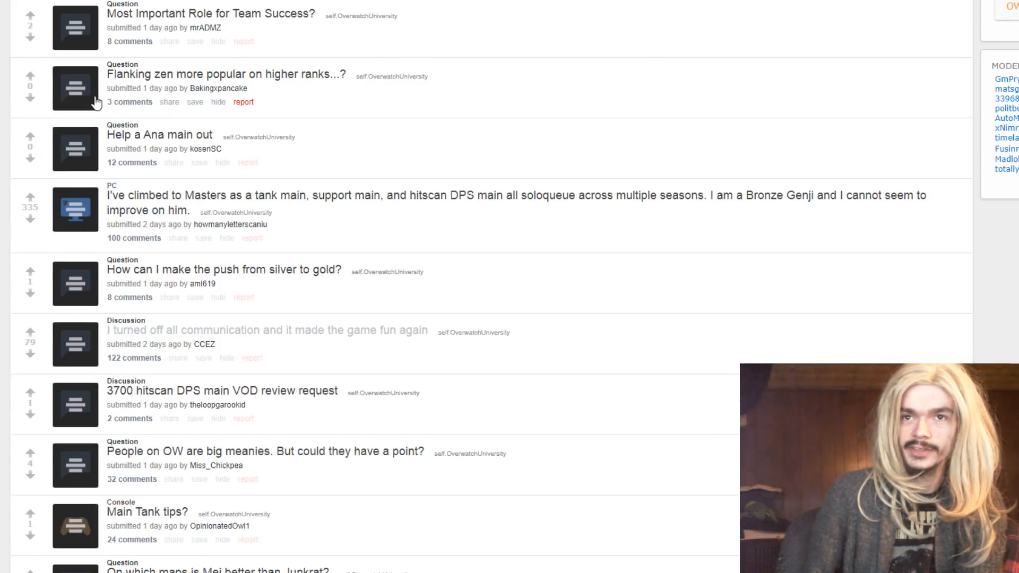
{"action": "scroll", "scroll_direction": "down", "scroll_amount": 3}
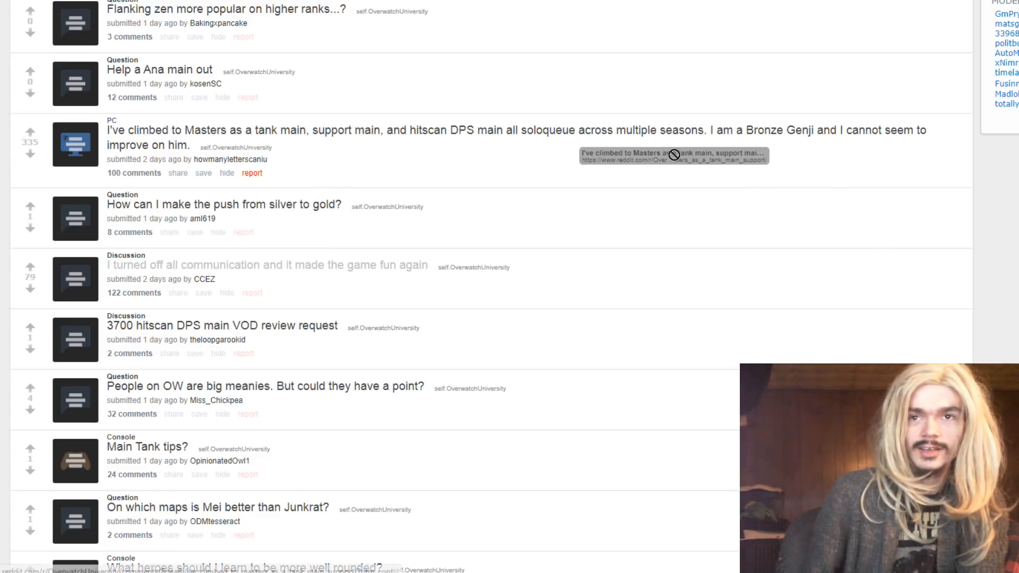
{"action": "scroll", "scroll_direction": "down", "scroll_amount": 3}
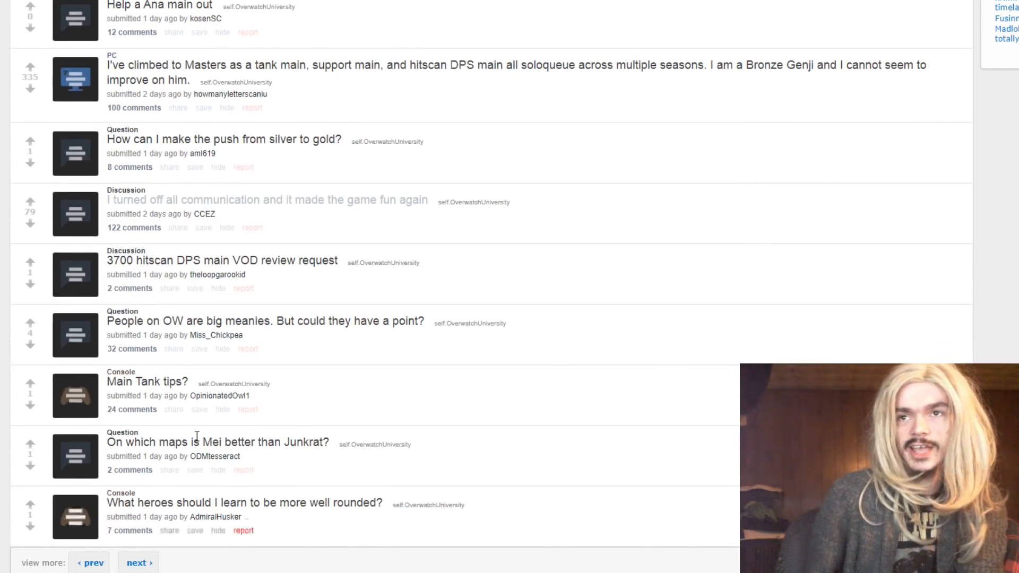
Scroll past the page links so the site footer shows beneath the last post
{"action": "scroll", "scroll_direction": "up", "scroll_amount": 3}
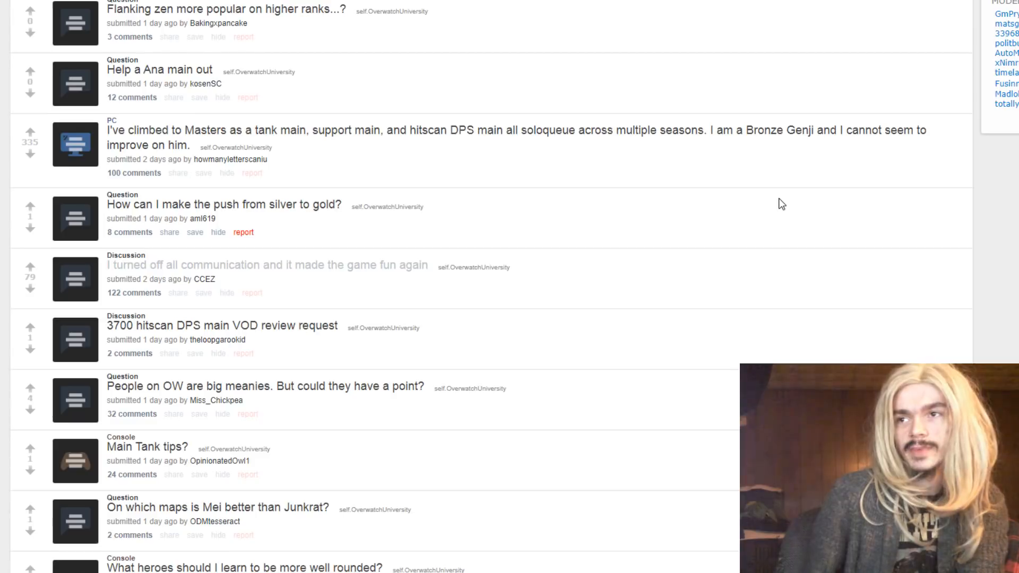
{"action": "scroll", "scroll_direction": "down", "scroll_amount": 3}
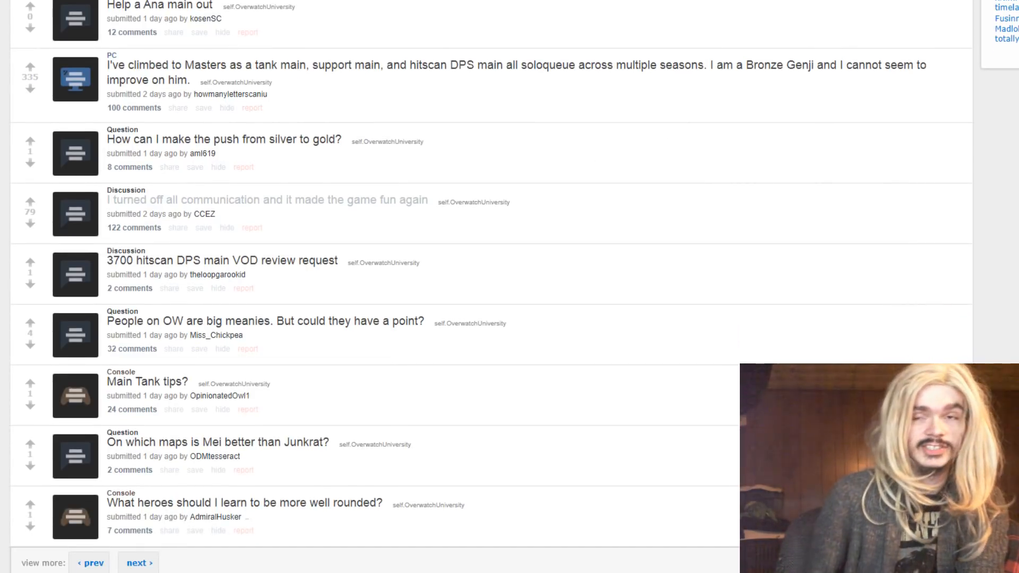
{"action": "scroll", "scroll_direction": "down", "scroll_amount": 3}
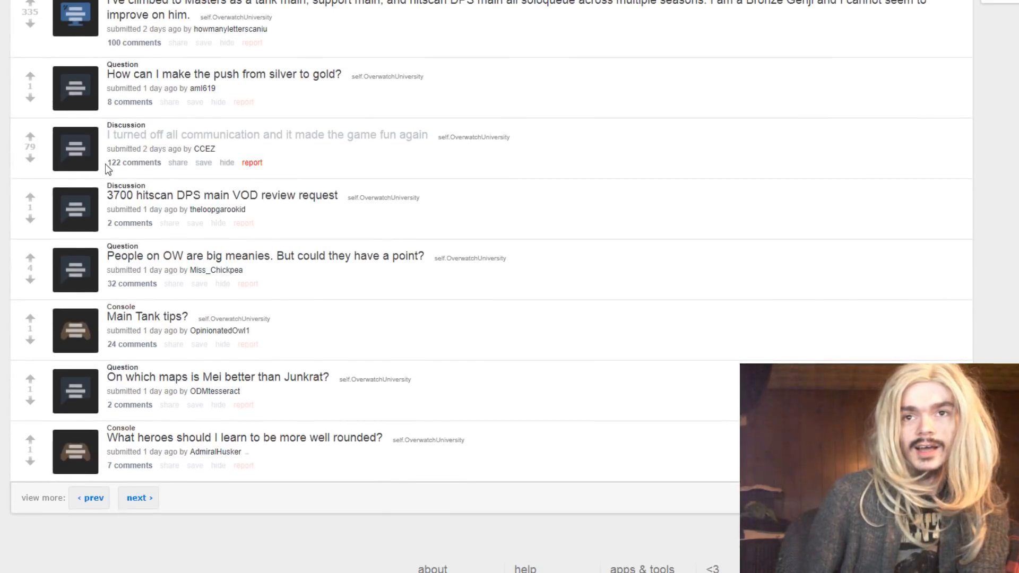
{"action": "mouse_move", "coordinate": [601, 51]}
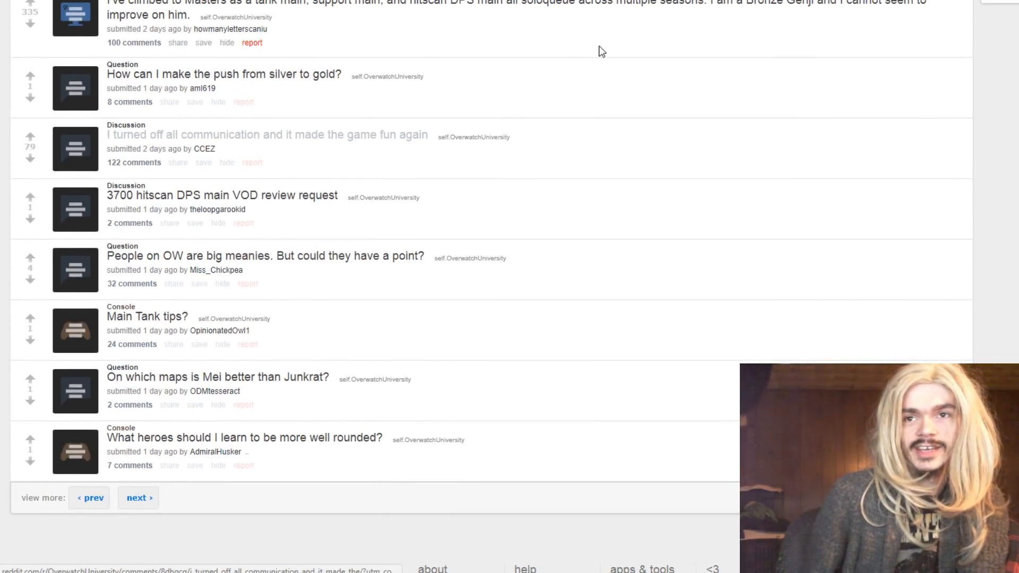
{"action": "mouse_move", "coordinate": [67, 168]}
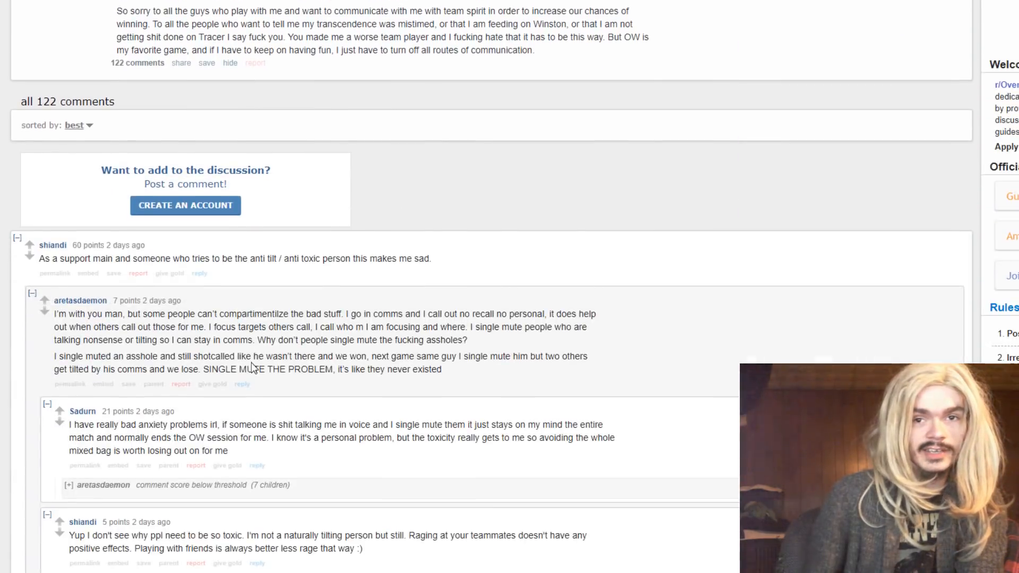
{"action": "scroll", "scroll_direction": "down", "scroll_amount": 3}
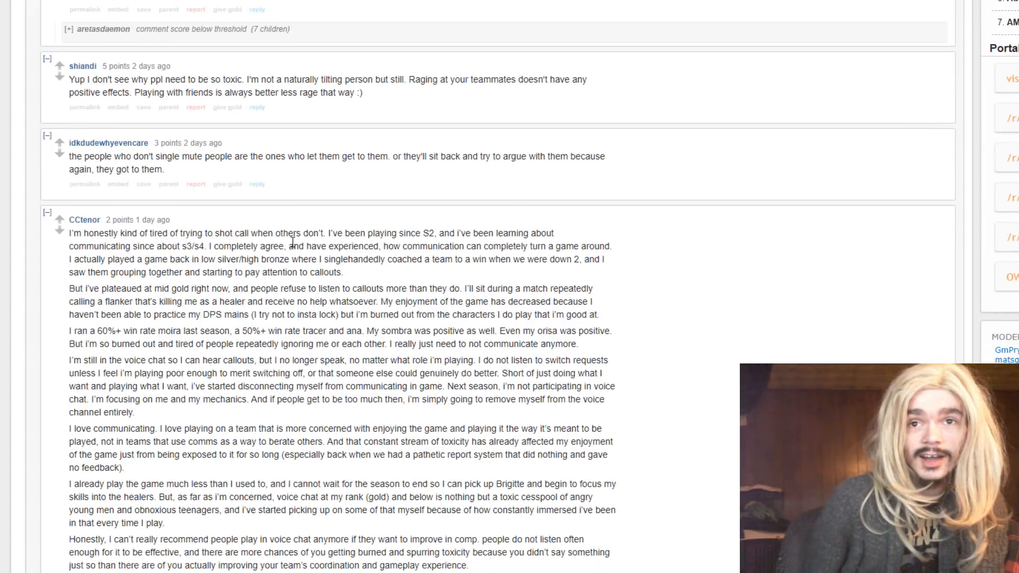
{"action": "scroll", "scroll_direction": "up", "scroll_amount": 3}
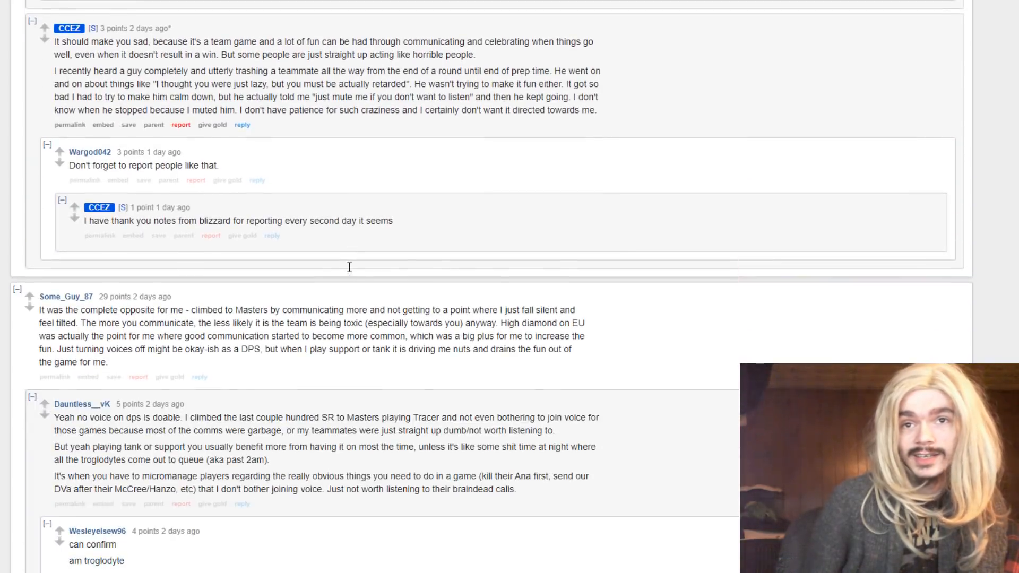
{"action": "scroll", "scroll_direction": "down", "scroll_amount": 3}
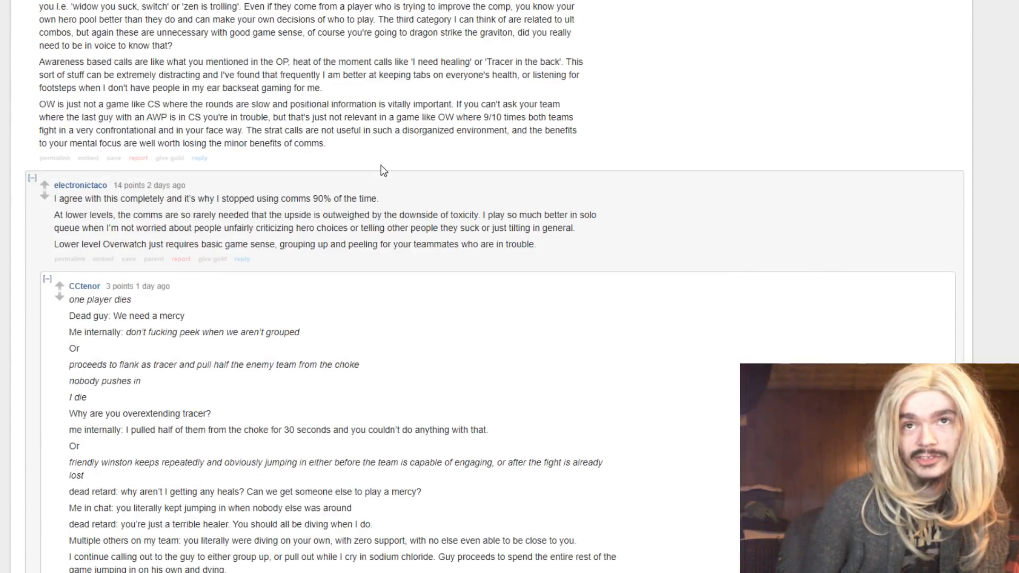
{"action": "scroll", "scroll_direction": "up", "scroll_amount": 3}
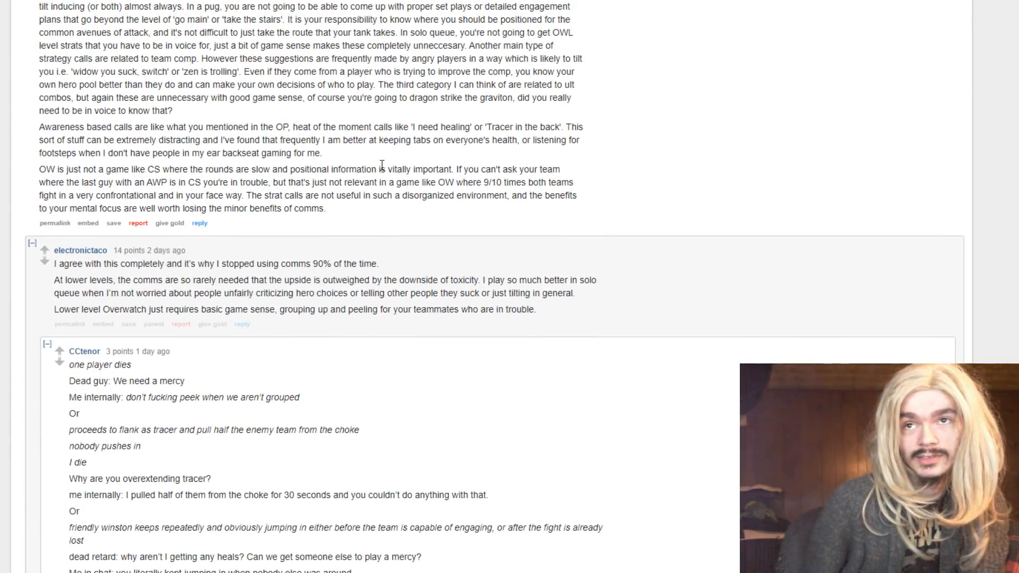
{"action": "scroll", "scroll_direction": "down", "scroll_amount": 3}
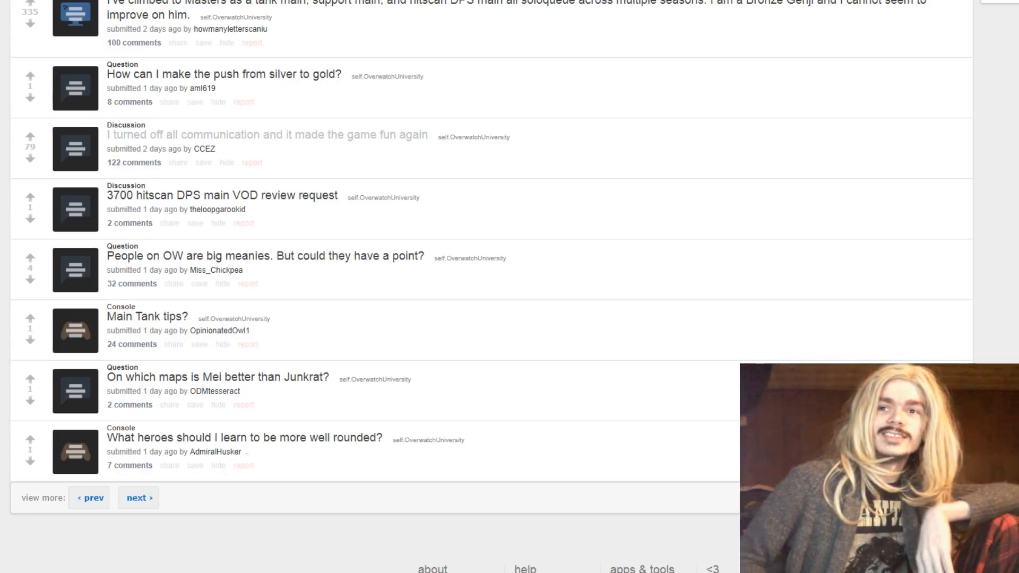
{"action": "mouse_move", "coordinate": [741, 231]}
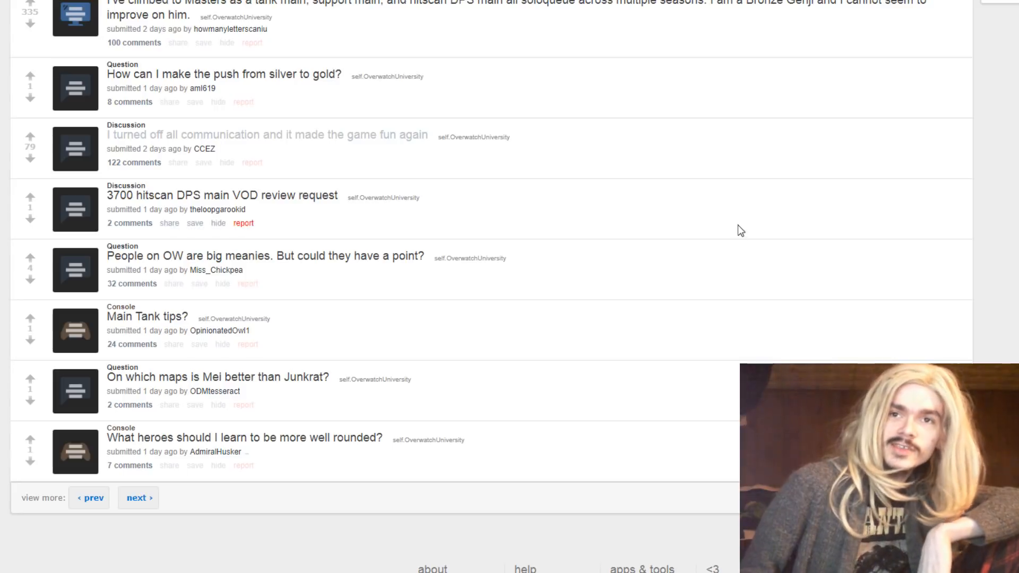
{"action": "scroll", "scroll_direction": "down", "scroll_amount": 3}
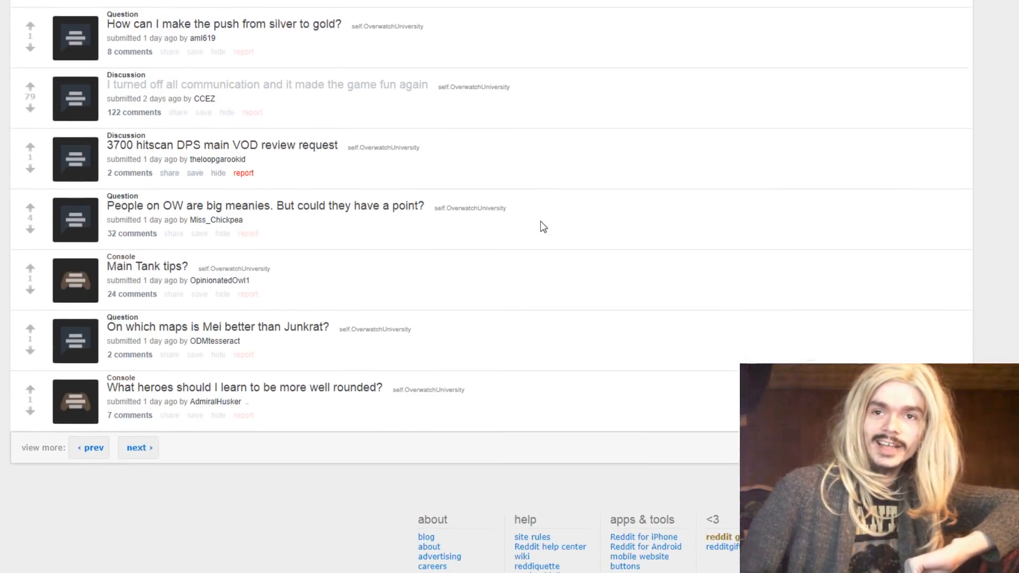
{"action": "scroll", "scroll_direction": "down", "scroll_amount": 3}
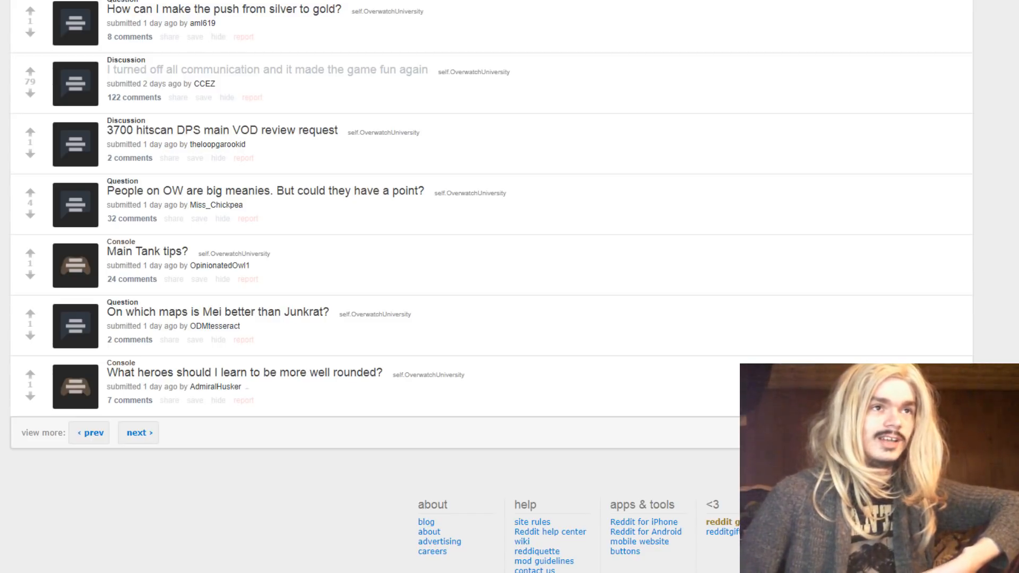
{"action": "scroll", "scroll_direction": "up", "scroll_amount": 3}
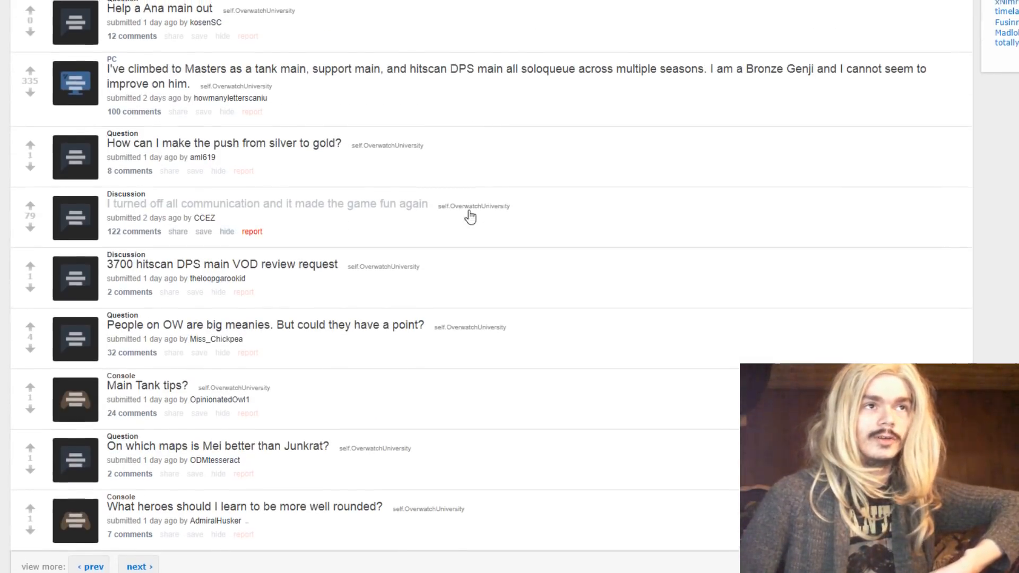
{"action": "scroll", "scroll_direction": "up", "scroll_amount": 3}
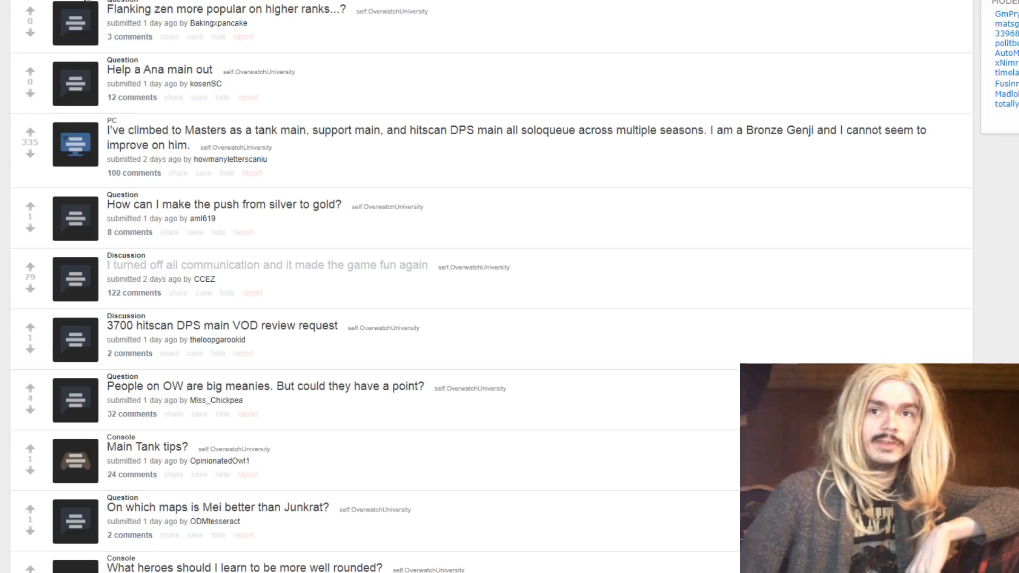
{"action": "mouse_move", "coordinate": [591, 223]}
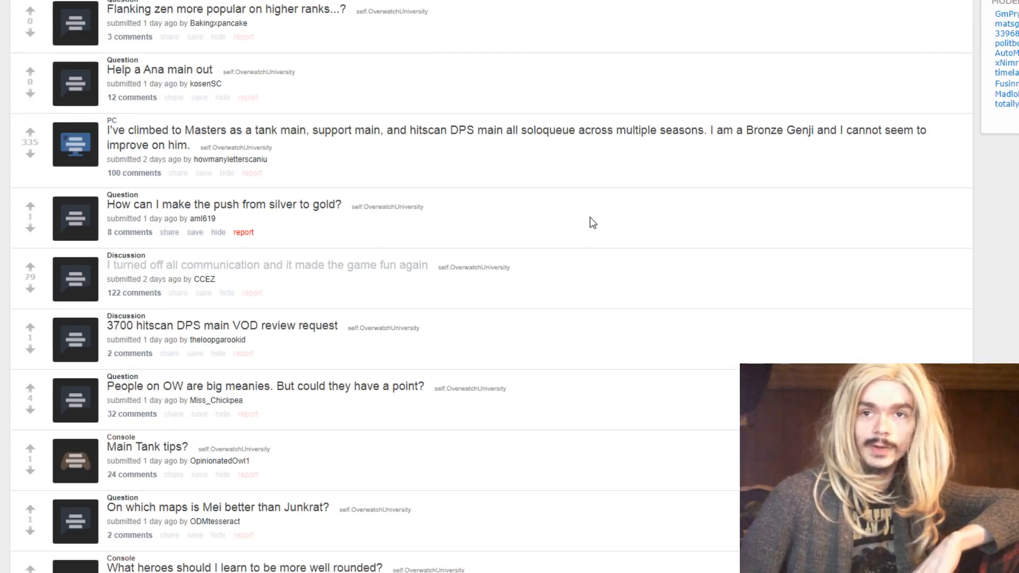
{"action": "scroll", "scroll_direction": "down", "scroll_amount": 3}
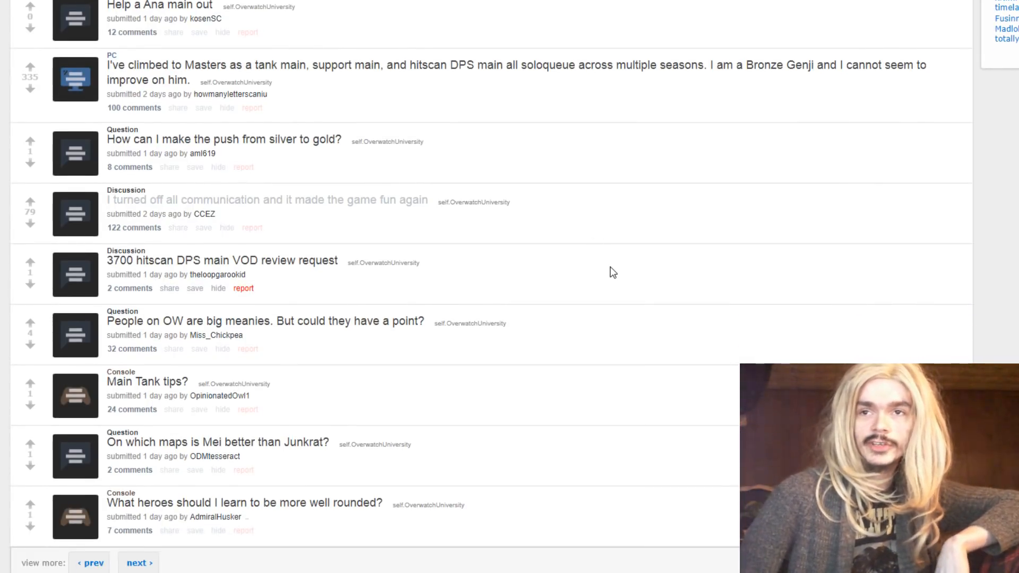
{"action": "scroll", "scroll_direction": "down", "scroll_amount": 3}
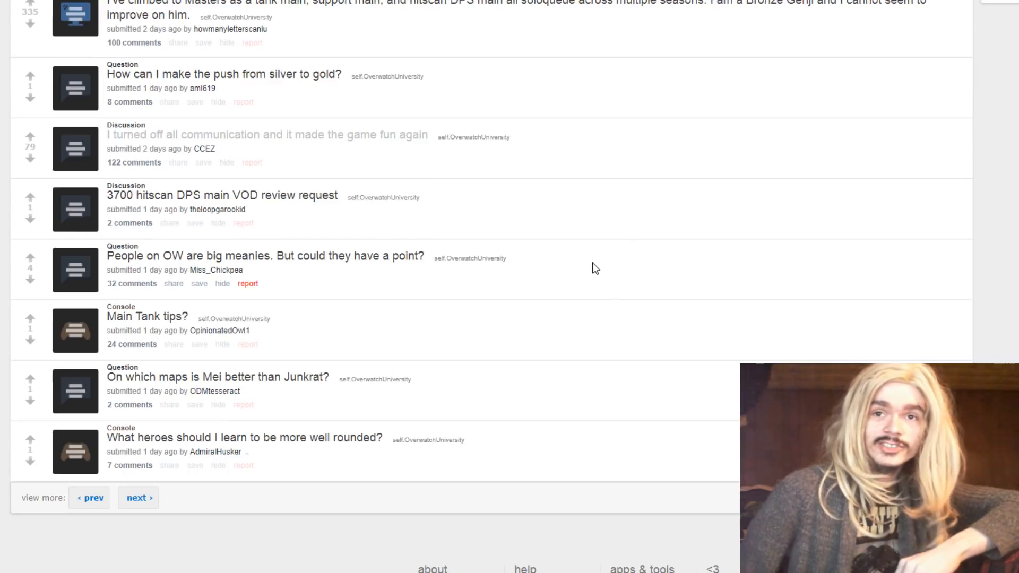
{"action": "mouse_move", "coordinate": [597, 144]}
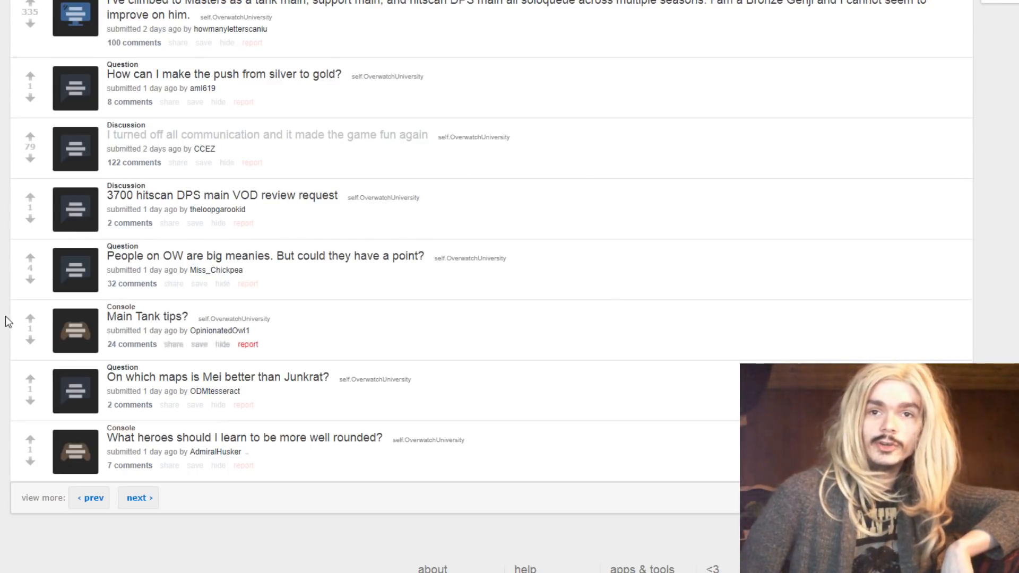
Expand 'People on OW are big meanies' and scroll down toward 'Main Tank tips?'
{"action": "left_click", "coordinate": [74, 268]}
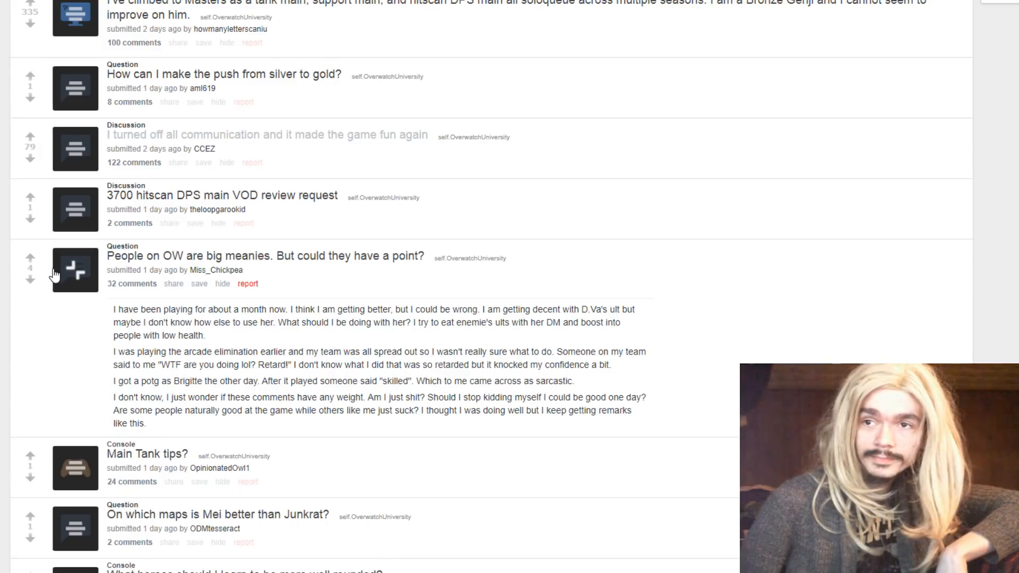
{"action": "scroll", "scroll_direction": "down", "scroll_amount": 3}
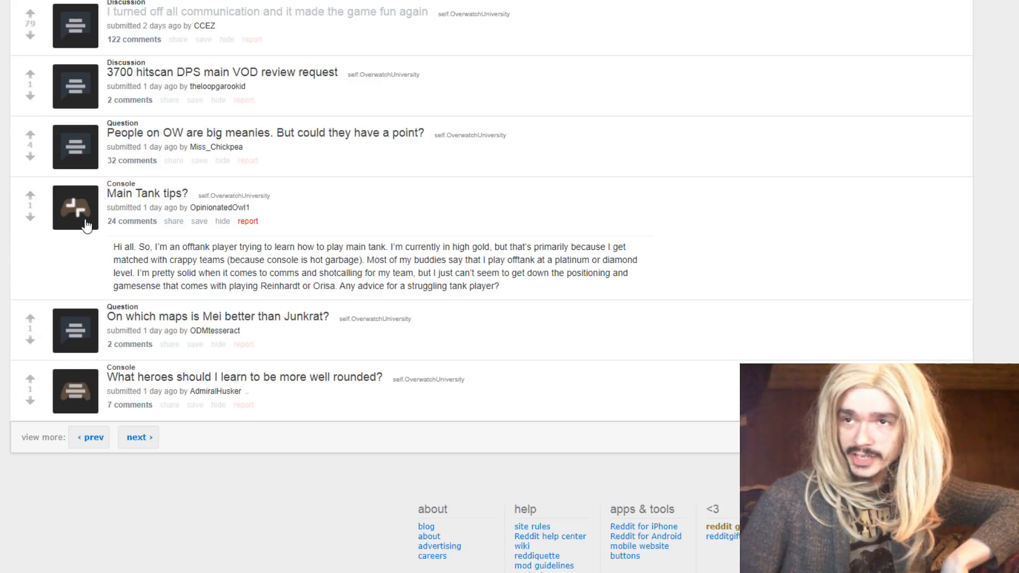
{"action": "mouse_move", "coordinate": [184, 146]}
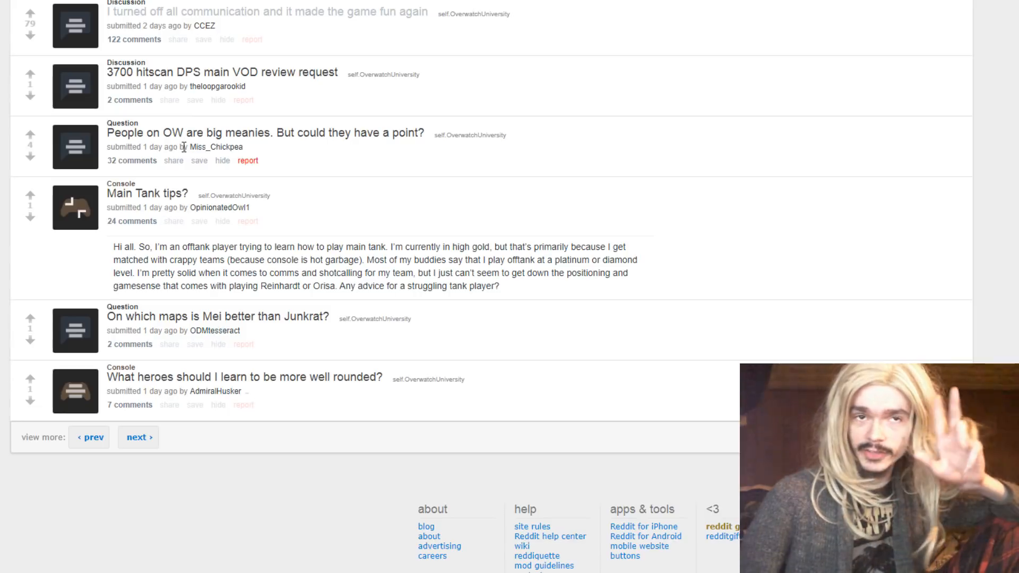
{"action": "mouse_move", "coordinate": [173, 160]}
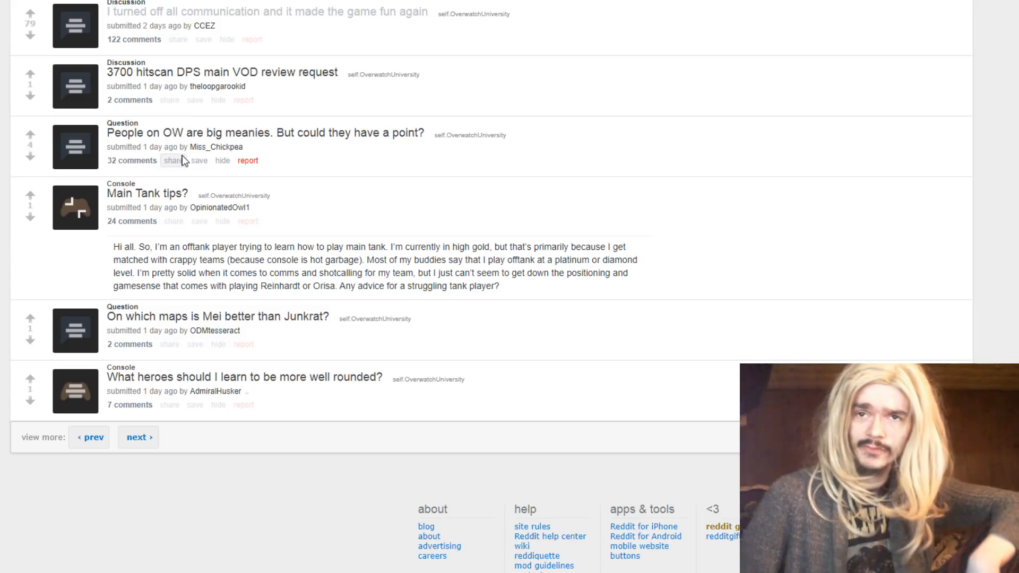
{"action": "mouse_move", "coordinate": [298, 296]}
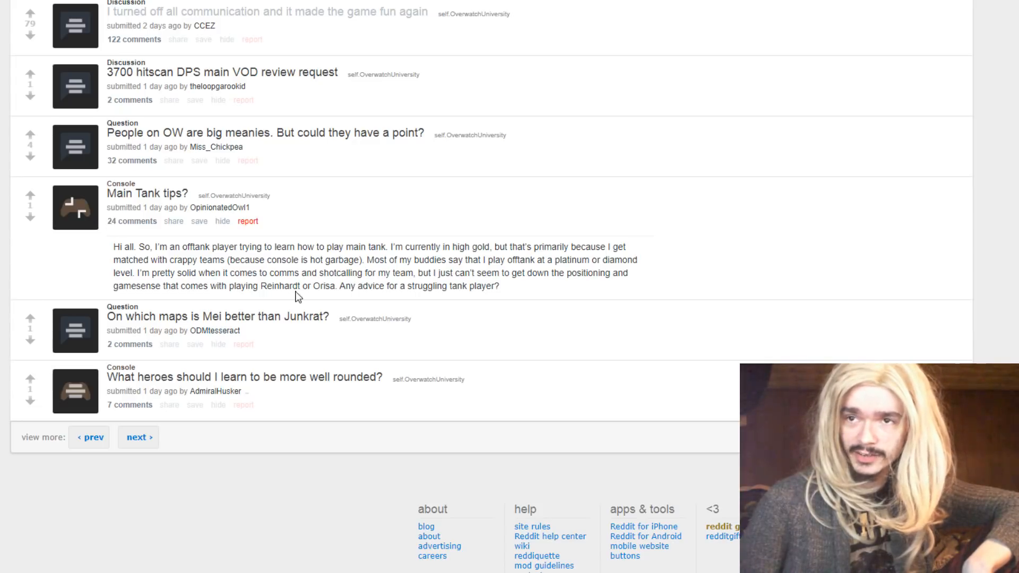
{"action": "mouse_move", "coordinate": [106, 278]}
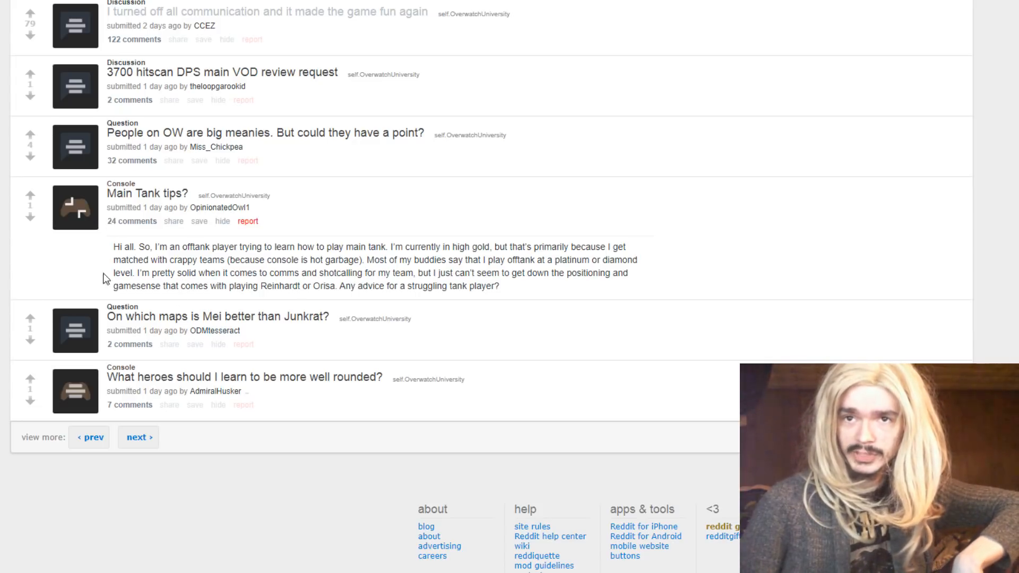
{"action": "mouse_move", "coordinate": [96, 242]}
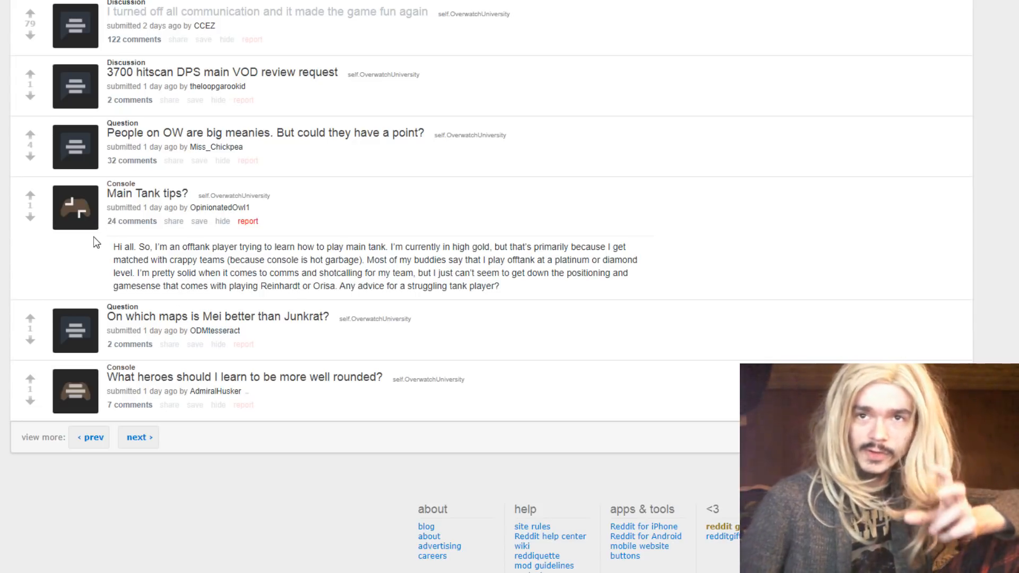
Collapse 'Main Tank tips?' and bring up the context menu near the 'next ›' link
{"action": "left_click", "coordinate": [75, 207]}
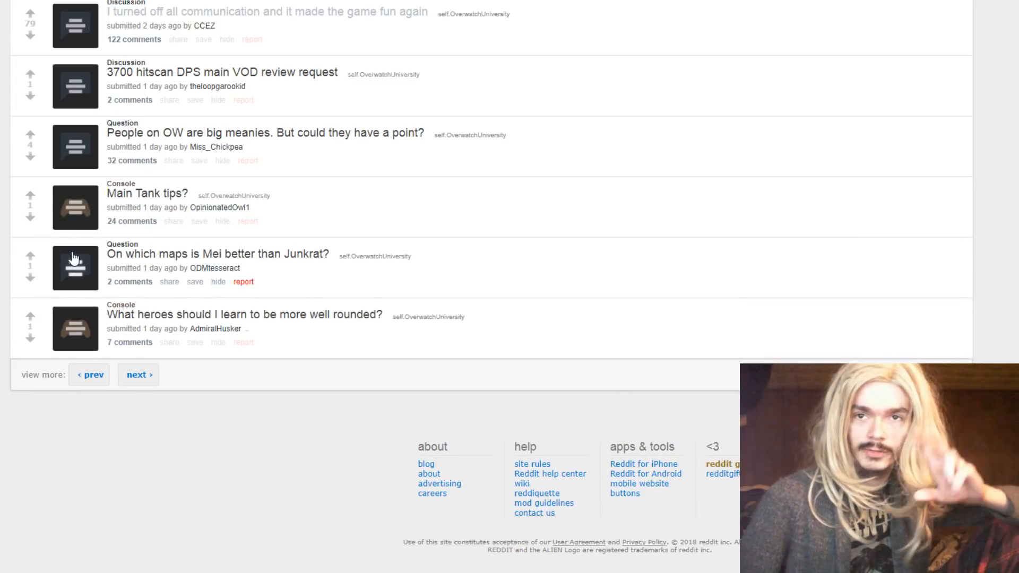
{"action": "mouse_move", "coordinate": [422, 263]}
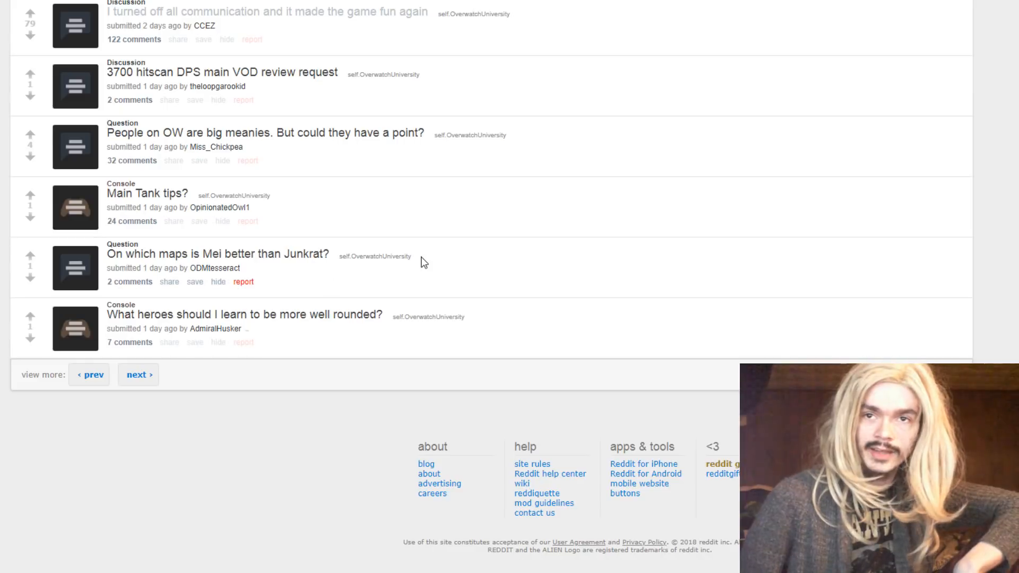
{"action": "mouse_move", "coordinate": [423, 262]}
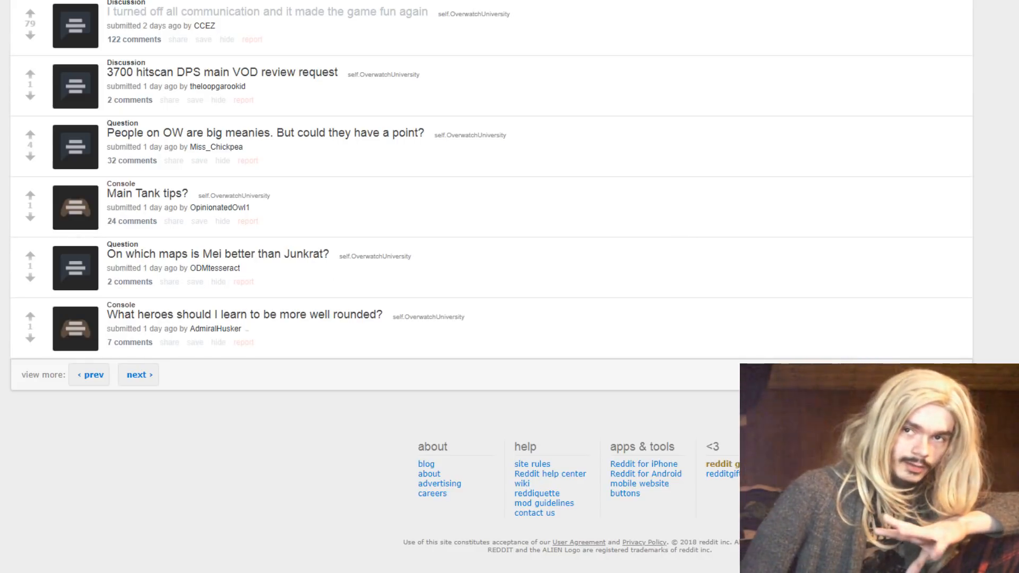
{"action": "mouse_move", "coordinate": [77, 360]}
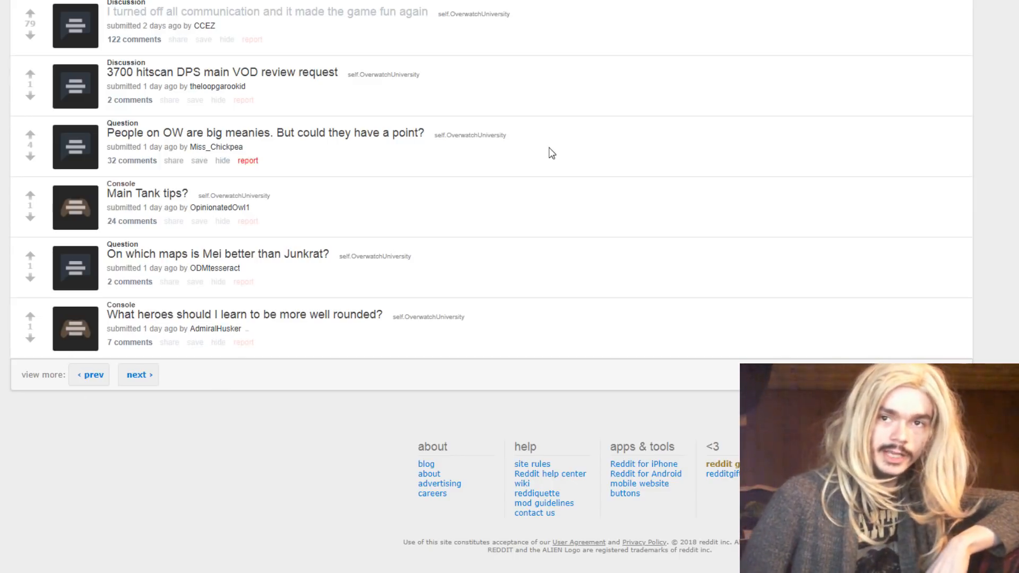
{"action": "mouse_move", "coordinate": [126, 319]}
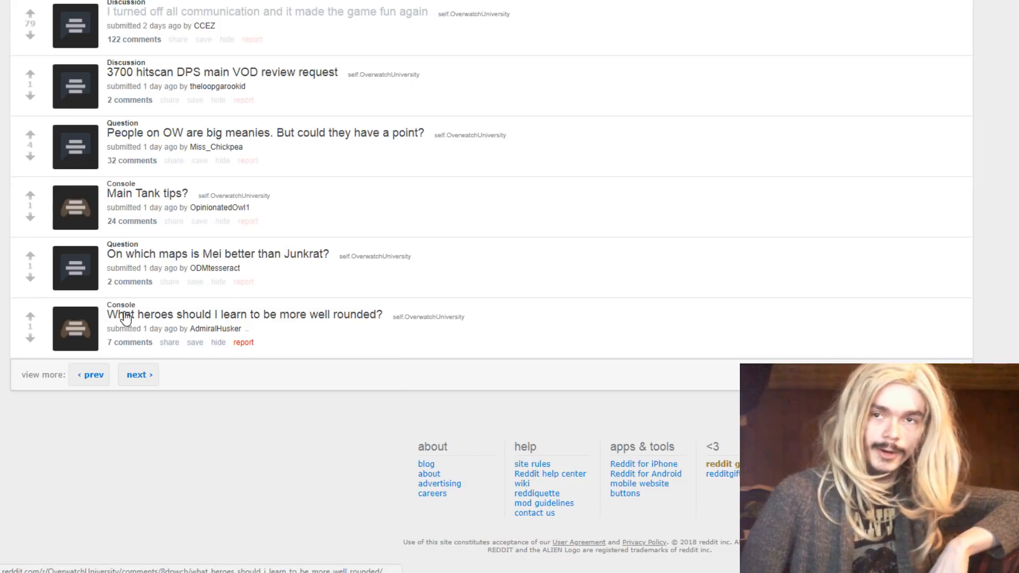
{"action": "mouse_move", "coordinate": [45, 325]}
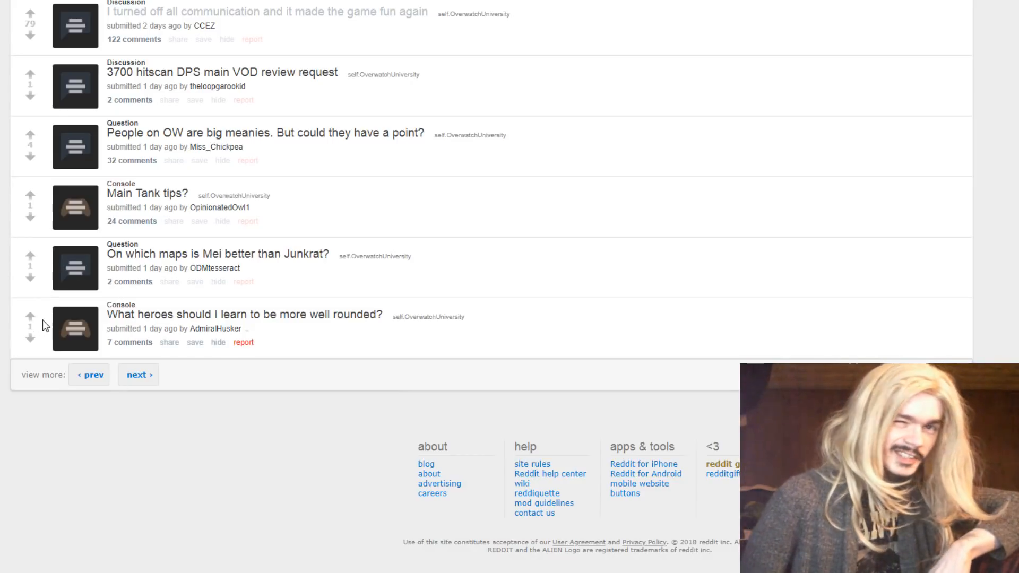
{"action": "mouse_move", "coordinate": [149, 406]}
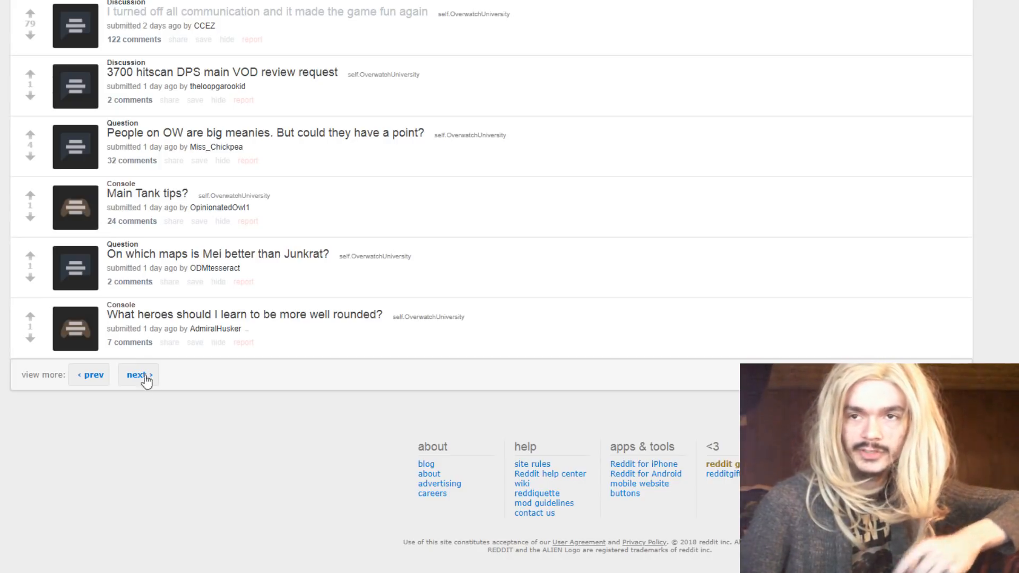
{"action": "right_click", "coordinate": [146, 359]}
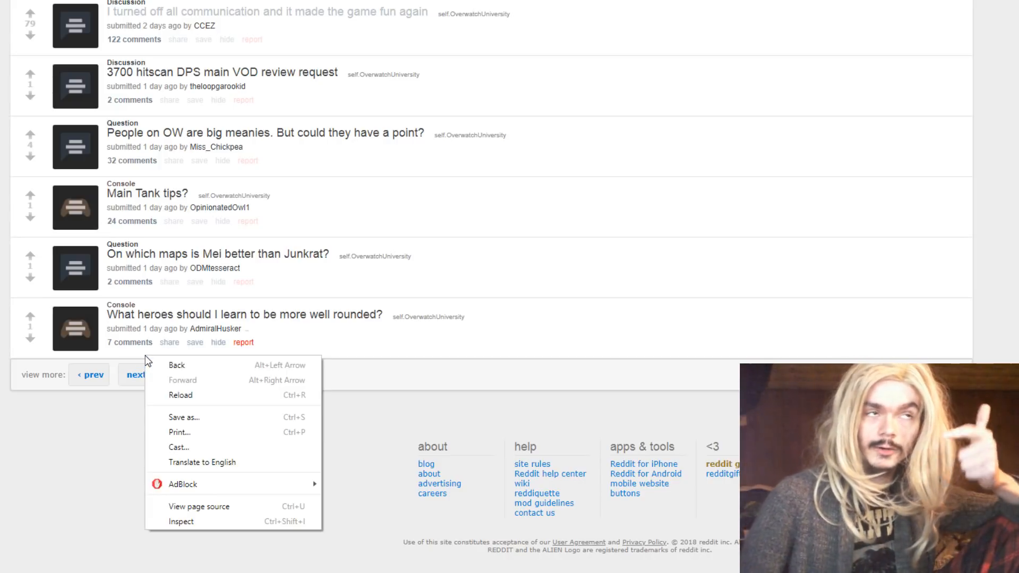